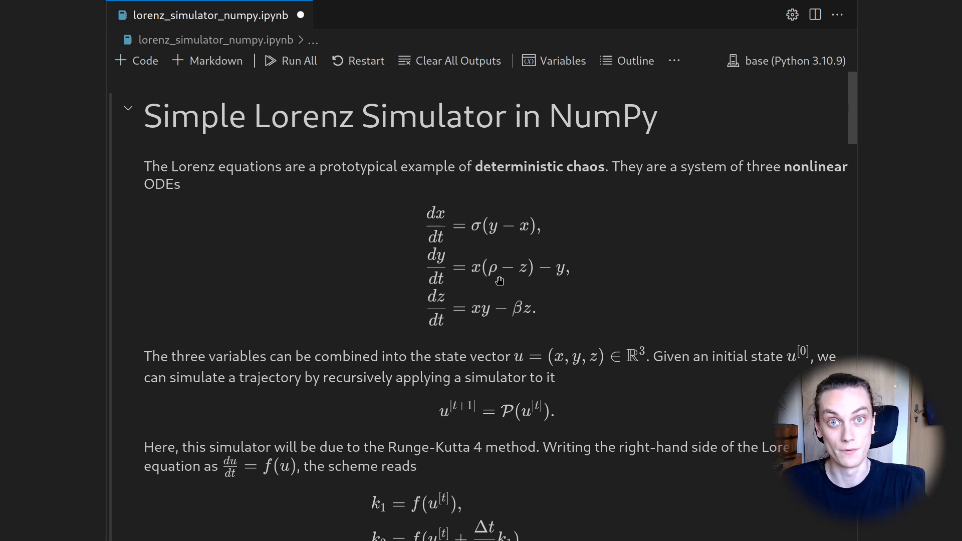
mouse_move(609, 115)
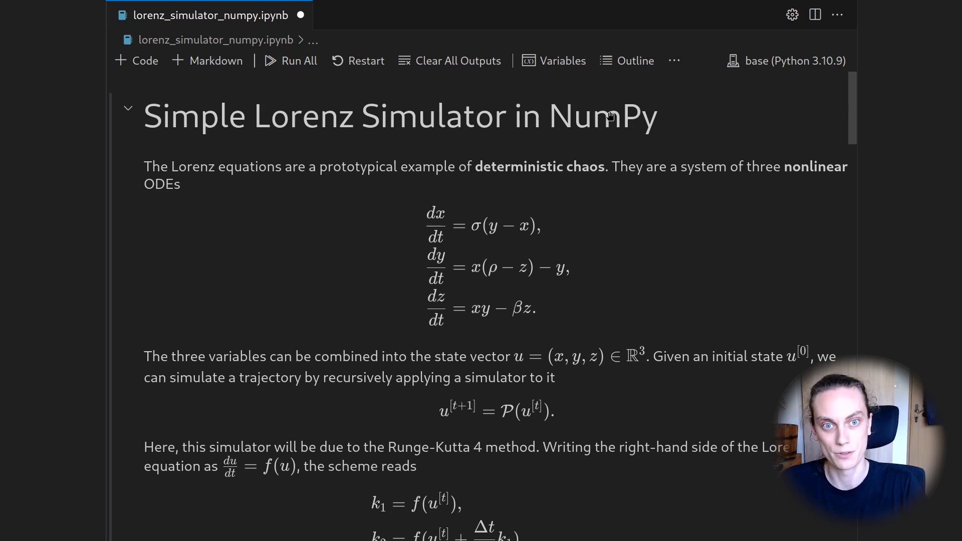
mouse_move(462, 258)
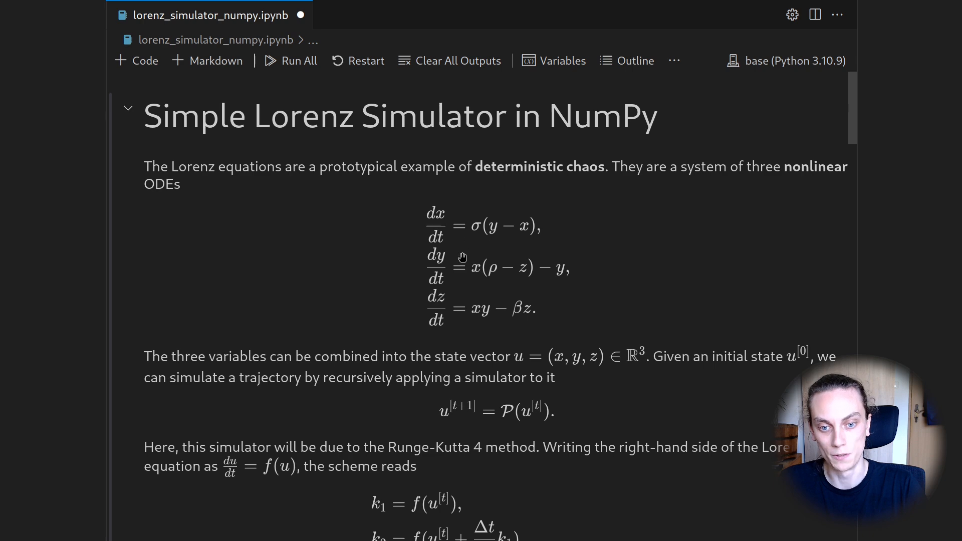
Declare lorenz_rhs(u, sigma, rho, beta) and unpack x, y, z from u
scroll("down", 3)
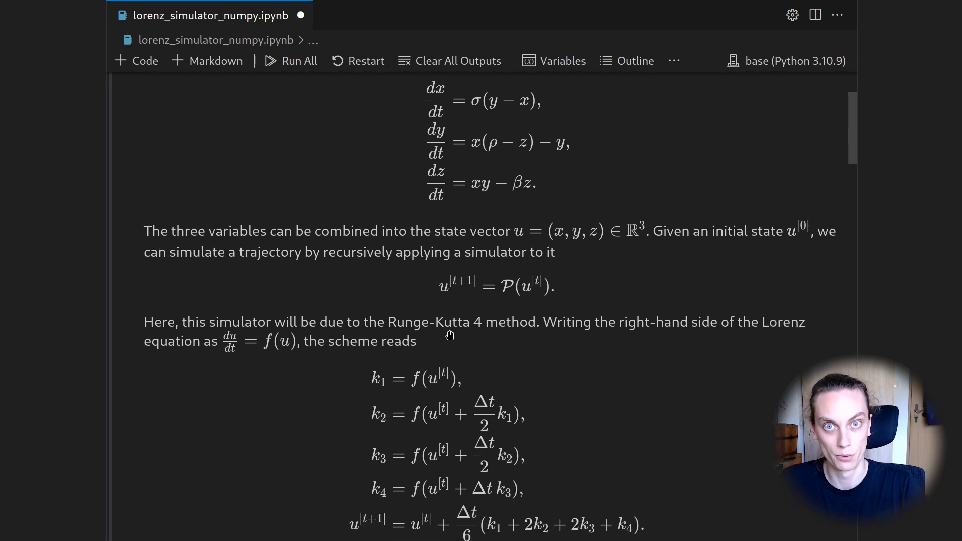
scroll("down", 3)
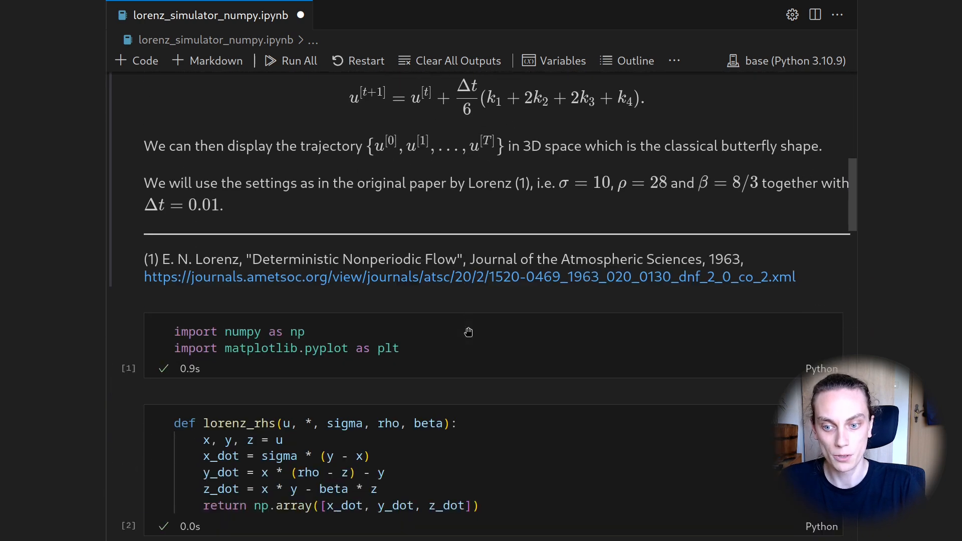
scroll("down", 3)
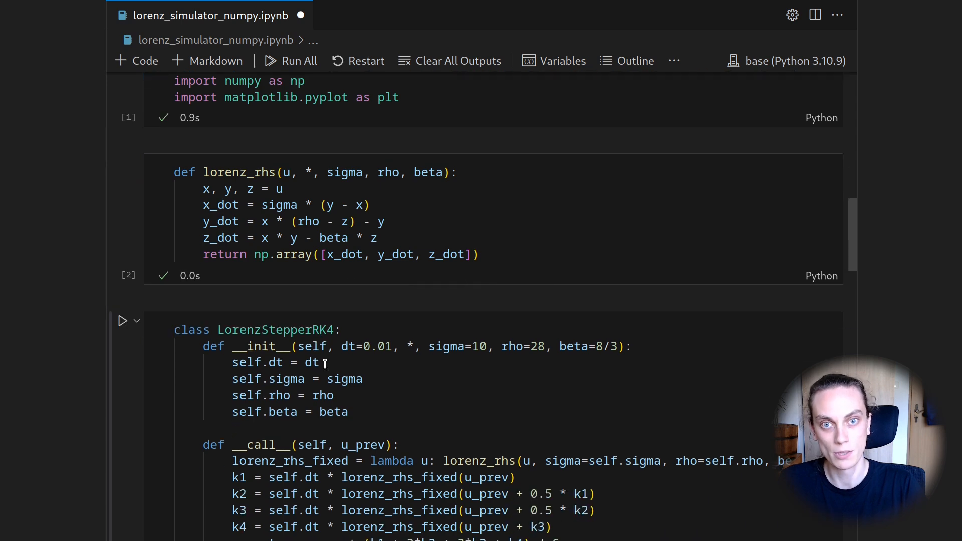
scroll("down", 3)
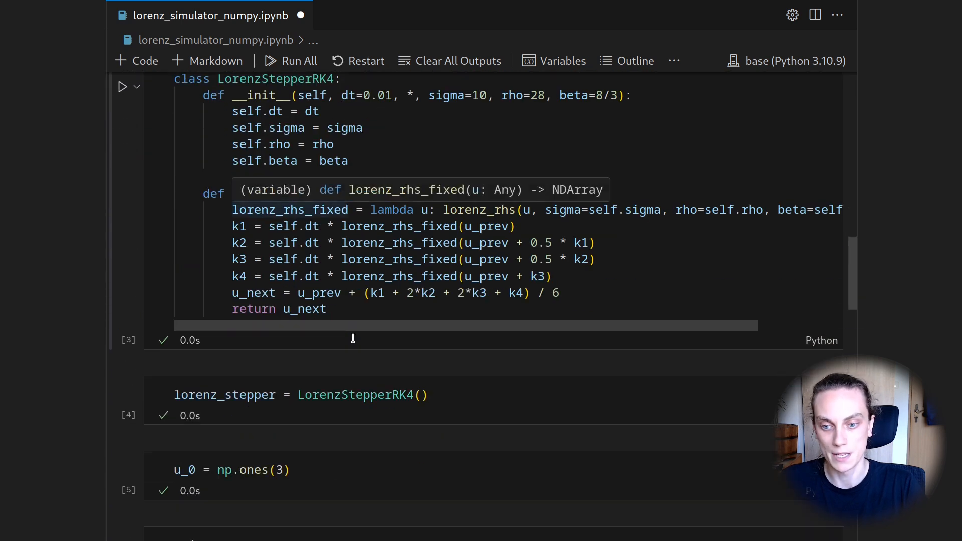
scroll("down", 3)
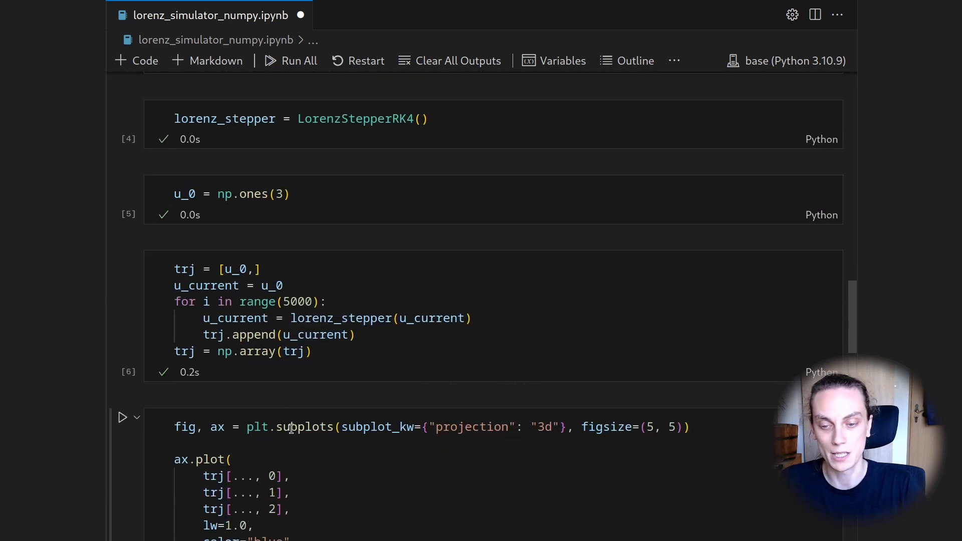
left_click(122, 418)
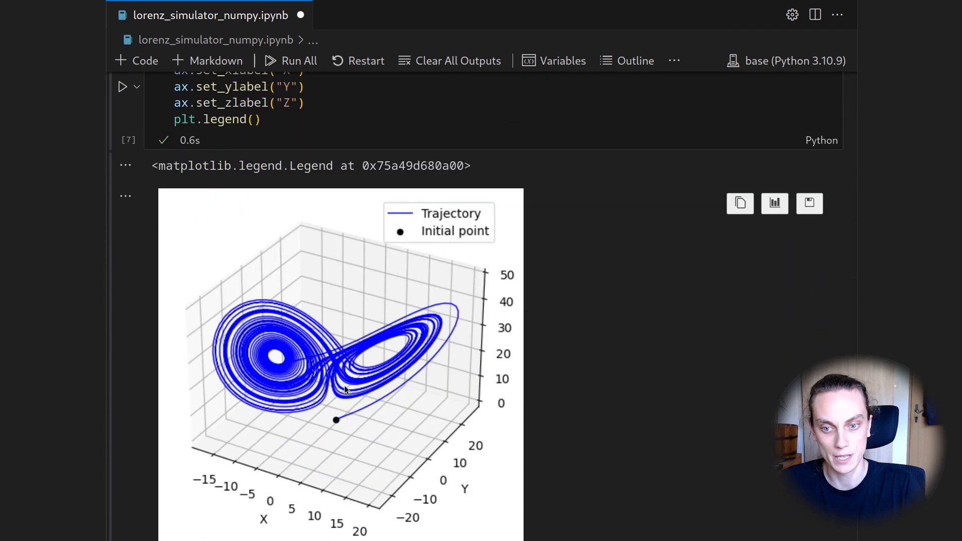
mouse_move(347, 380)
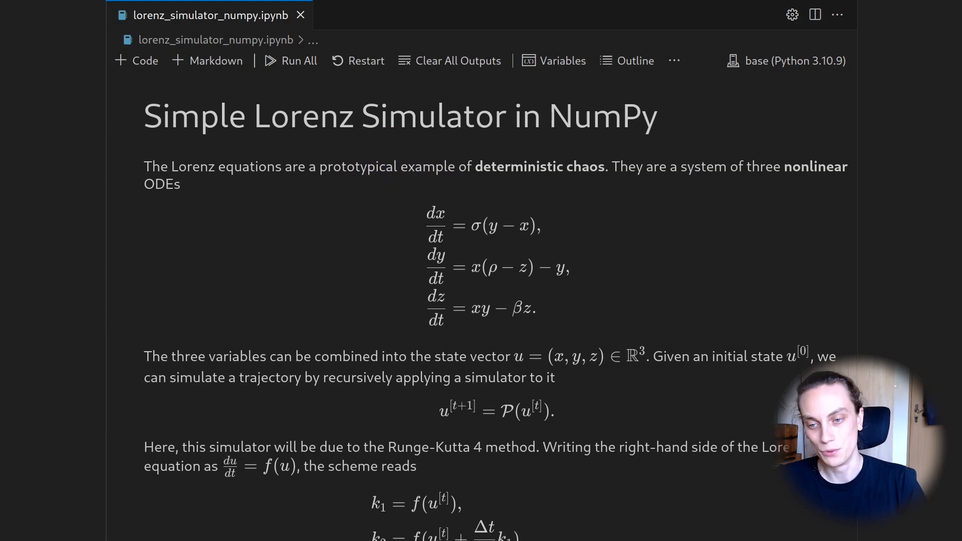
mouse_move(352, 209)
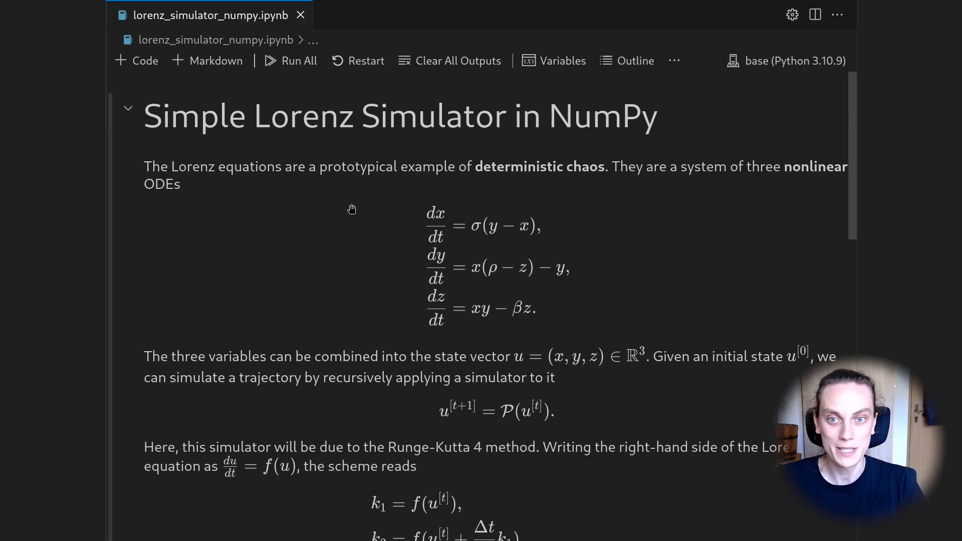
mouse_move(372, 141)
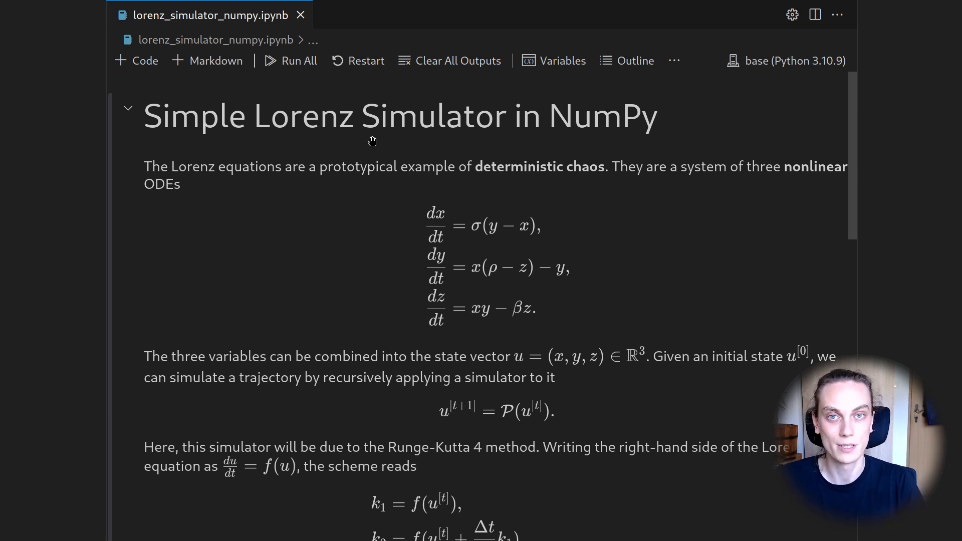
mouse_move(459, 175)
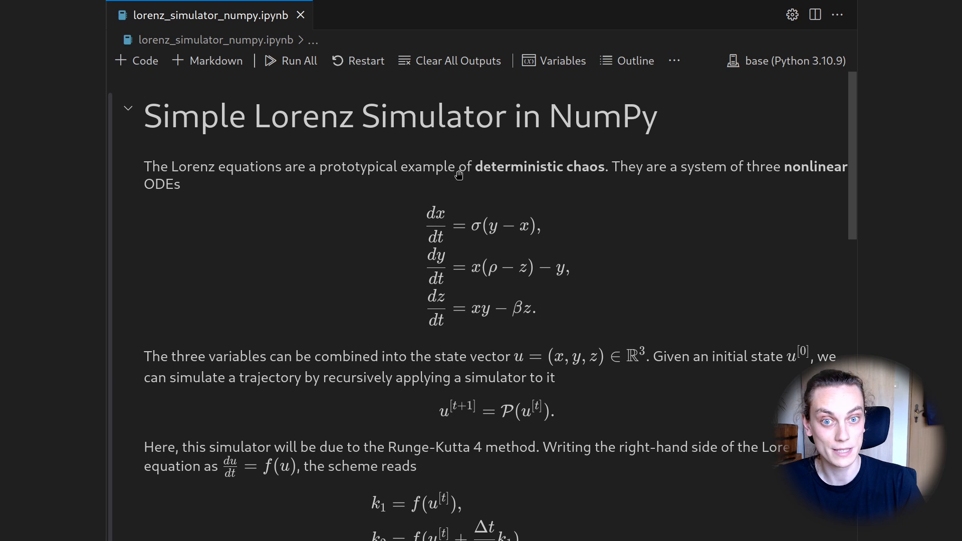
mouse_move(508, 153)
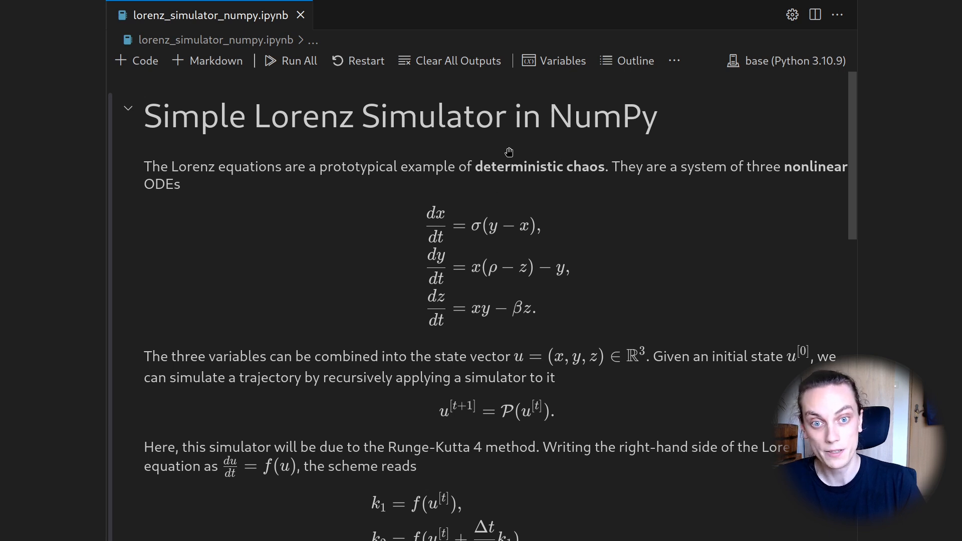
mouse_move(591, 183)
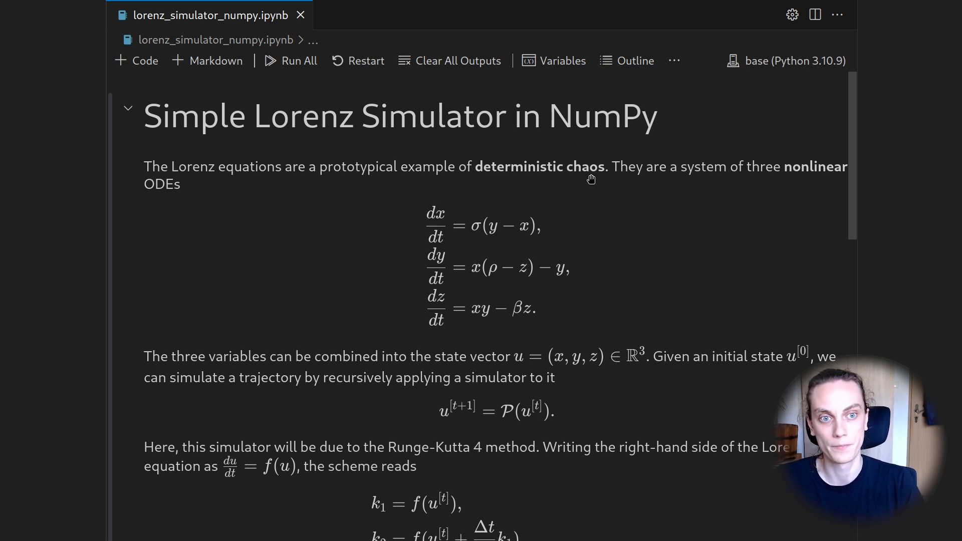
mouse_move(704, 196)
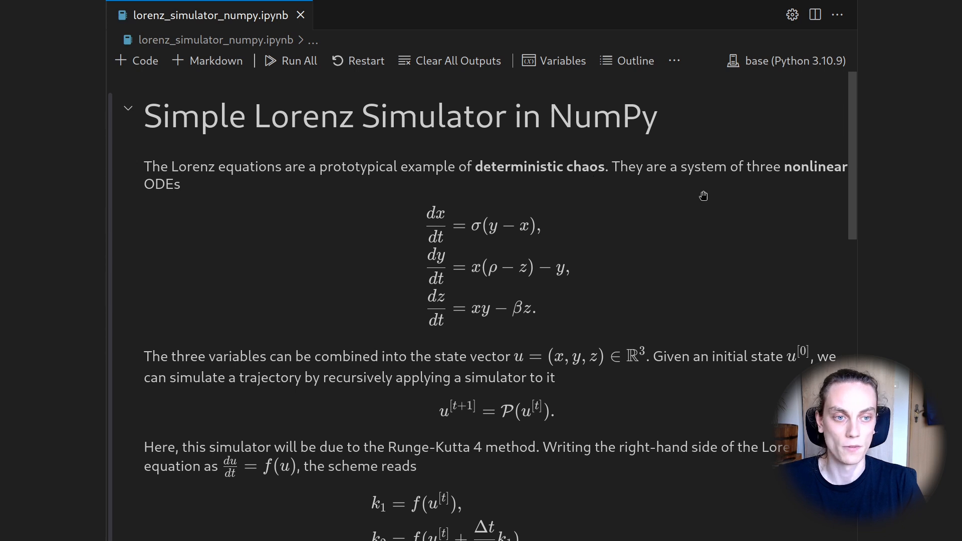
mouse_move(439, 305)
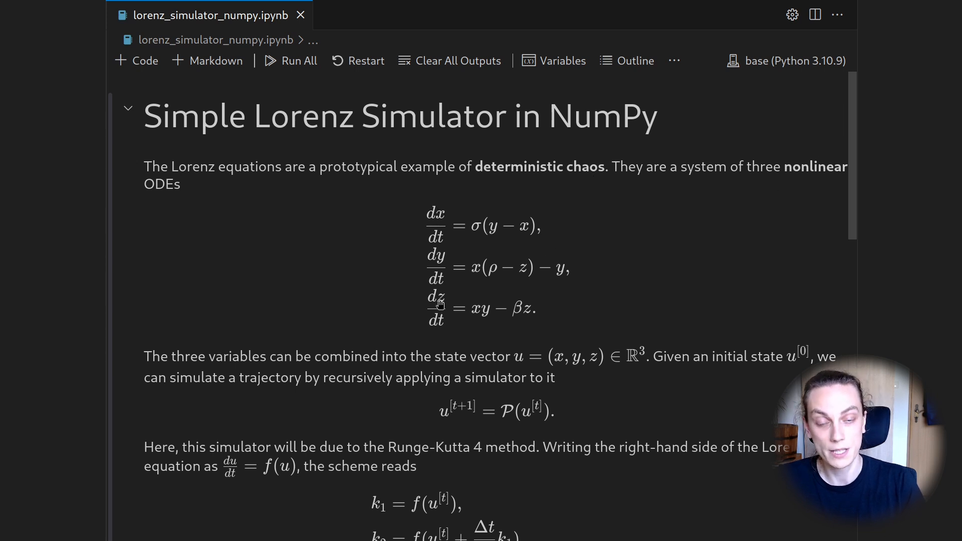
mouse_move(460, 272)
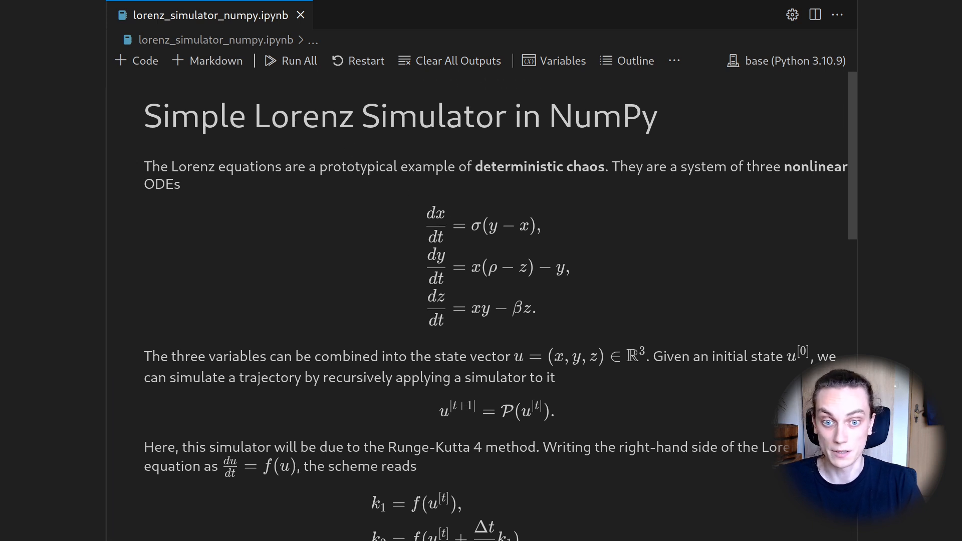
mouse_move(376, 253)
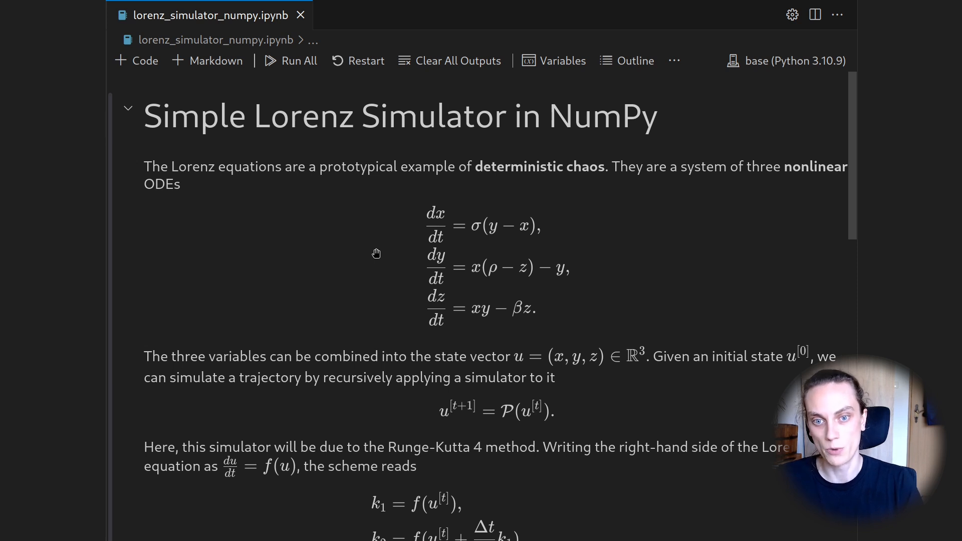
mouse_move(529, 154)
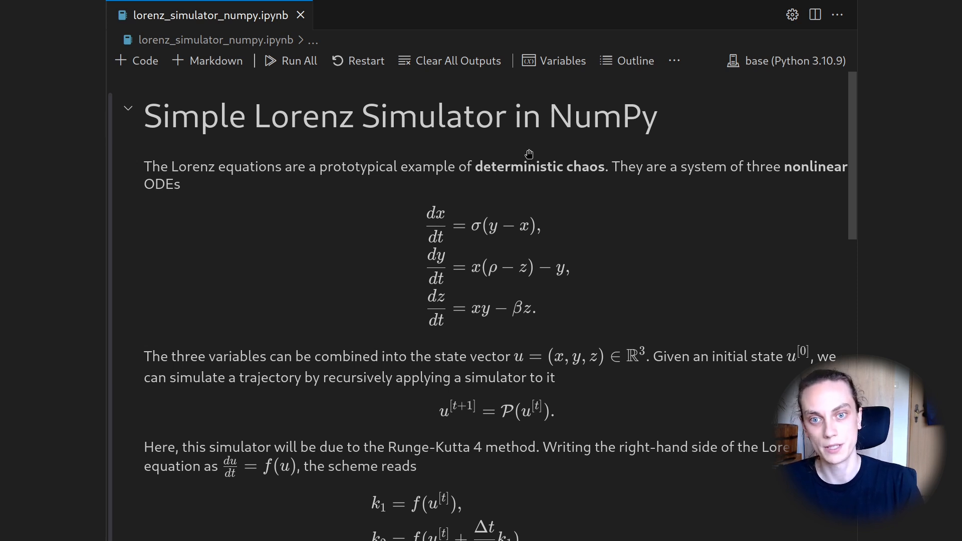
mouse_move(569, 179)
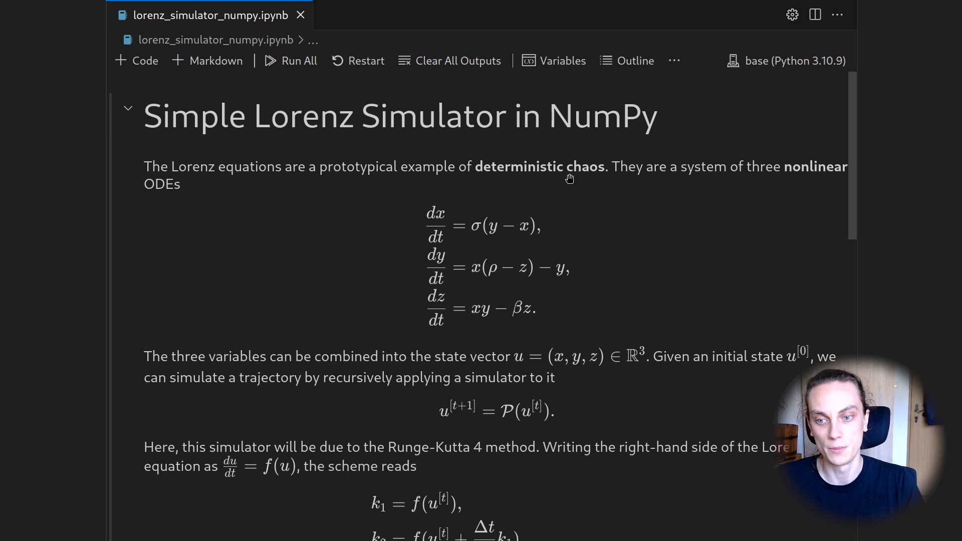
mouse_move(561, 172)
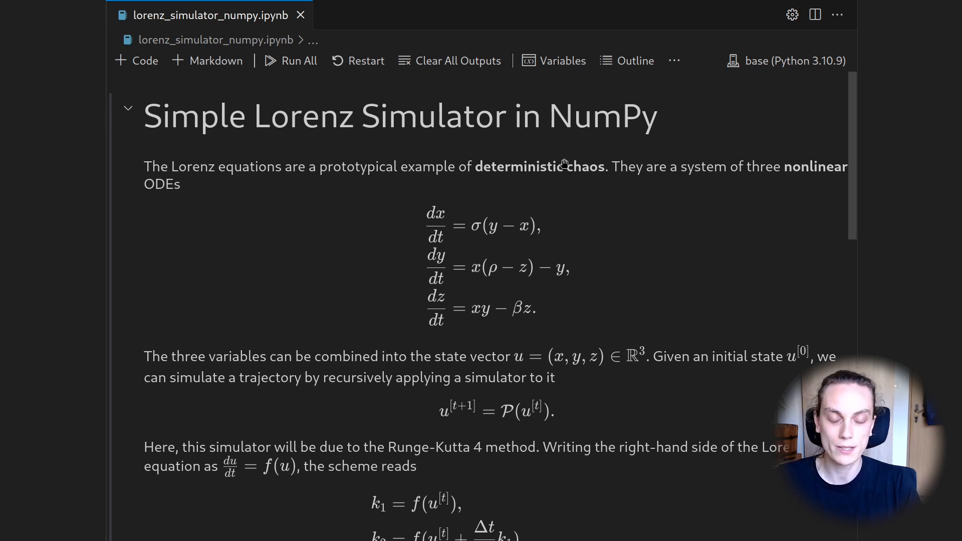
mouse_move(573, 167)
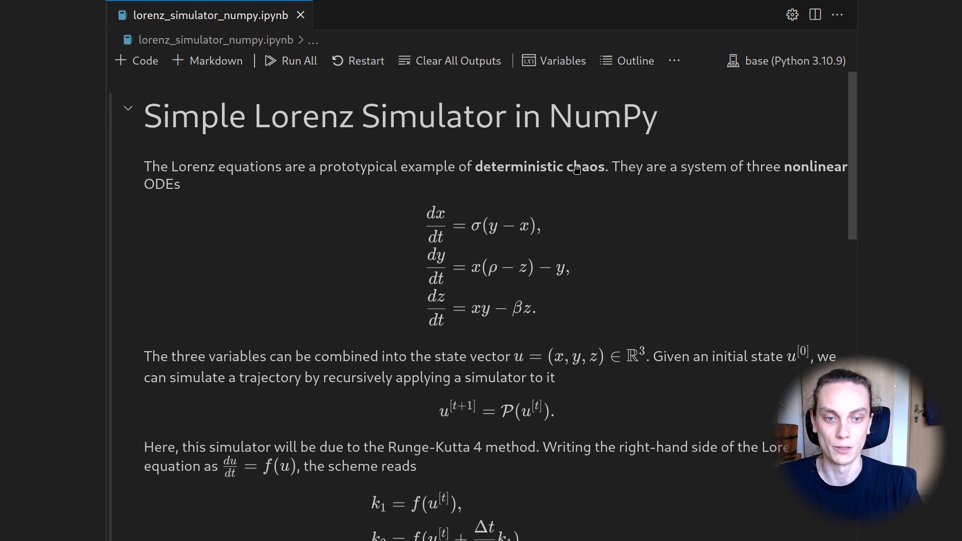
mouse_move(500, 298)
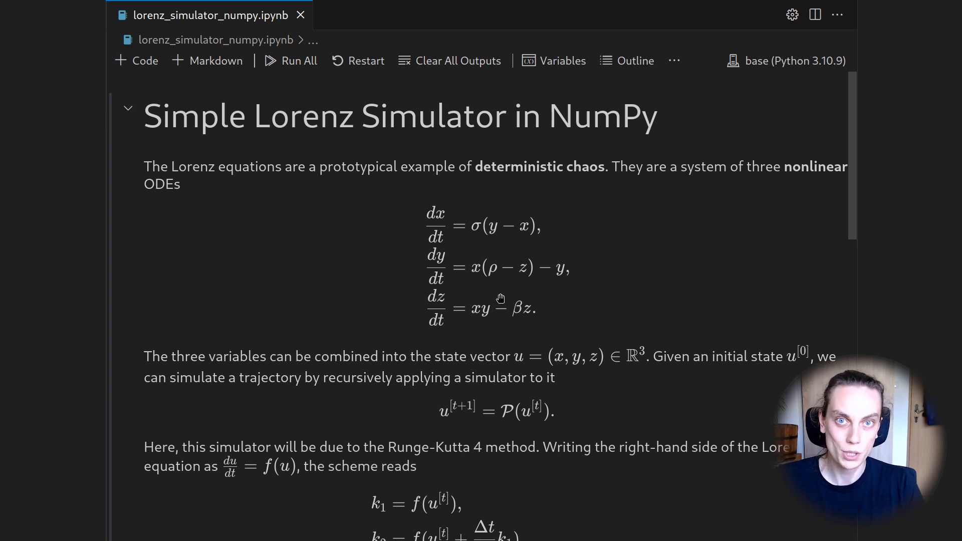
mouse_move(517, 341)
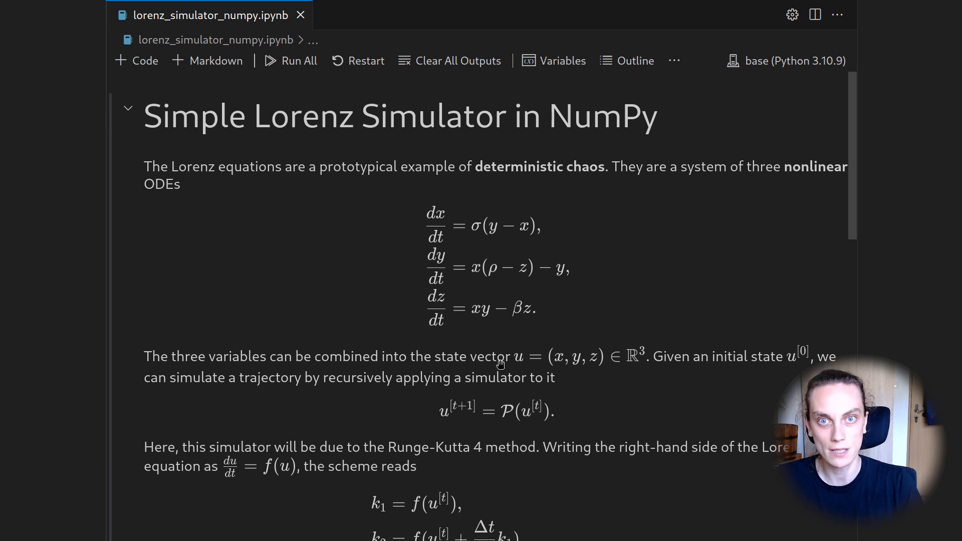
mouse_move(653, 373)
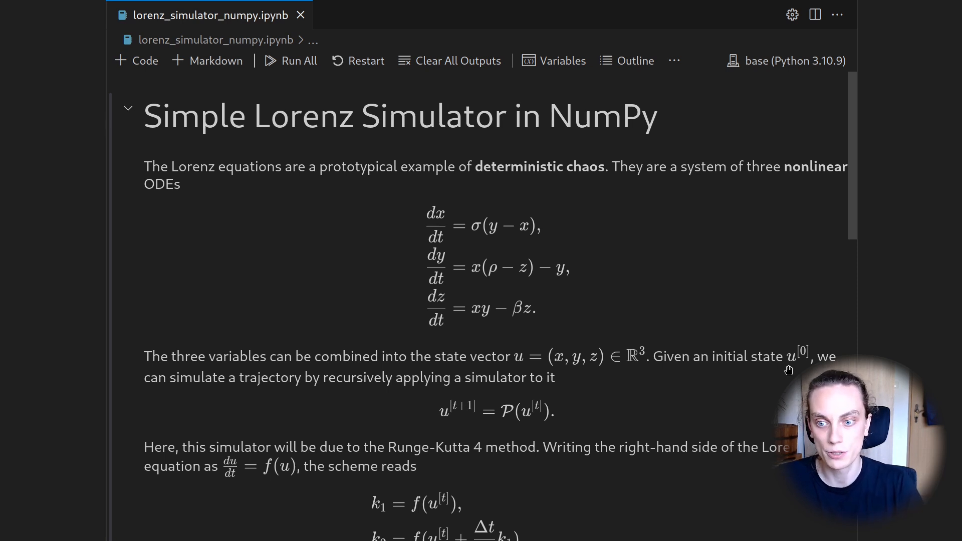
mouse_move(710, 376)
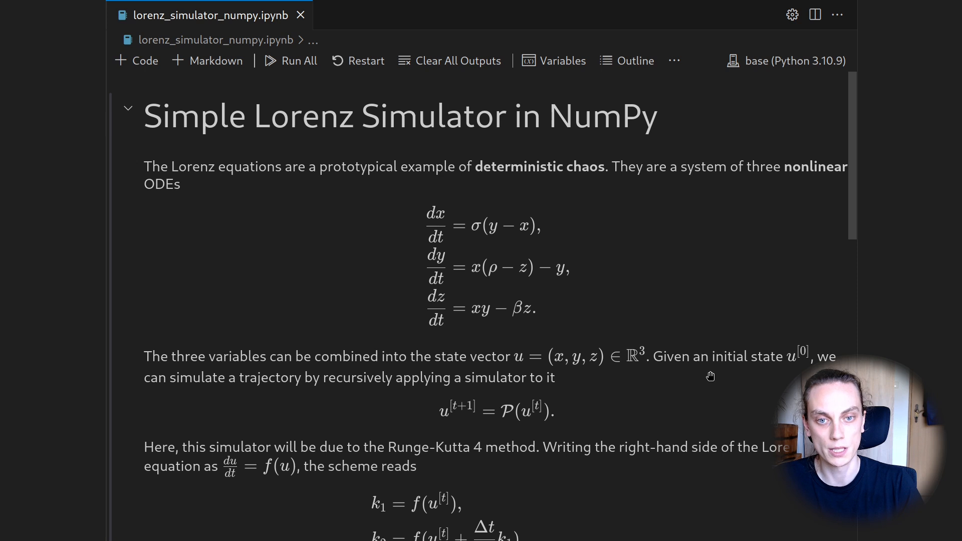
mouse_move(730, 367)
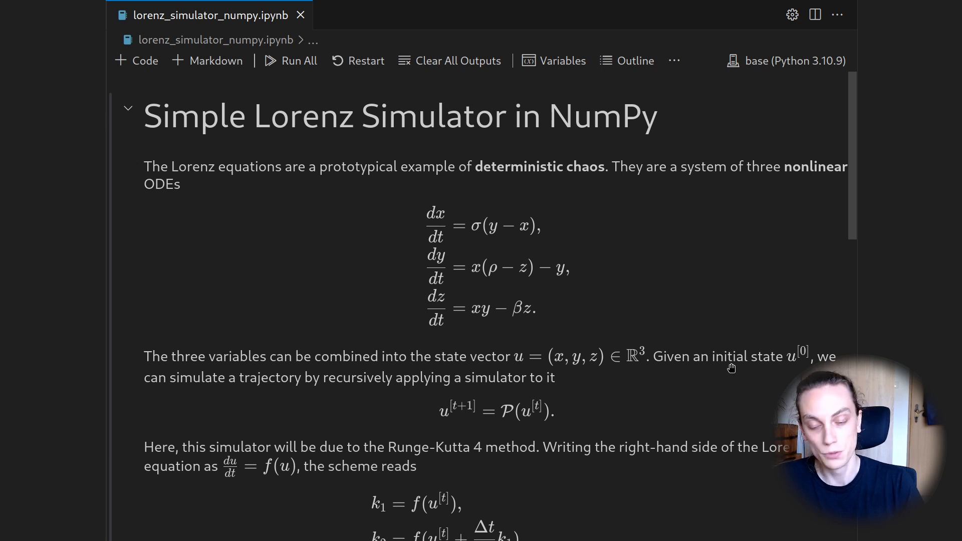
mouse_move(482, 384)
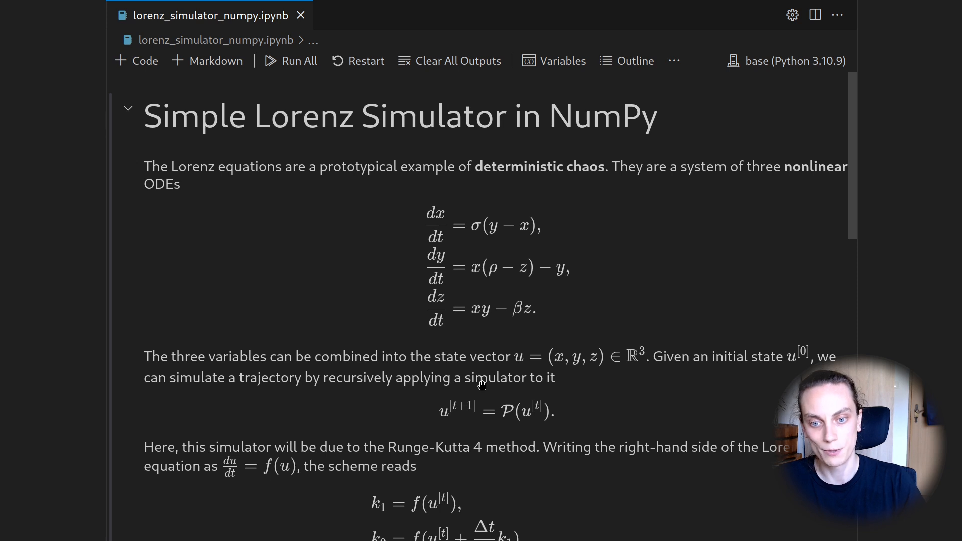
mouse_move(508, 385)
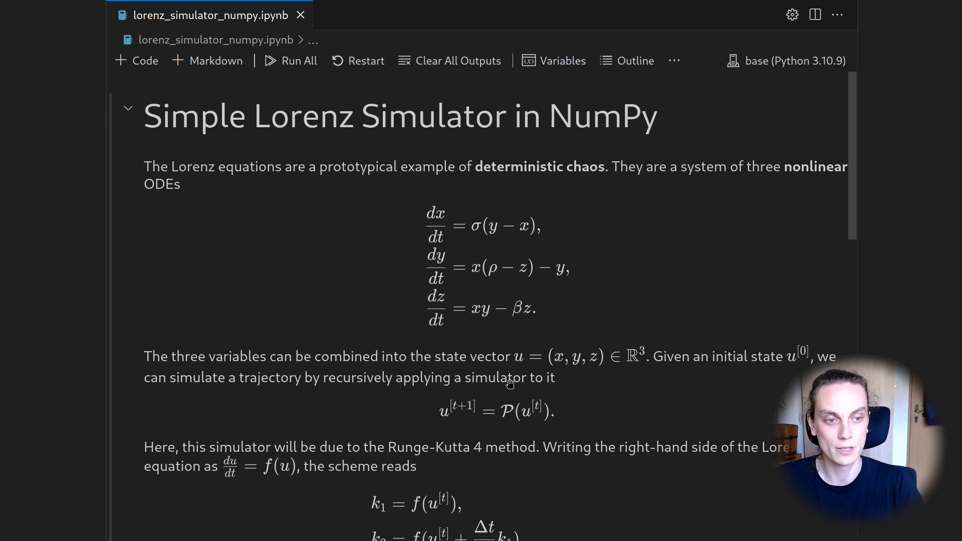
mouse_move(782, 355)
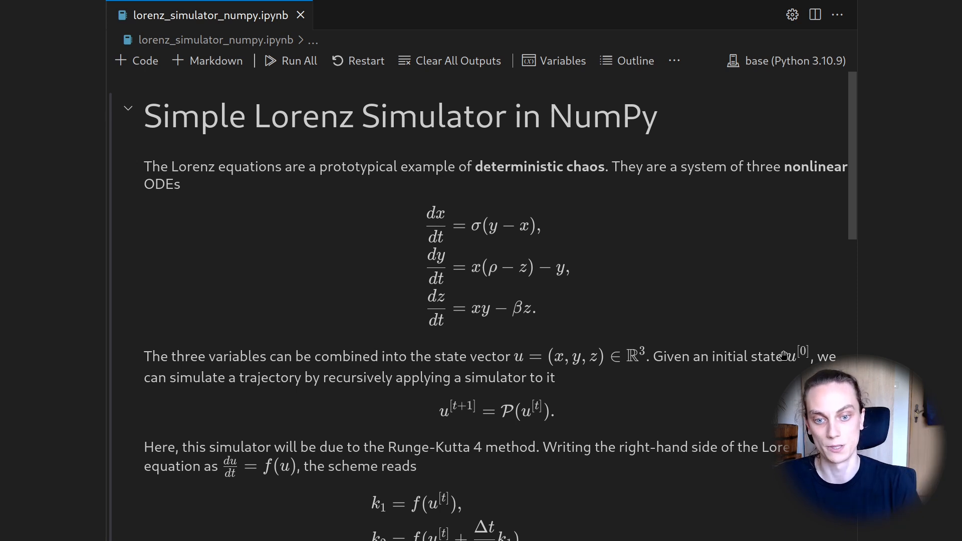
scroll("down", 3)
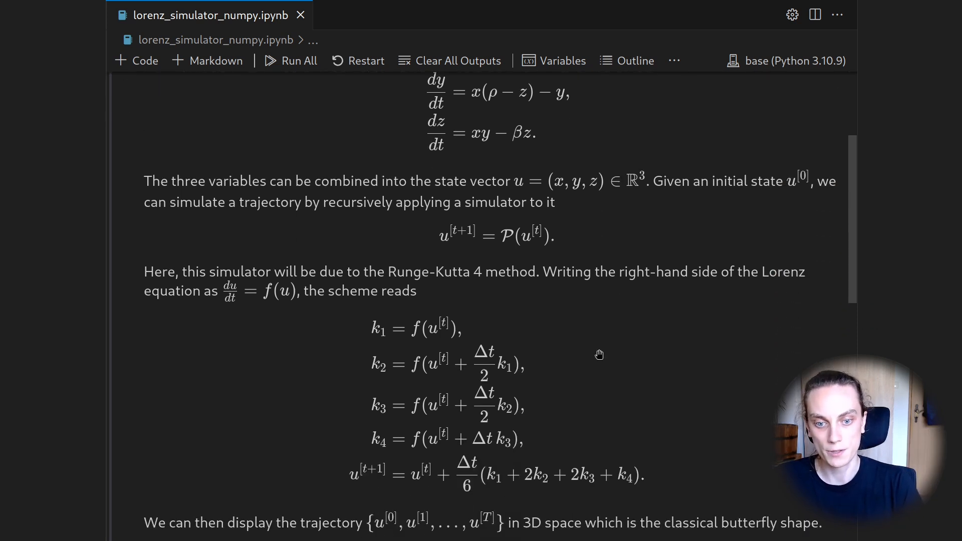
mouse_move(426, 270)
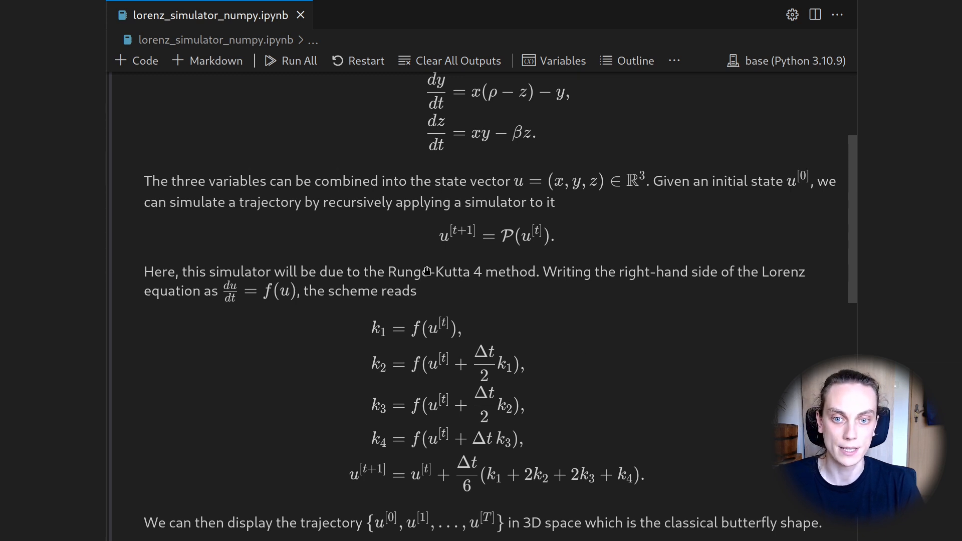
mouse_move(472, 314)
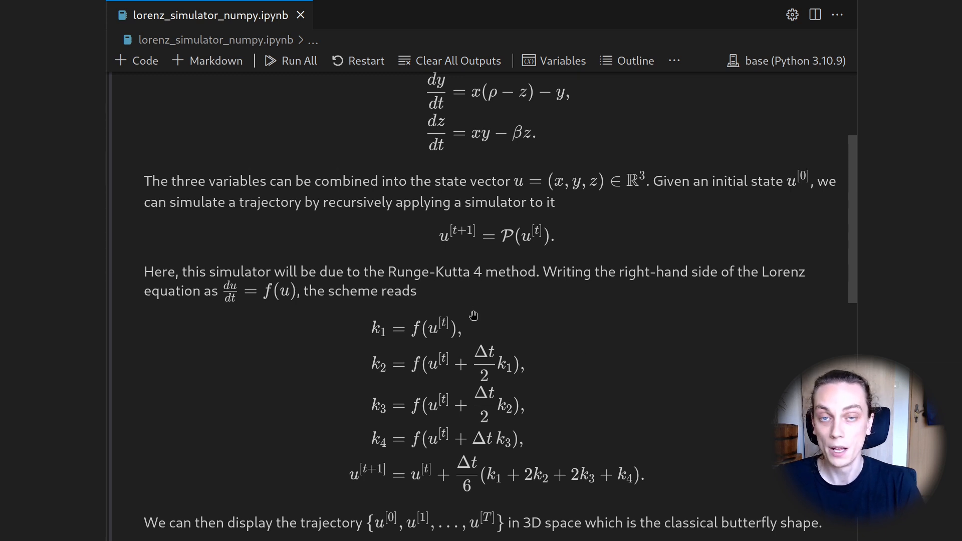
mouse_move(480, 321)
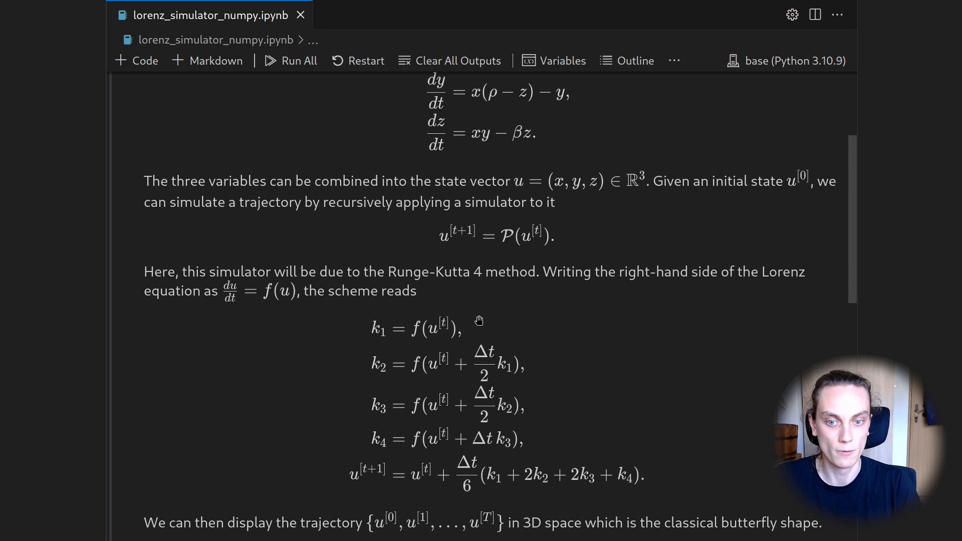
mouse_move(354, 325)
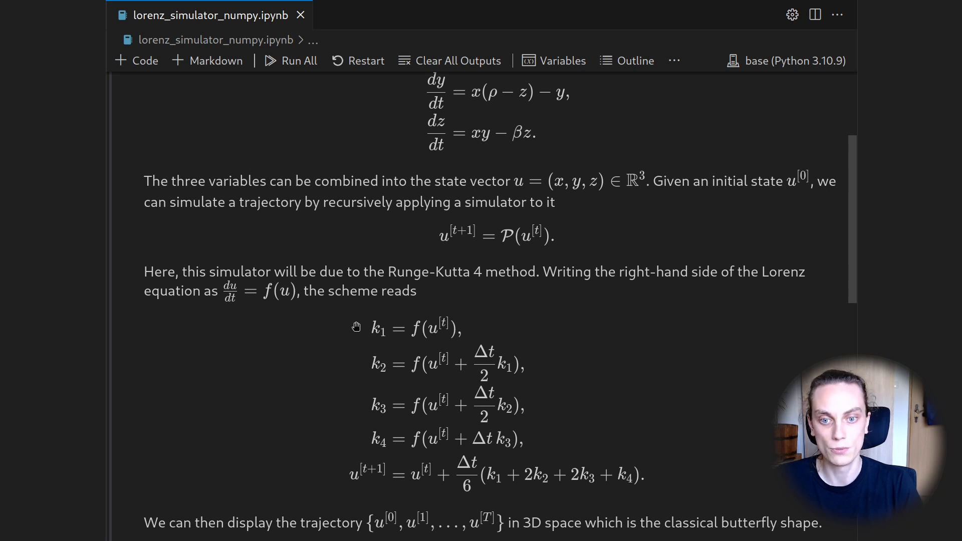
mouse_move(517, 252)
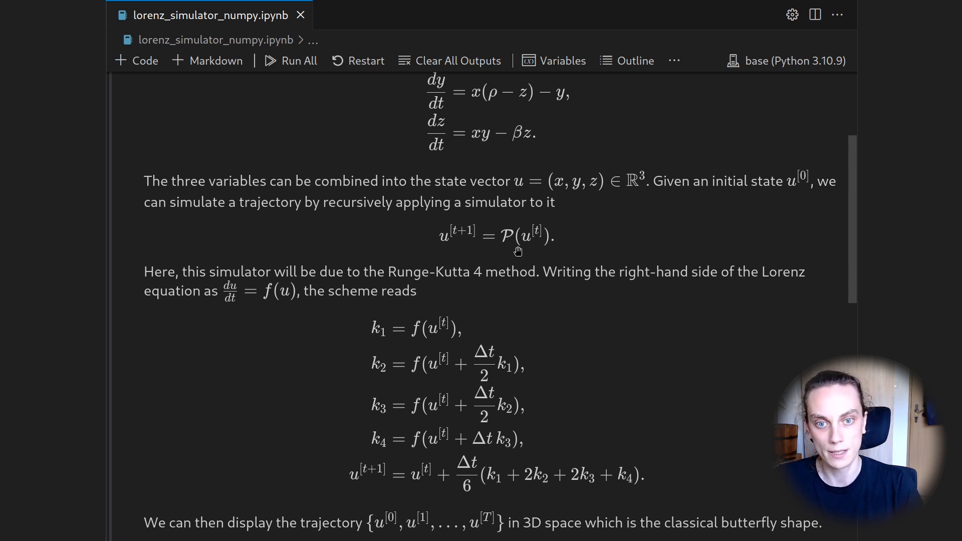
scroll("up", 3)
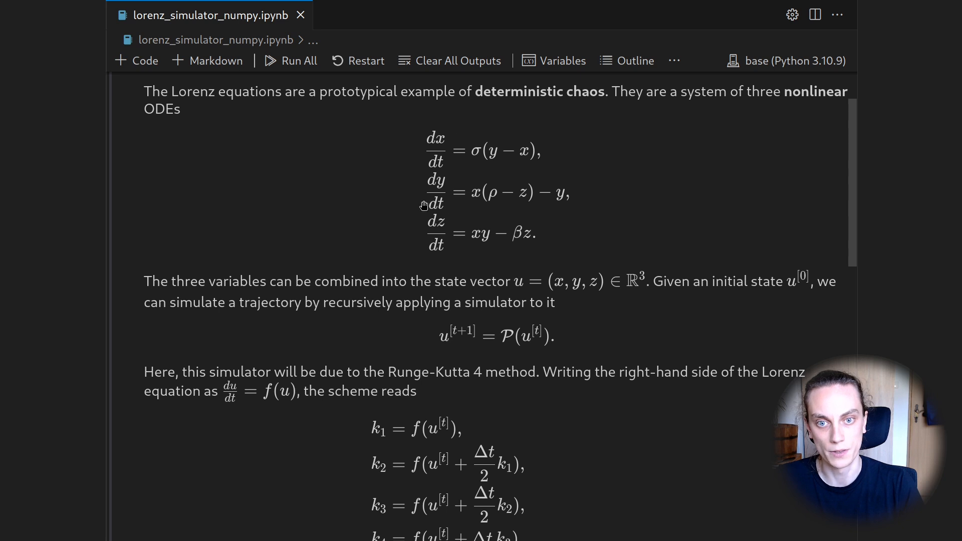
scroll("down", 3)
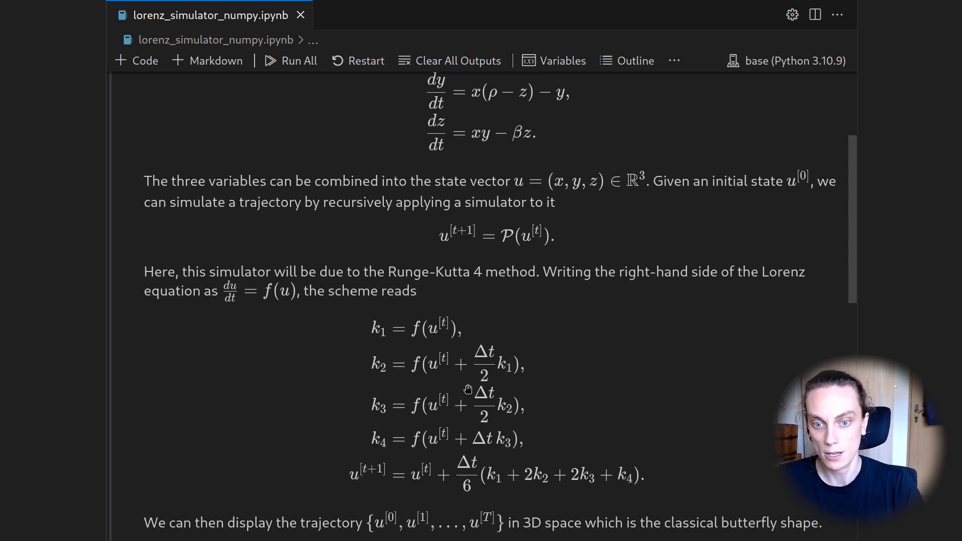
mouse_move(414, 461)
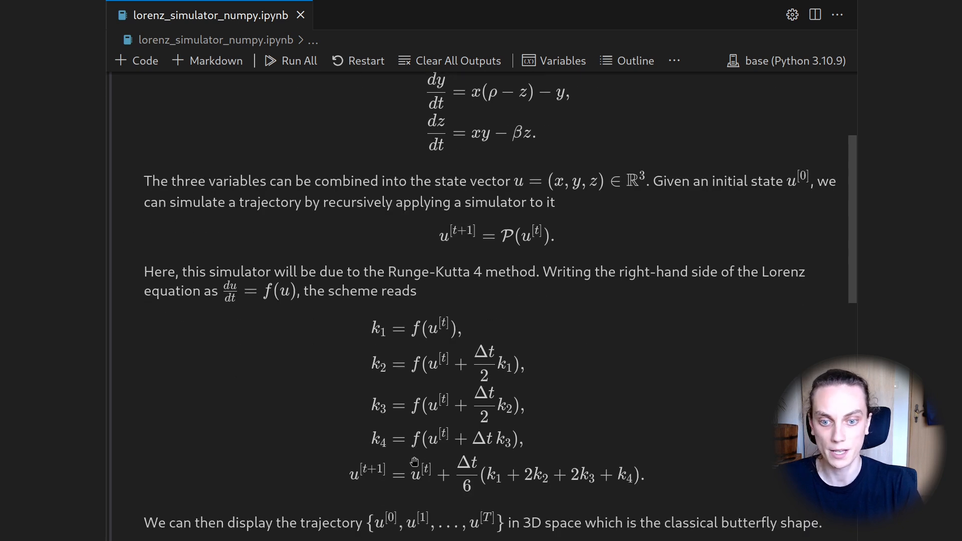
scroll("down", 3)
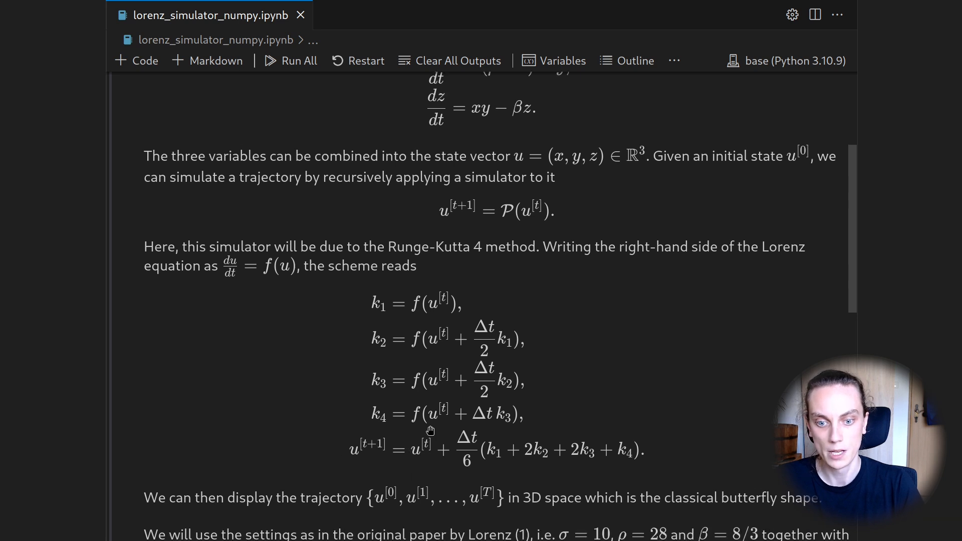
mouse_move(495, 273)
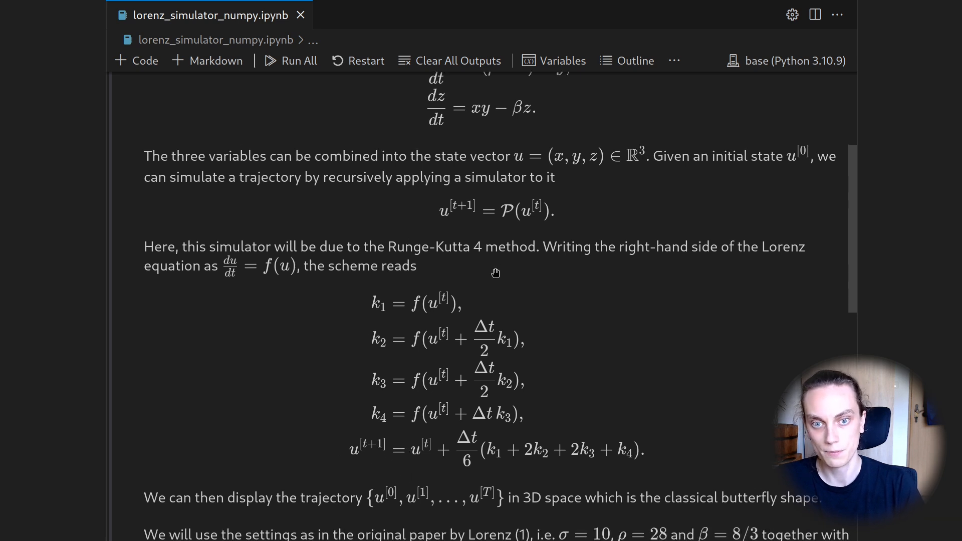
scroll("down", 3)
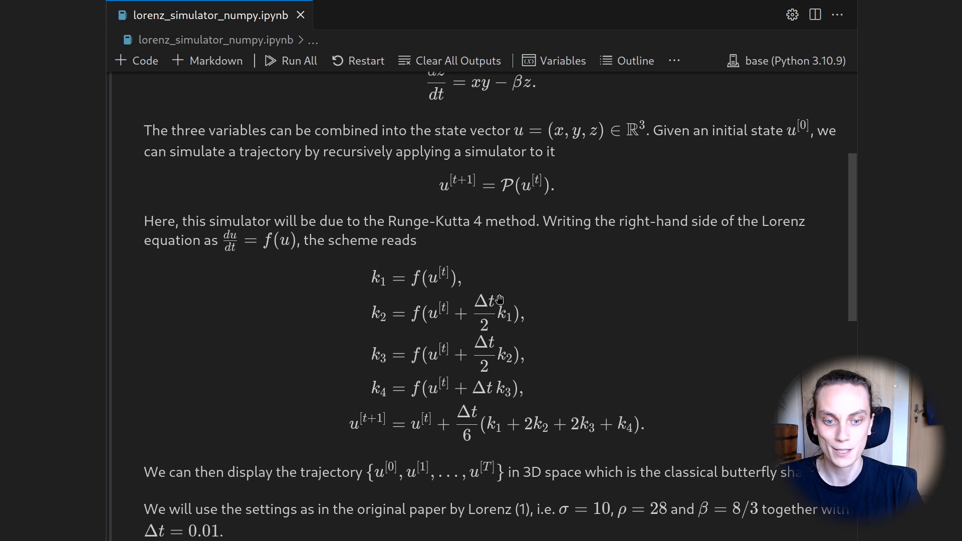
mouse_move(640, 472)
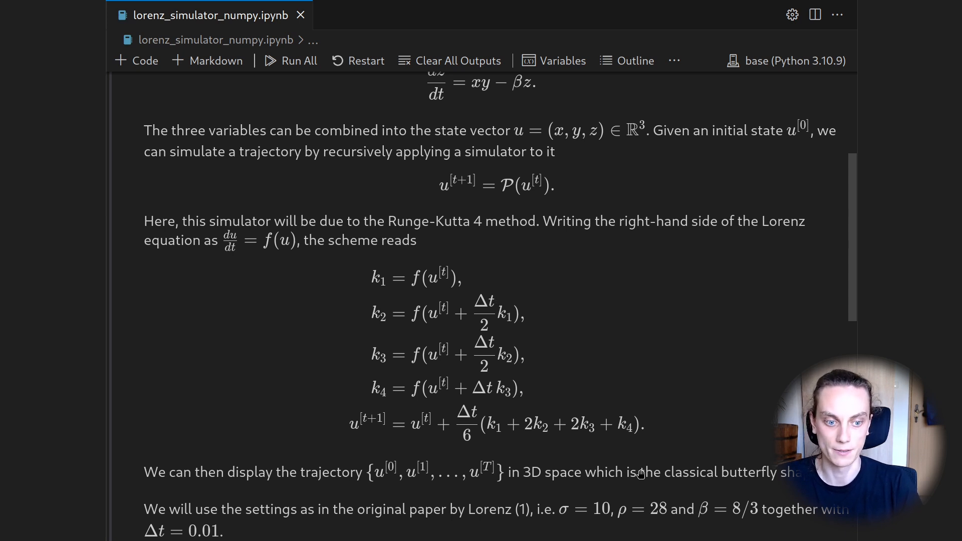
mouse_move(579, 159)
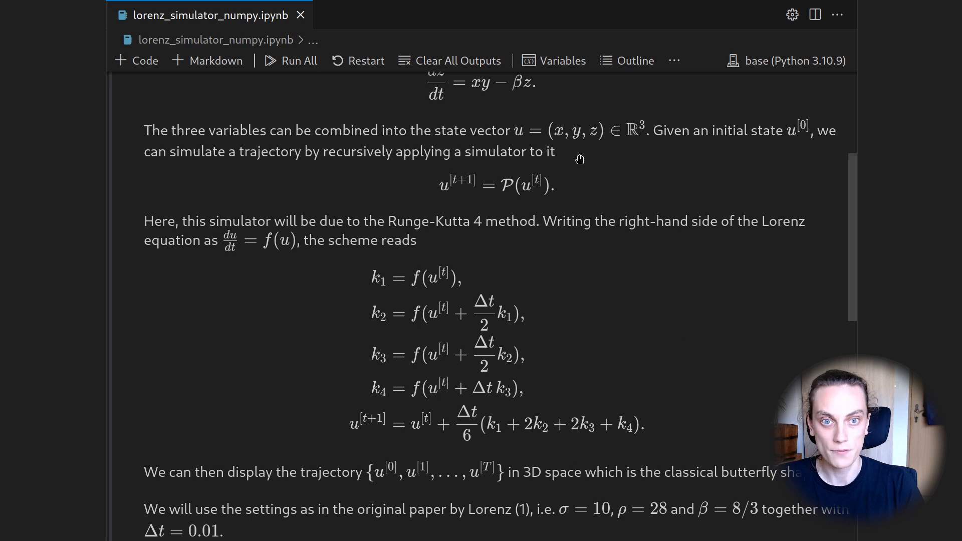
scroll("down", 3)
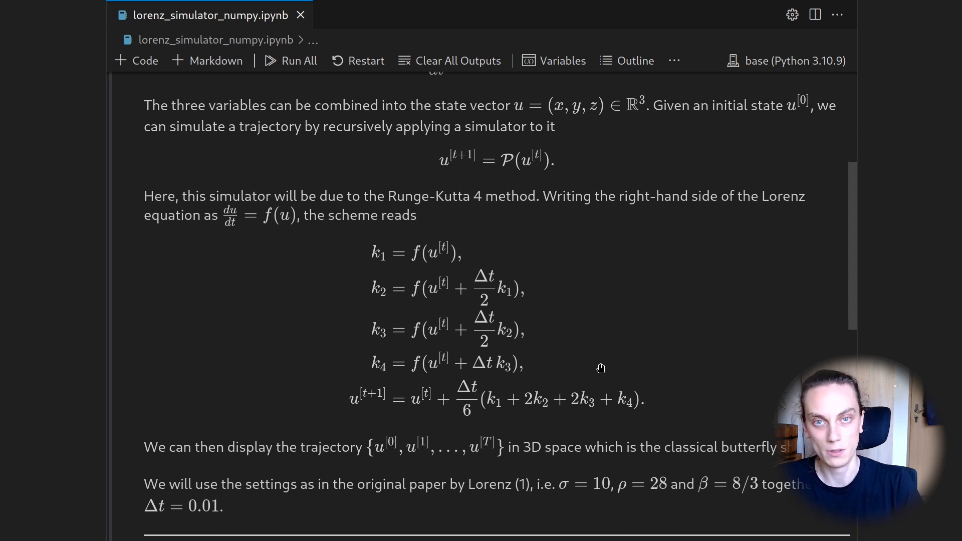
mouse_move(537, 485)
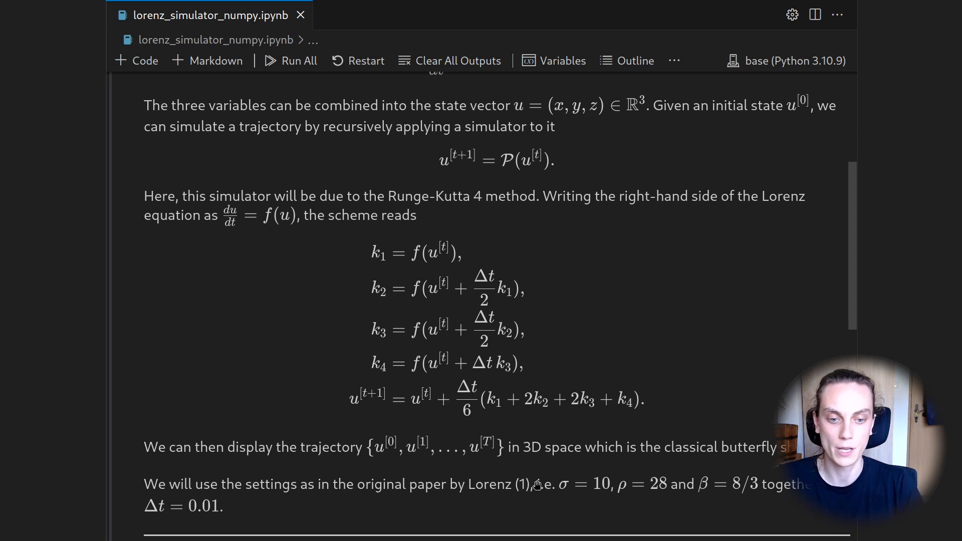
scroll("up", 3)
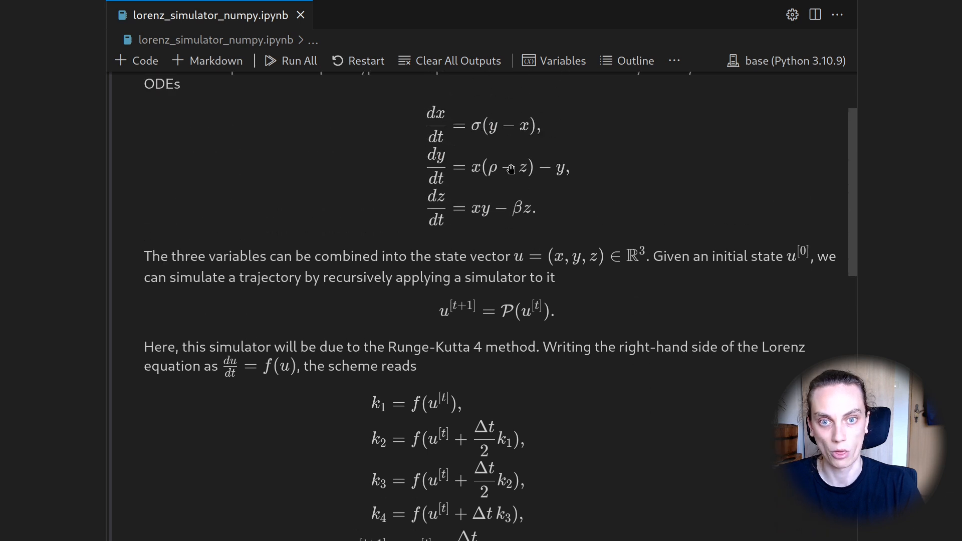
mouse_move(504, 134)
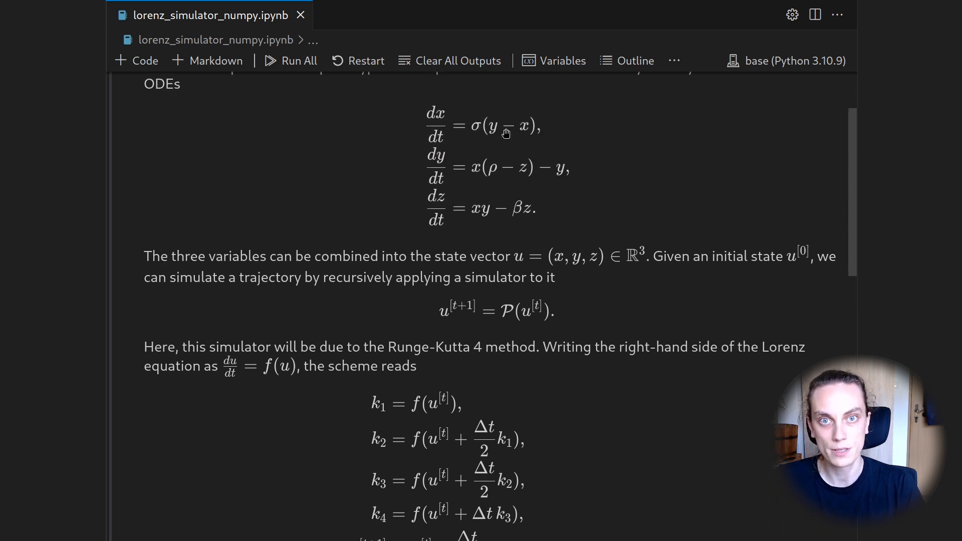
mouse_move(483, 130)
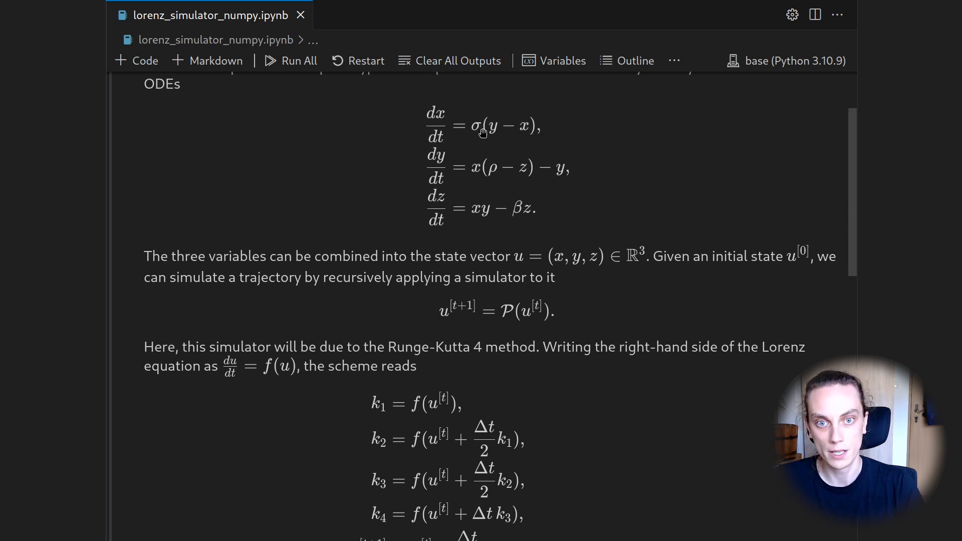
scroll("down", 3)
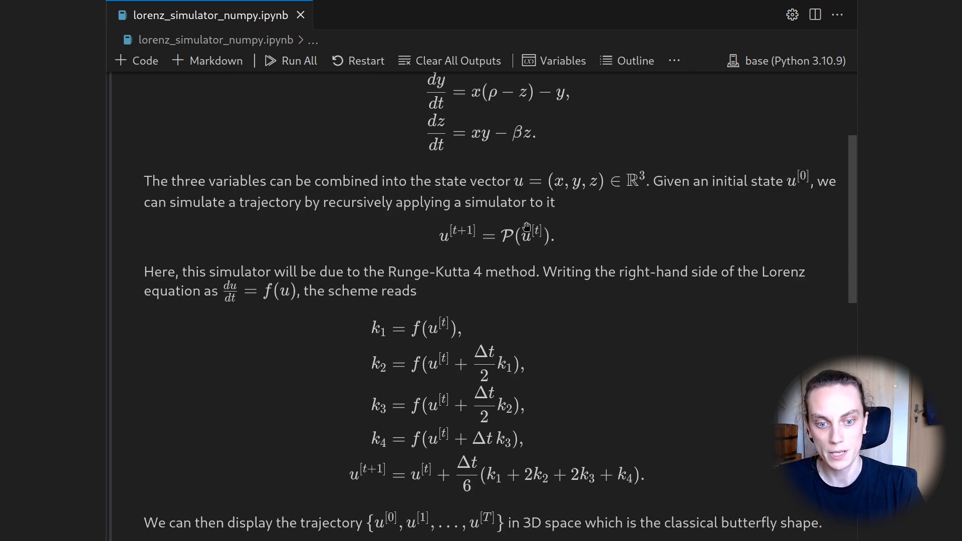
scroll("down", 3)
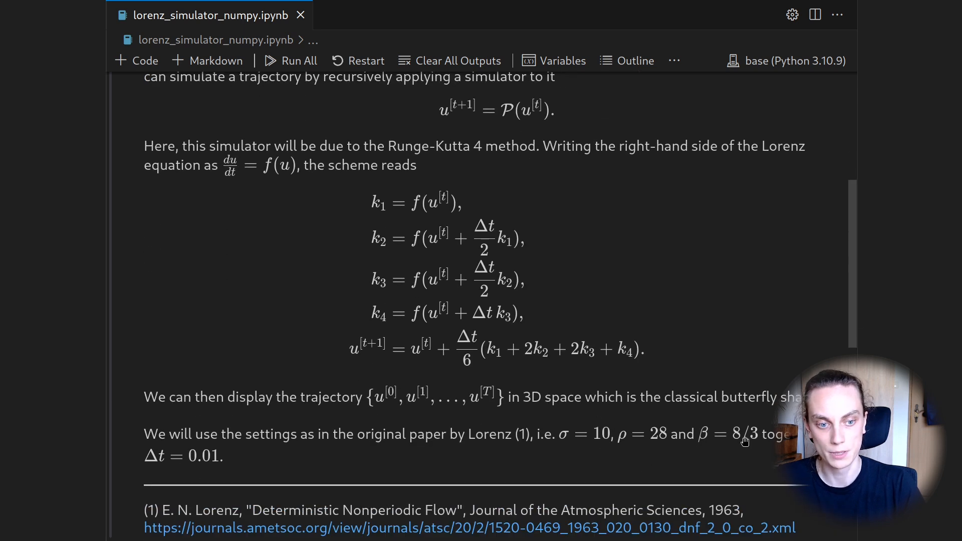
mouse_move(196, 469)
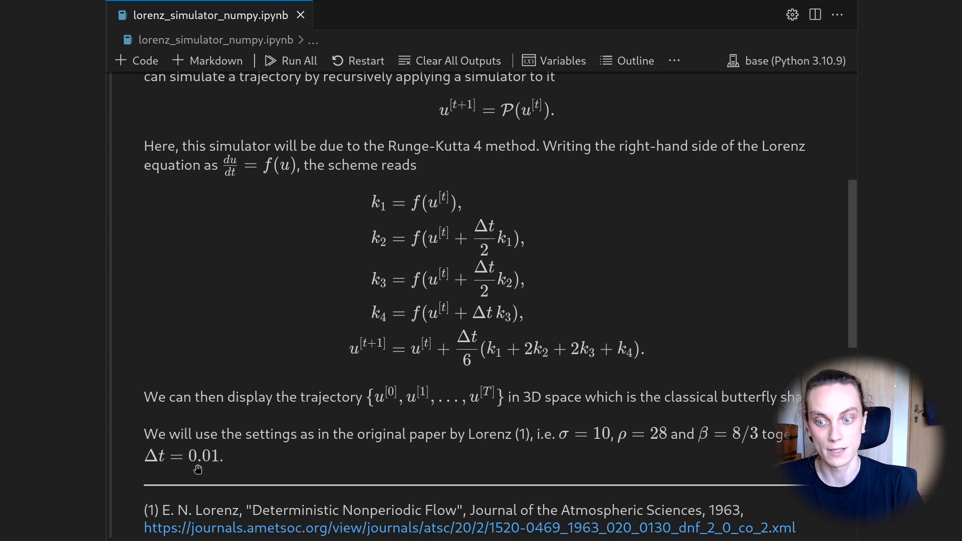
mouse_move(212, 461)
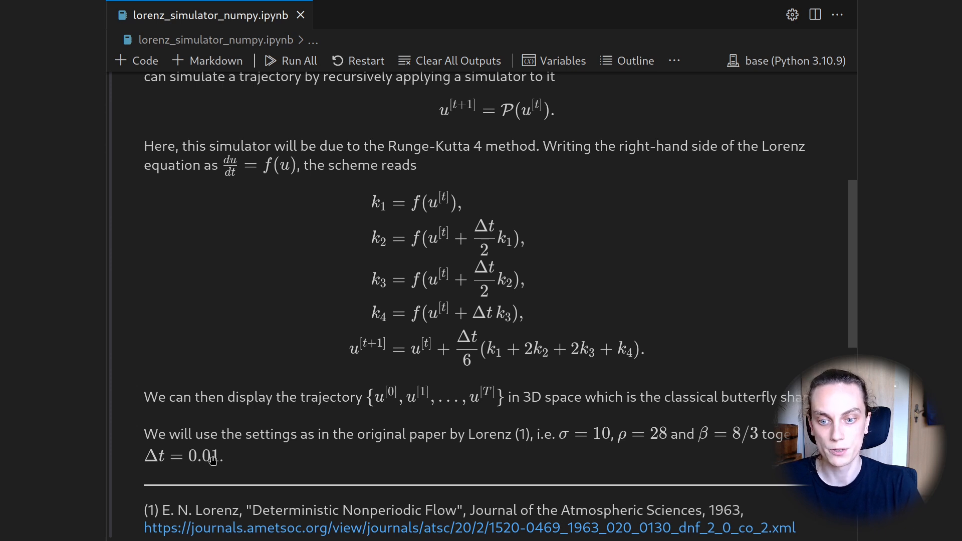
mouse_move(274, 487)
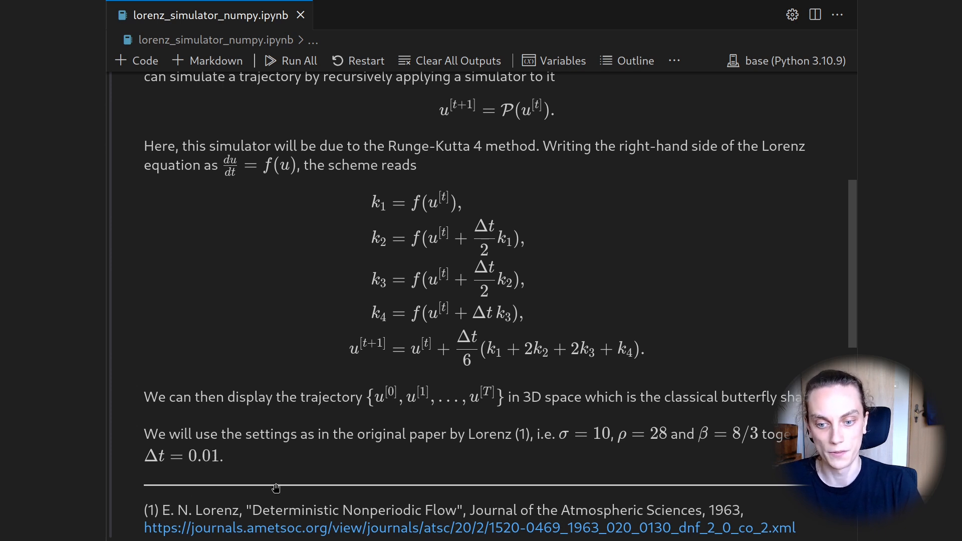
mouse_move(755, 517)
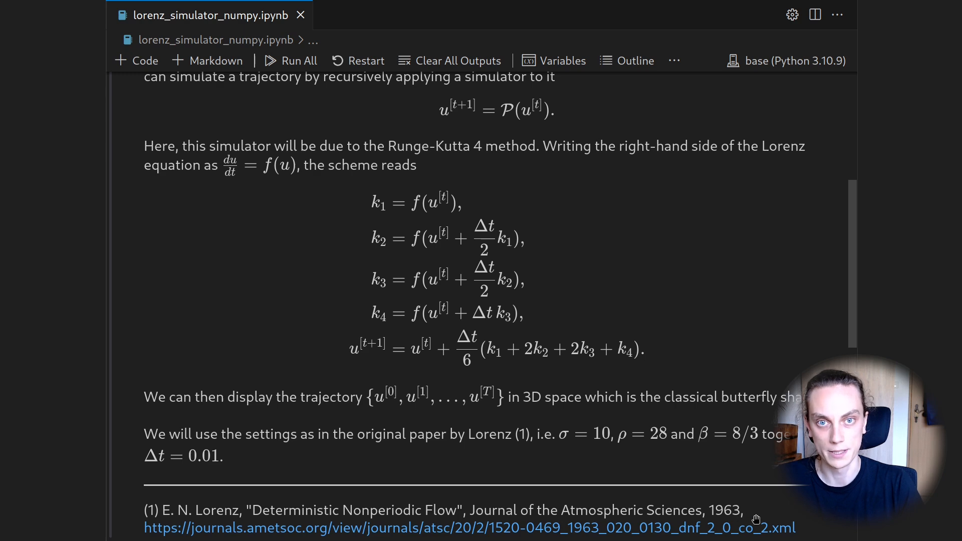
mouse_move(689, 445)
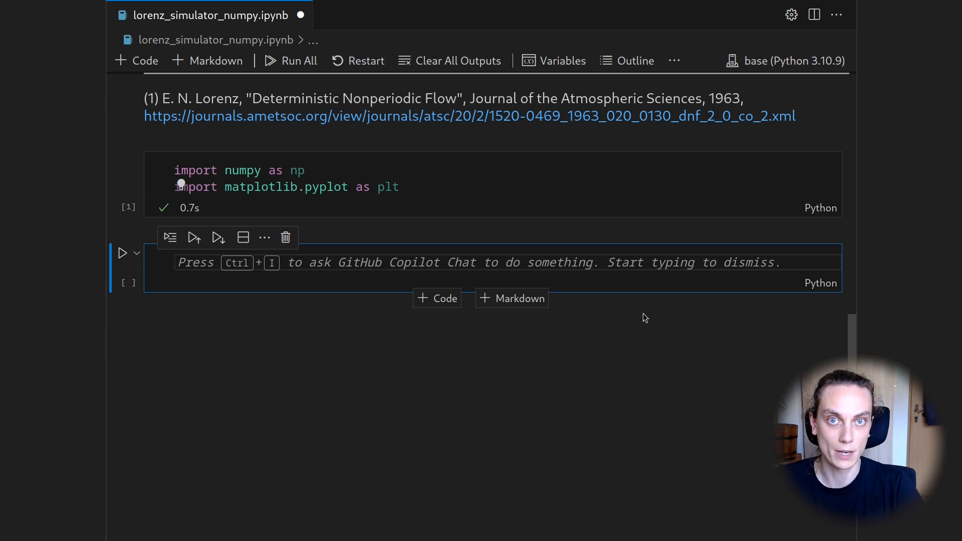
mouse_move(613, 304)
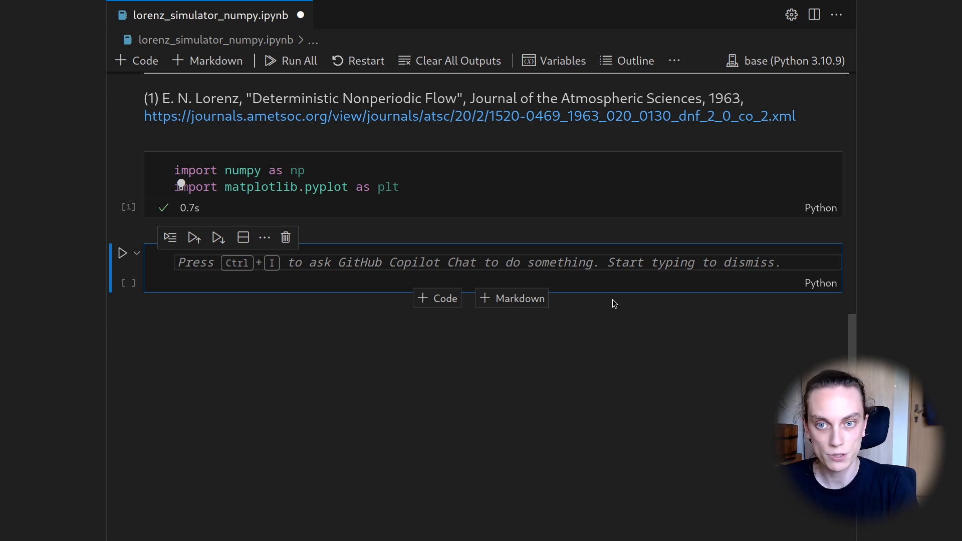
type("def lorenz_")
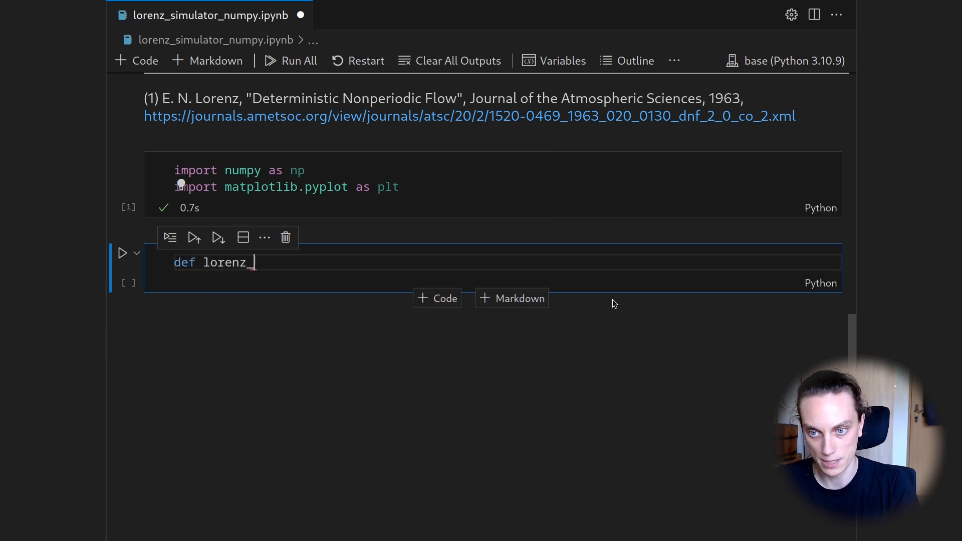
type("rhs()")
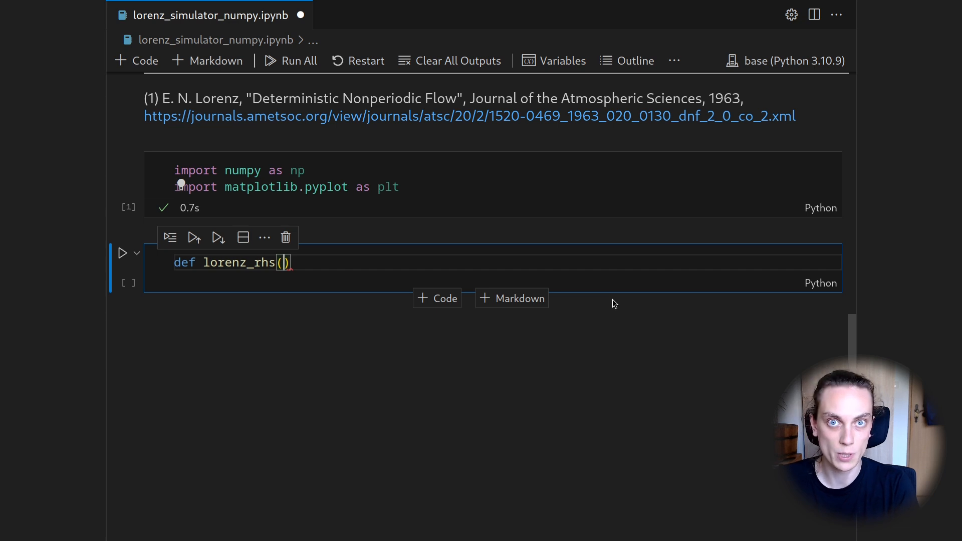
type("u, *,")
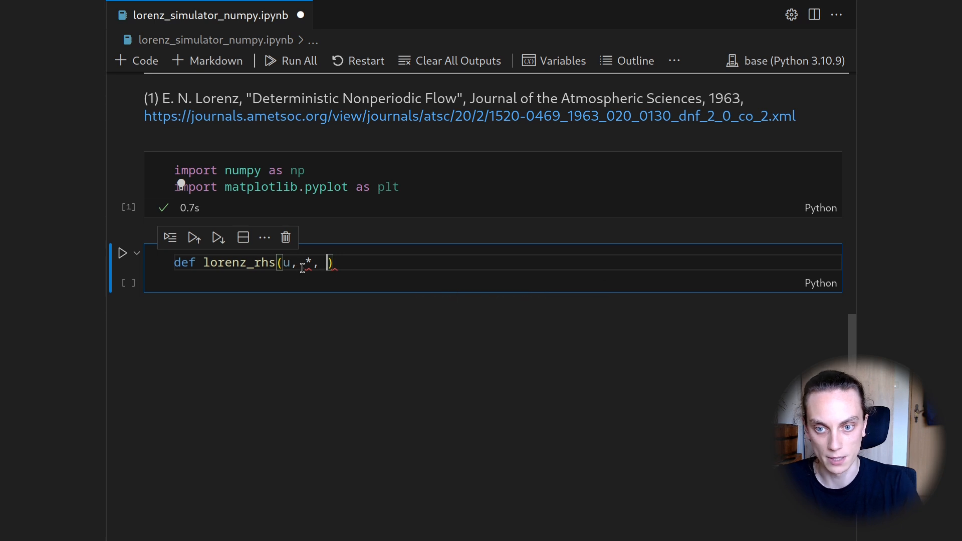
type("sig")
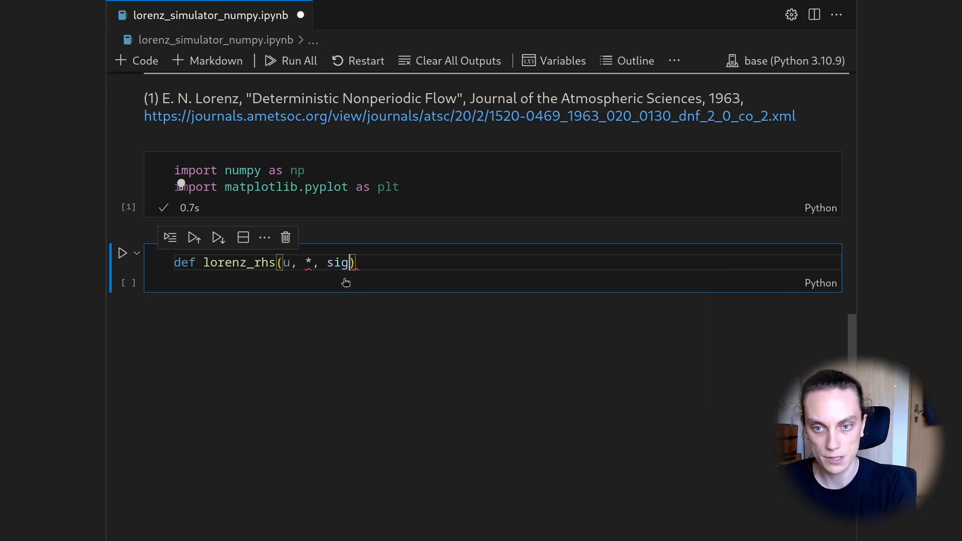
type("ma, rho, beta")
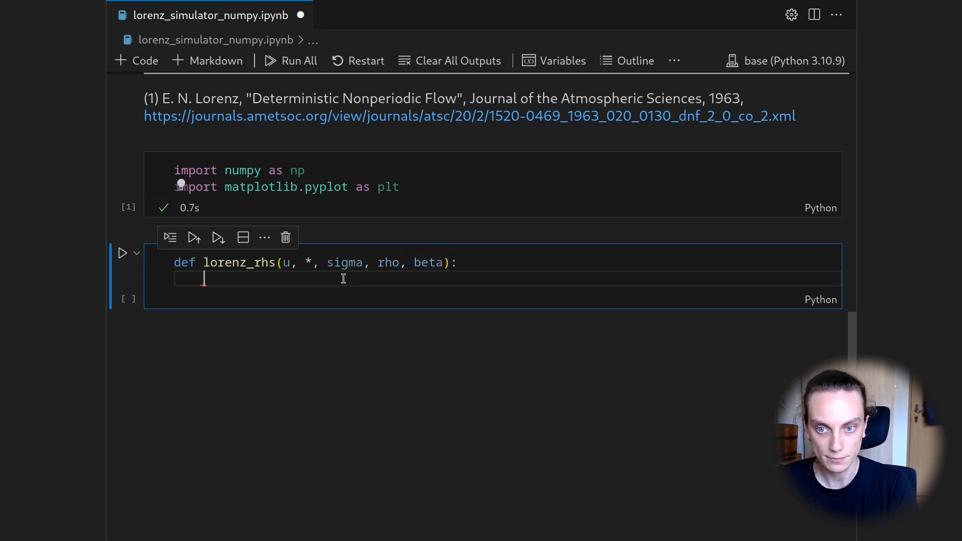
mouse_move(291, 295)
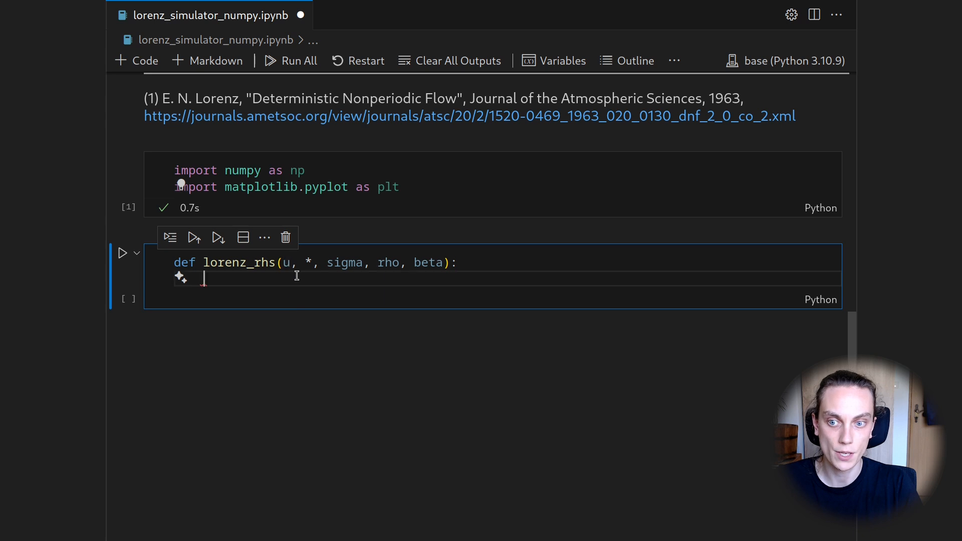
type("x,")
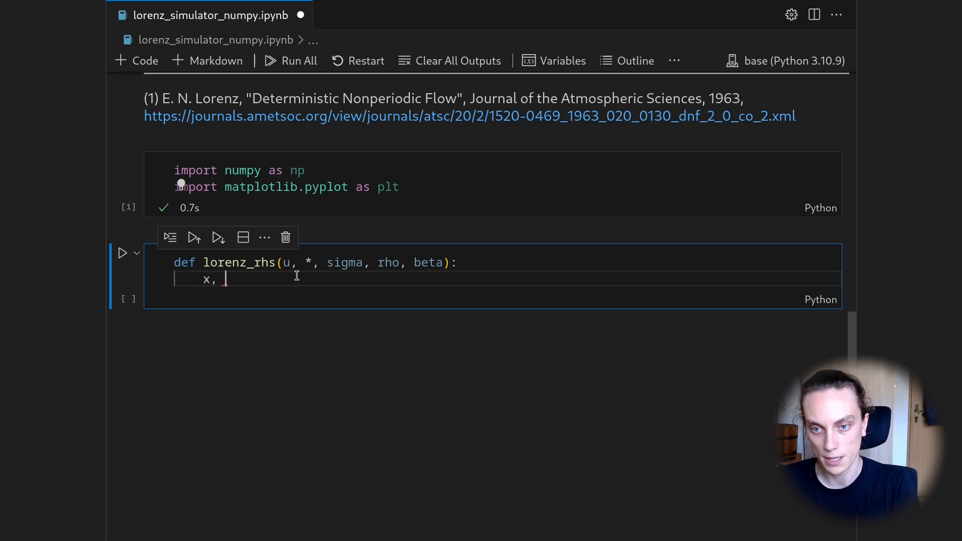
type("y, z,")
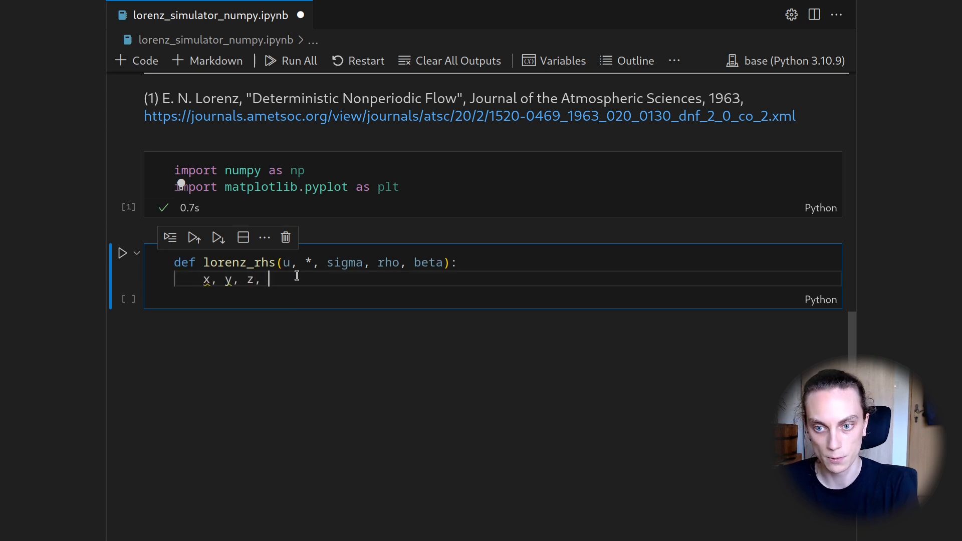
type("= u")
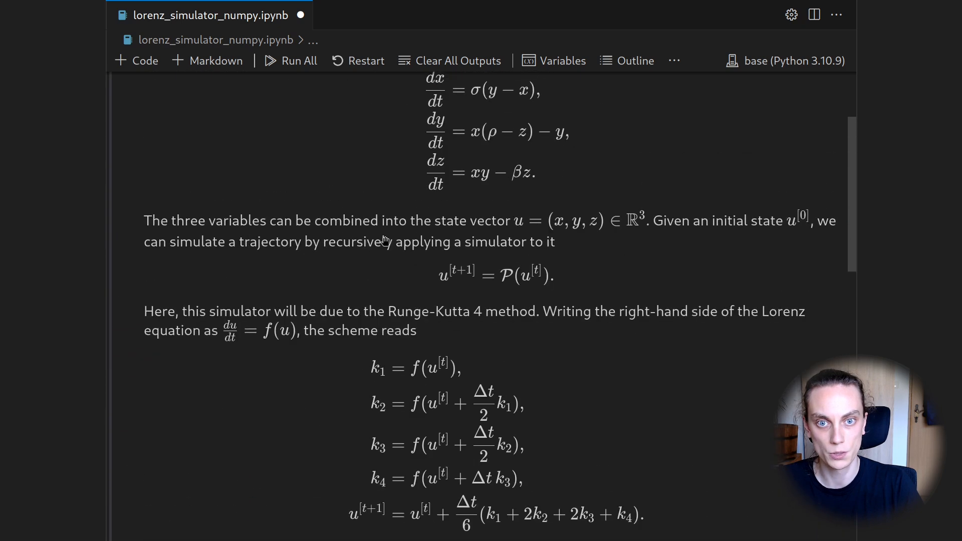
Compute x_dot, y_dot = x * (rho - z) - y and z_dot = x * y - beta * z
scroll("up", 3)
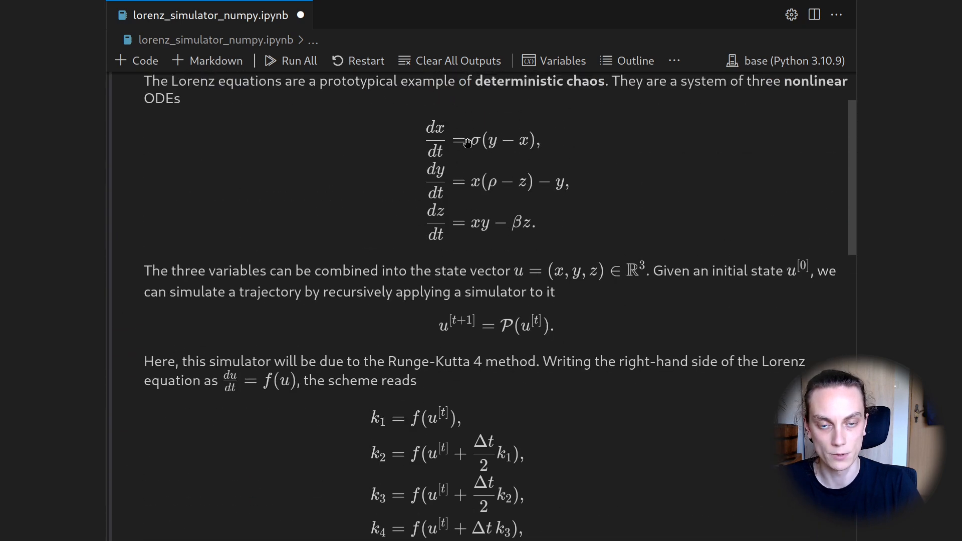
mouse_move(501, 163)
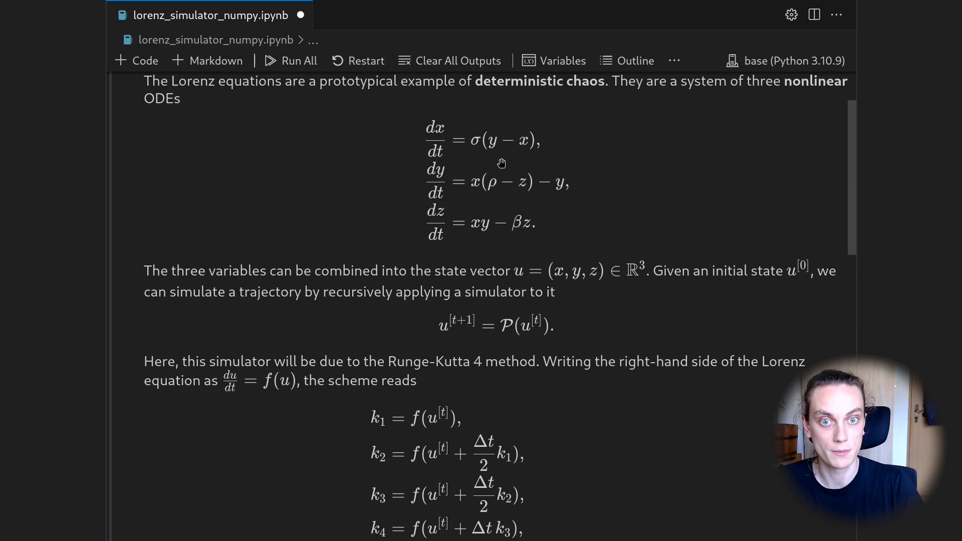
scroll("down", 3)
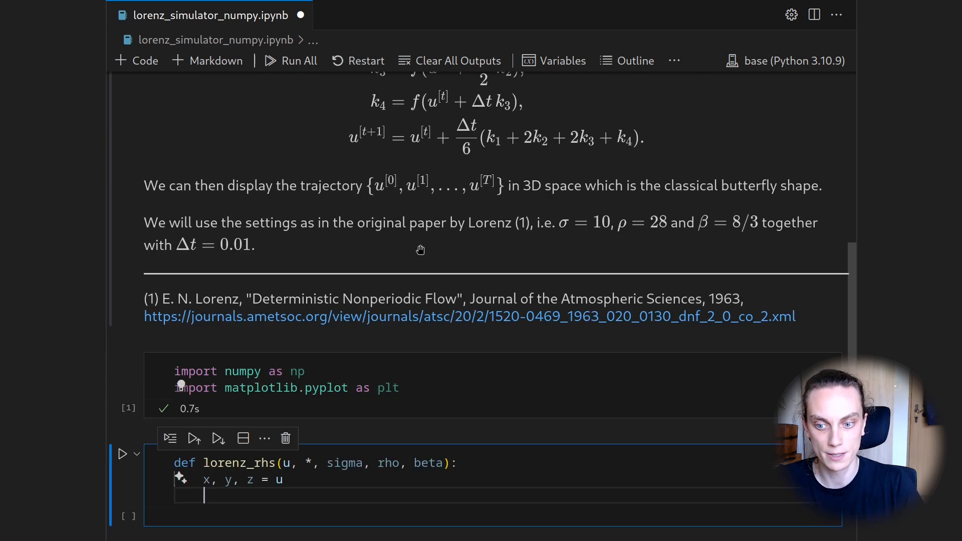
type("x_dot = sigma *")
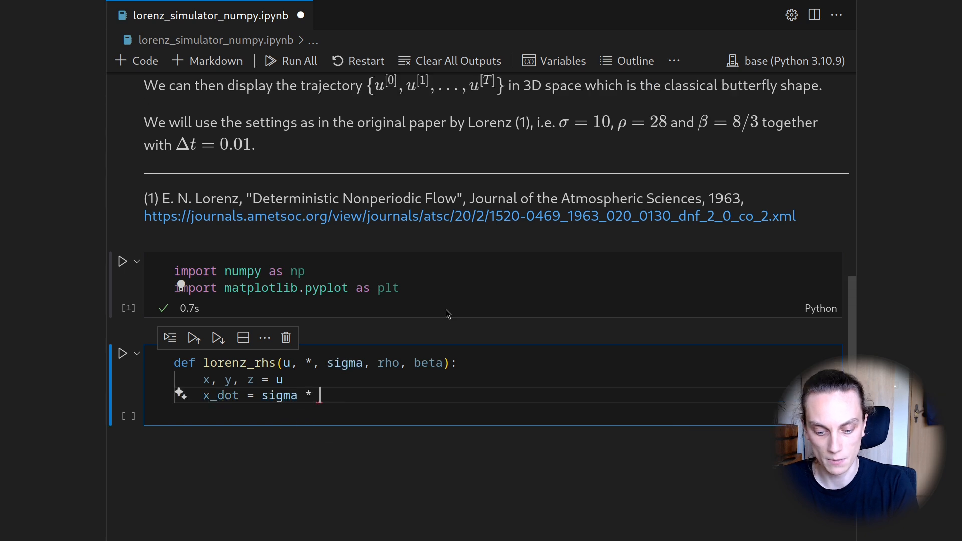
type("(y - x")
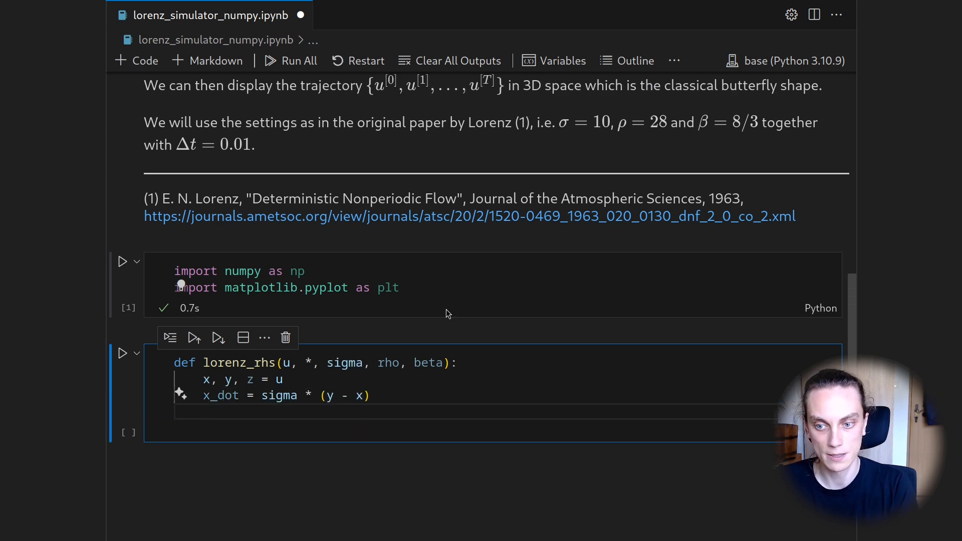
type("y_d")
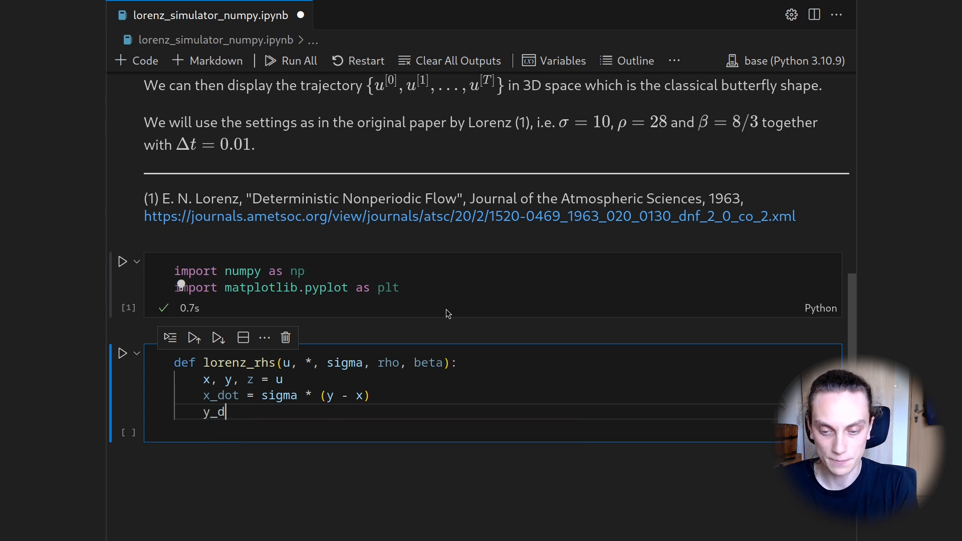
type("ot =")
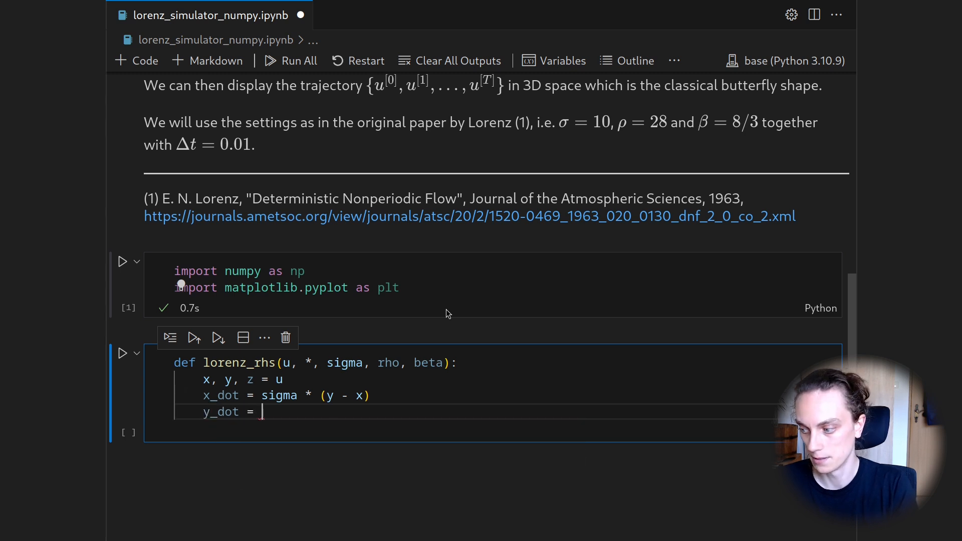
type("x * (/")
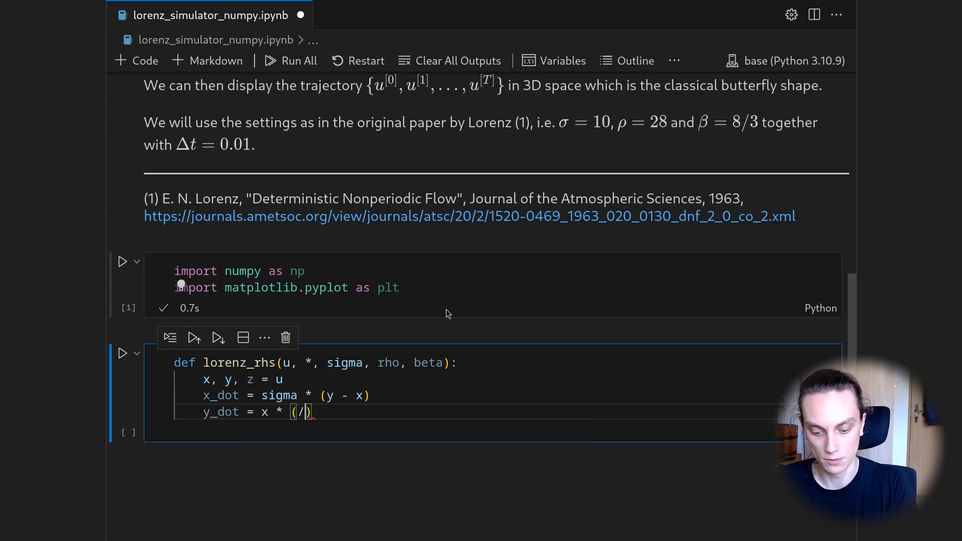
type("rho - z")
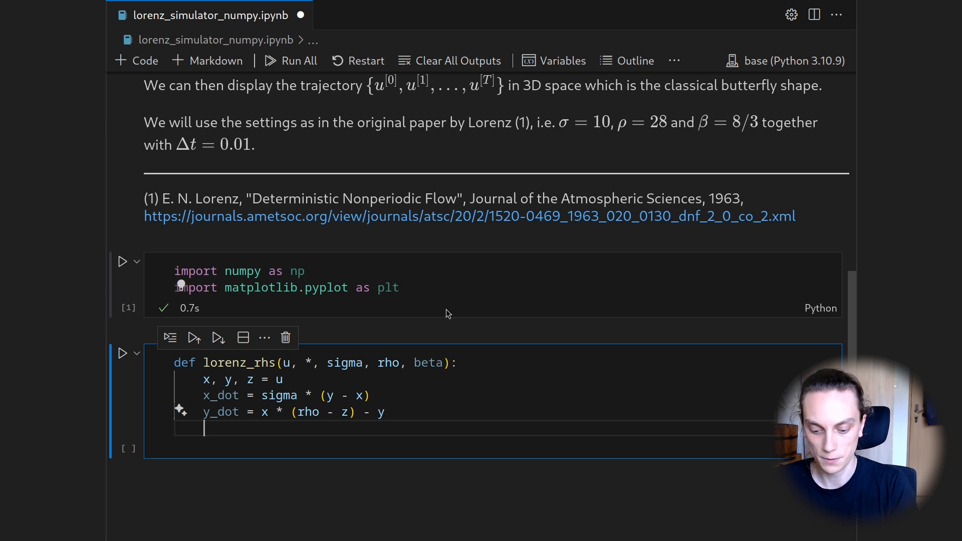
type("z_dot =")
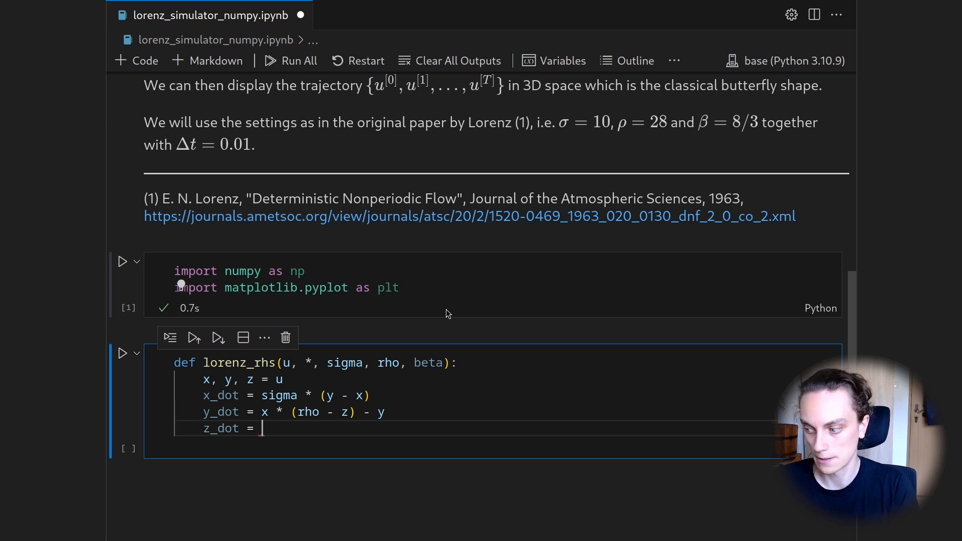
type("x *")
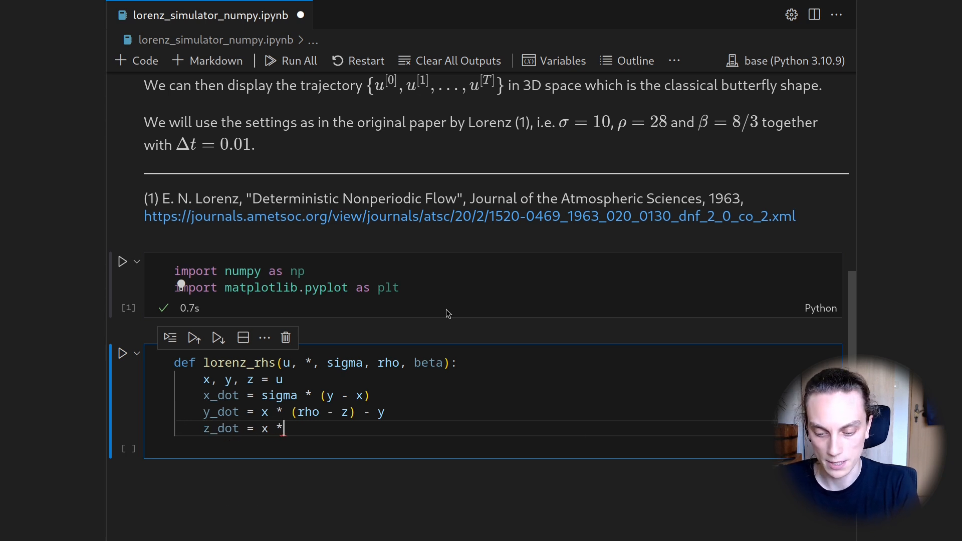
key("Backspace")
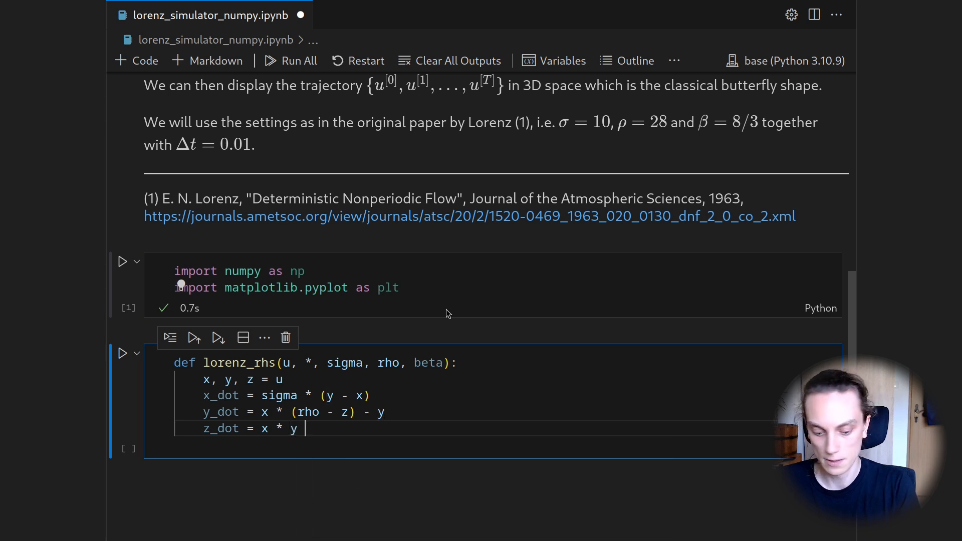
type("- beta *")
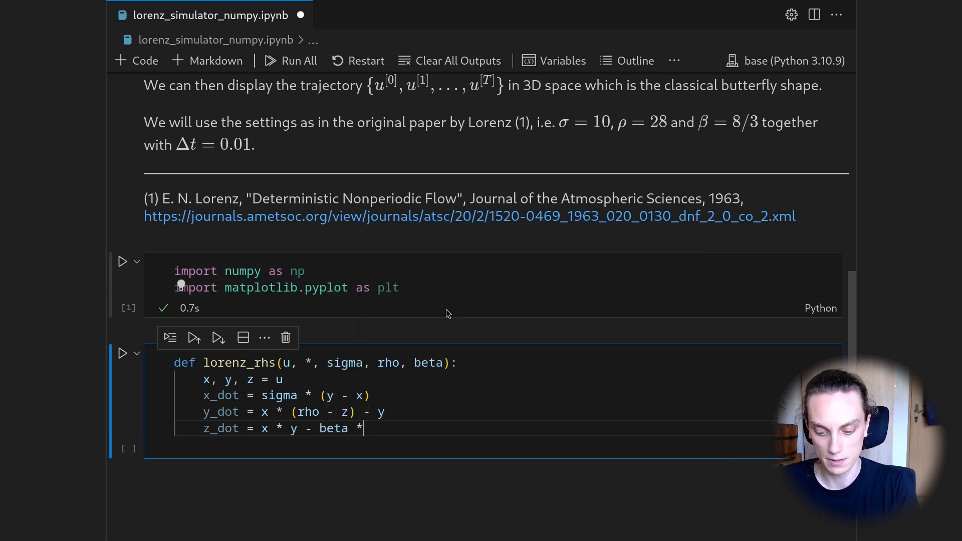
type("z")
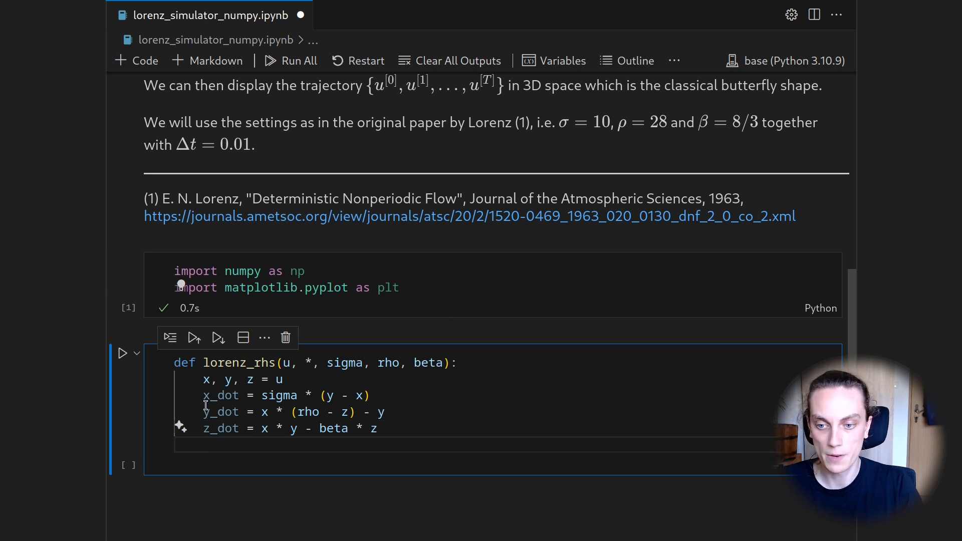
mouse_move(212, 394)
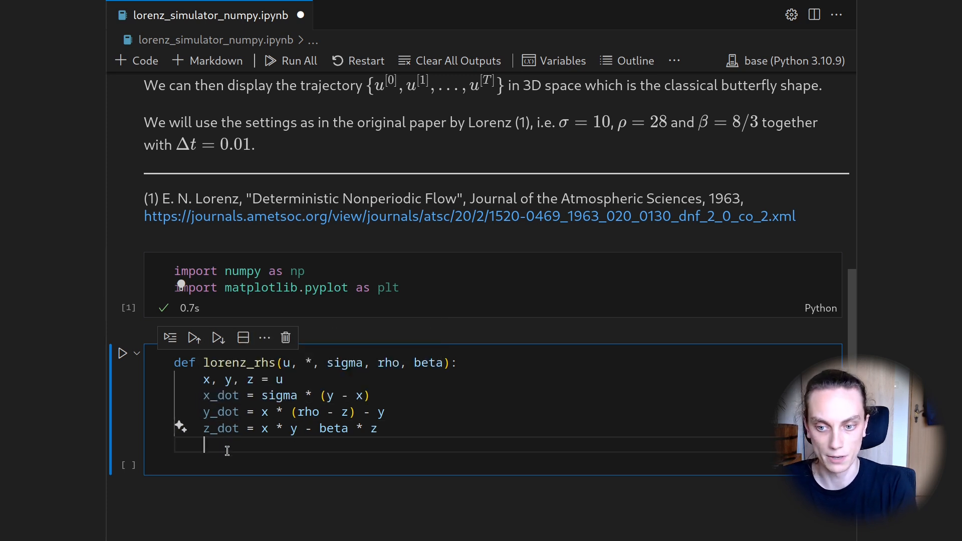
Build u_dot as np.array([x_dot, y_dot, z_dot]) and return it
type("u_dot = n")
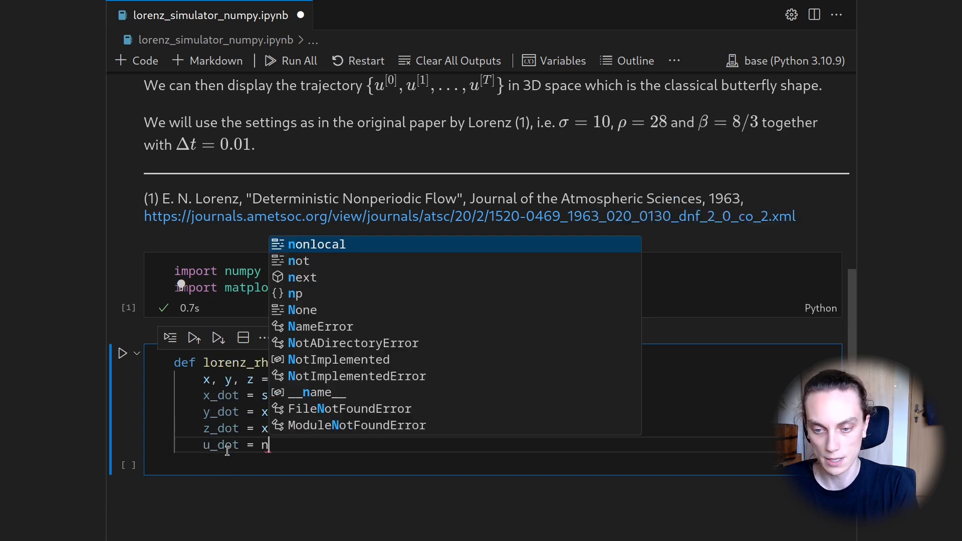
type("p.art")
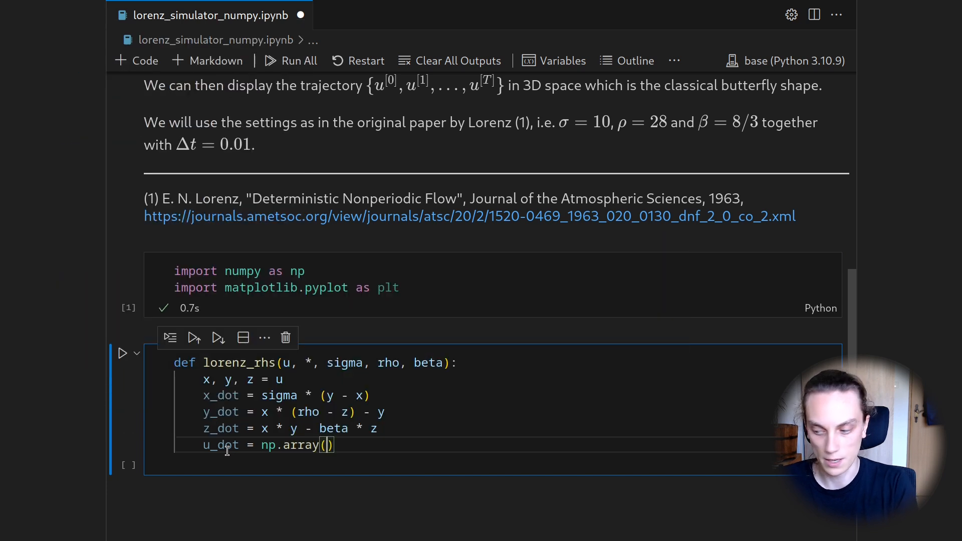
type("[x_dot,")
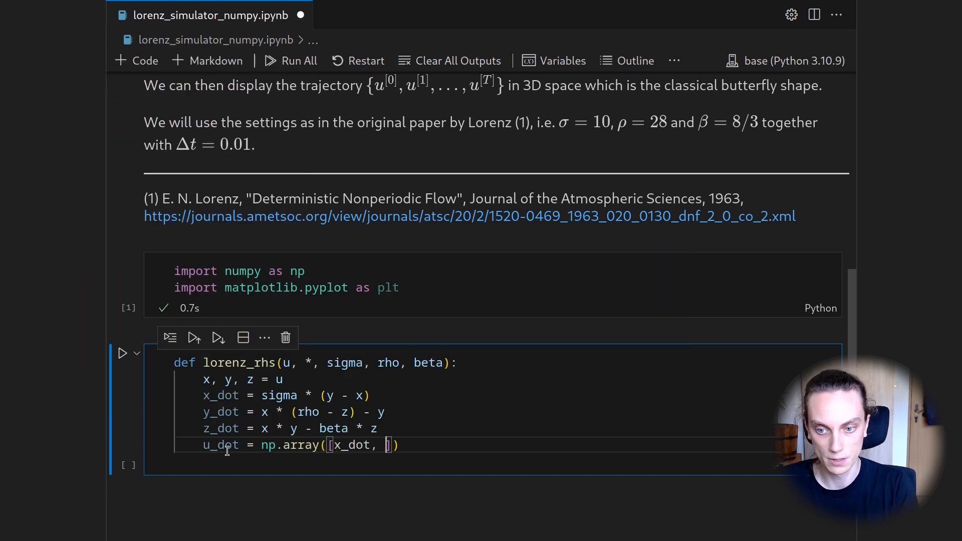
type("y_dot, z_dot")
type("return u")
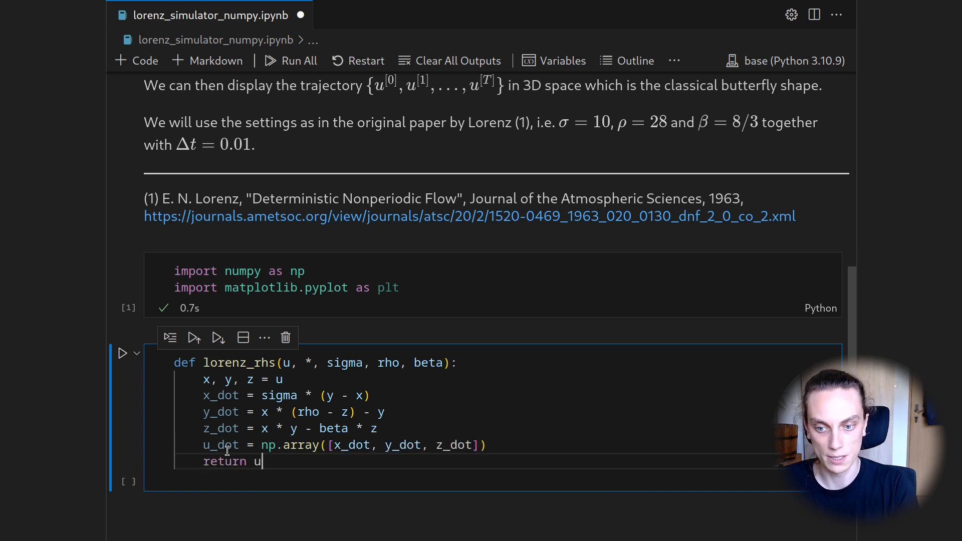
type("_dot")
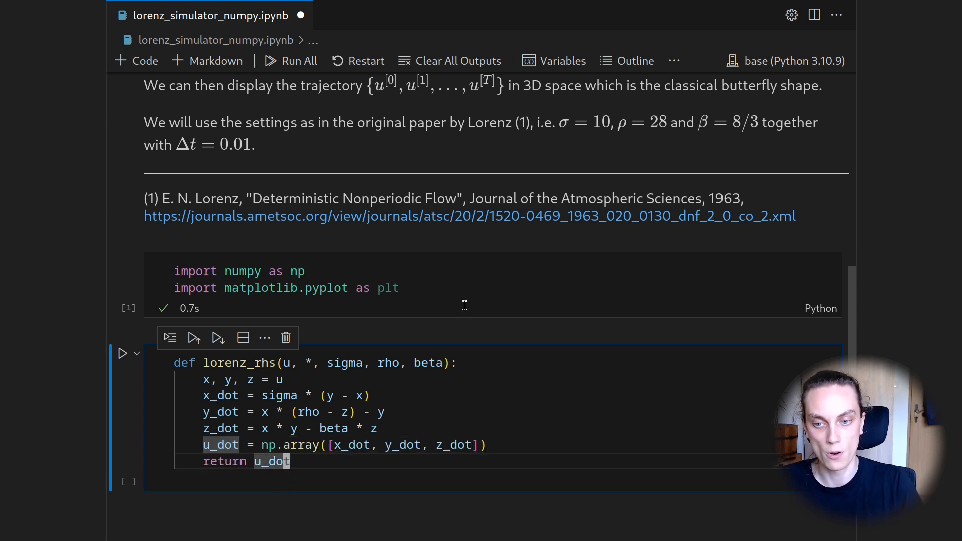
scroll("up", 3)
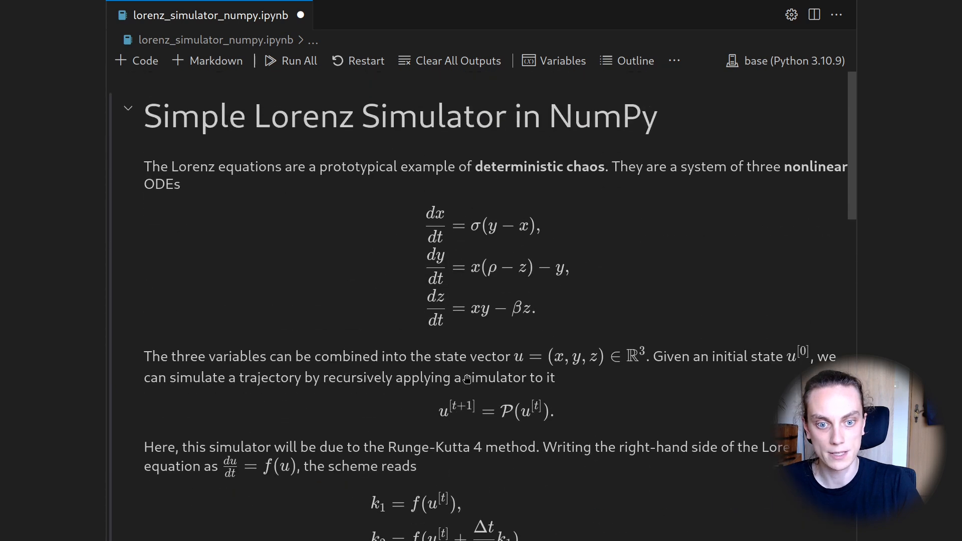
scroll("down", 3)
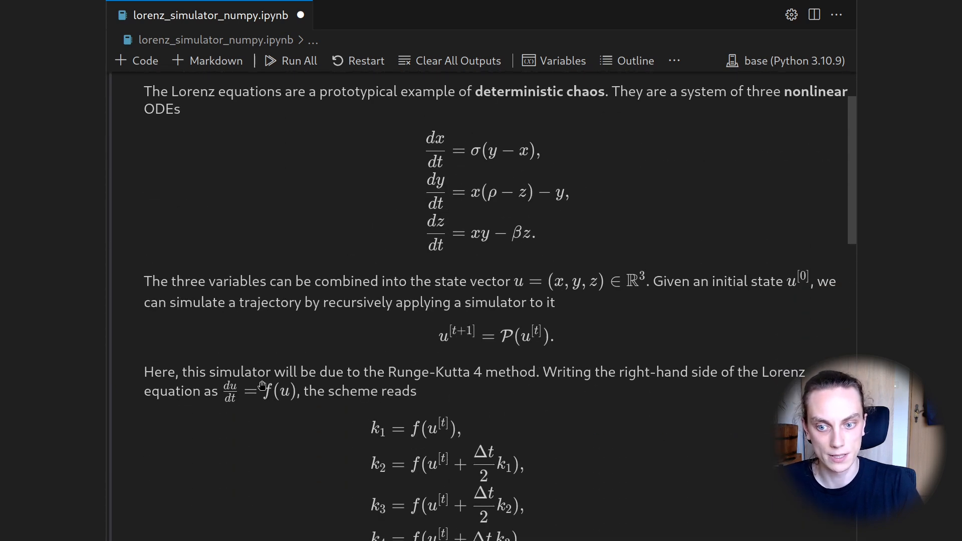
scroll("down", 3)
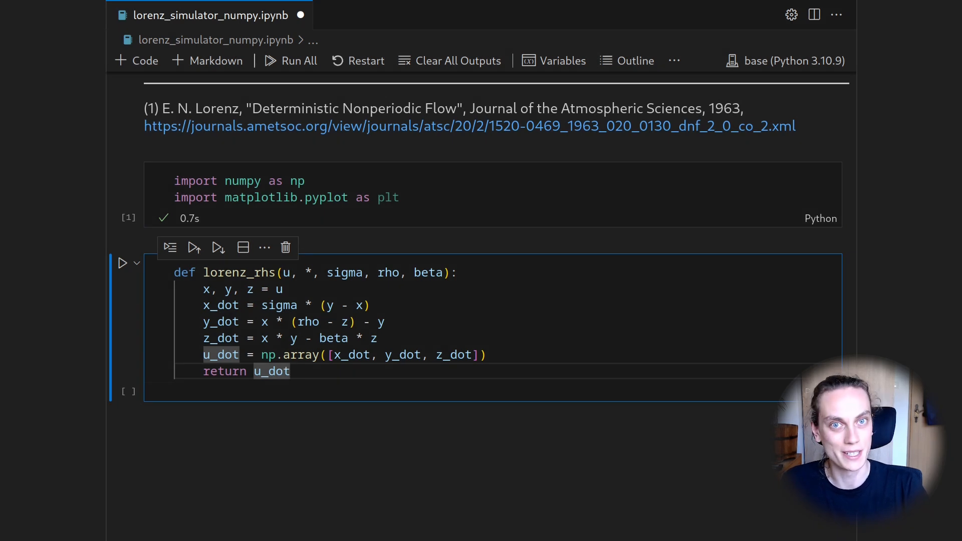
mouse_move(436, 406)
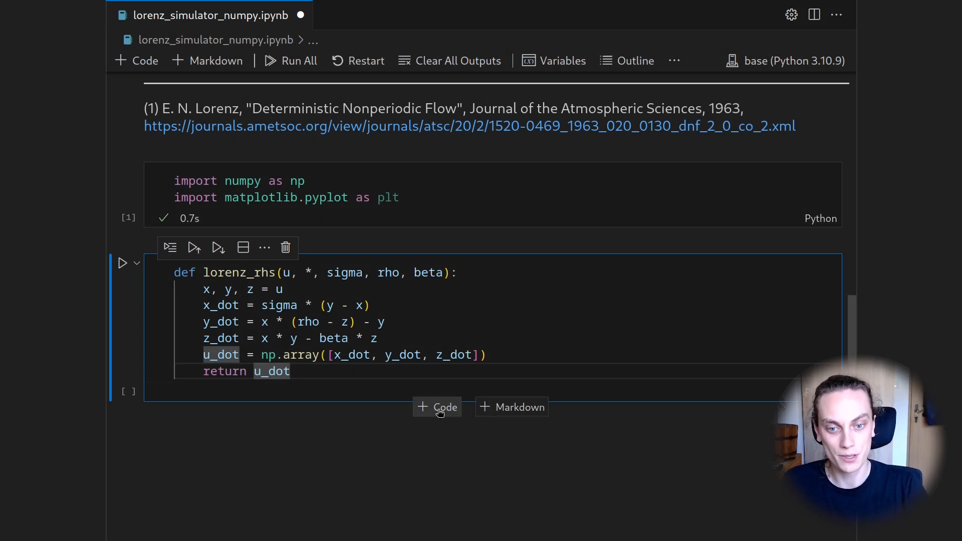
Start a new code cell with the class LorenzStepperRK4 header
left_click(437, 406)
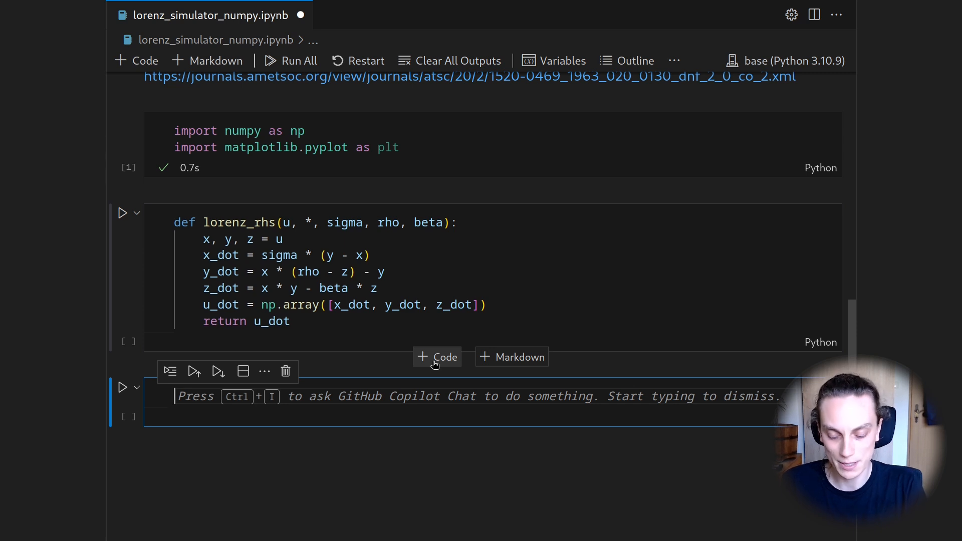
type("class")
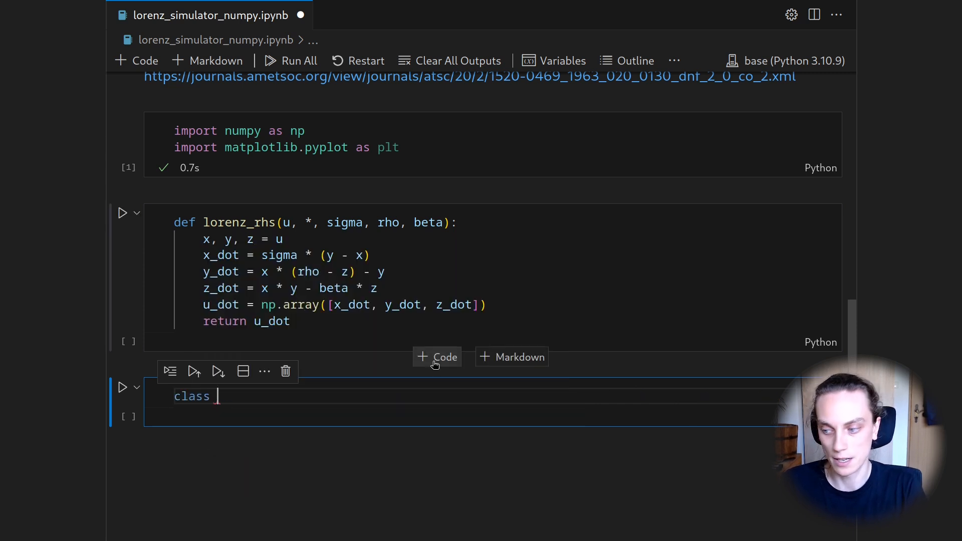
type("Lorenz")
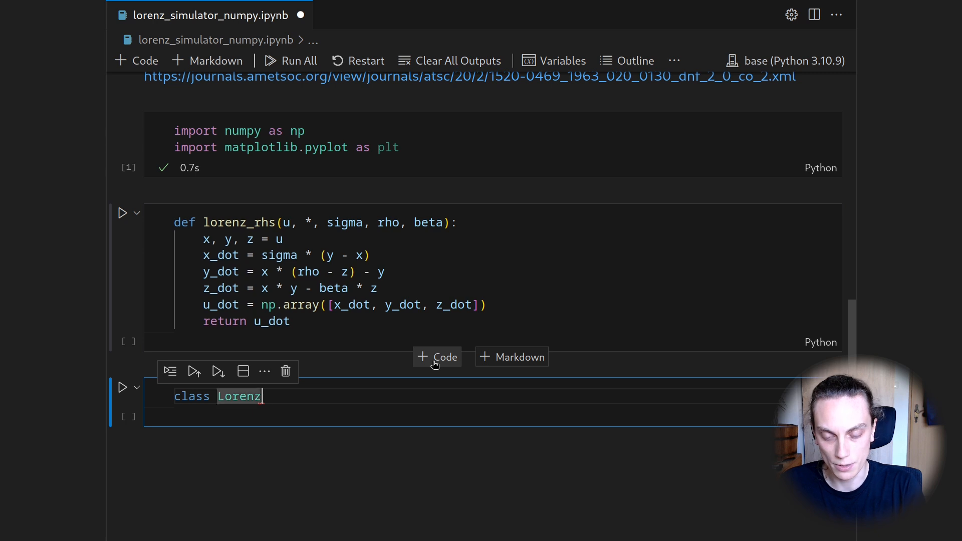
type("StepperR")
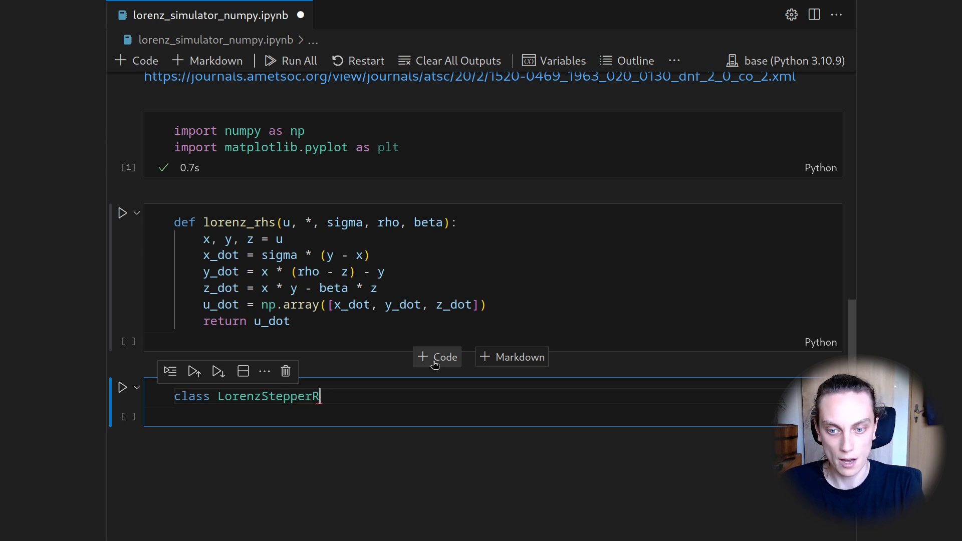
type("K4")
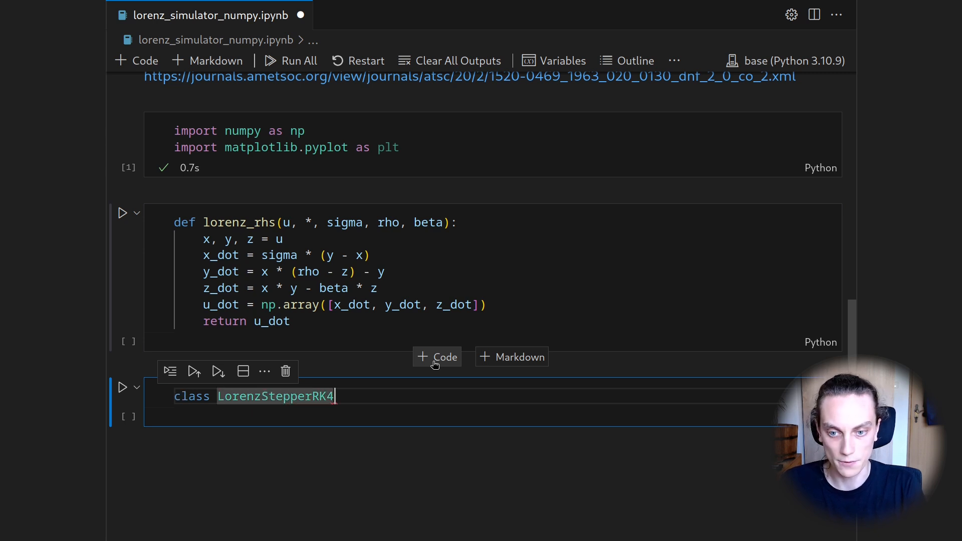
type(":")
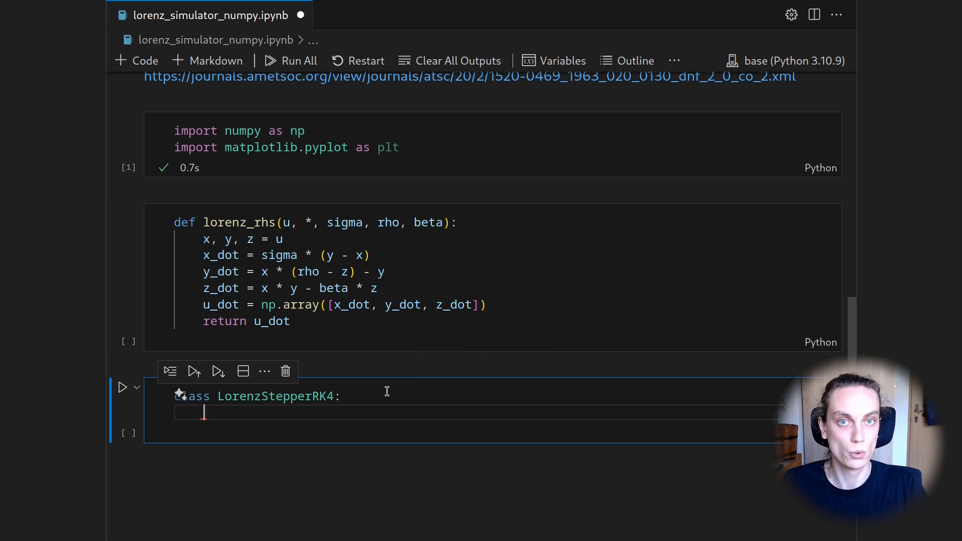
Write __init__ with dt=0.01 and keyword-only sigma=10, rho=28, beta=8/3
type("def __init__(self,")
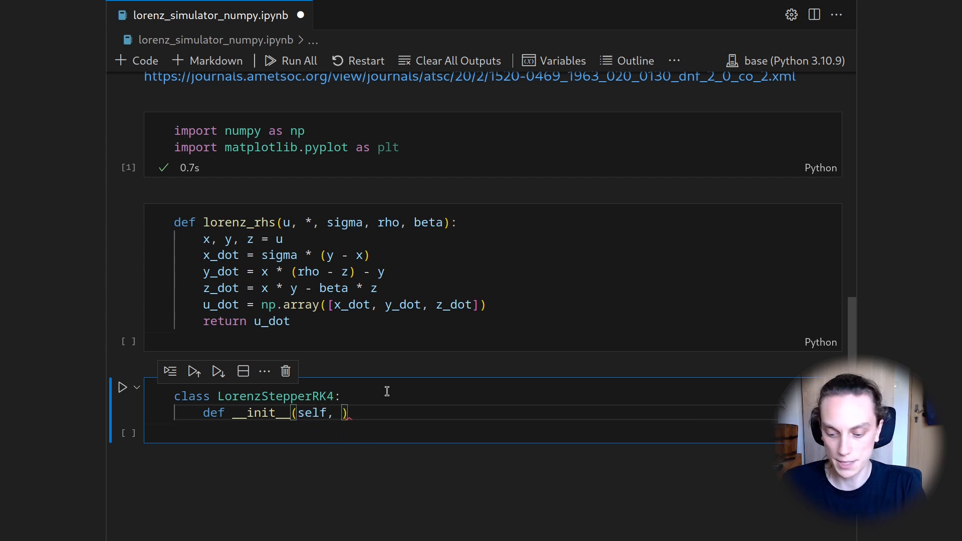
type("dt=0.0")
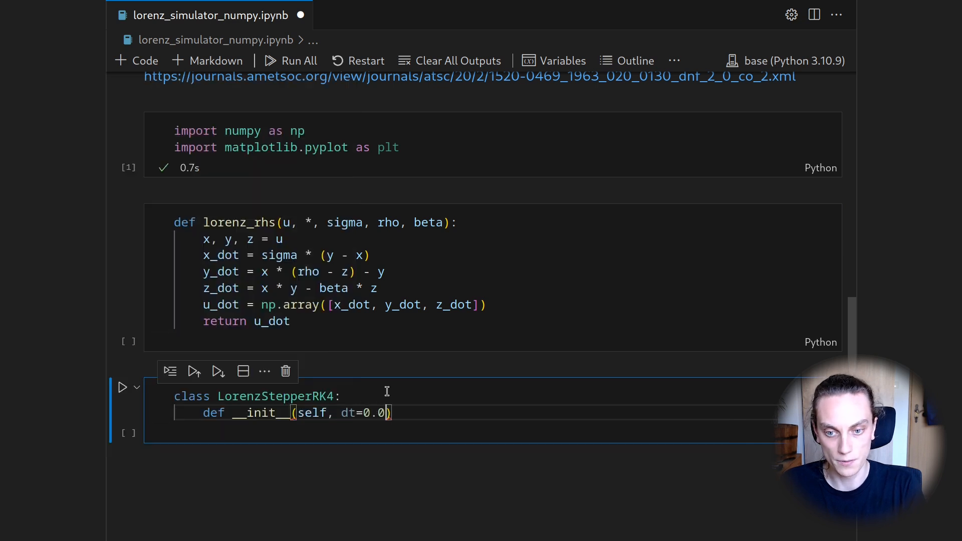
type("1")
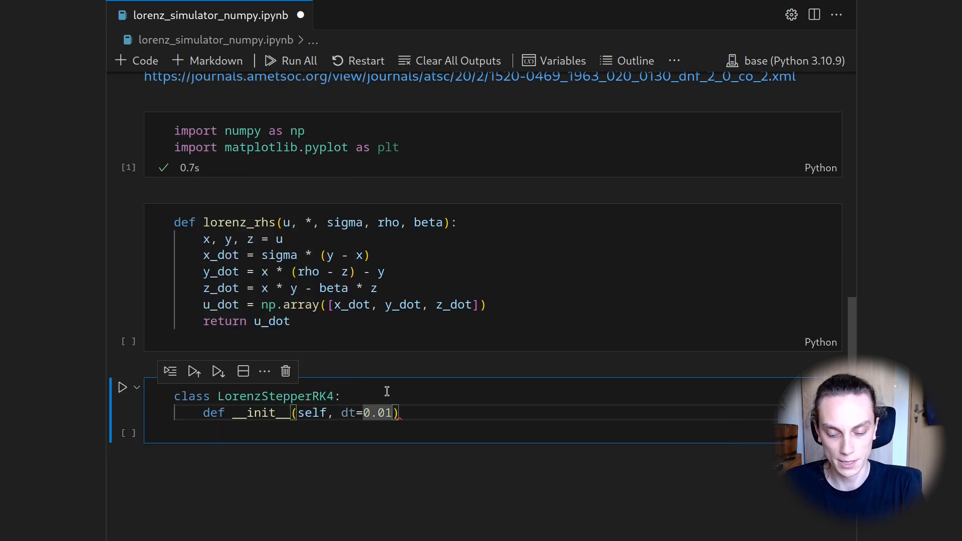
type(", *,")
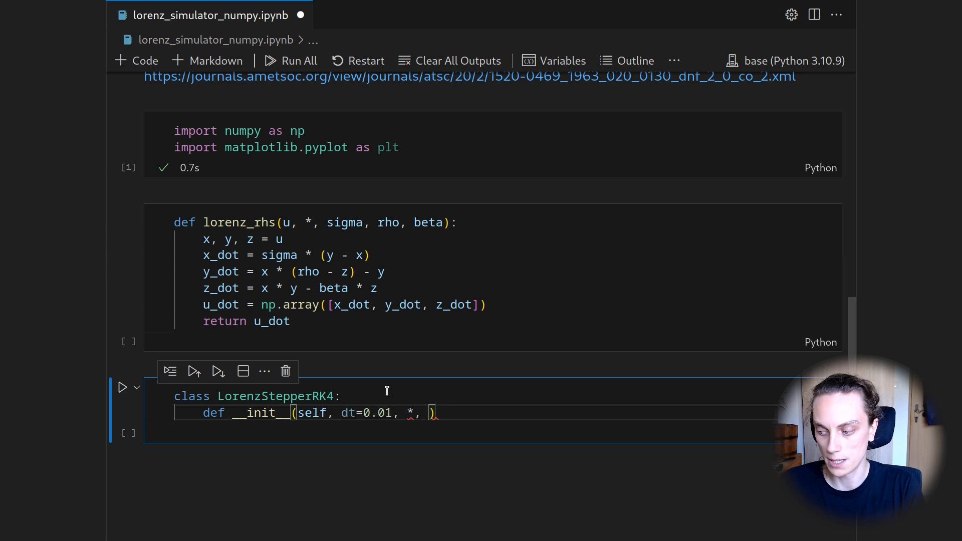
type("sigma")
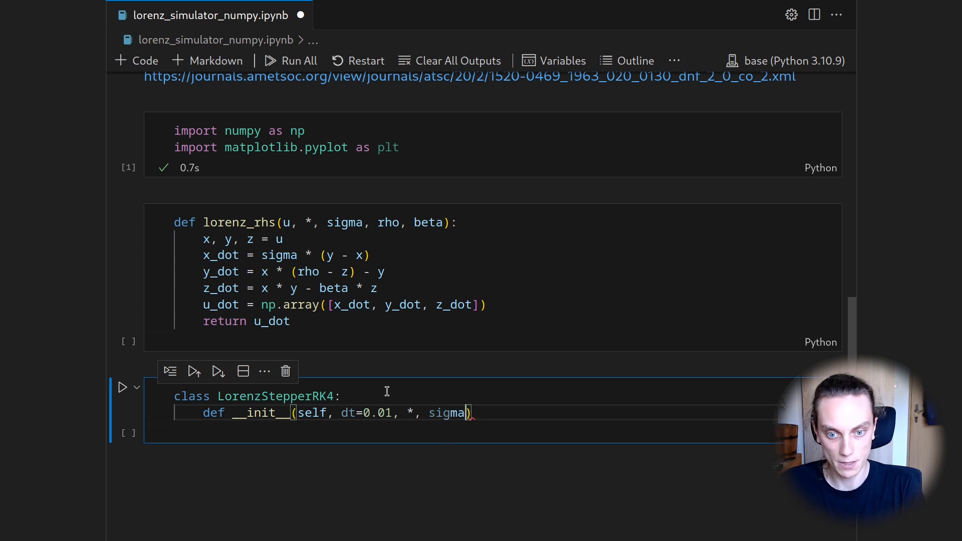
type("=10")
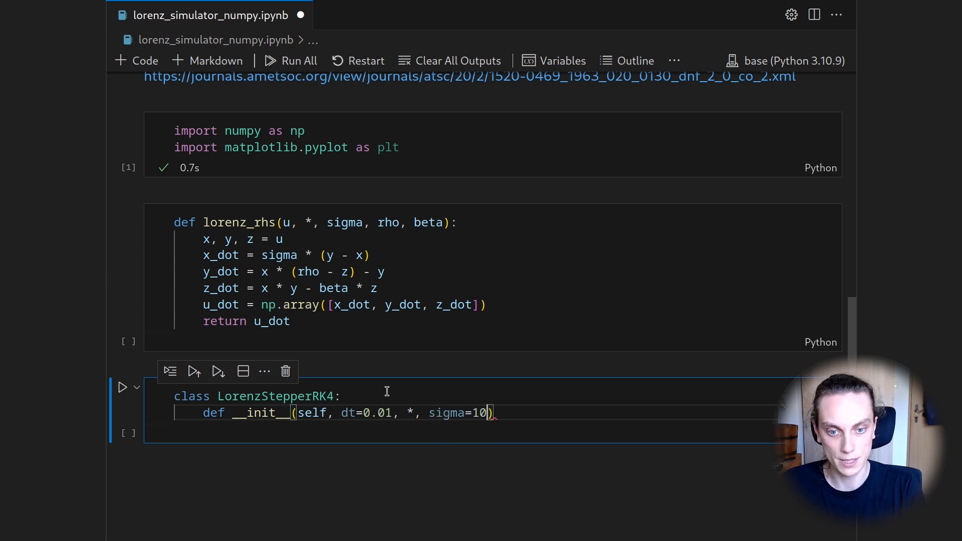
type(", rho")
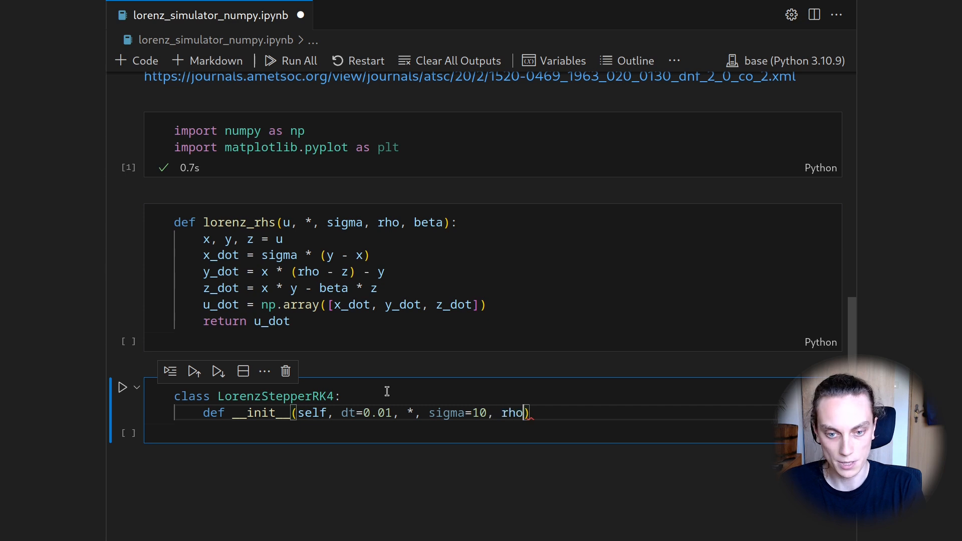
type("=28")
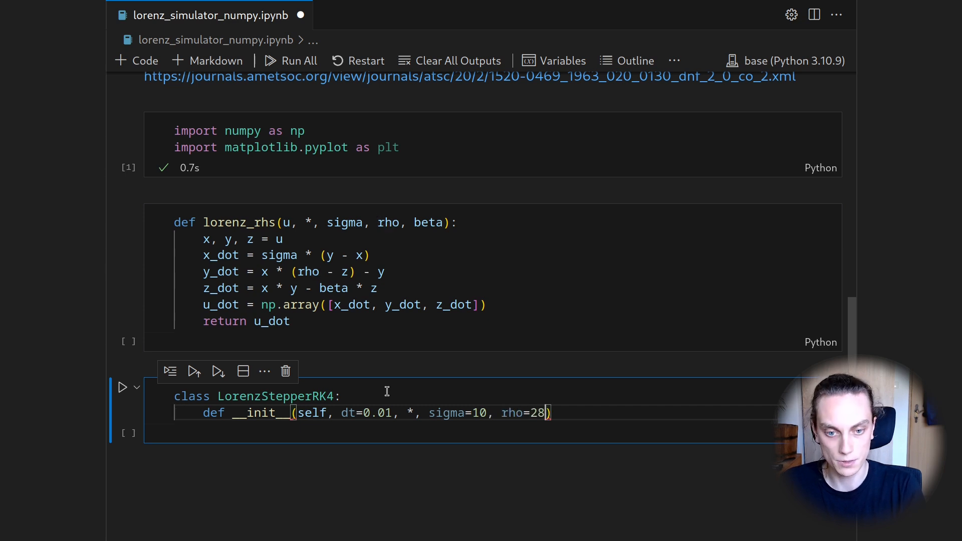
type(", beta=")
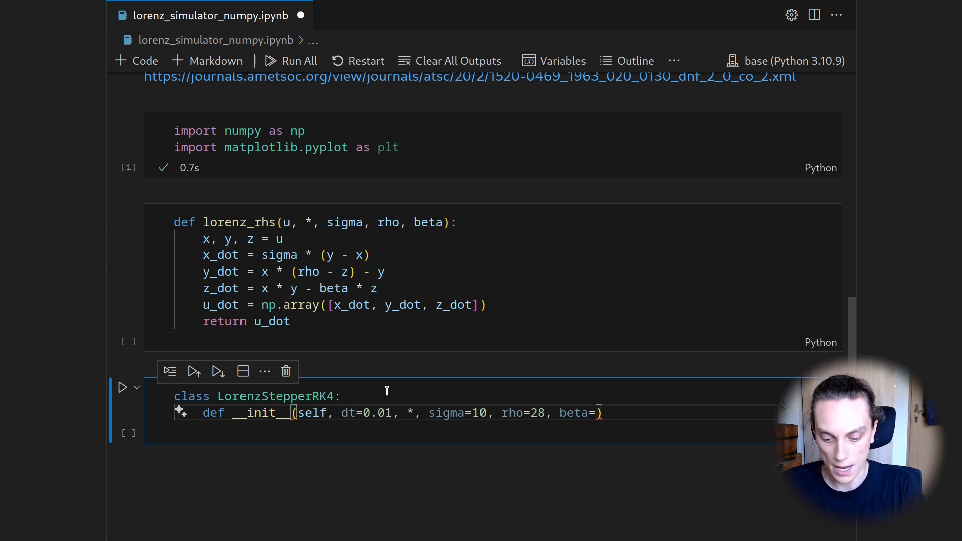
type("8/3")
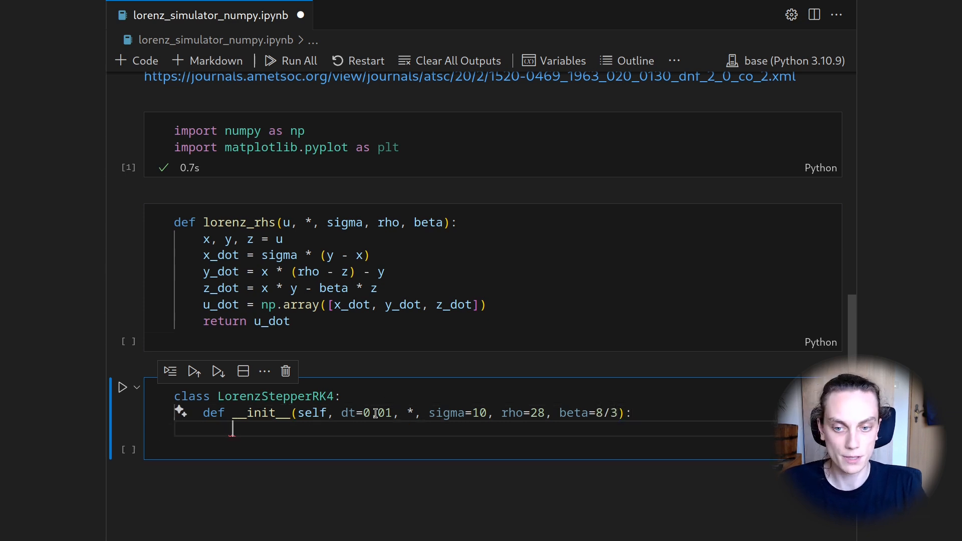
mouse_move(348, 412)
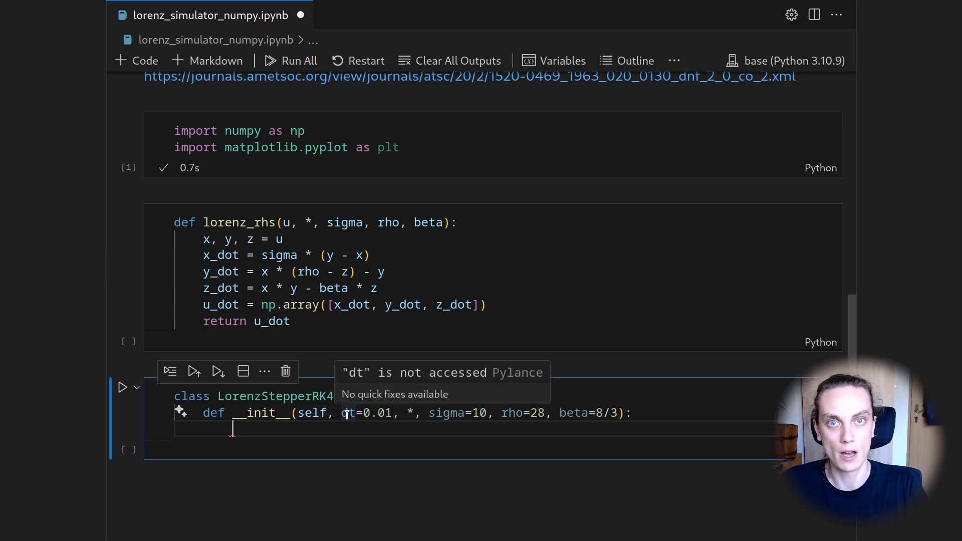
Store dt, sigma, rho and beta on self inside the constructor
type("s")
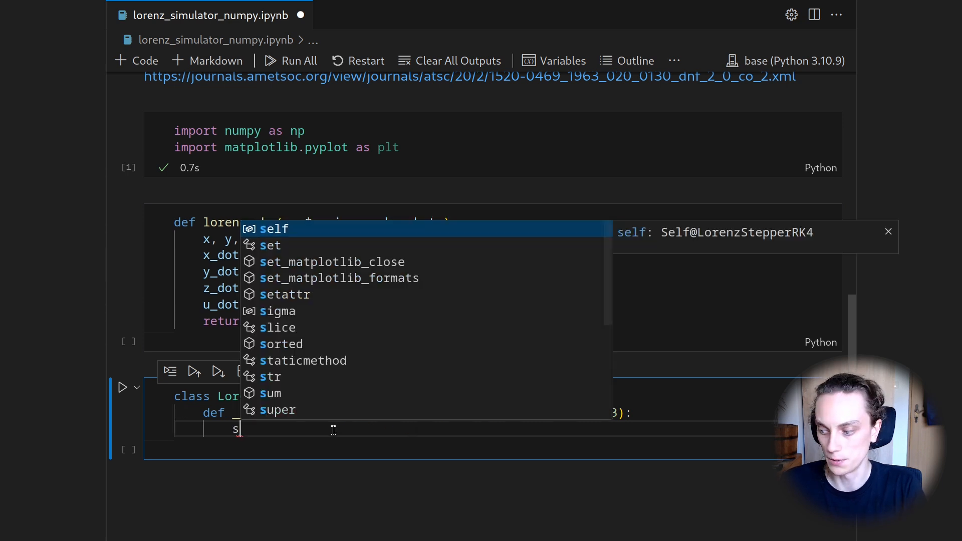
type("elf.dt = dt")
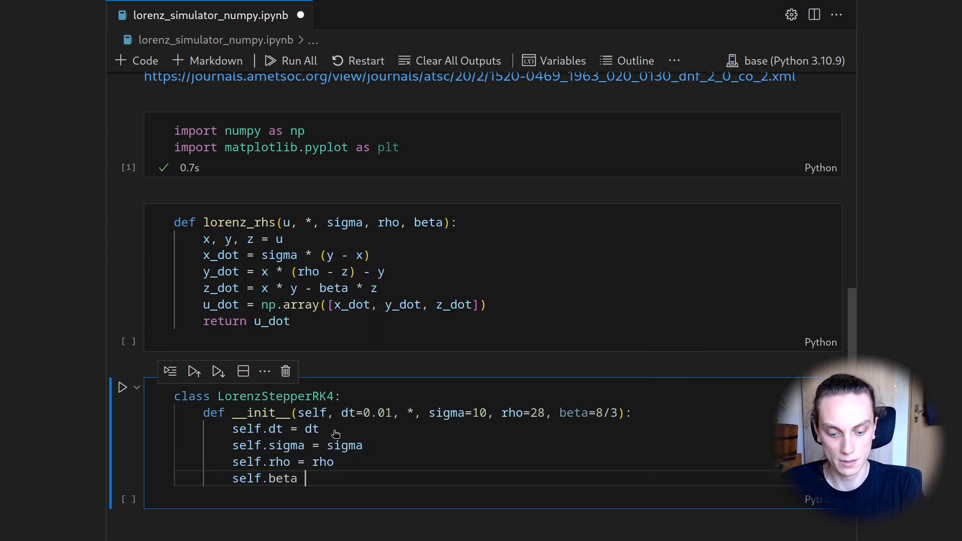
type("= beta")
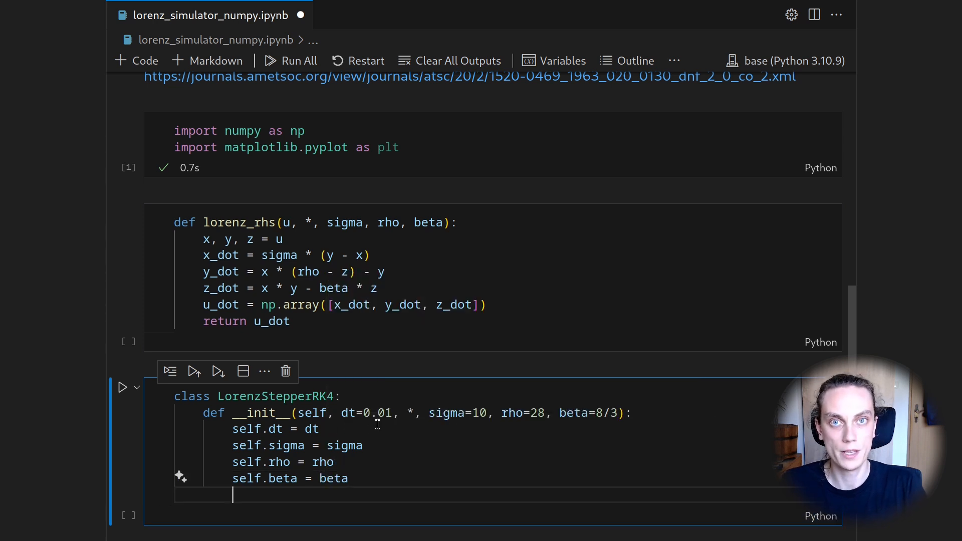
Begin def __call__ below the constructor body
scroll("down", 3)
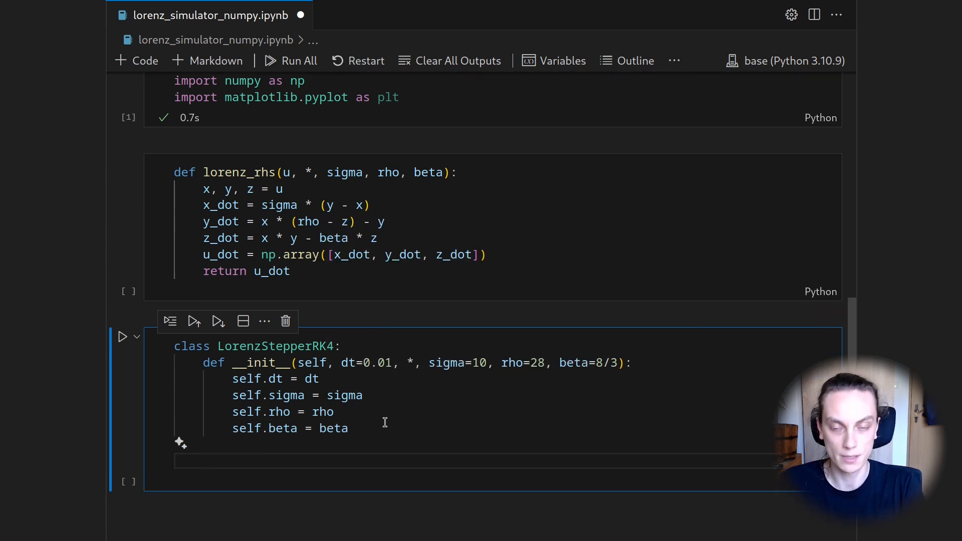
type("def")
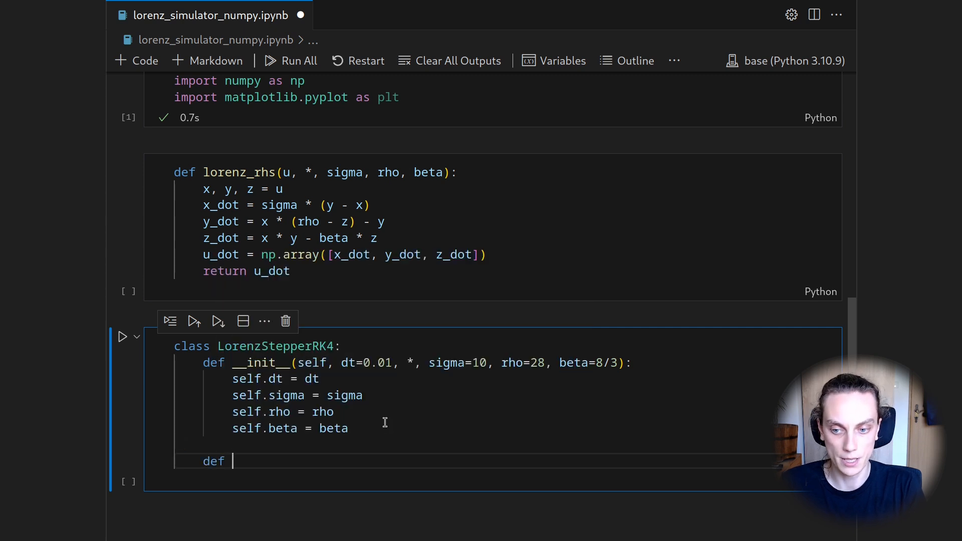
type("__call__(")
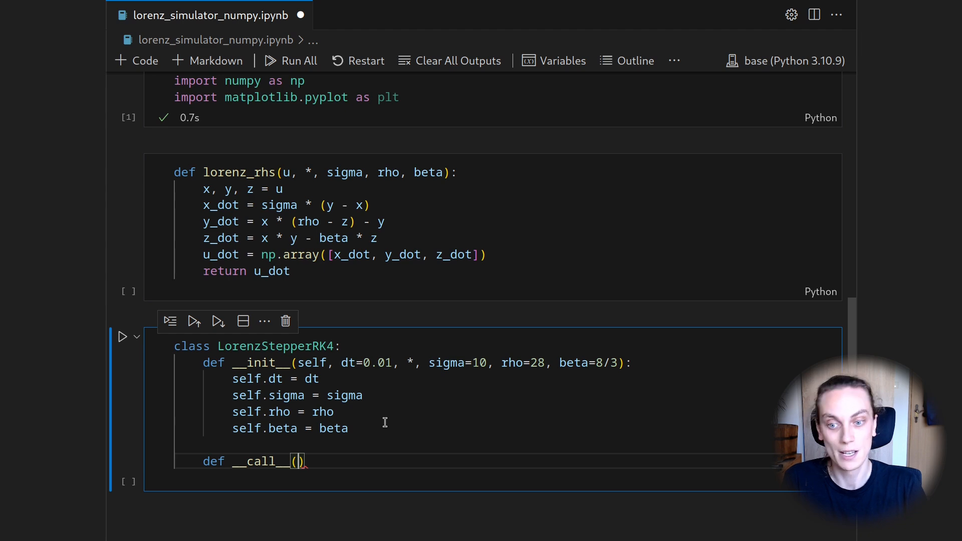
mouse_move(440, 289)
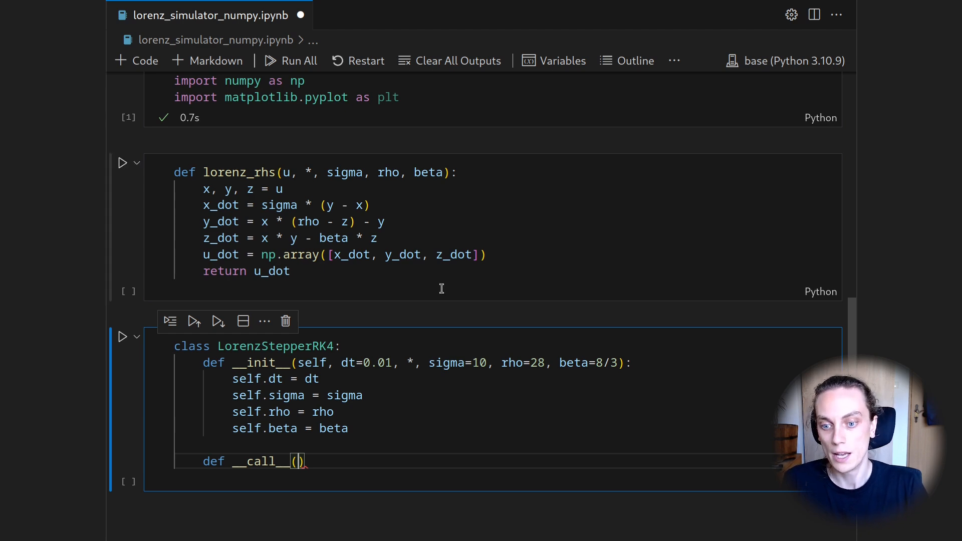
scroll("up", 3)
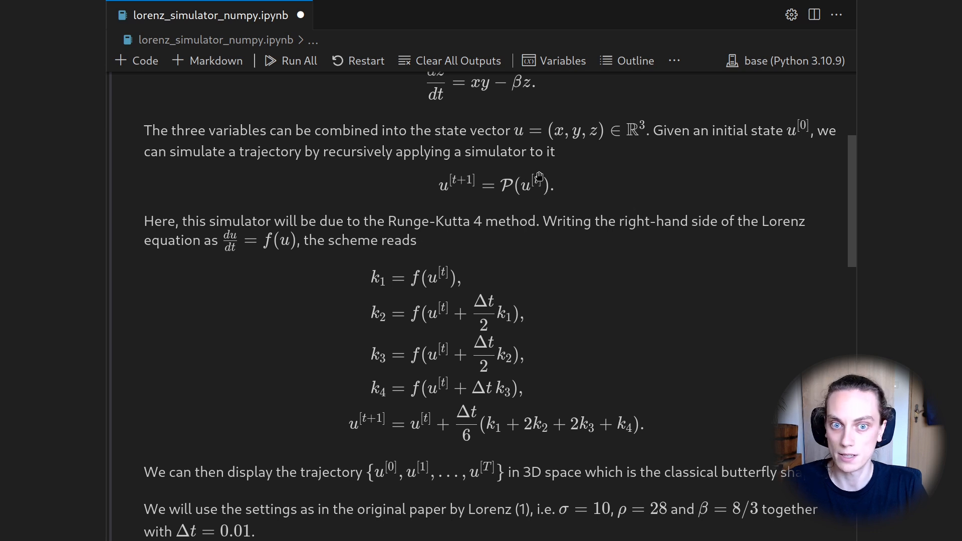
mouse_move(541, 201)
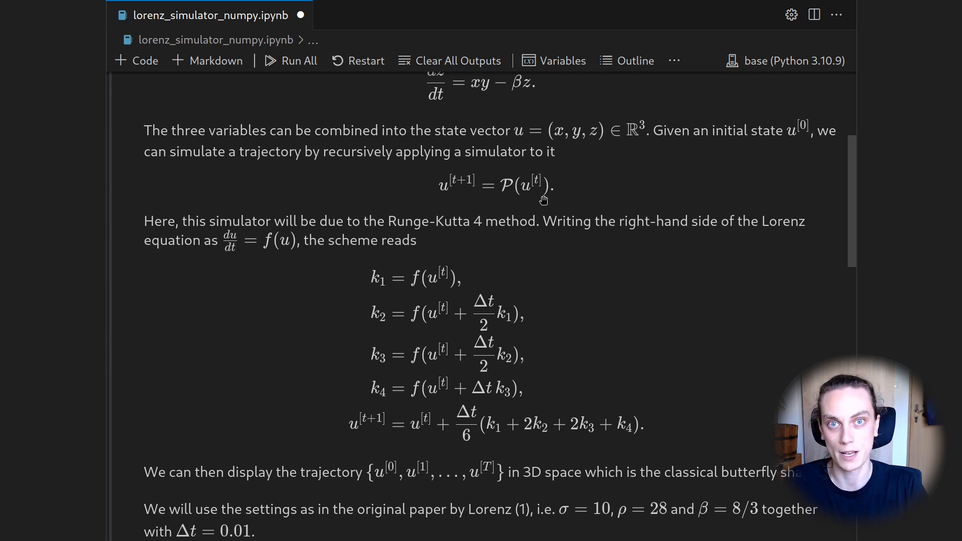
mouse_move(457, 191)
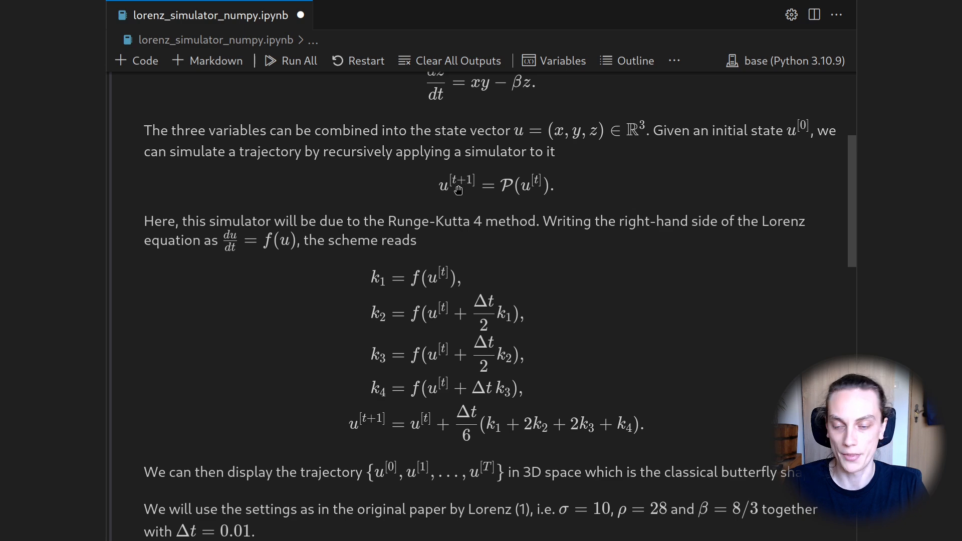
scroll("down", 3)
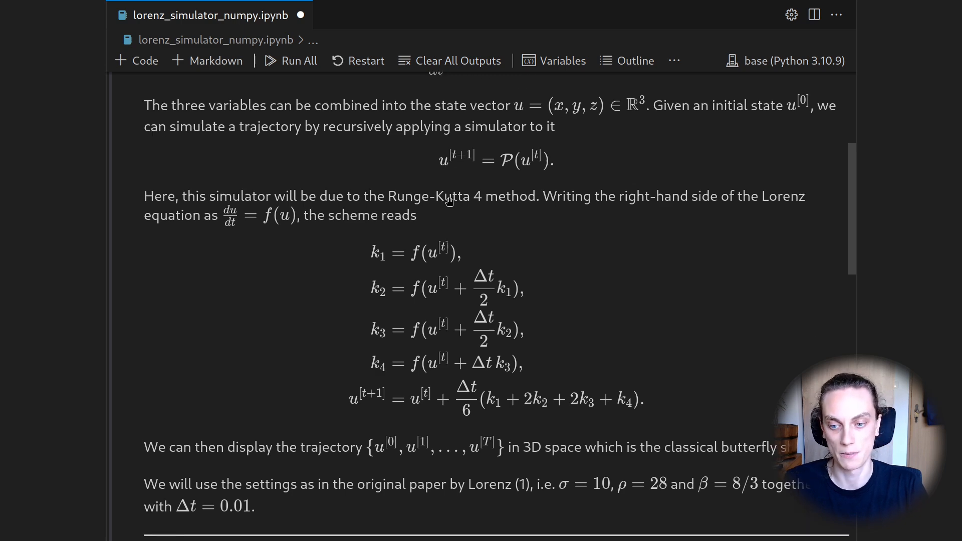
scroll("down", 3)
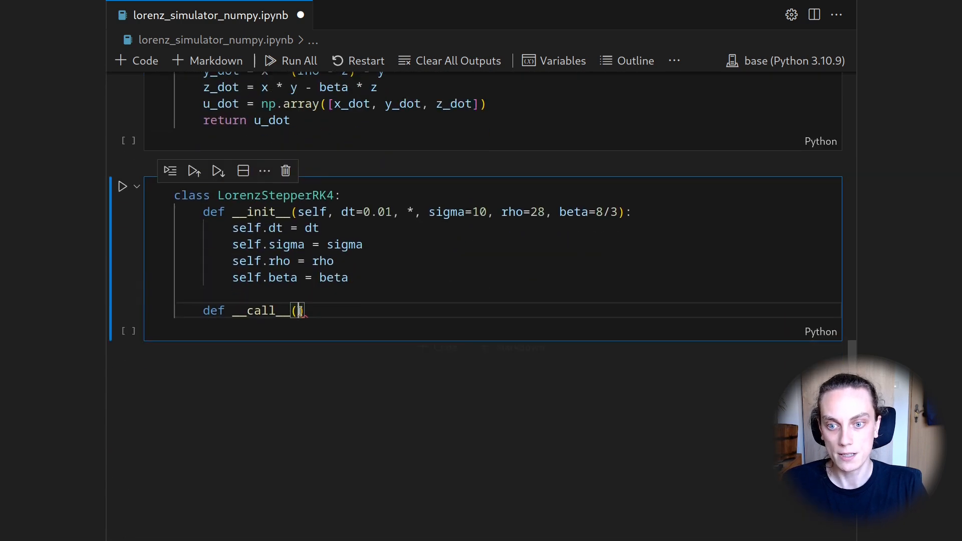
Give __call__ the parameters self, u_prev and close the signature with a colon
type(")")
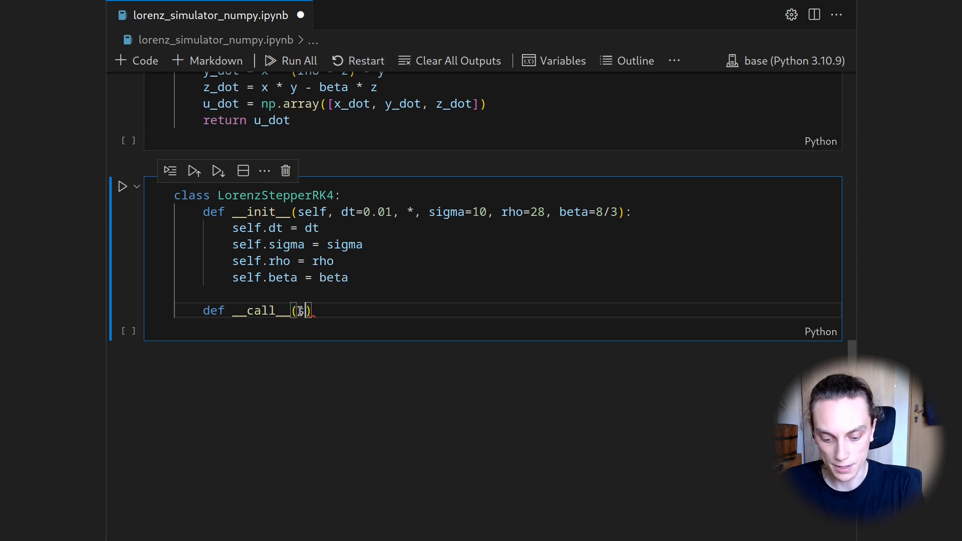
type("self, u_prev")
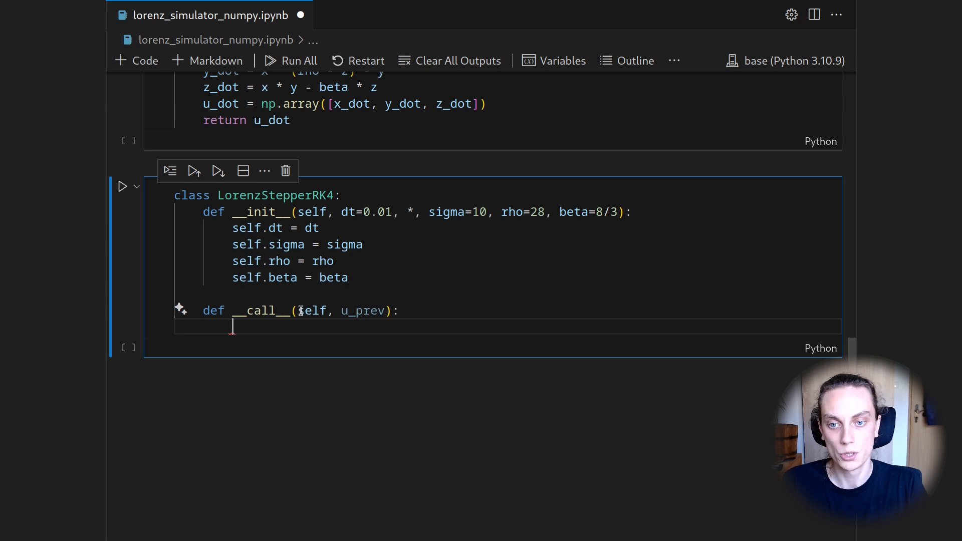
mouse_move(363, 311)
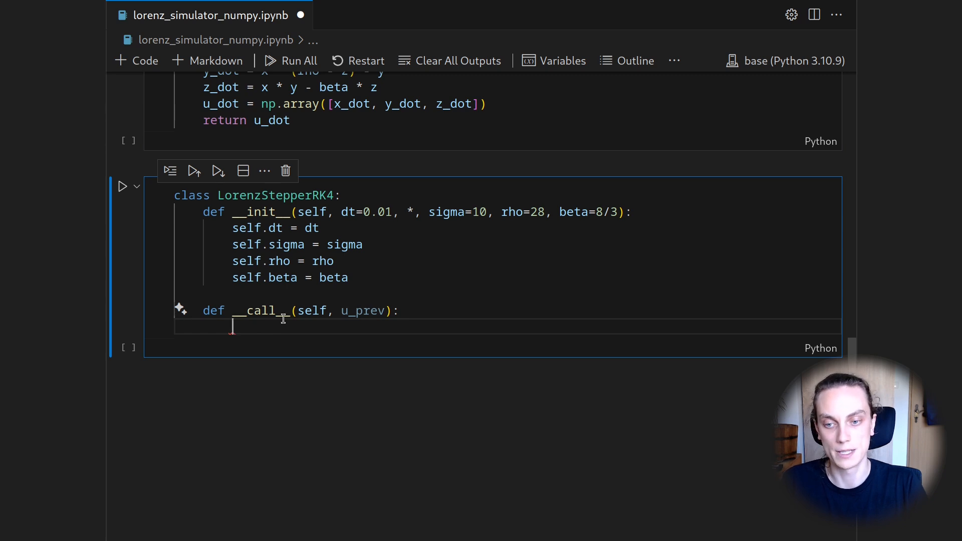
mouse_move(263, 311)
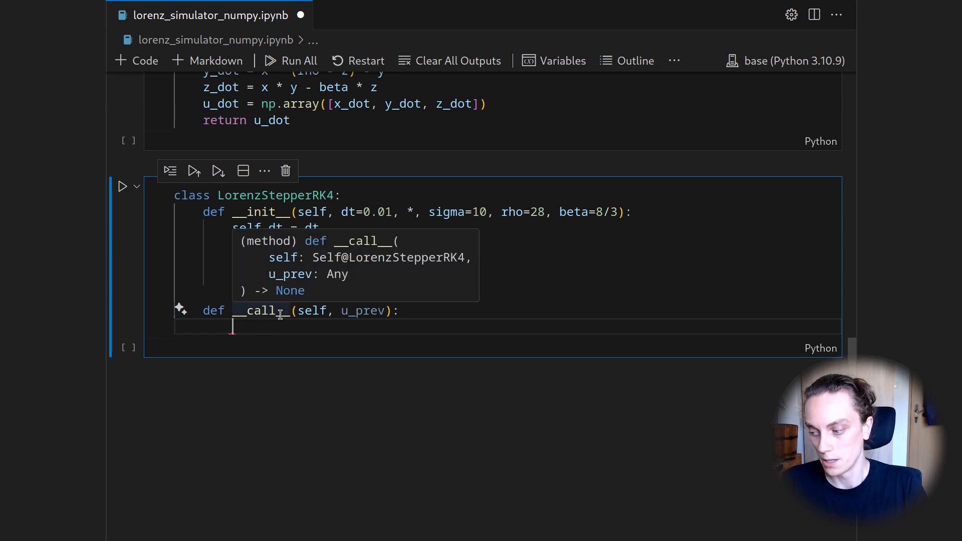
scroll("up", 3)
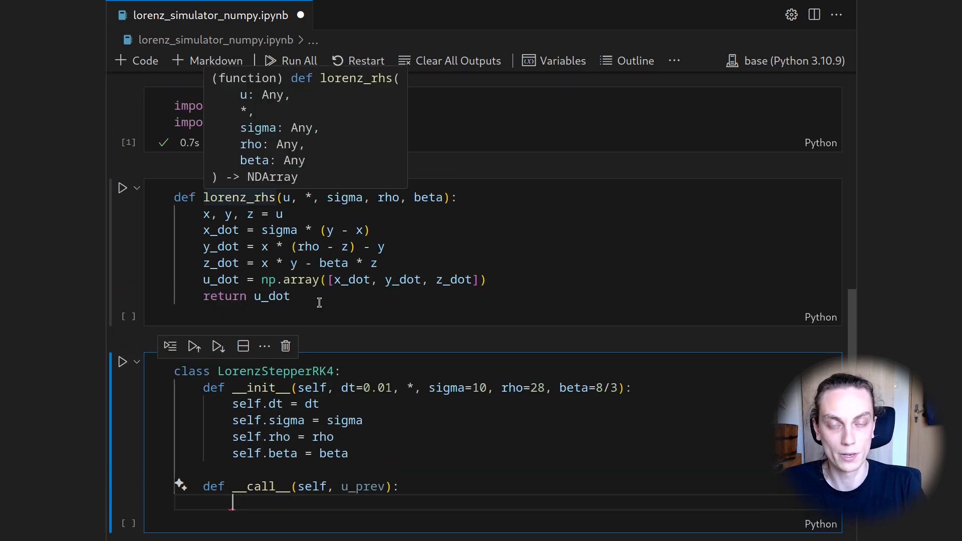
Scroll up to review the k1–k4 RK4 equations in the markdown cell
scroll("up", 3)
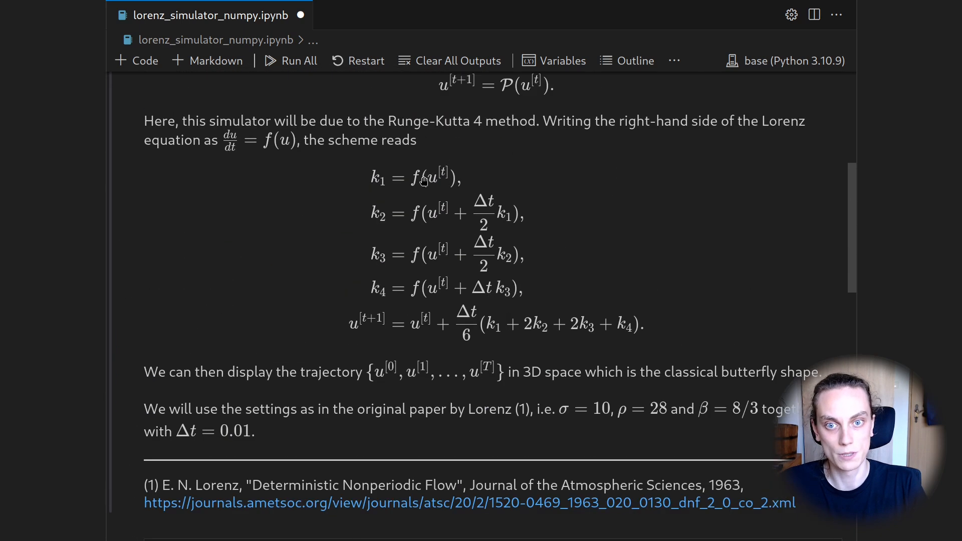
mouse_move(367, 191)
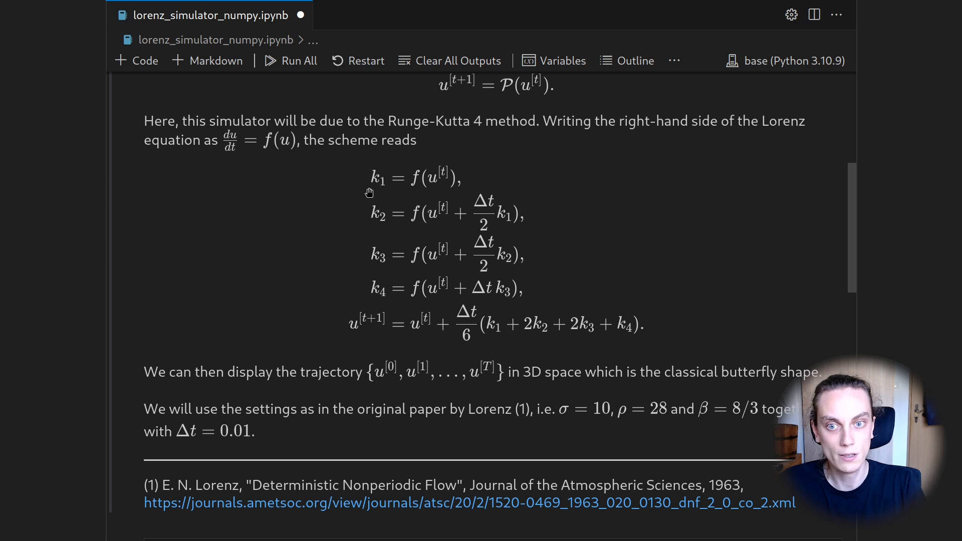
mouse_move(417, 174)
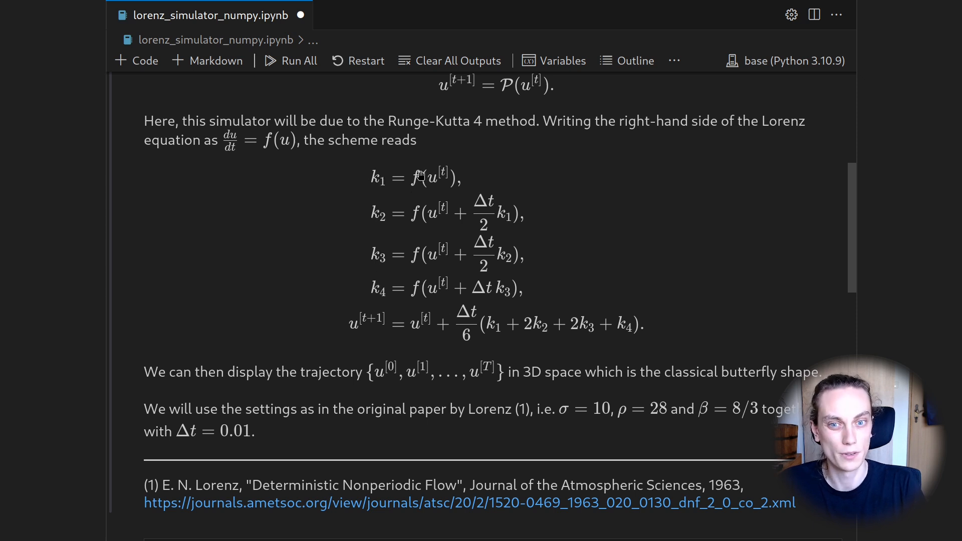
scroll("down", 3)
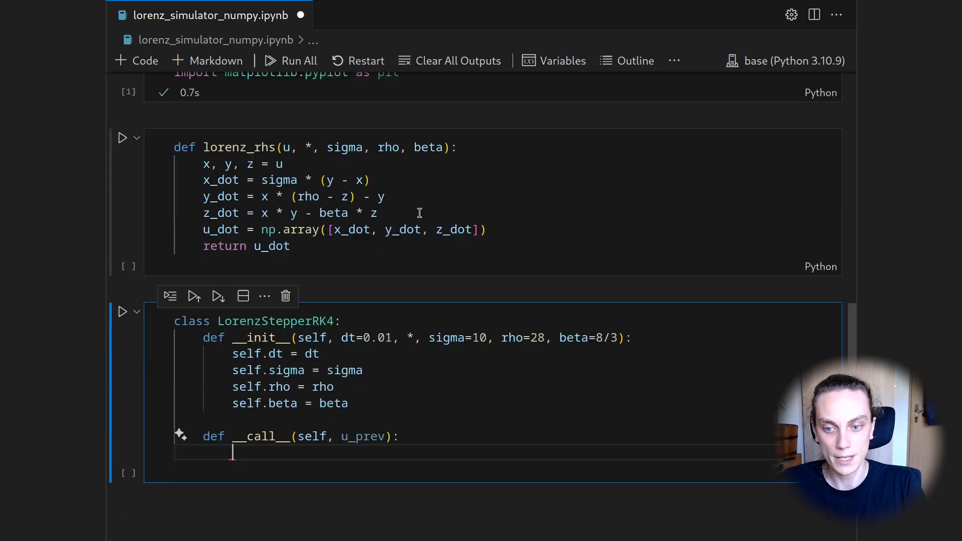
Define lorenz_rhs_fixed = lambda u: lorenz_rhs(u, sigma=self.sigma, rho=self.rho, beta=self.beta)
scroll("down", 3)
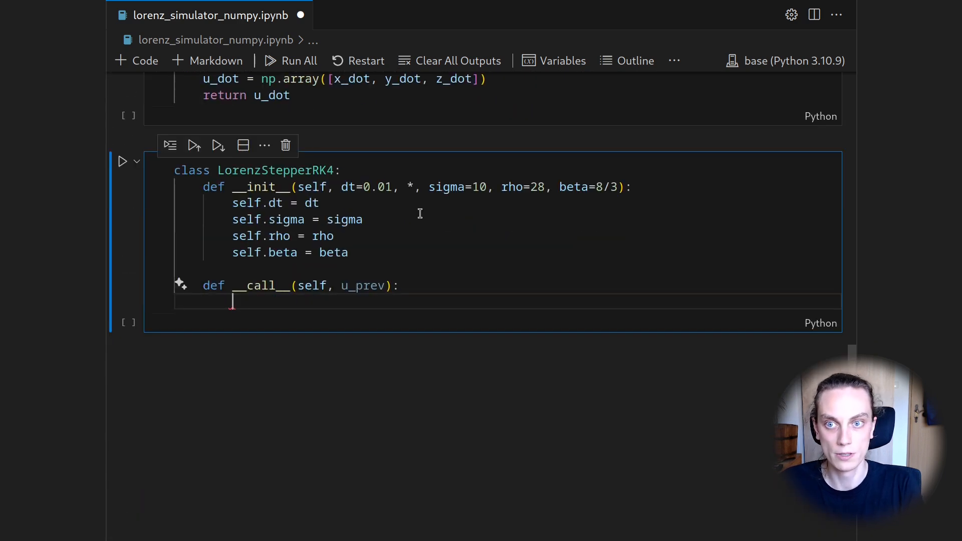
type("loren")
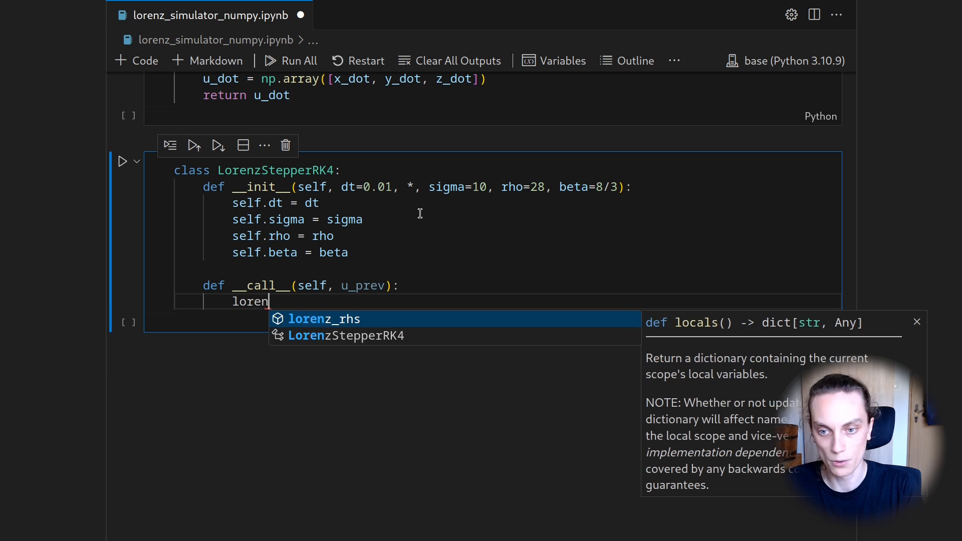
type("z_rhs_fixed = lambda u:")
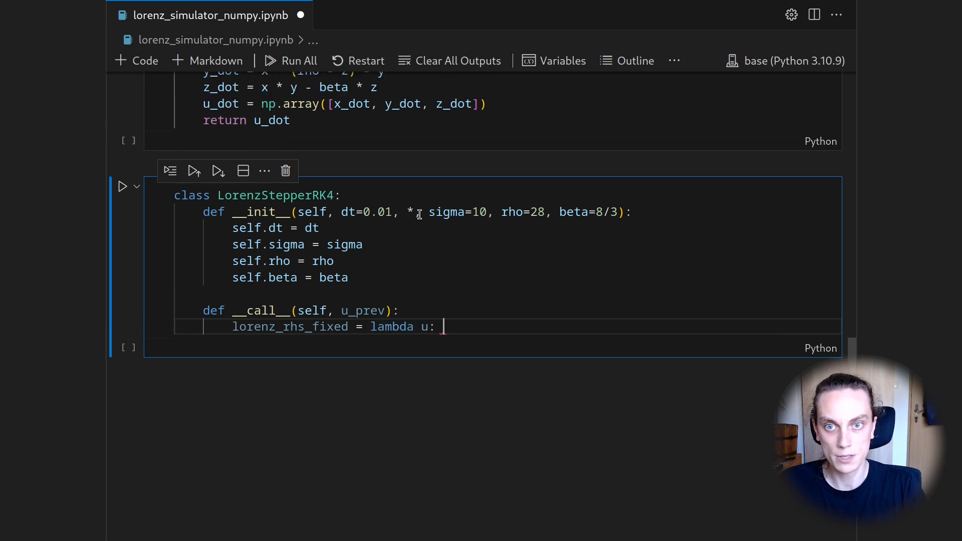
scroll("up", 3)
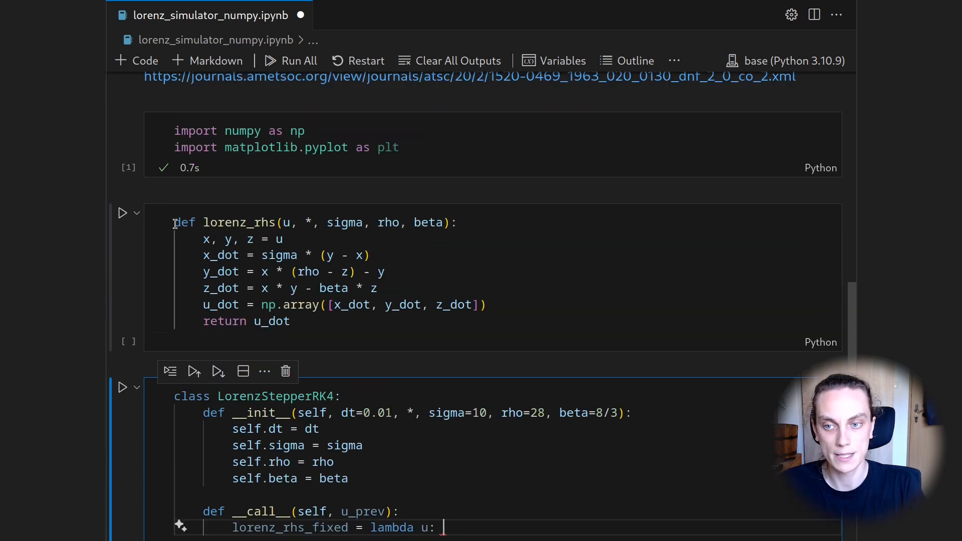
left_click(306, 222)
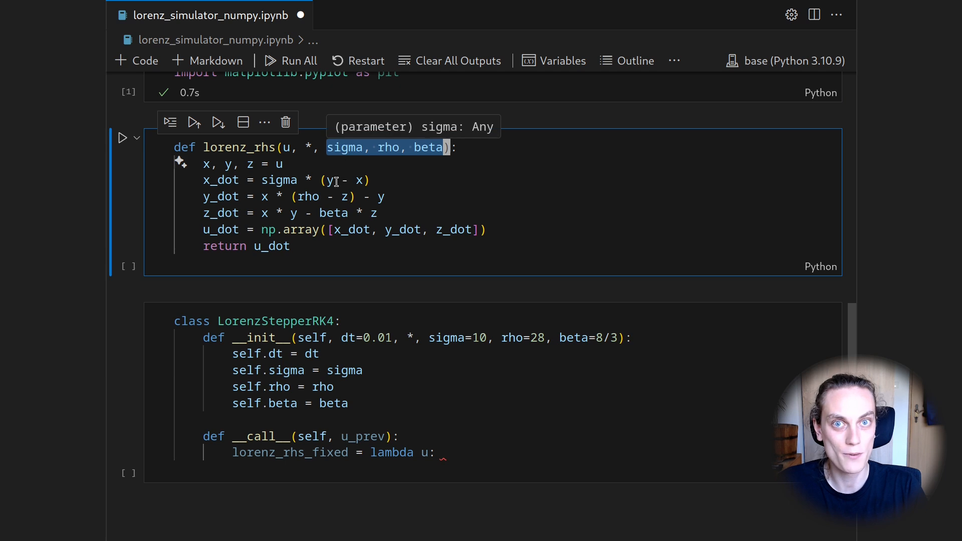
left_click(443, 452)
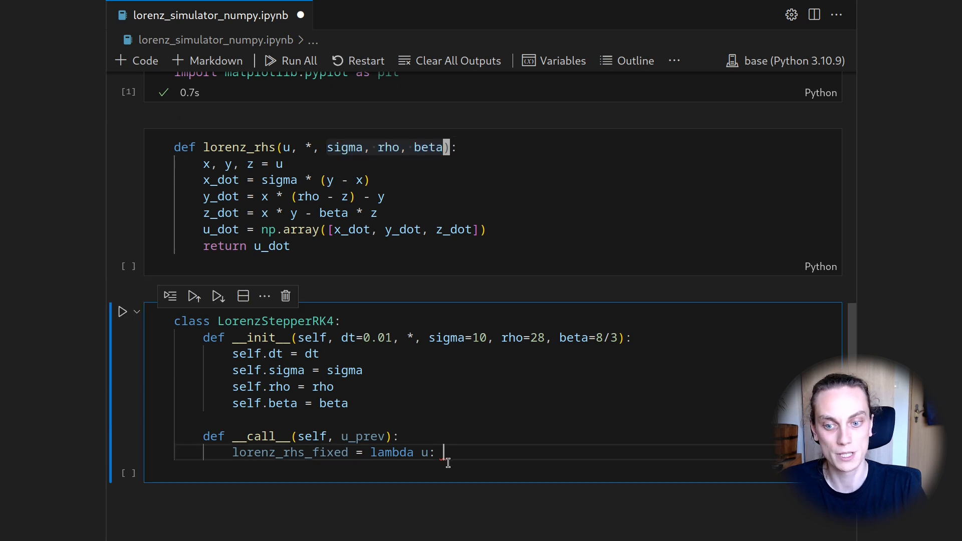
mouse_move(440, 466)
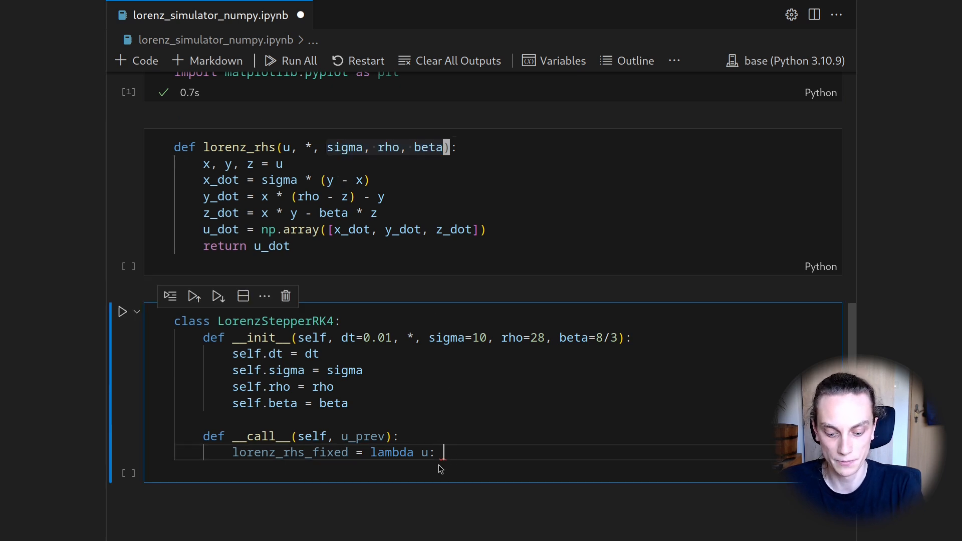
type("lorenz_rhs")
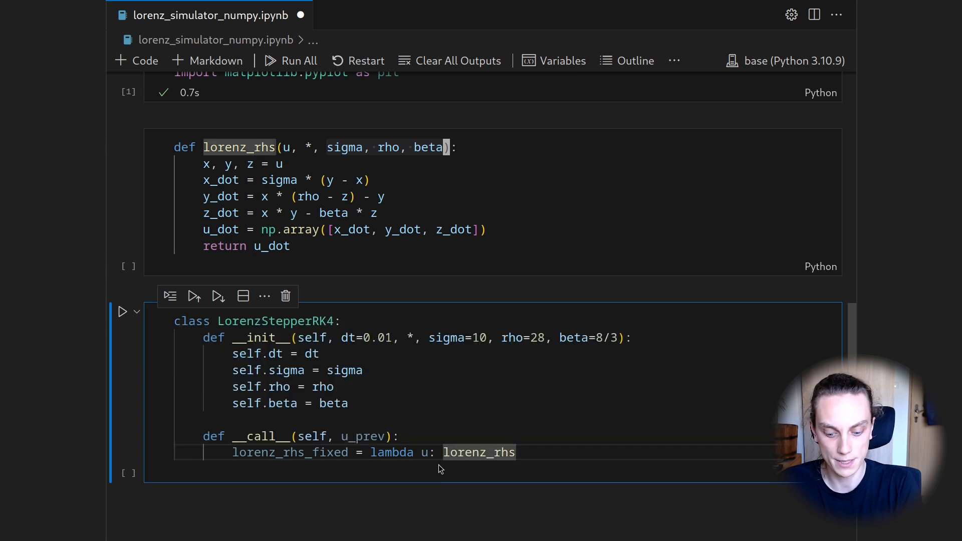
type("()")
type("sigma=")
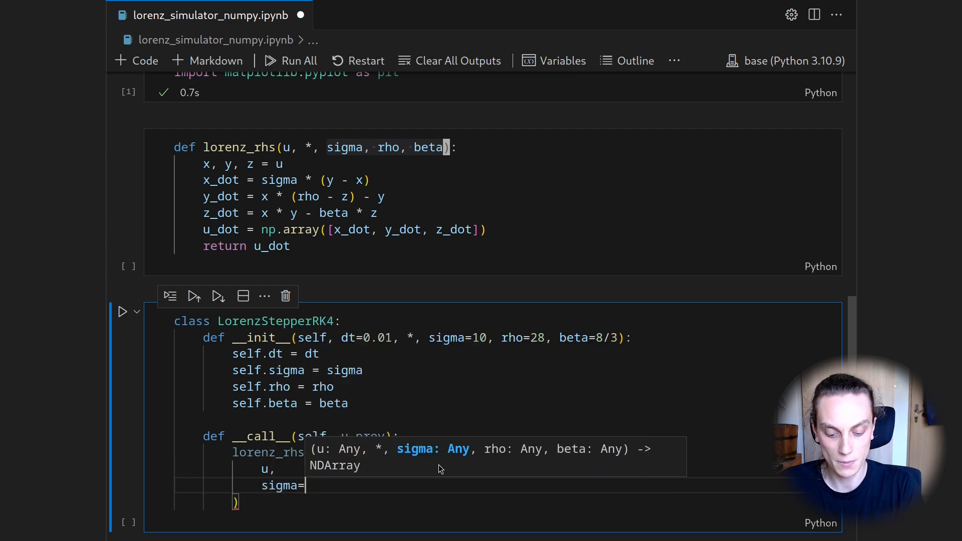
type("self.sig")
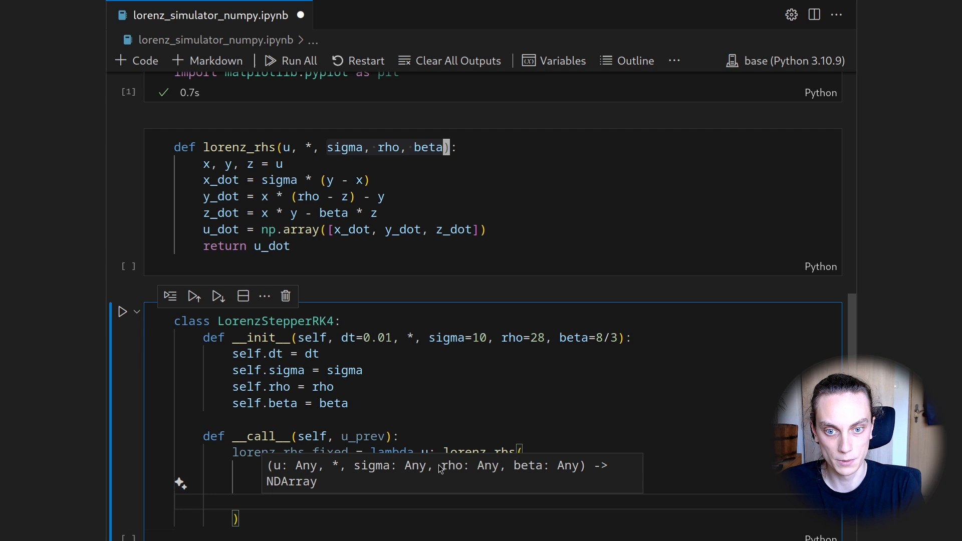
type("self.beta,")
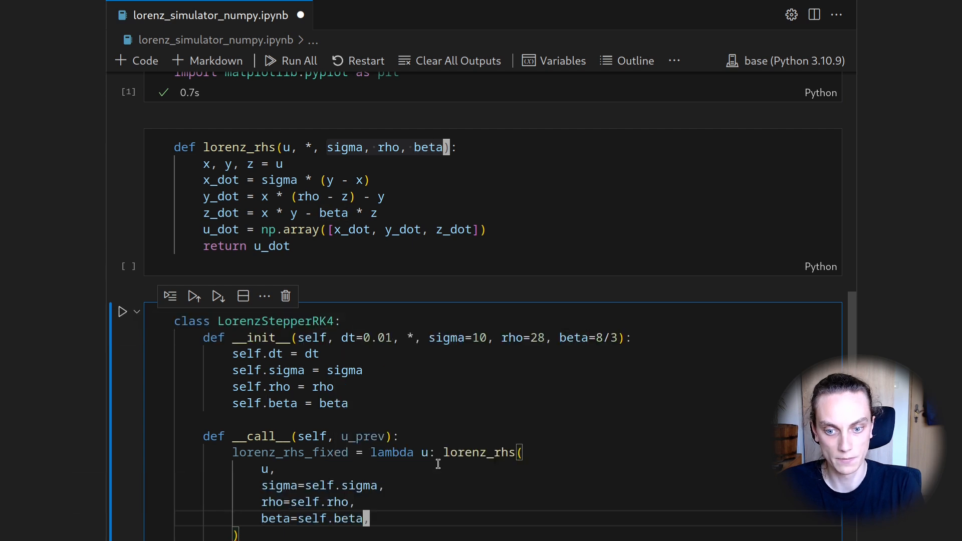
Compute k_1 = lorenz_rhs_fixed(u_prev) and k_2 from u_prev + 0.5 * self.dt * k_1
scroll("down", 3)
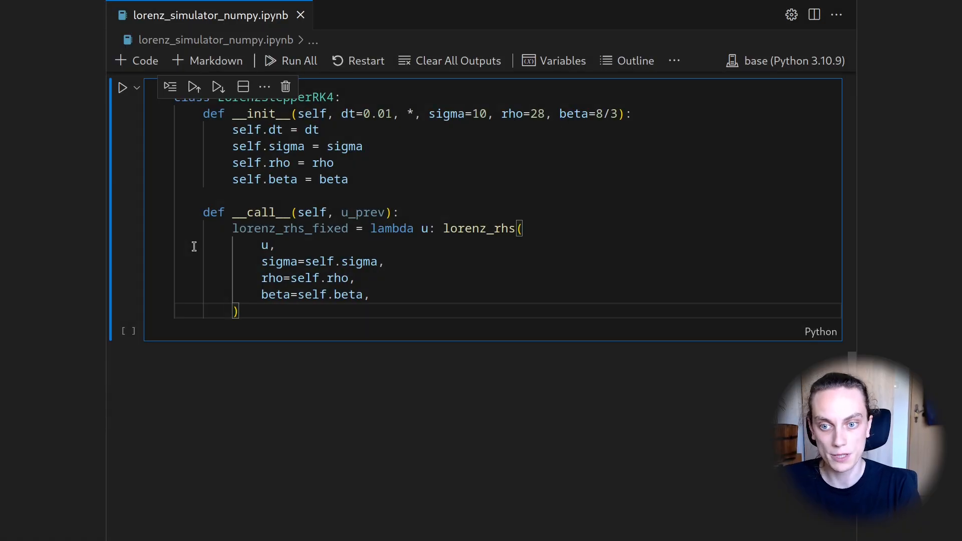
type("k")
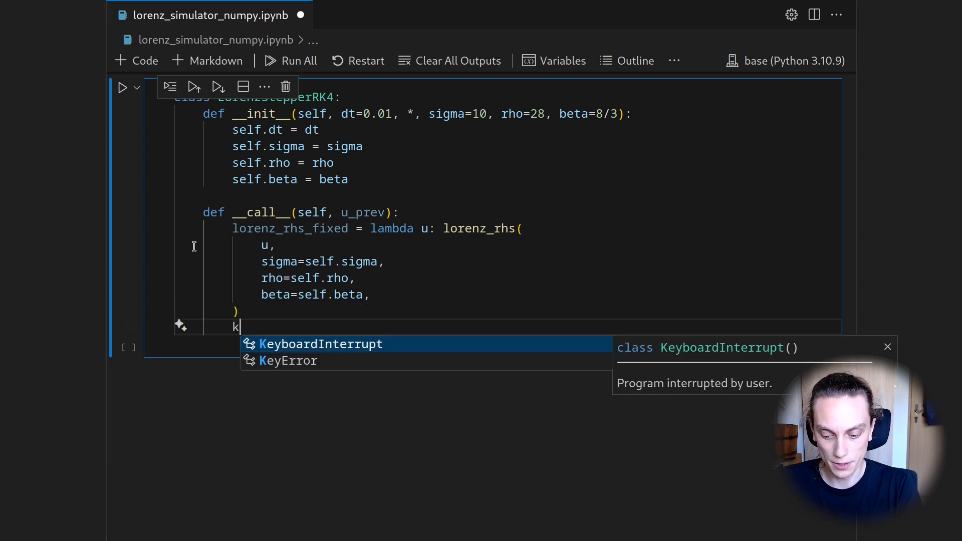
type("_1 =")
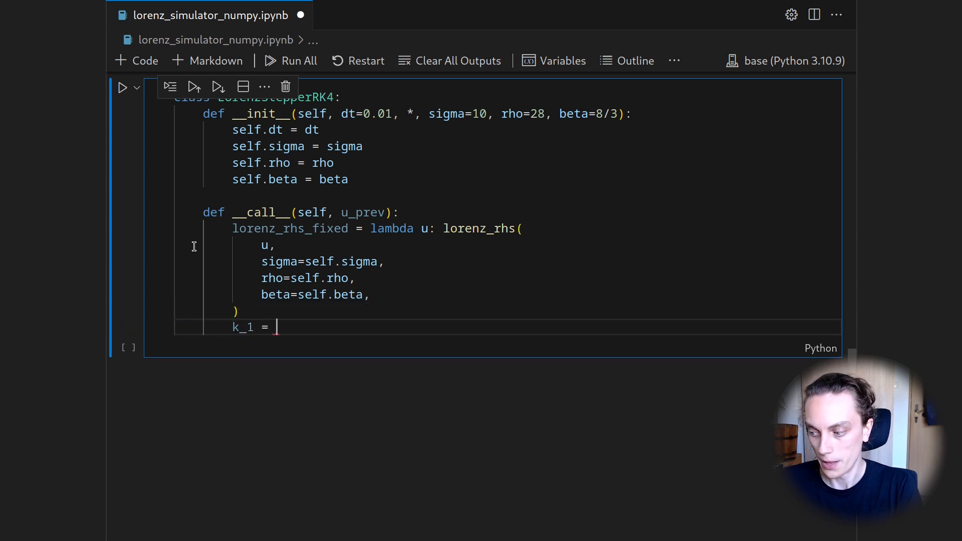
type("lorenz_rhs_fixed(u_prev")
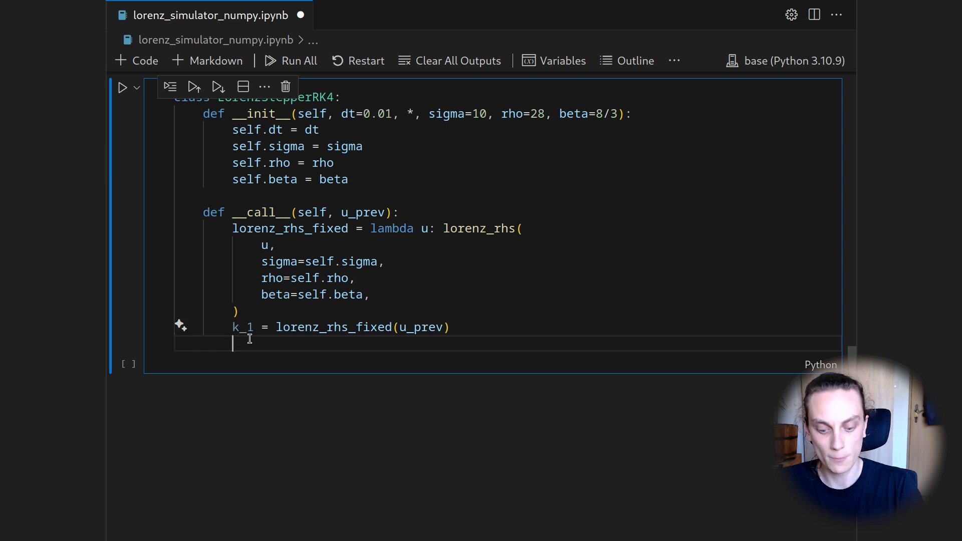
type("k_2 =")
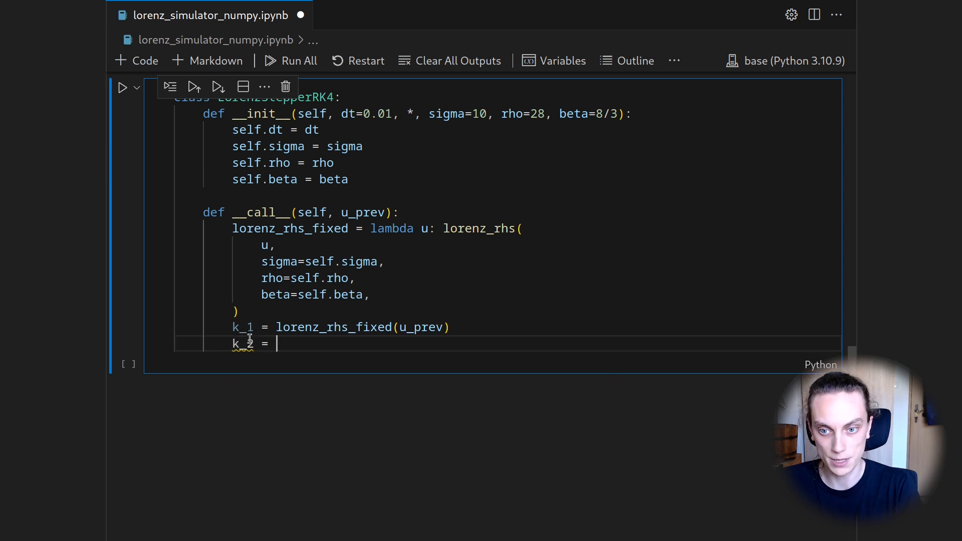
type("lorenz_rhs_fixed(")
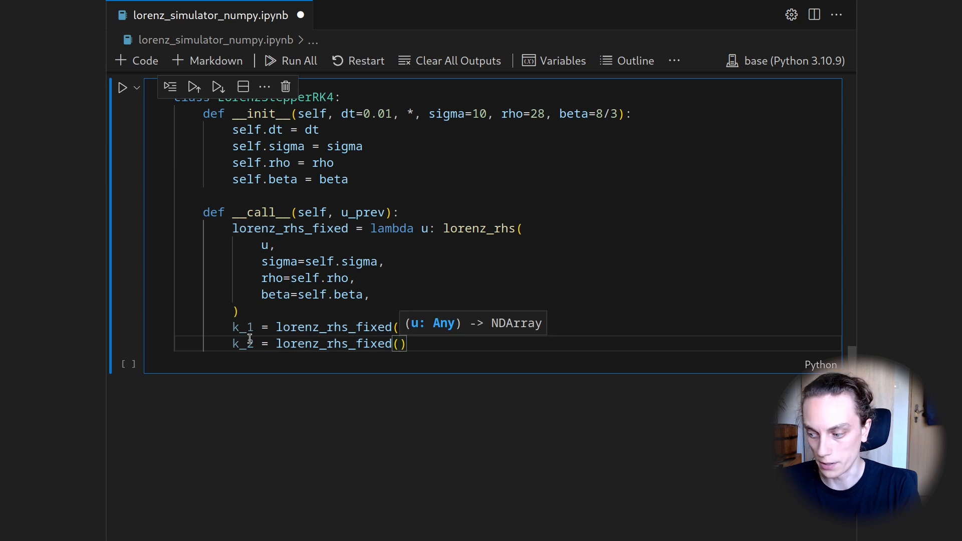
type("u_prev")
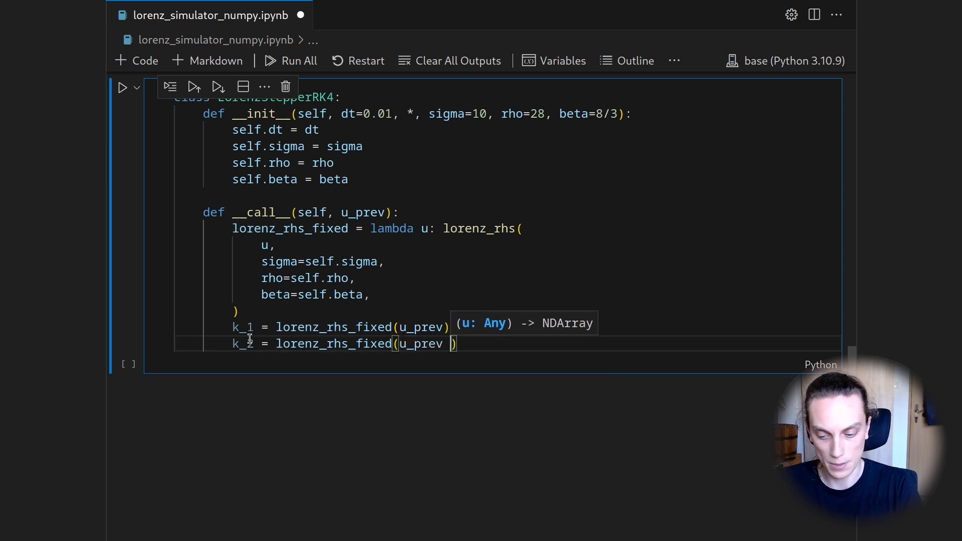
type("+ 0.5 * self.dt * k_1")
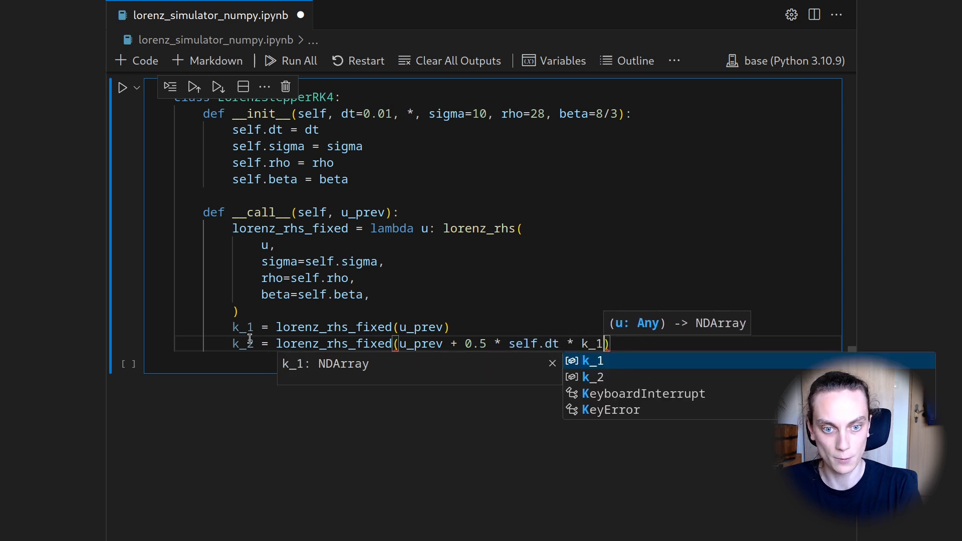
key("Escape")
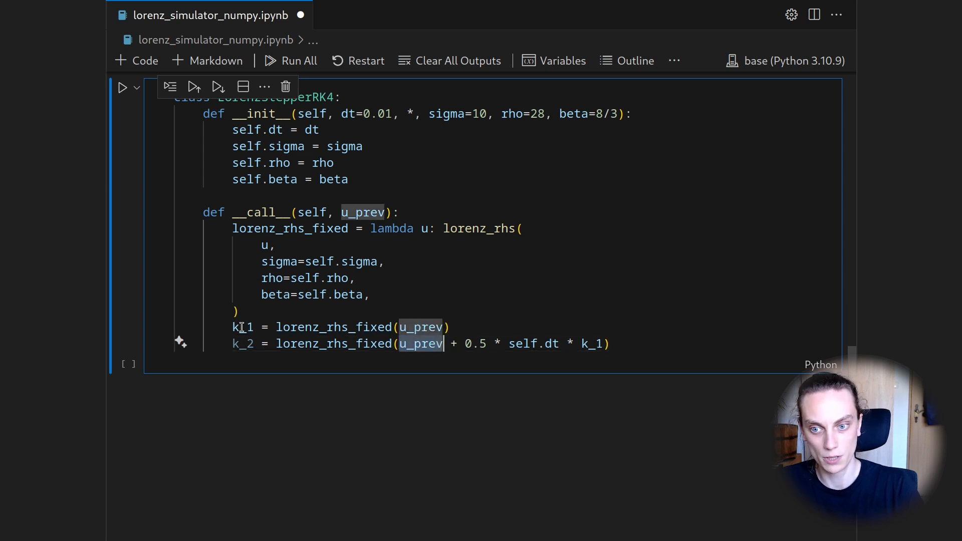
mouse_move(243, 326)
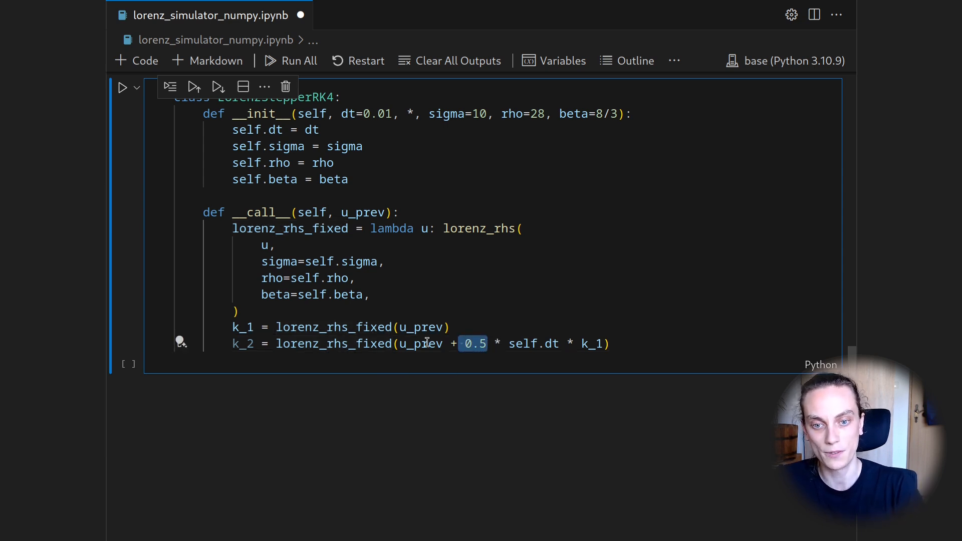
left_click(612, 343)
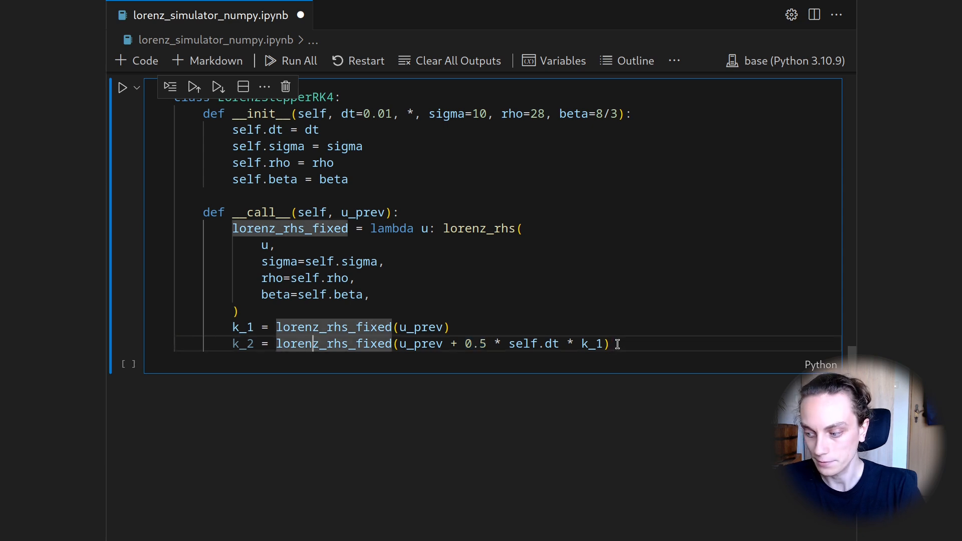
Compute k_3 from u_prev + 0.5 * self.dt * k_2 and k_4 from u_prev + self.dt * k_3
type("k_3")
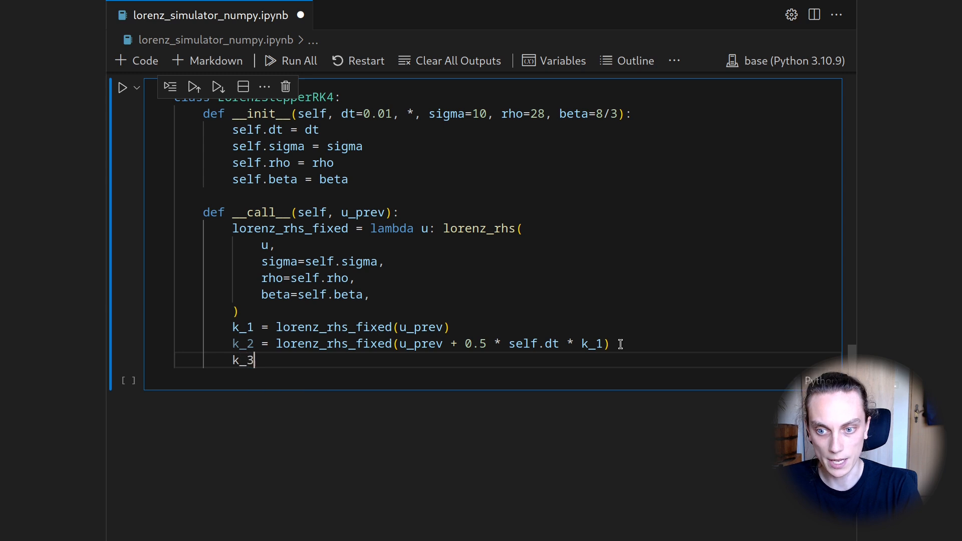
type("= lorenz_rhs_fixed(")
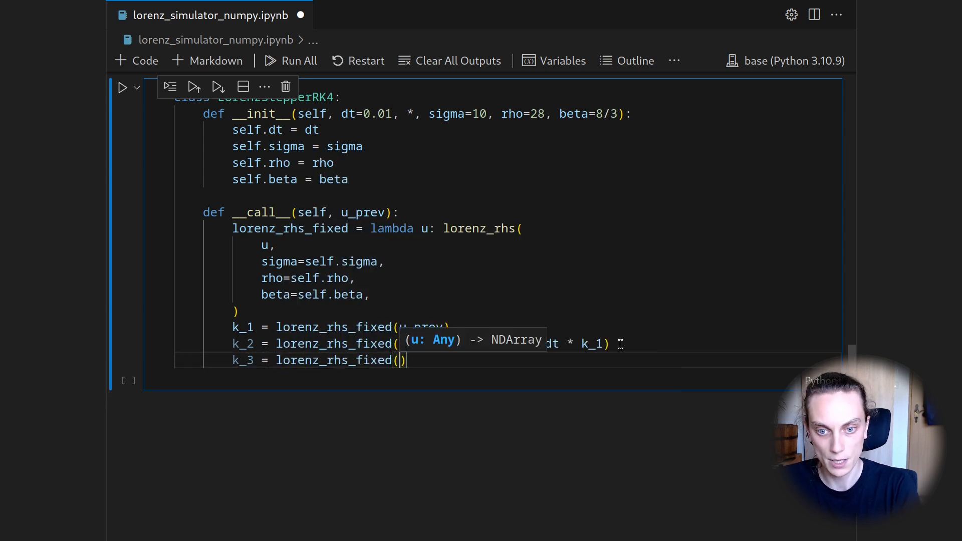
type("u_prev +")
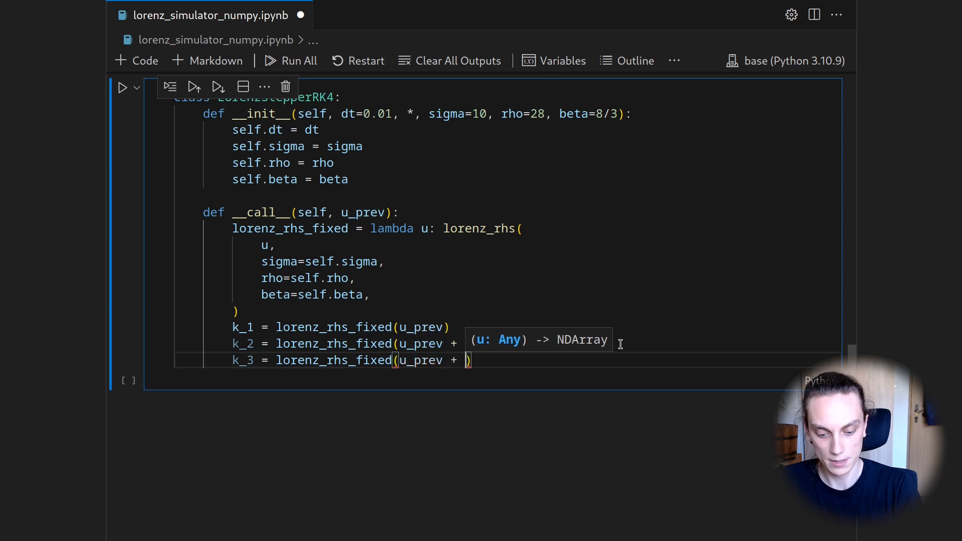
type("0.5 * self.dt *")
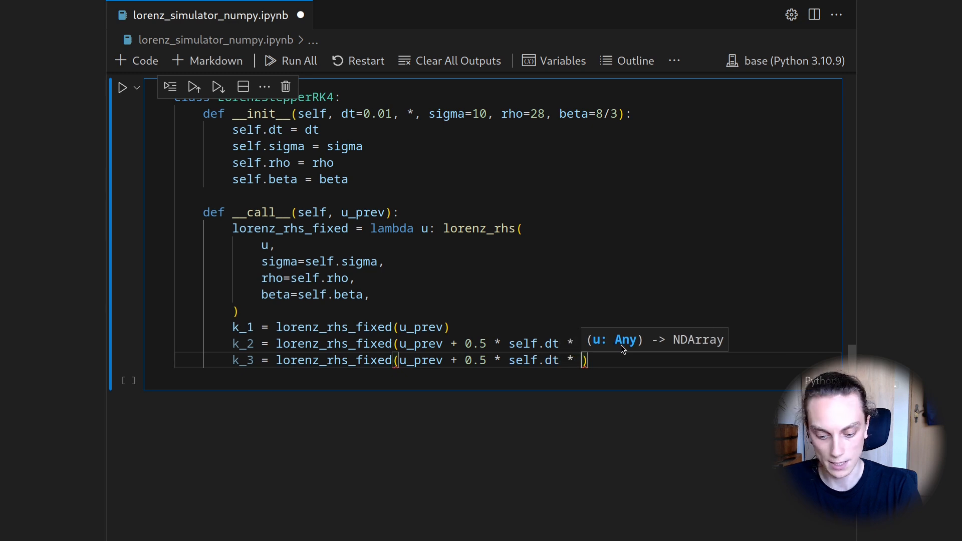
type("k_2")
type("k_4 =")
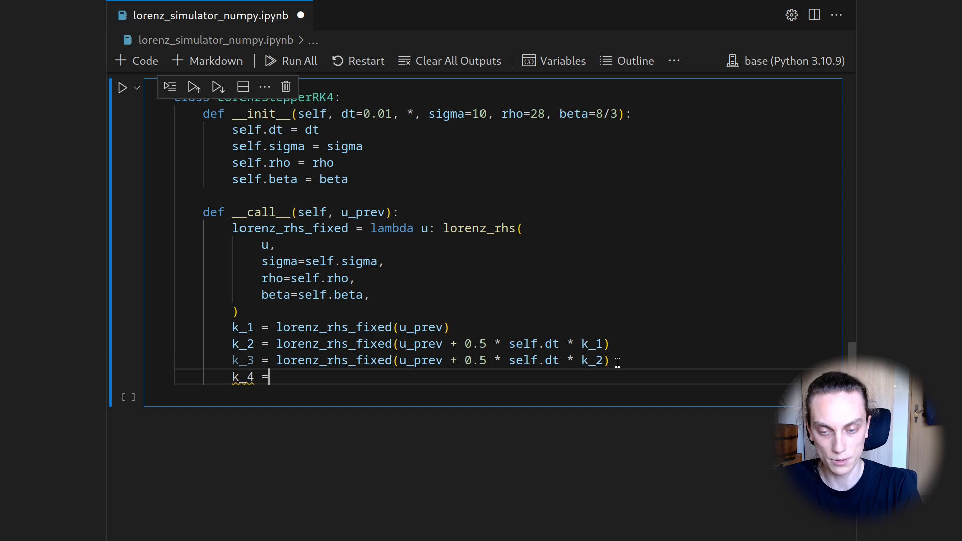
type("lorenz_rhs_fixed")
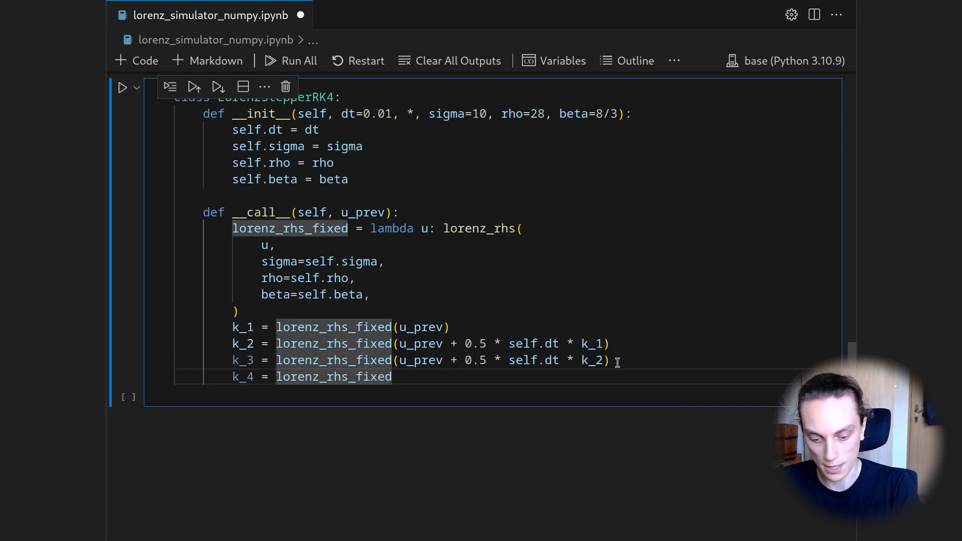
type("(u_prev)")
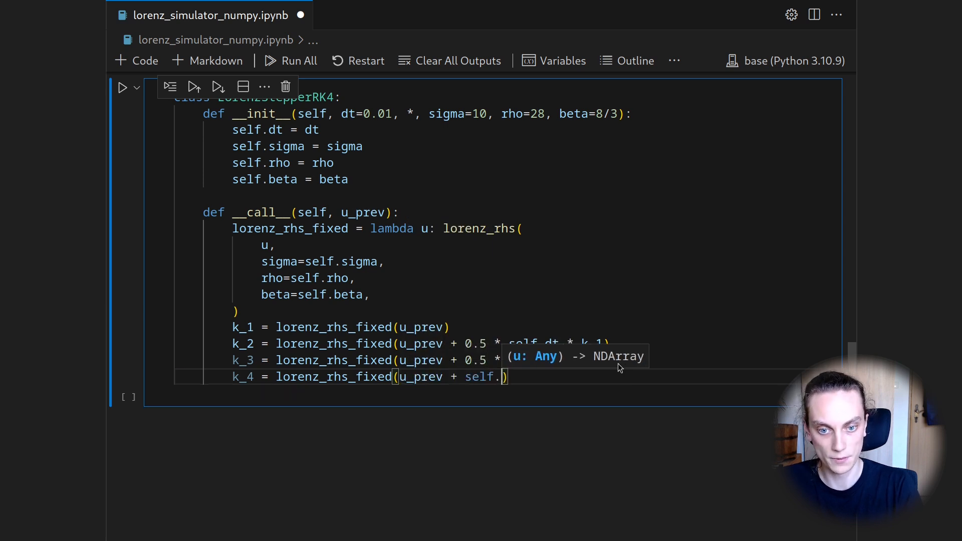
type("dt *")
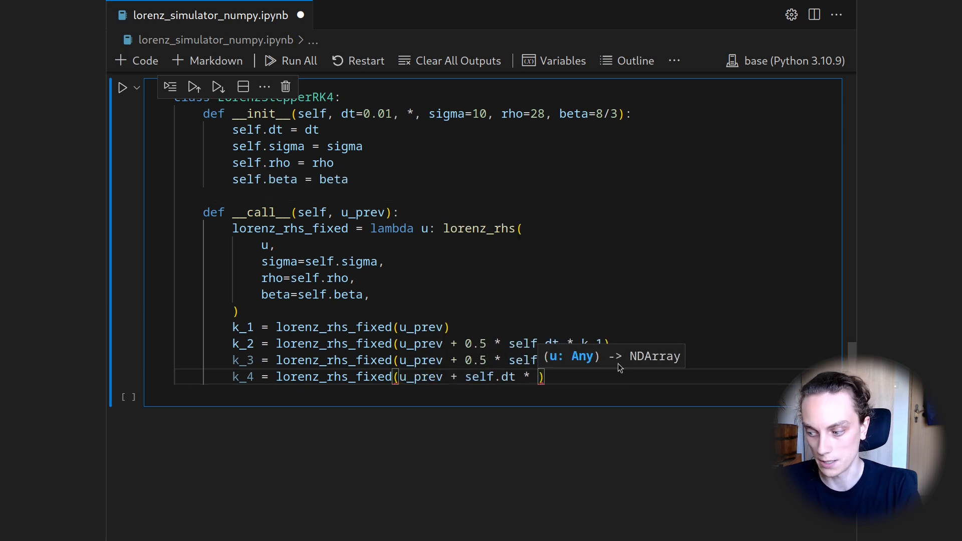
type("k_3")
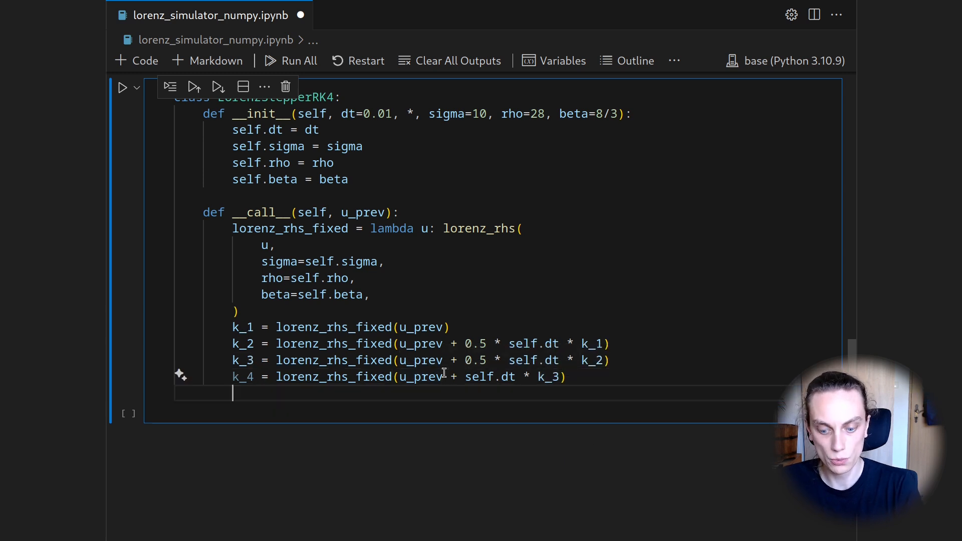
Write u_next = u_prev + self.dt * (k_1 + 2*k_2 + 2*k_3 + k_4) / 6
type("u_next =")
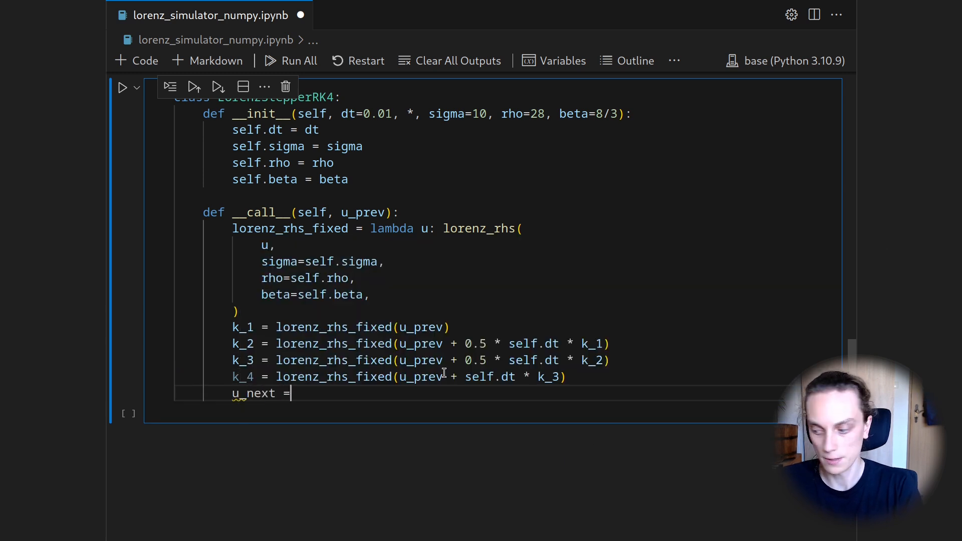
type("u_prev +")
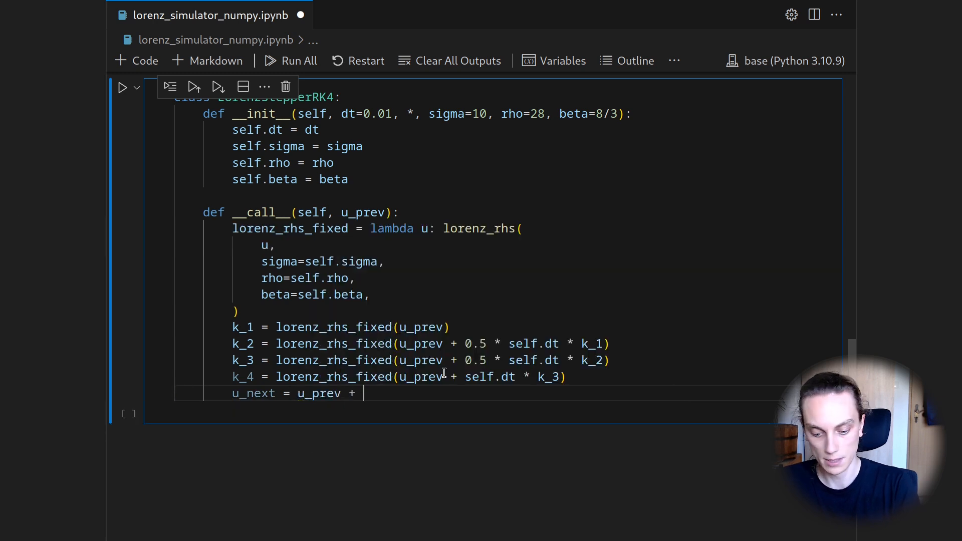
type("s")
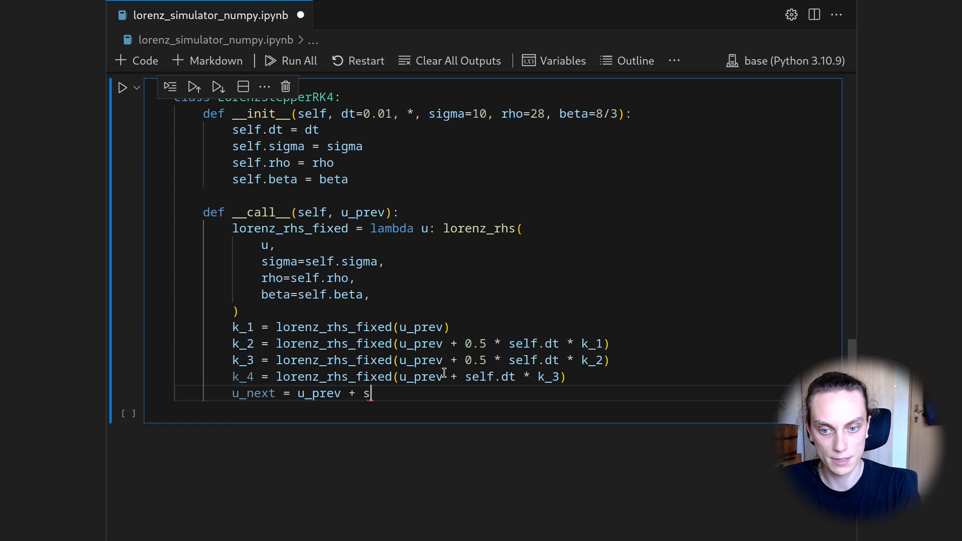
type("elf.dt *")
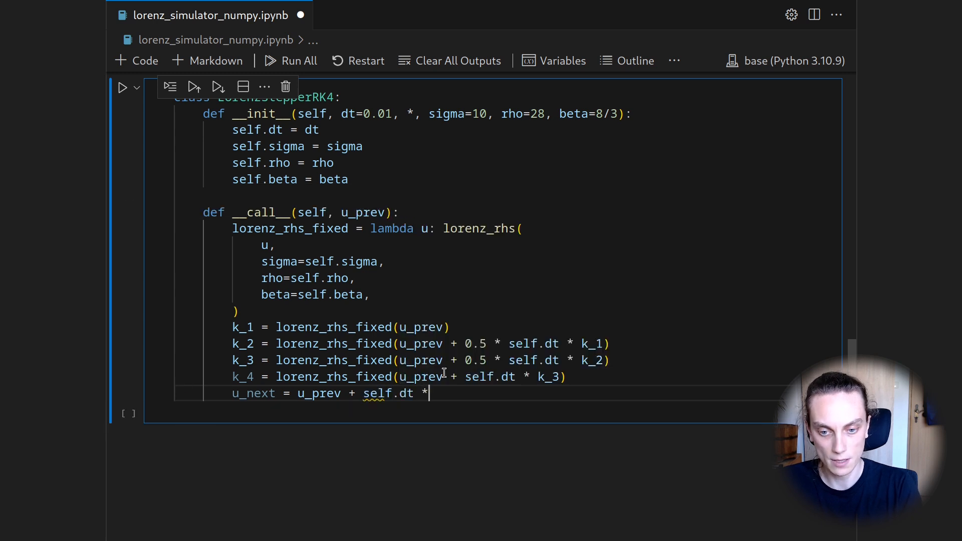
type("(k_1")
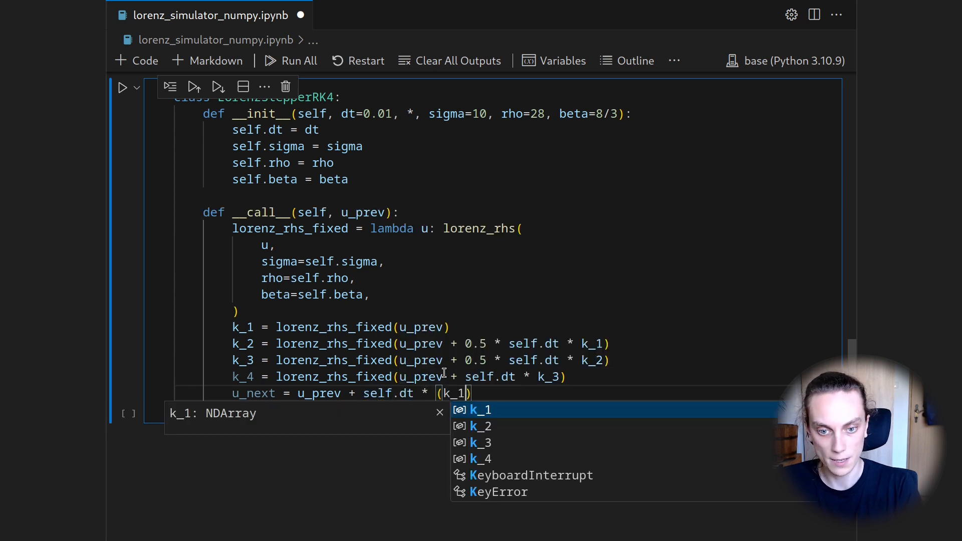
type("+ 2*")
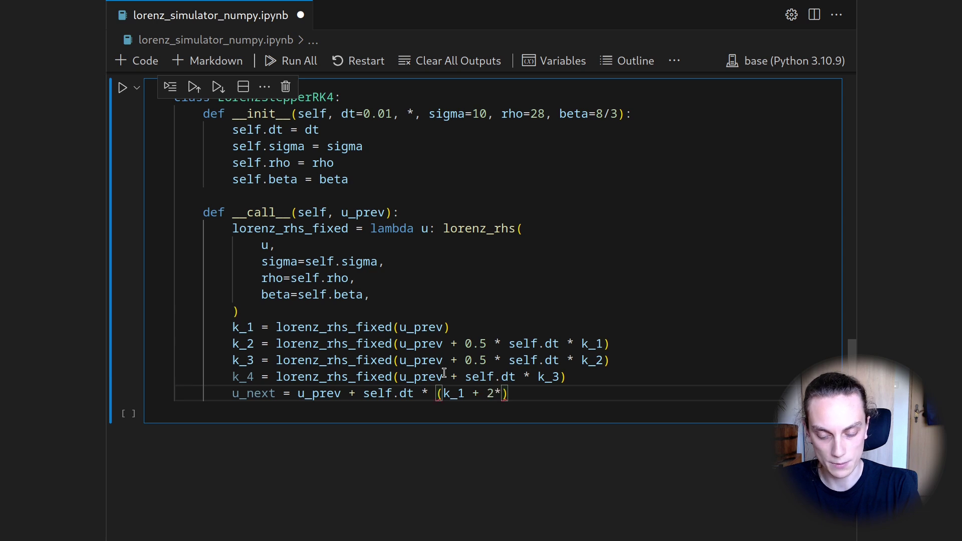
type("k_2")
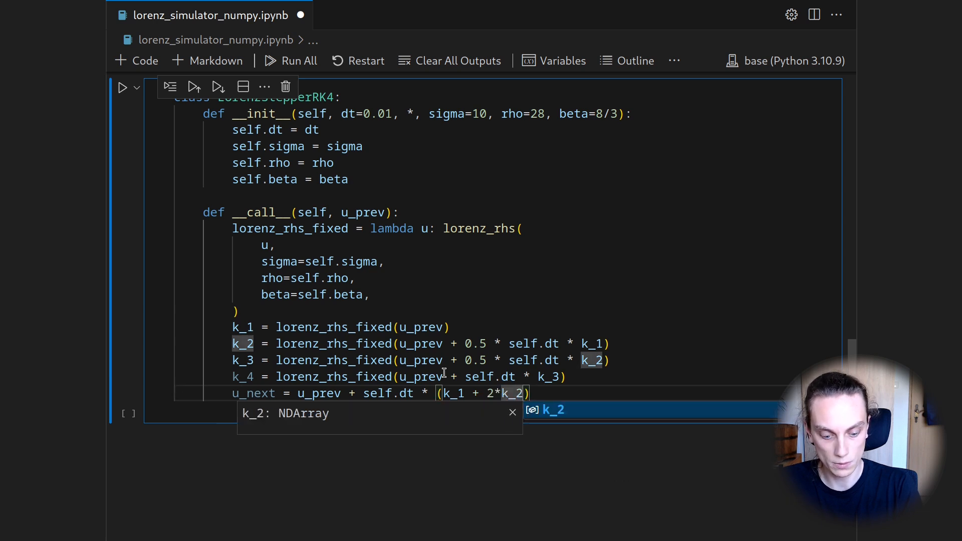
type("+ 2*k")
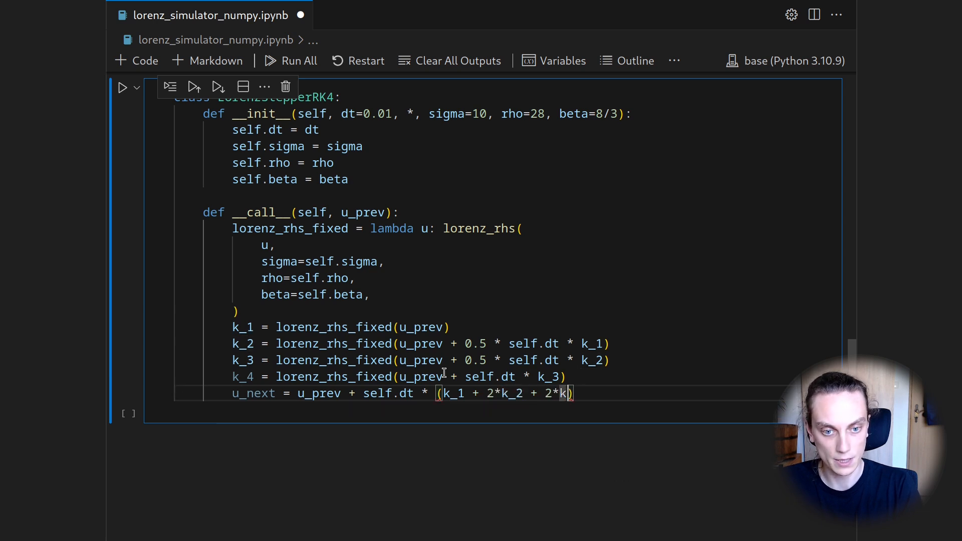
type("3 +")
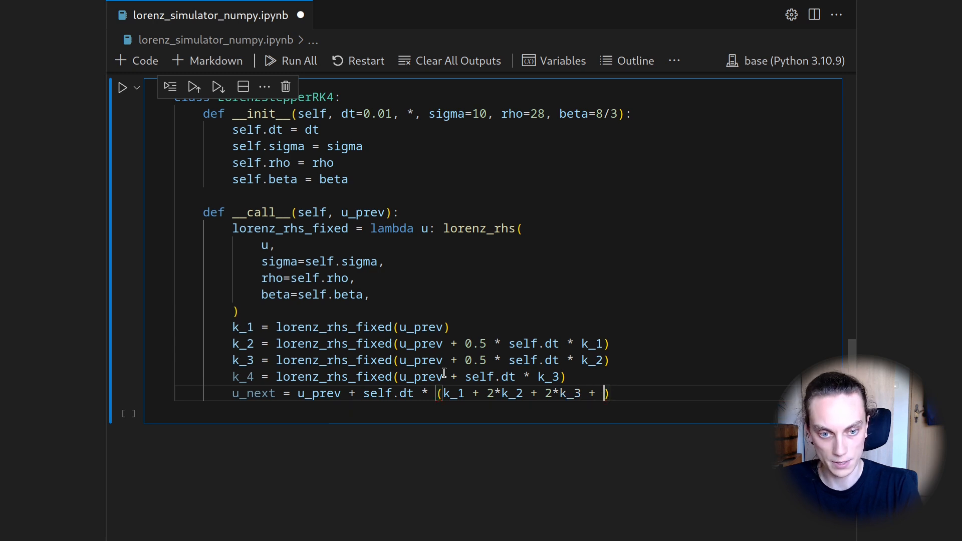
type("k_4")
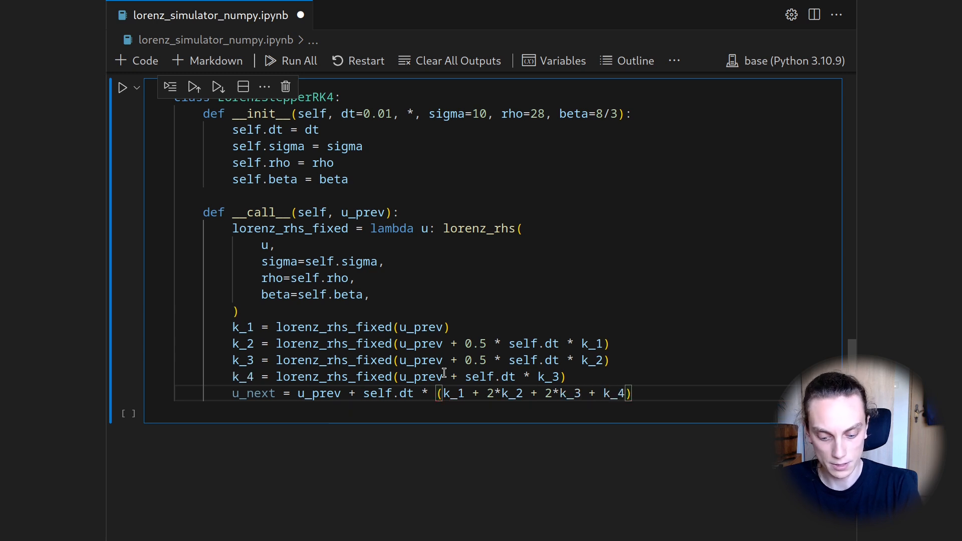
type("/6")
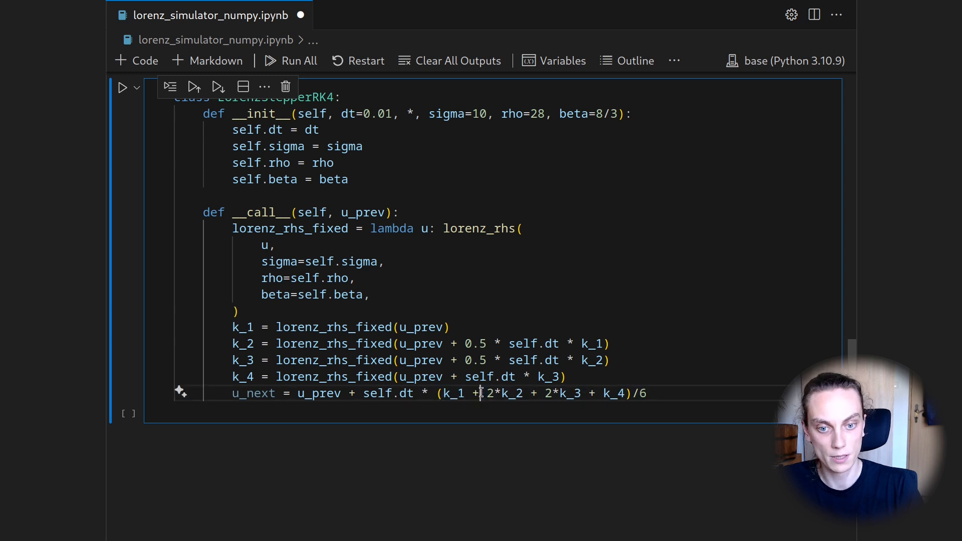
Check the k terms in the update, return u_next and run the class cell
double_click(569, 392)
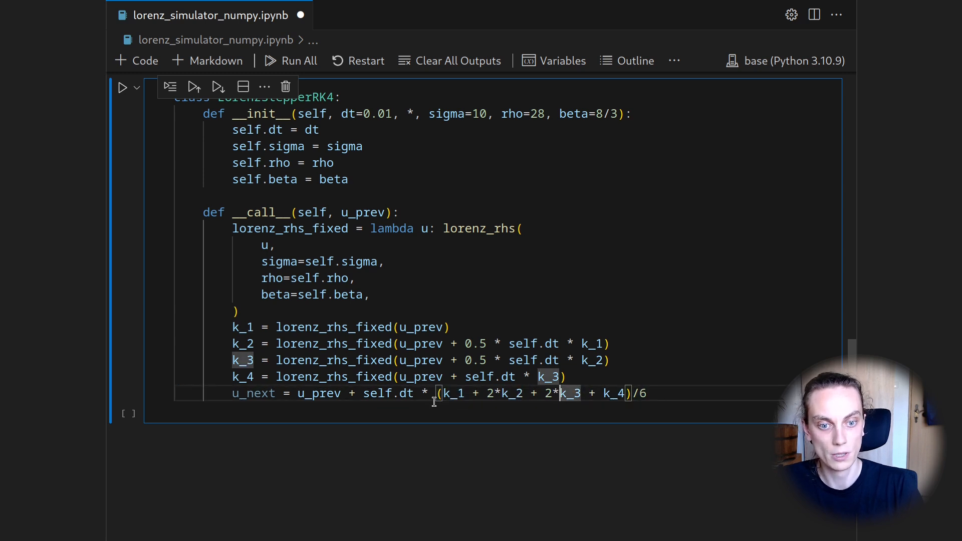
double_click(452, 392)
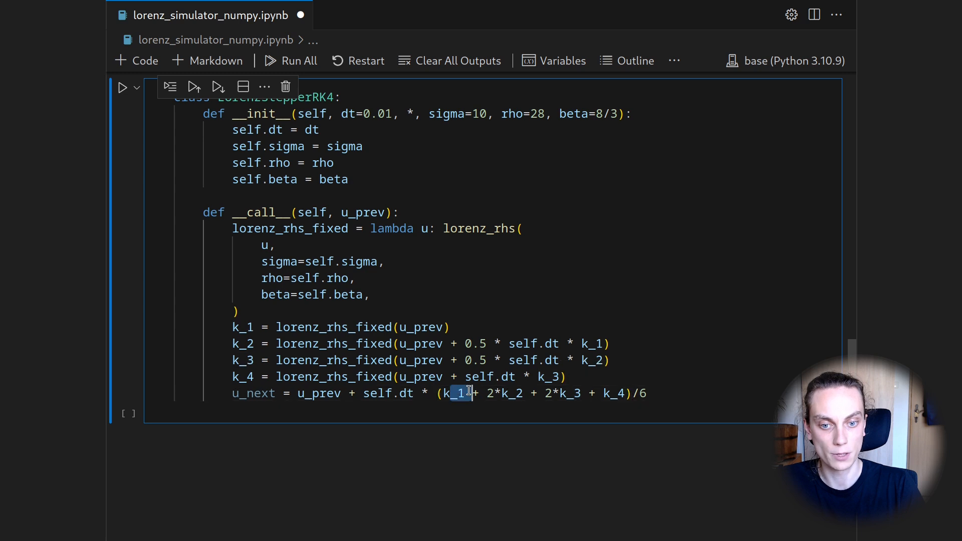
mouse_move(616, 402)
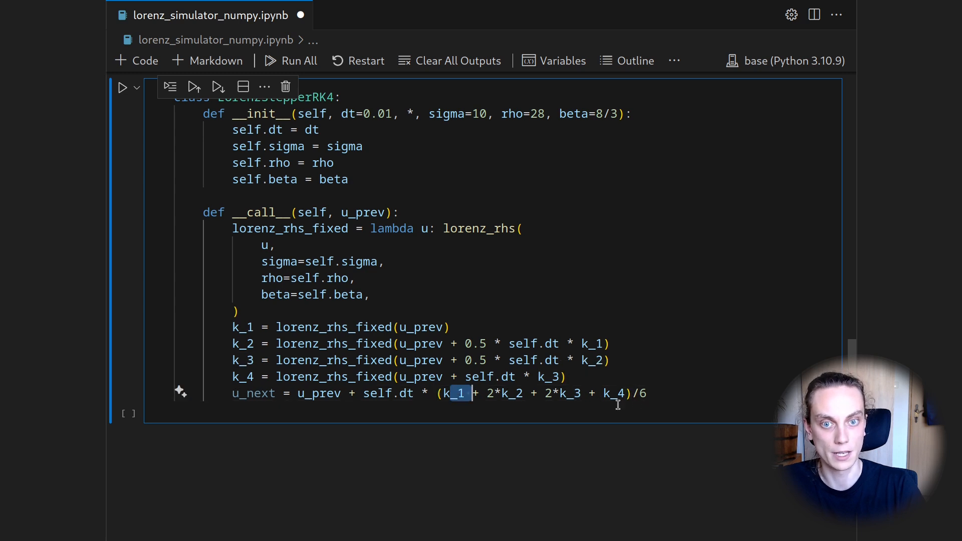
mouse_move(253, 393)
type("r")
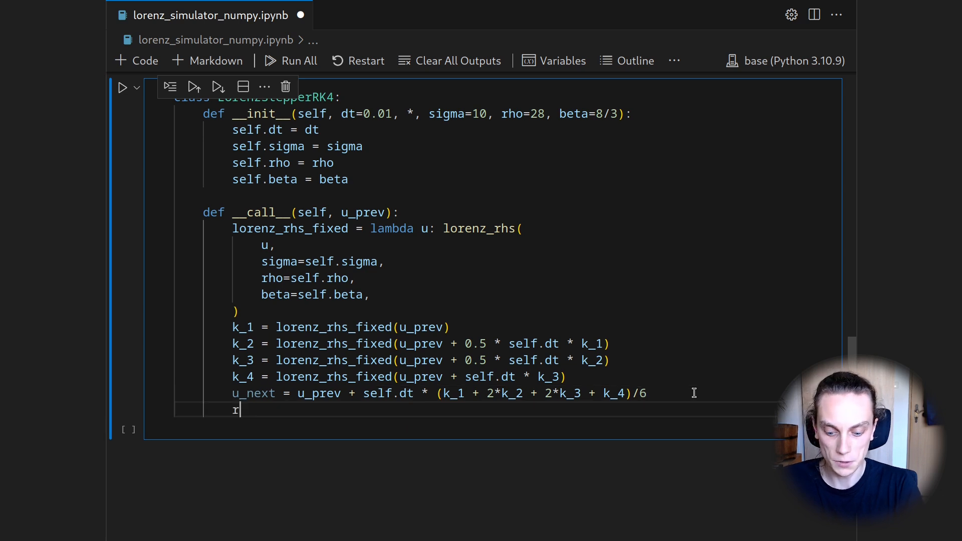
type("eturn u_next")
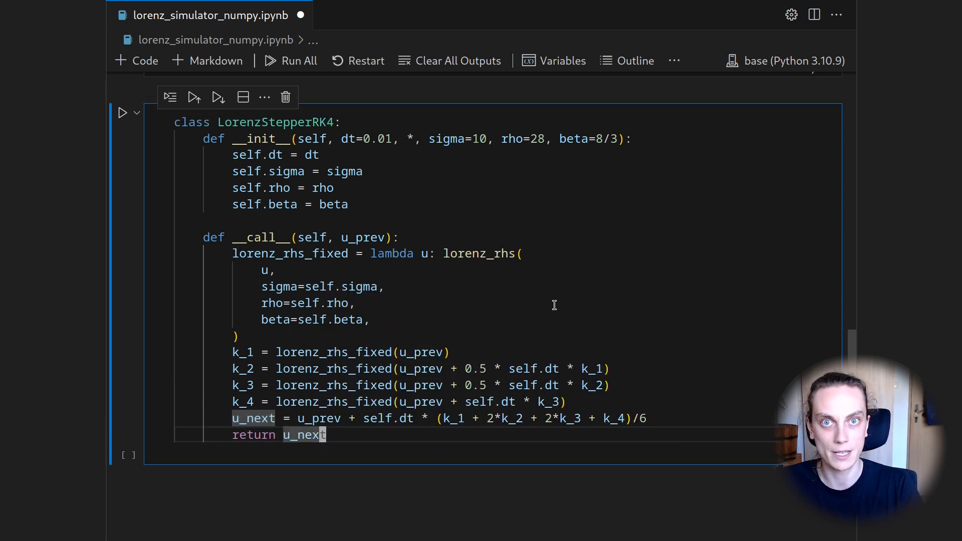
mouse_move(318, 122)
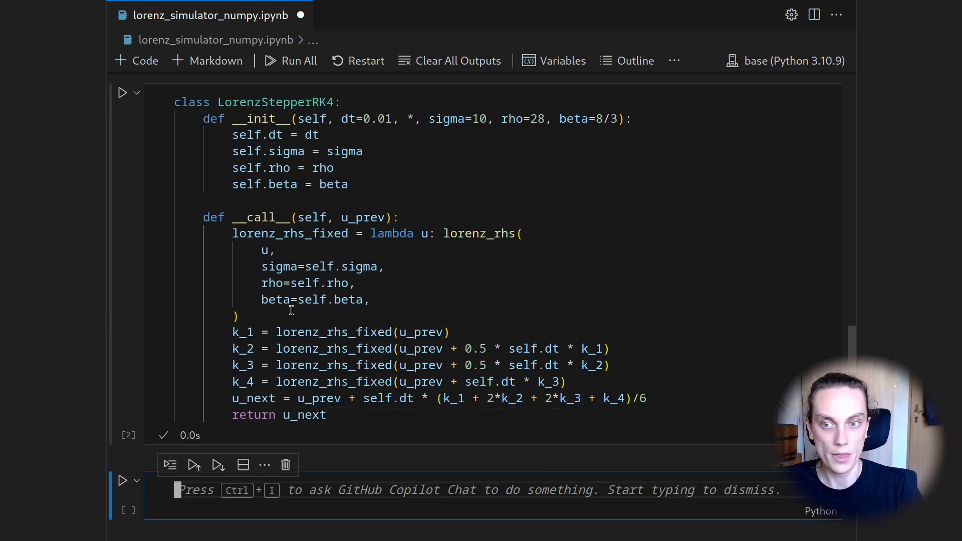
Create lorenz_stepper = LorenzStepperRK4() in a new cell and run it
type("lore")
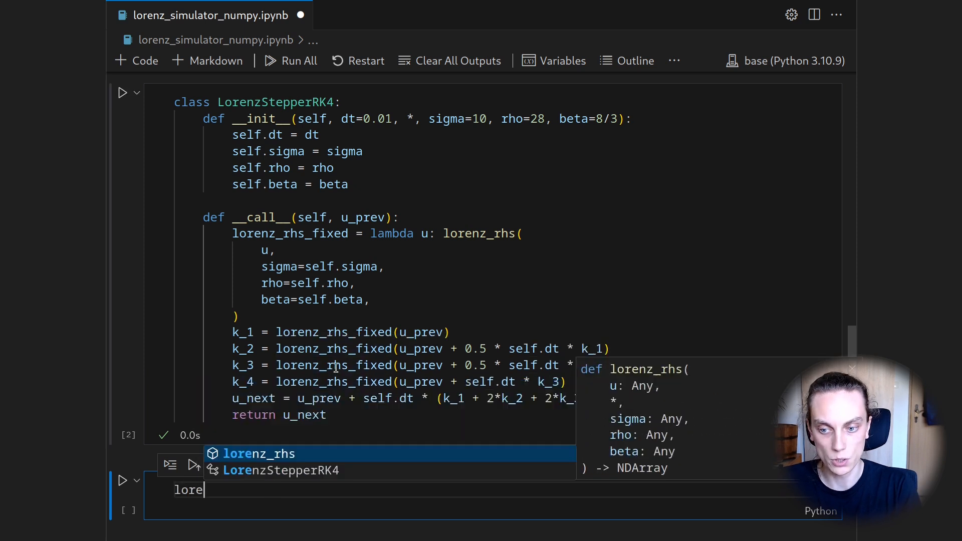
type("lorenz_stepper =")
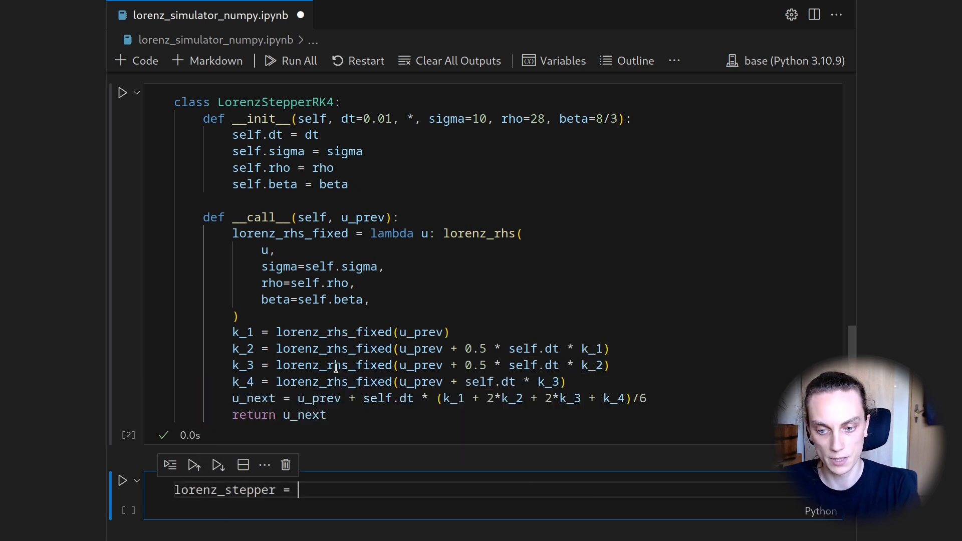
type("LorenzStepperRK4")
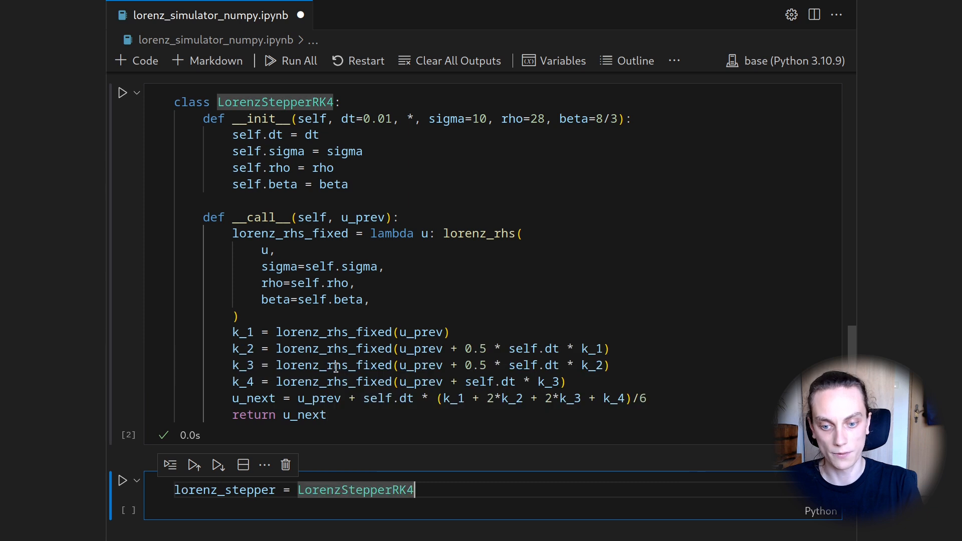
type("()")
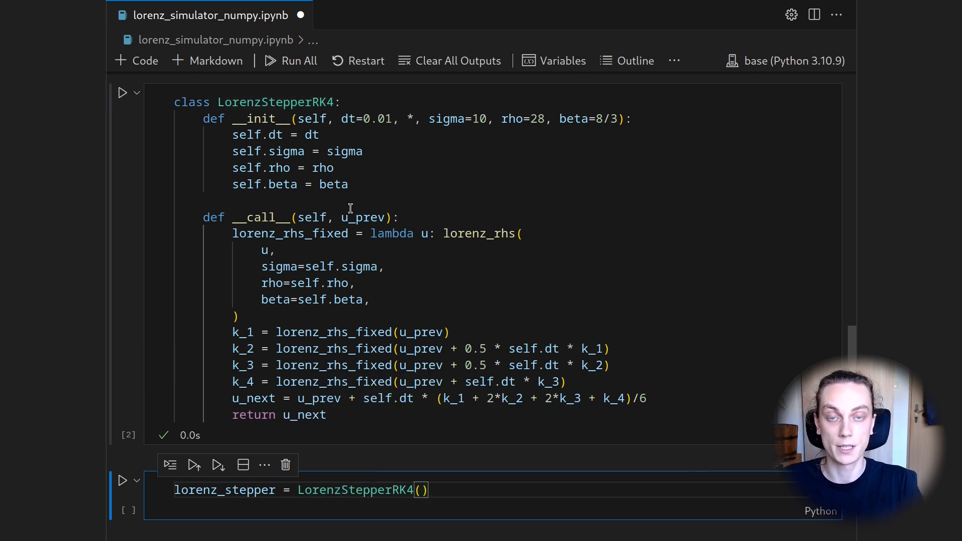
mouse_move(336, 194)
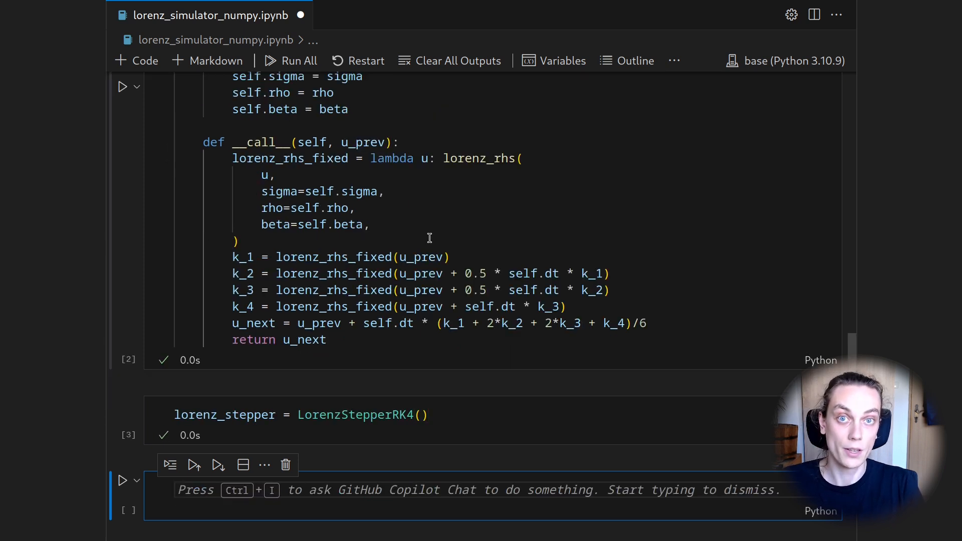
Set the initial state u_0 = np.ones(3) and run the cell
scroll("down", 3)
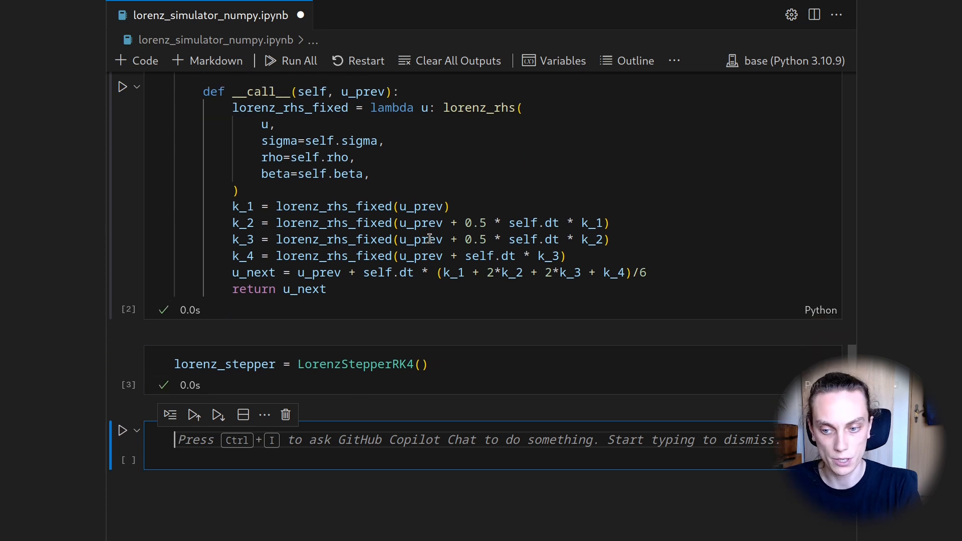
type("u_0 = np.ones(3")
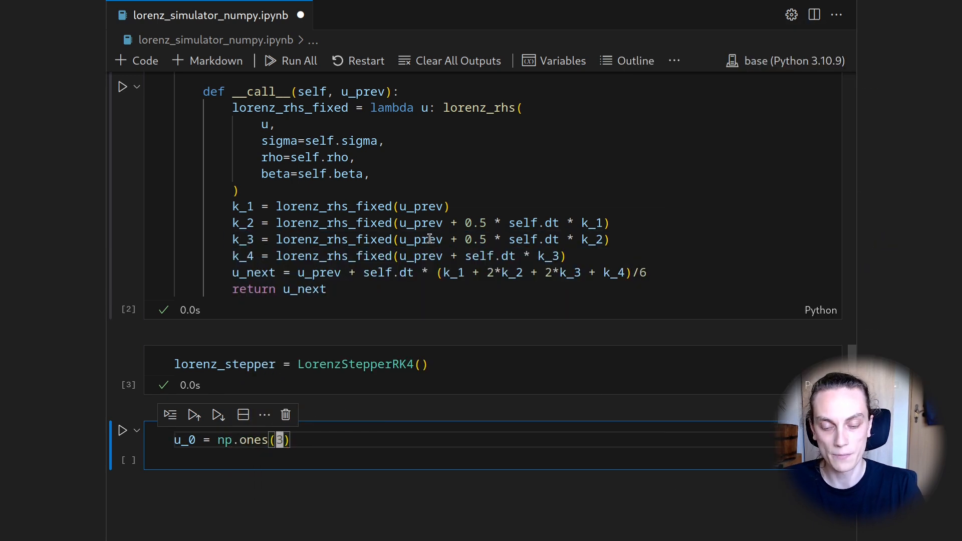
mouse_move(303, 440)
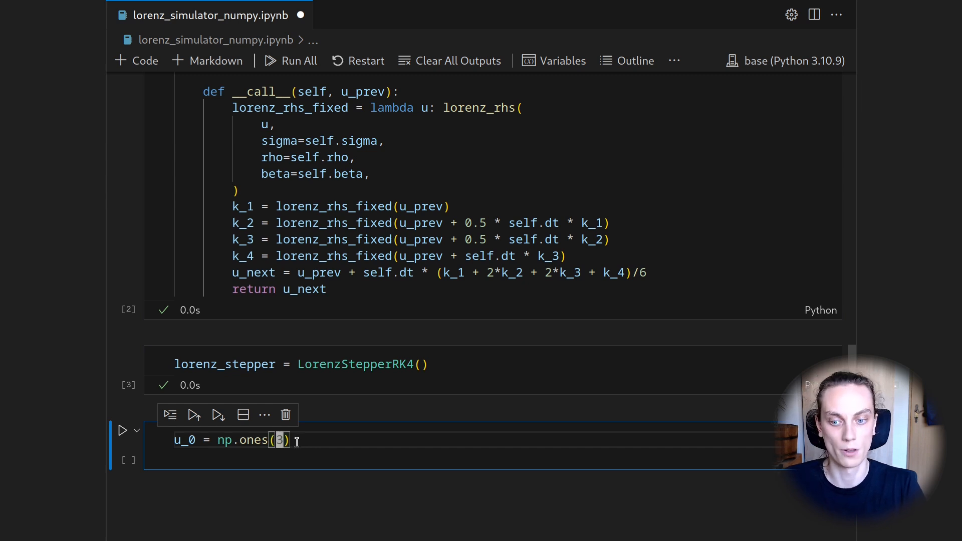
key("shift+enter")
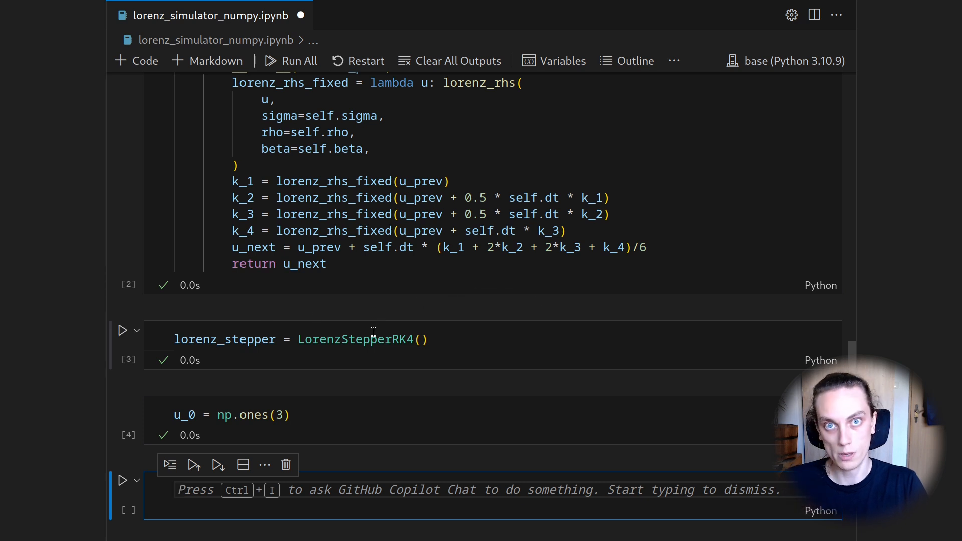
mouse_move(318, 372)
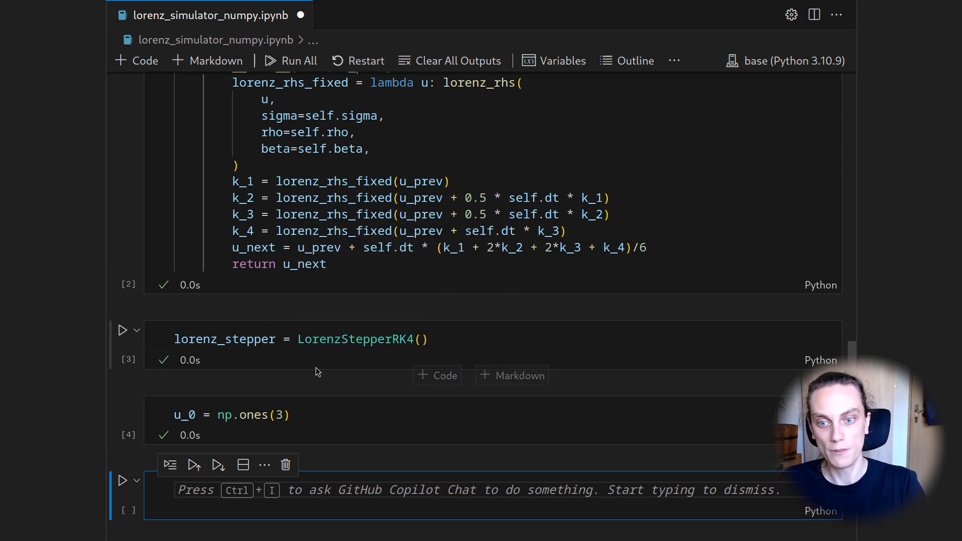
Call lorenz_stepper(u_0), returning array([1.01256719, 1.2599178, 0.98489097])
type("lore")
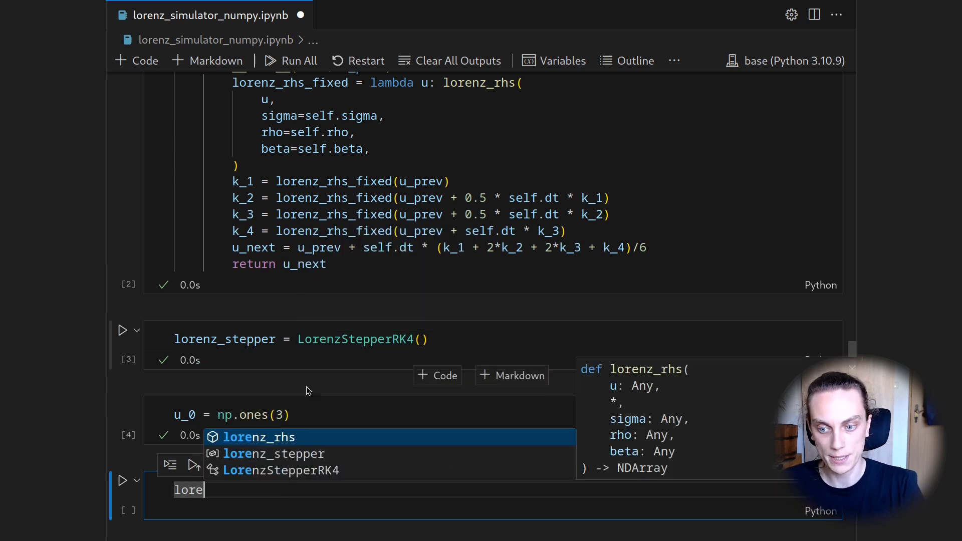
type("lorenz_stepper(u_0")
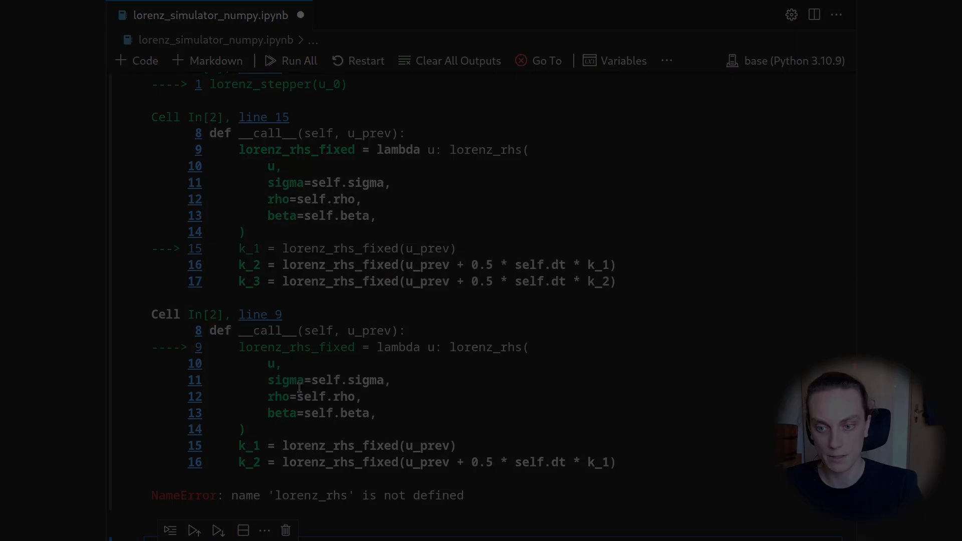
scroll("up", 3)
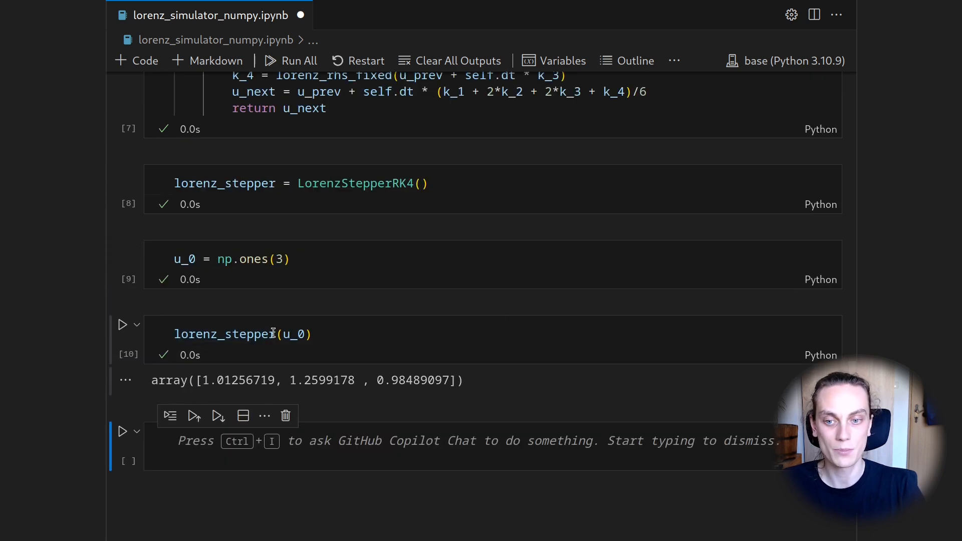
Add a cell after u_0 and display u_0 as an array of ones
left_click(435, 294)
type("u_0")
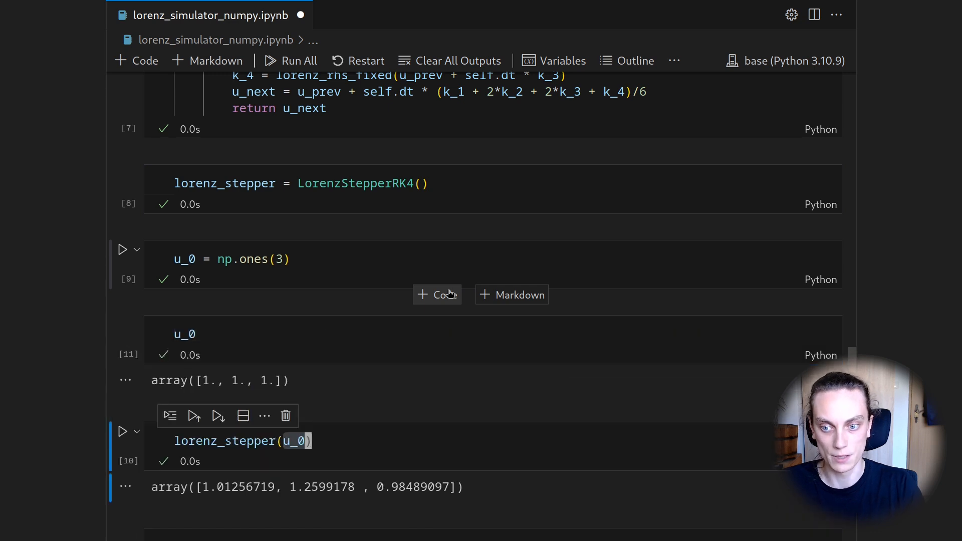
scroll("down", 3)
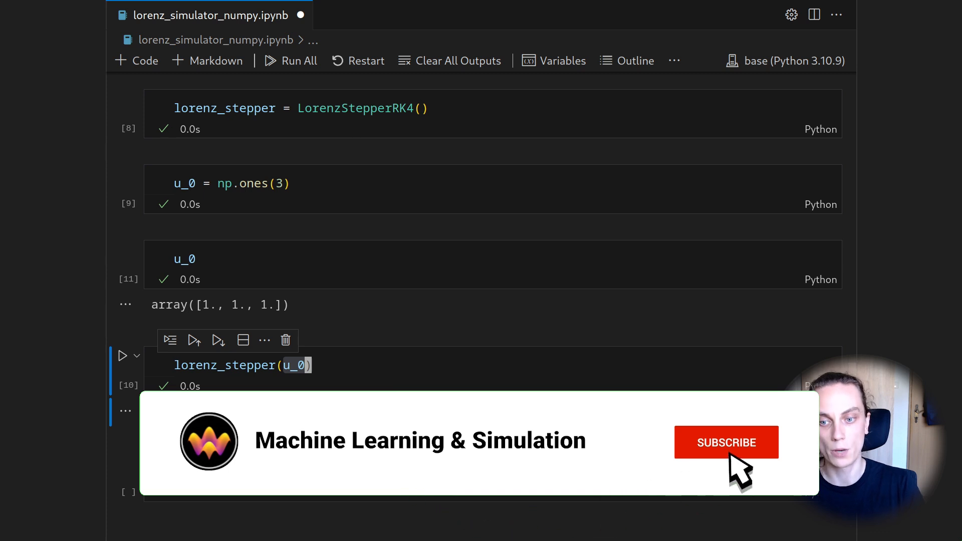
left_click(726, 442)
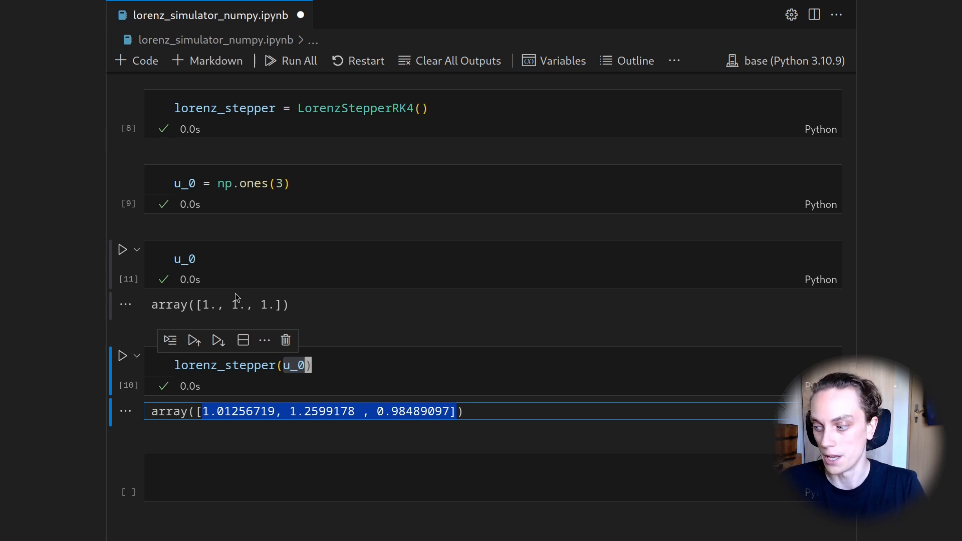
mouse_move(230, 404)
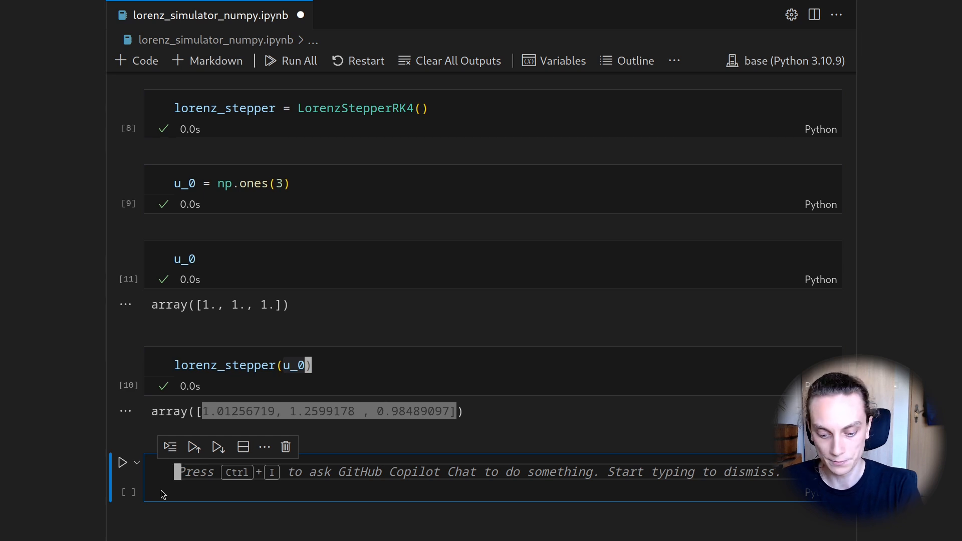
Initialize trj as a list holding u_0 and set u_current = u_0
type("tri")
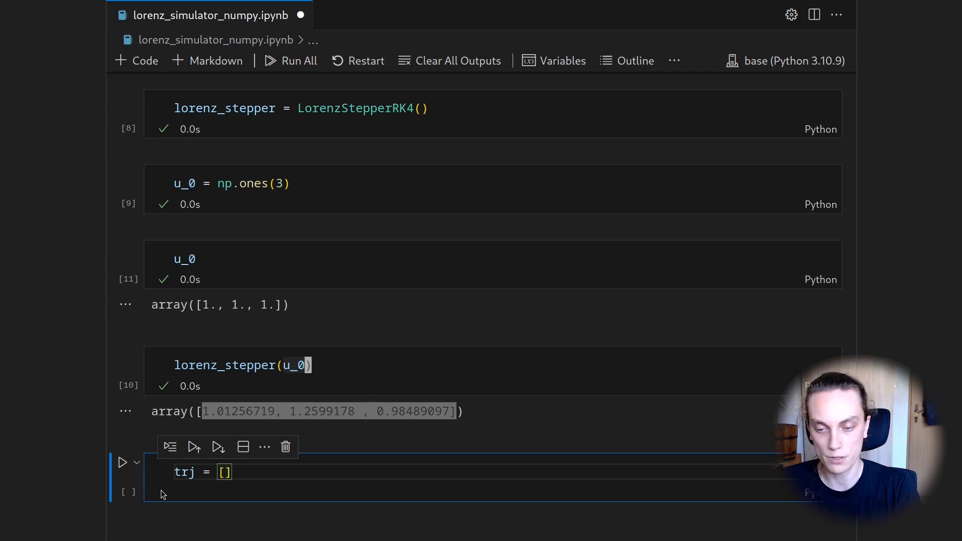
type("u_0,")
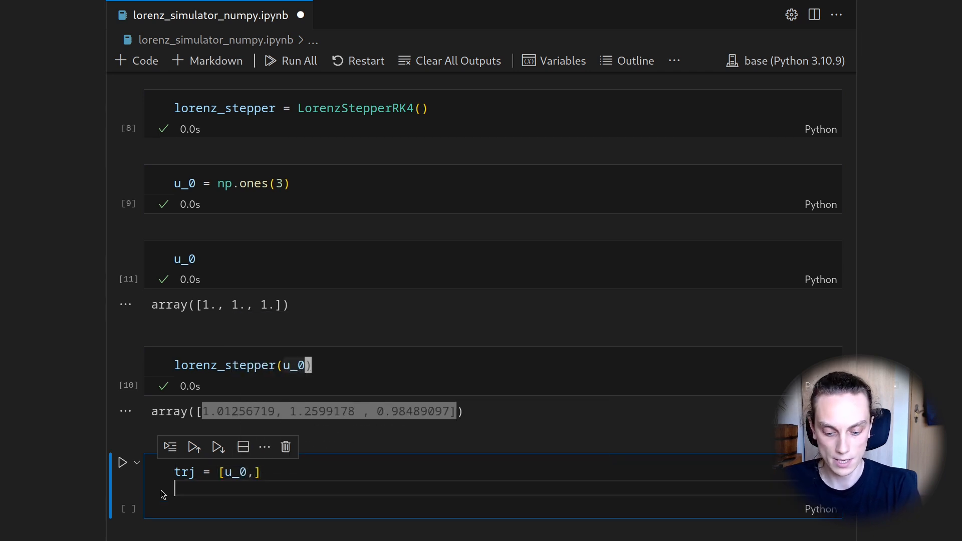
type("u_current")
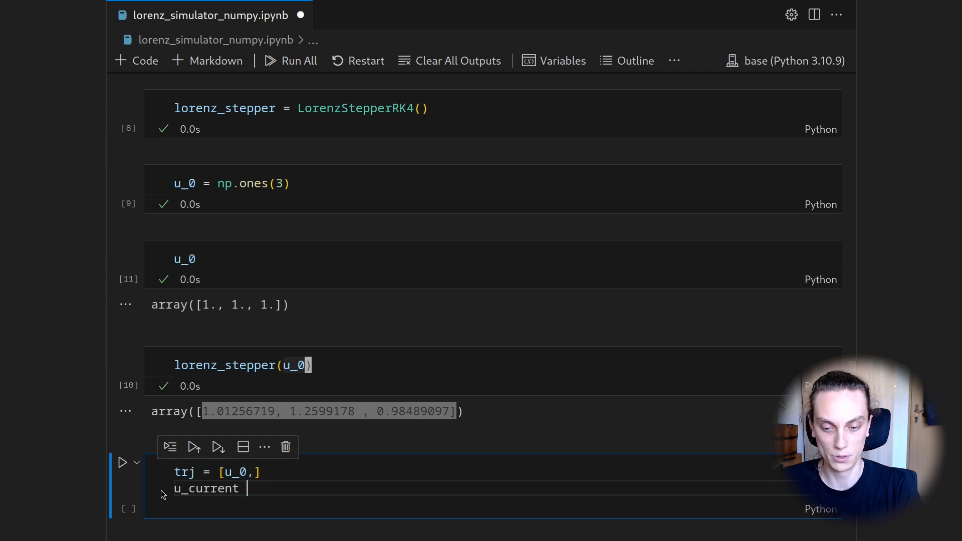
type("= u_0")
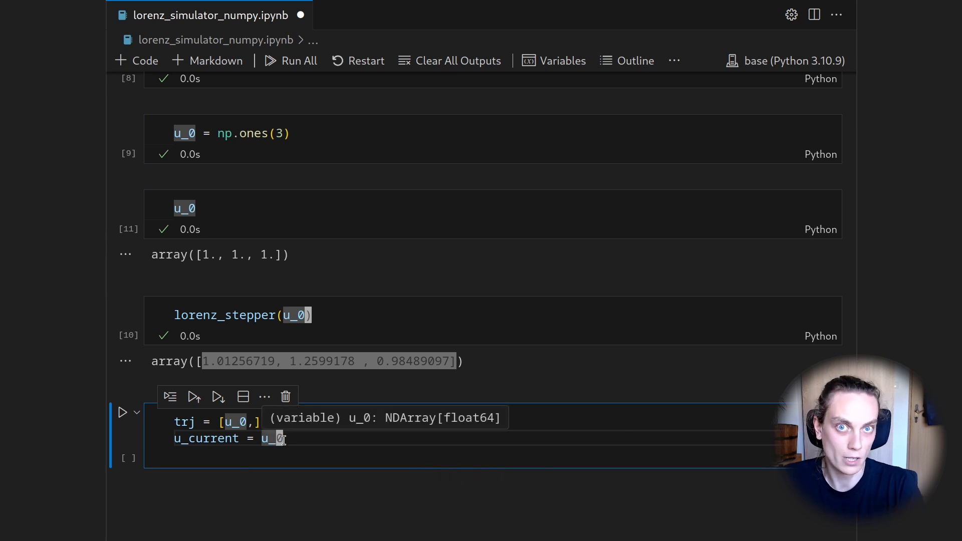
mouse_move(532, 372)
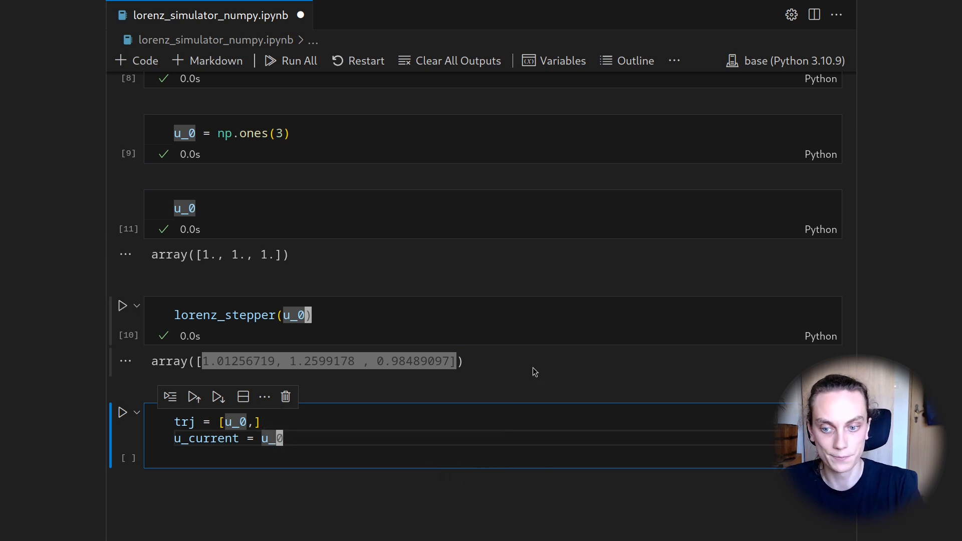
Loop 5000 lorenz_stepper steps appending to trj, convert it with np.array, and run the cell
type("for")
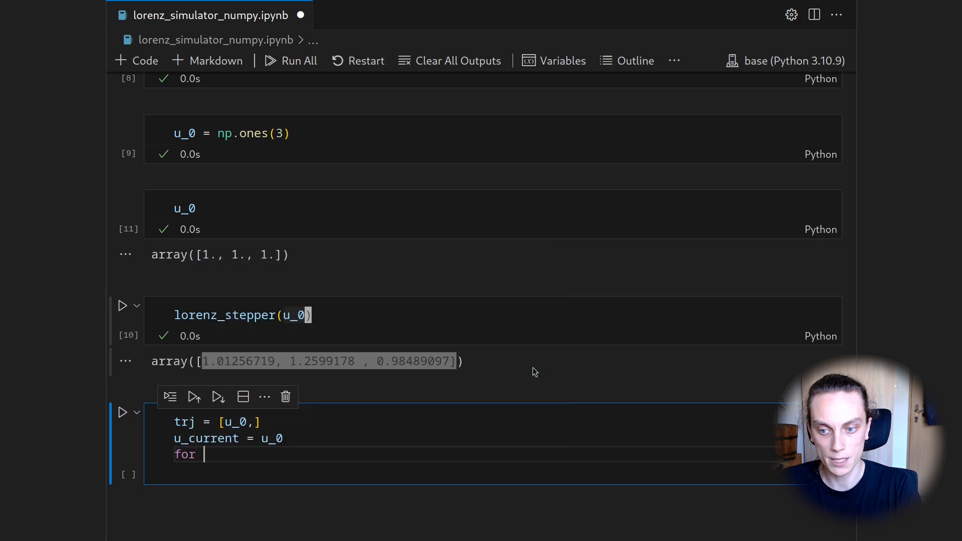
type("i in range")
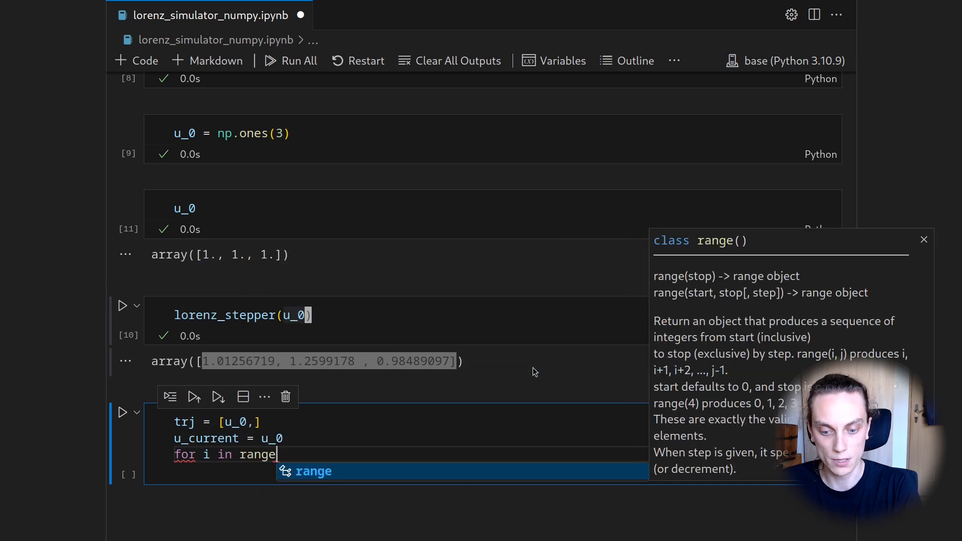
type("(5000):")
type("u_cu")
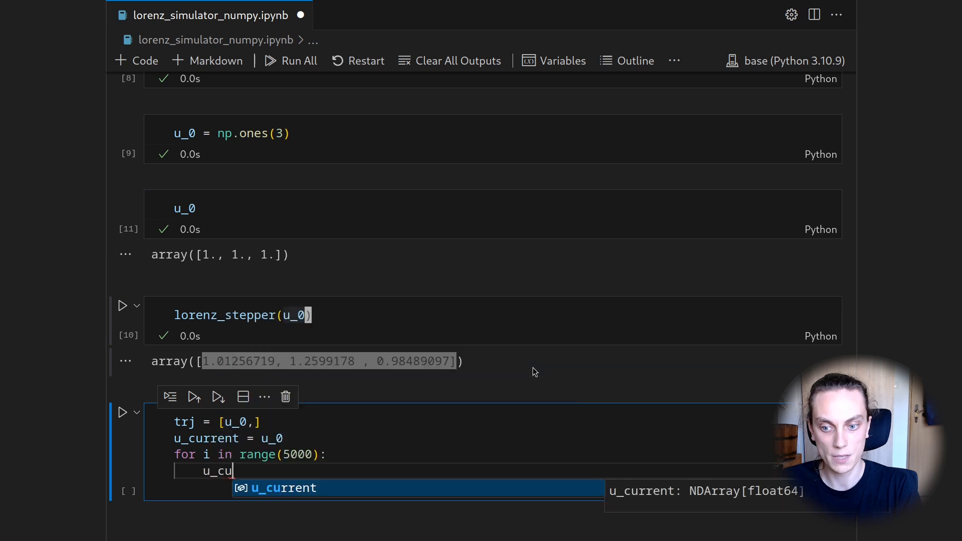
type("lorenz_stepper(u_current")
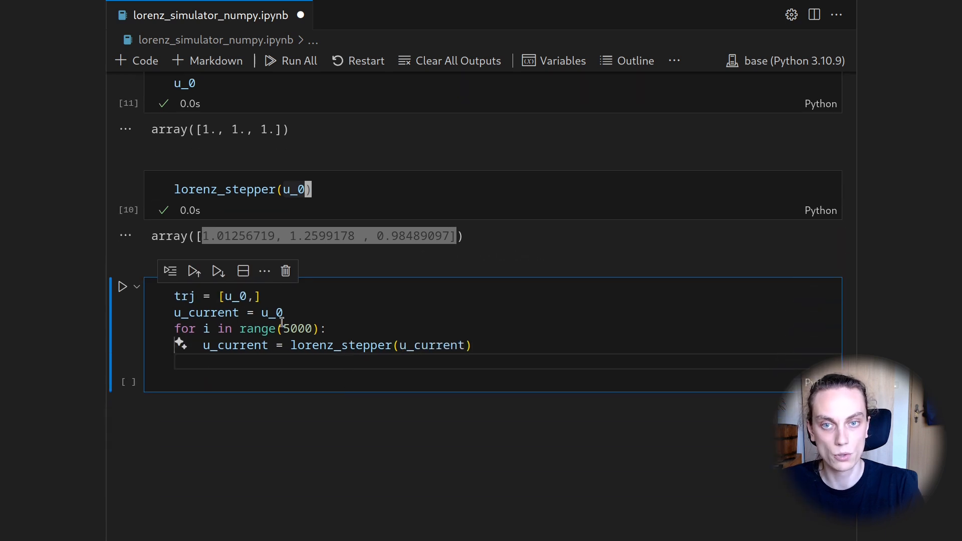
type("tr")
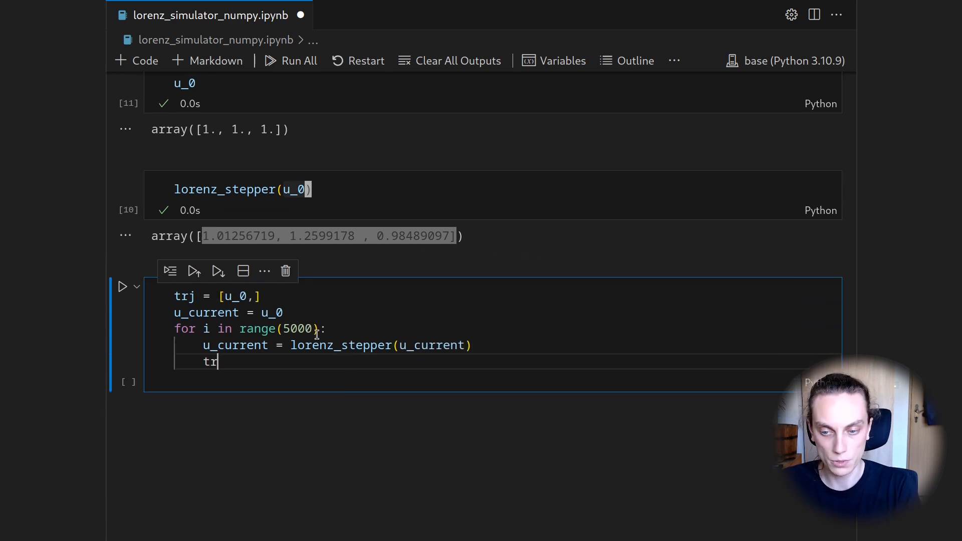
type("j.append(u_current")
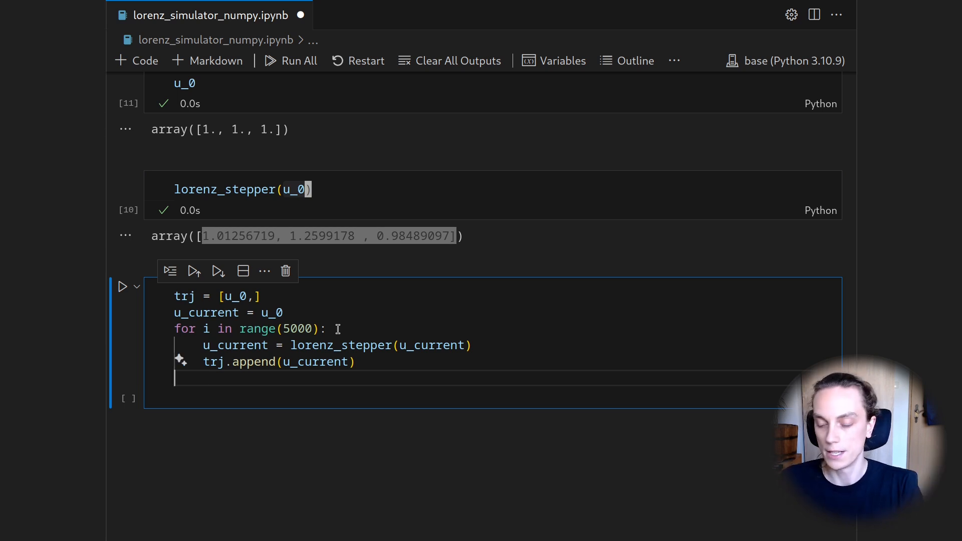
type("trj = np.array(trj")
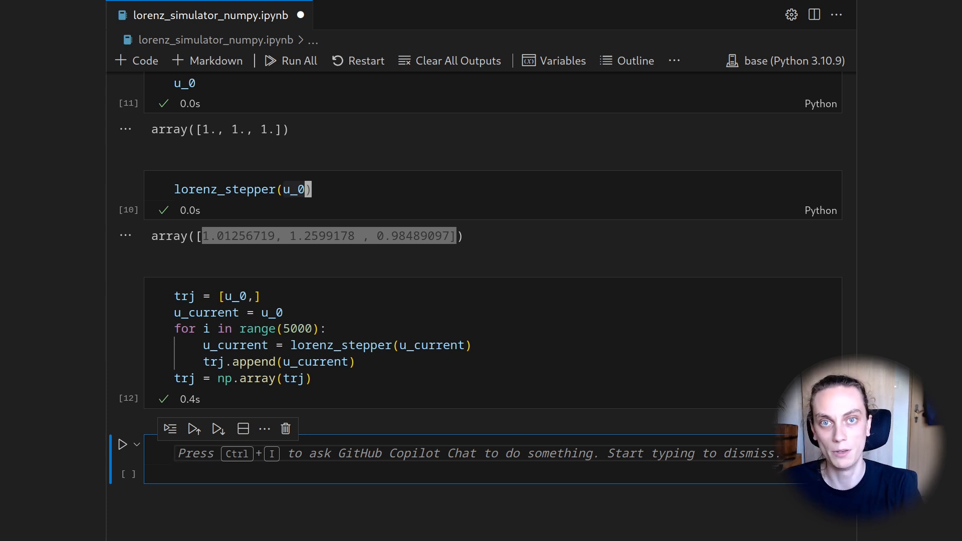
Create fig, ax = plt.subplots with subplot_kw projection "3d"
type("fig")
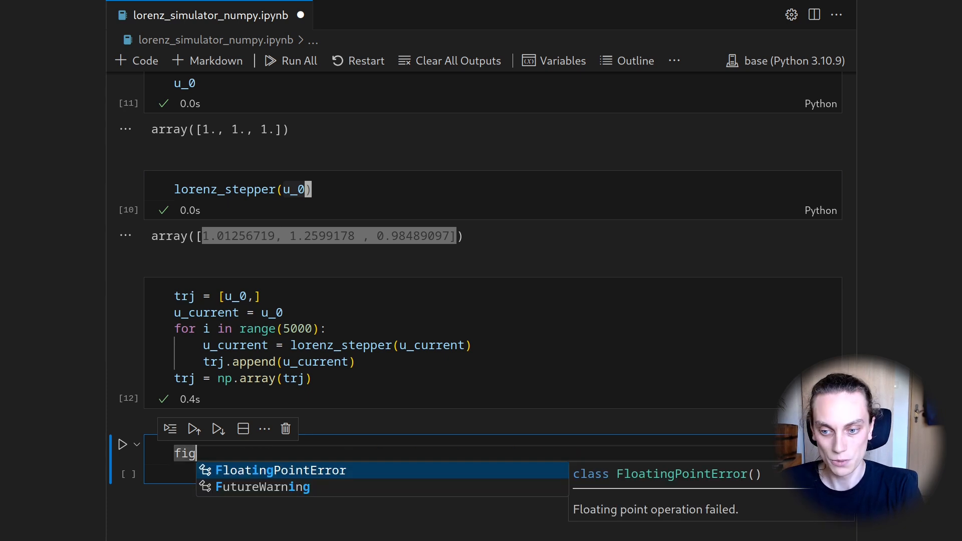
type(", ax")
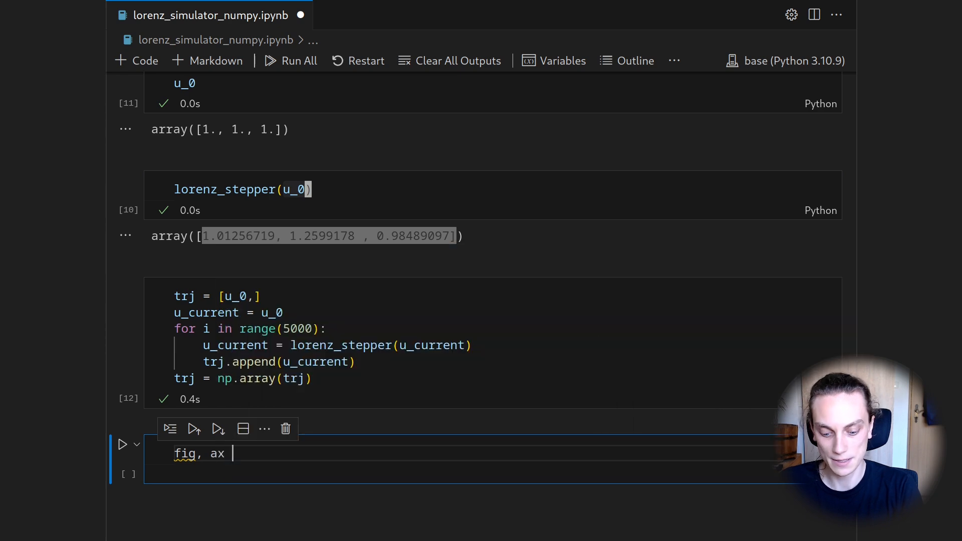
type("= plt.subplots(")
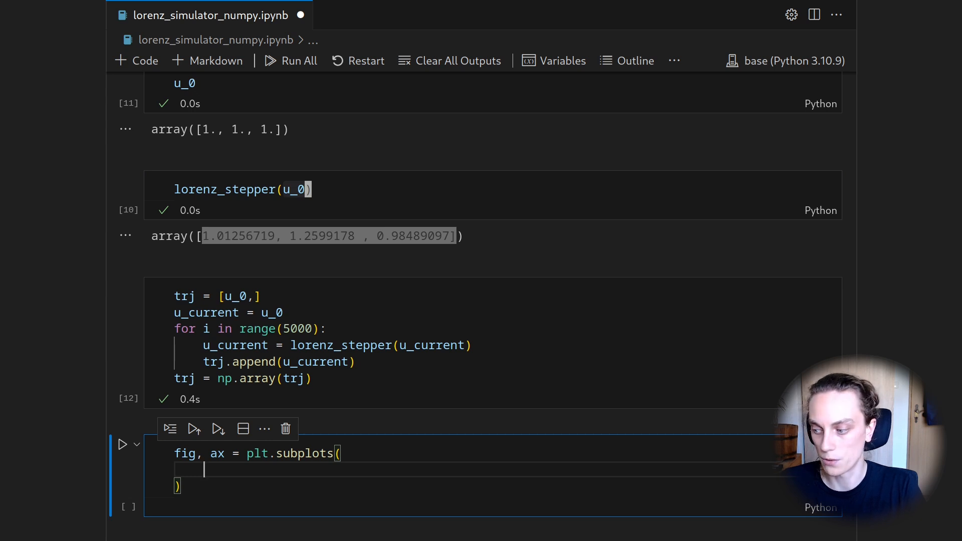
type("subpl")
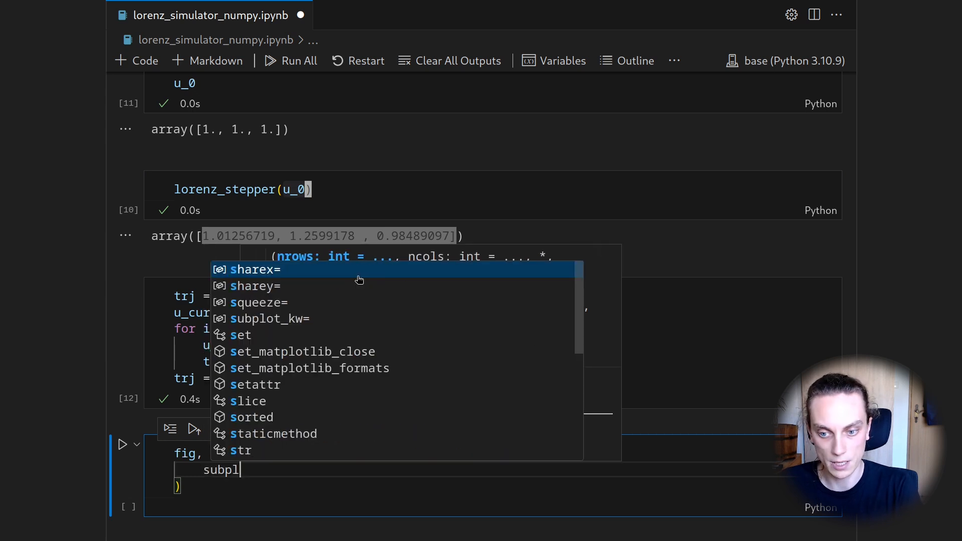
left_click(269, 319)
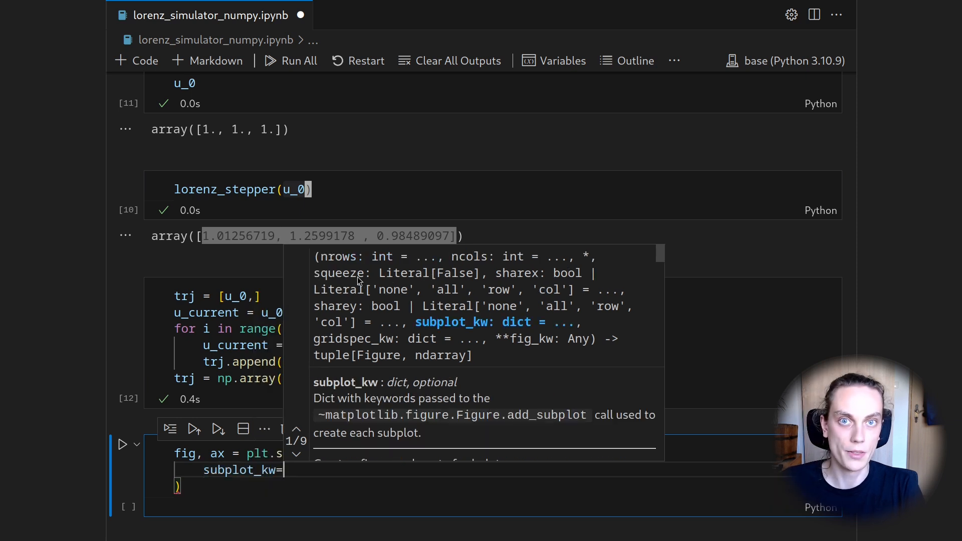
mouse_move(532, 152)
type("{\"")
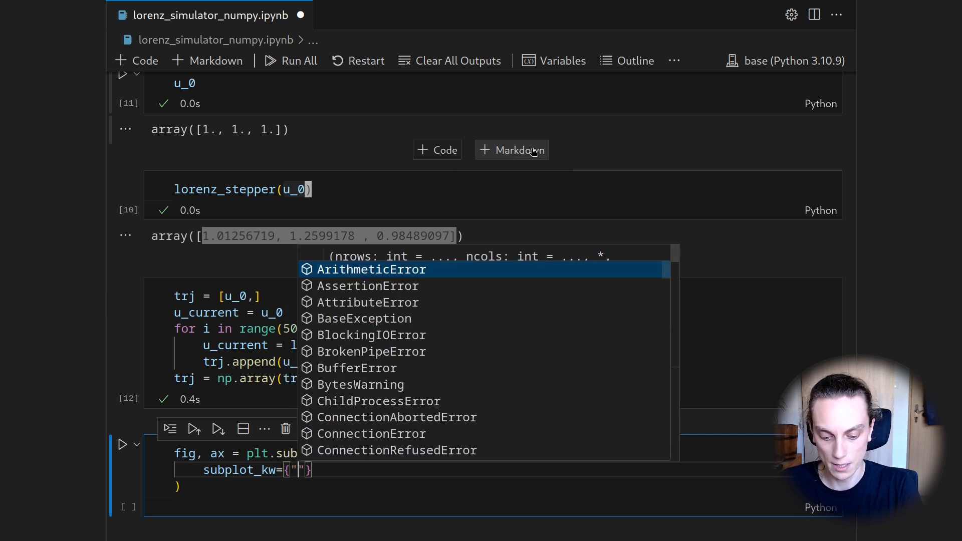
type("project")
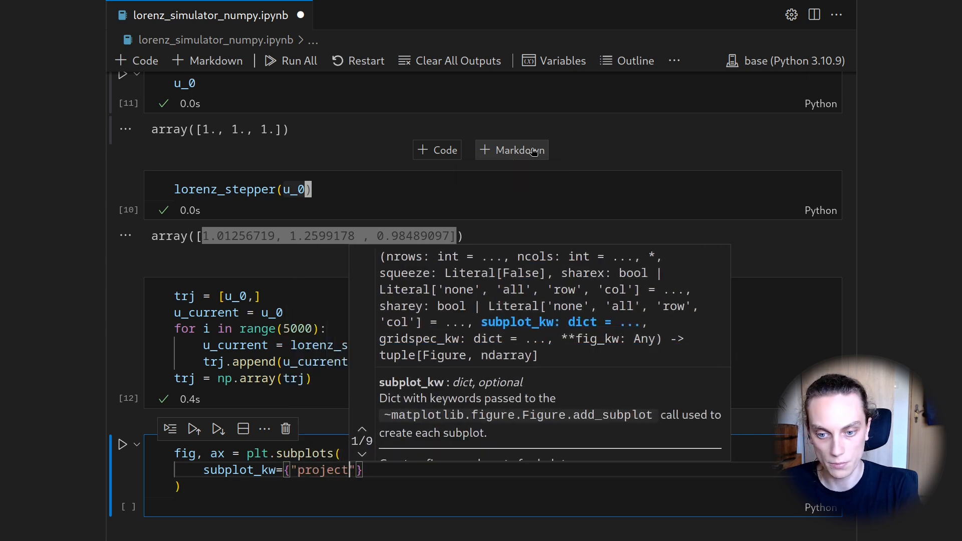
type("ion\": \"")
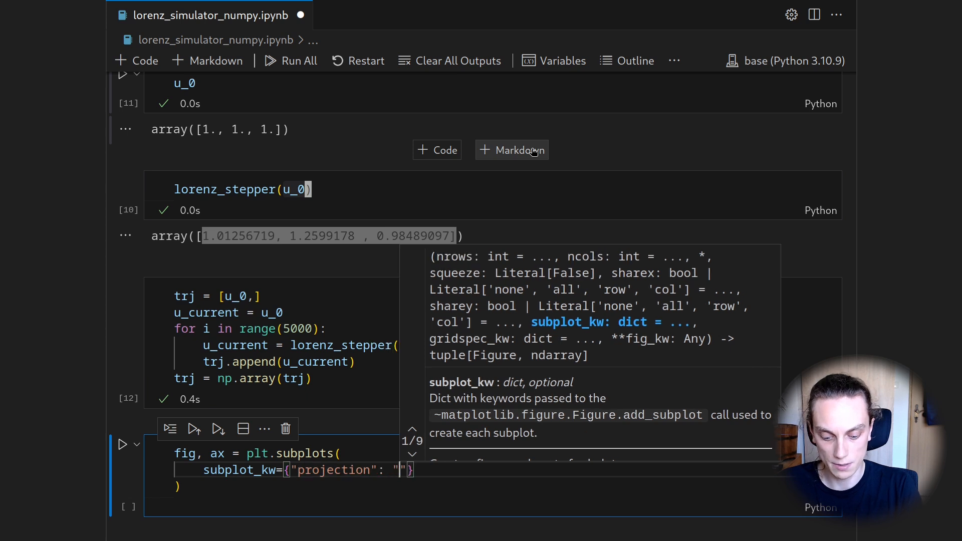
type("3d")
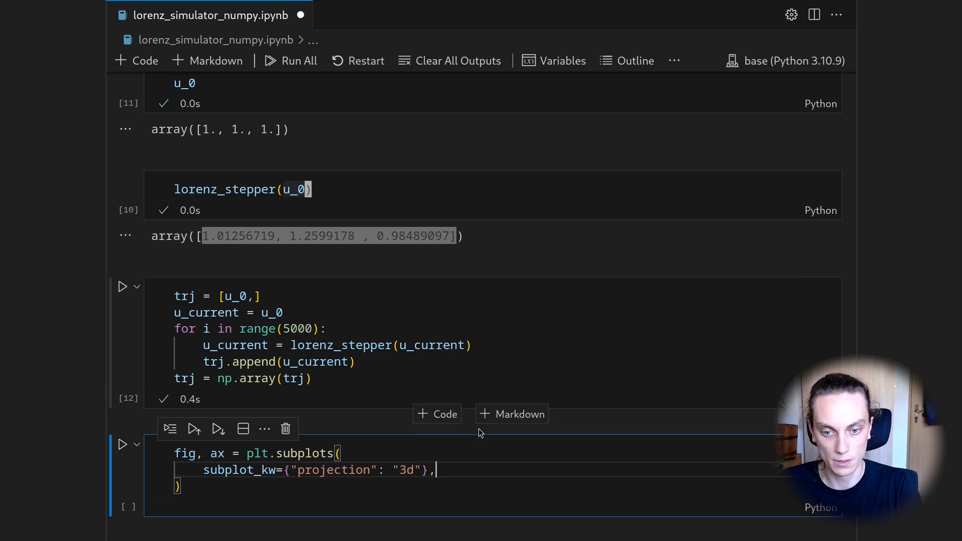
Give the figure figsize (7, 7) and start an ax.plot( call
type("figsize")
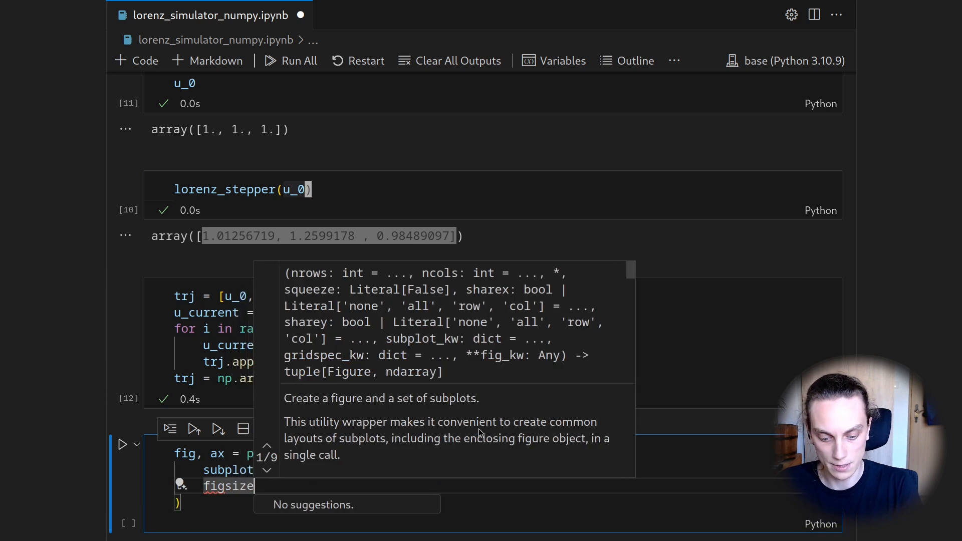
type("=(7,")
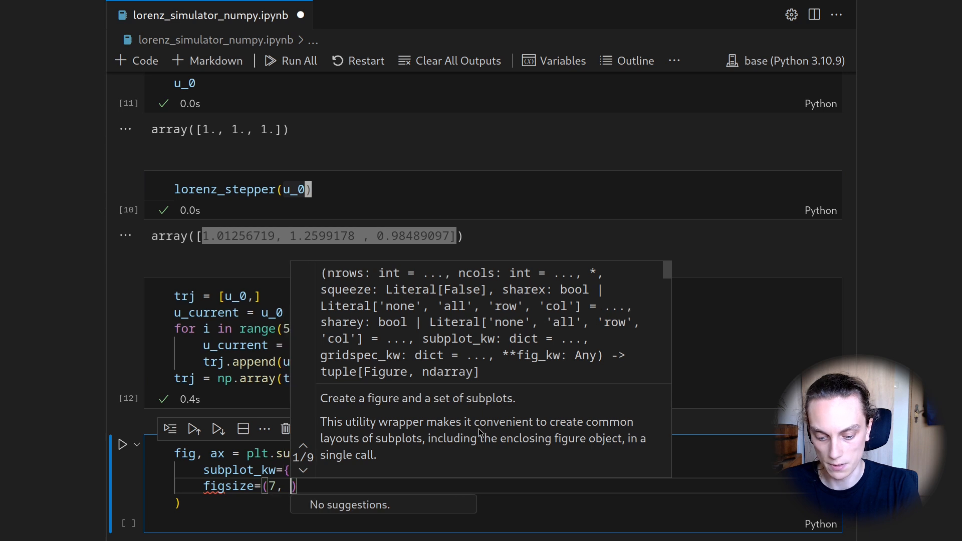
type("7")
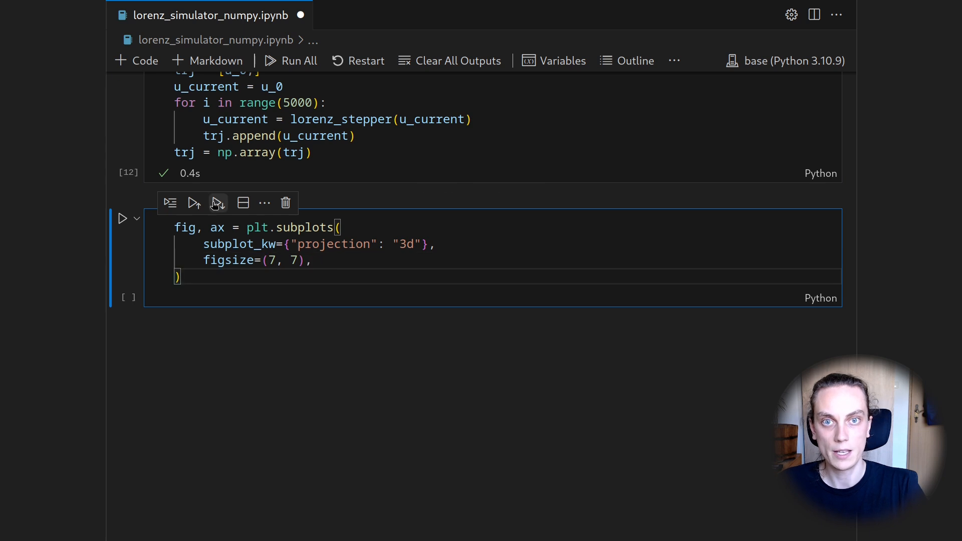
mouse_move(256, 317)
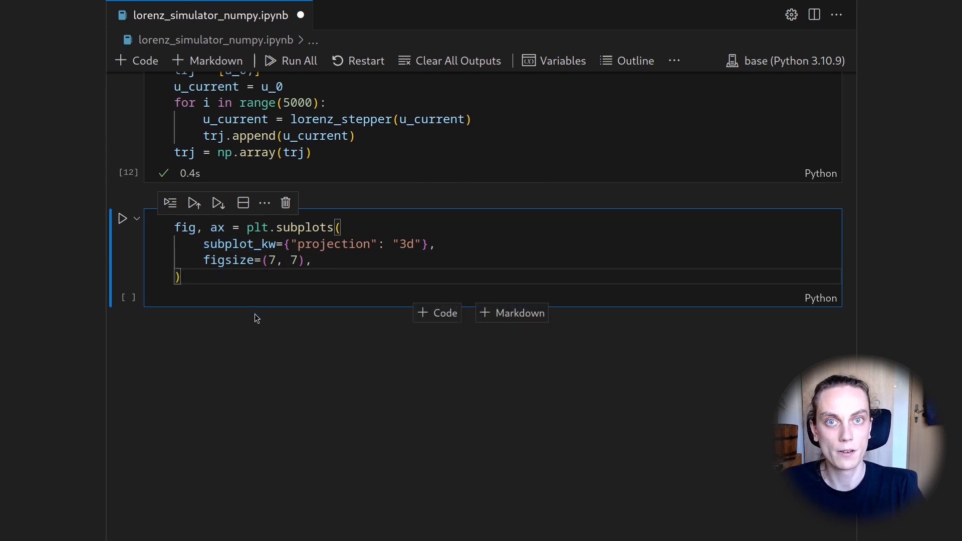
mouse_move(267, 373)
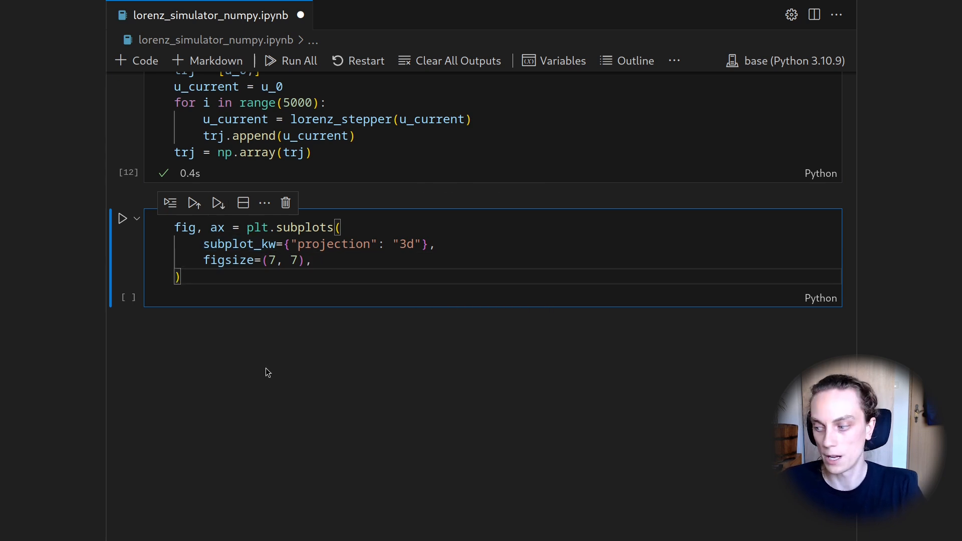
type("a")
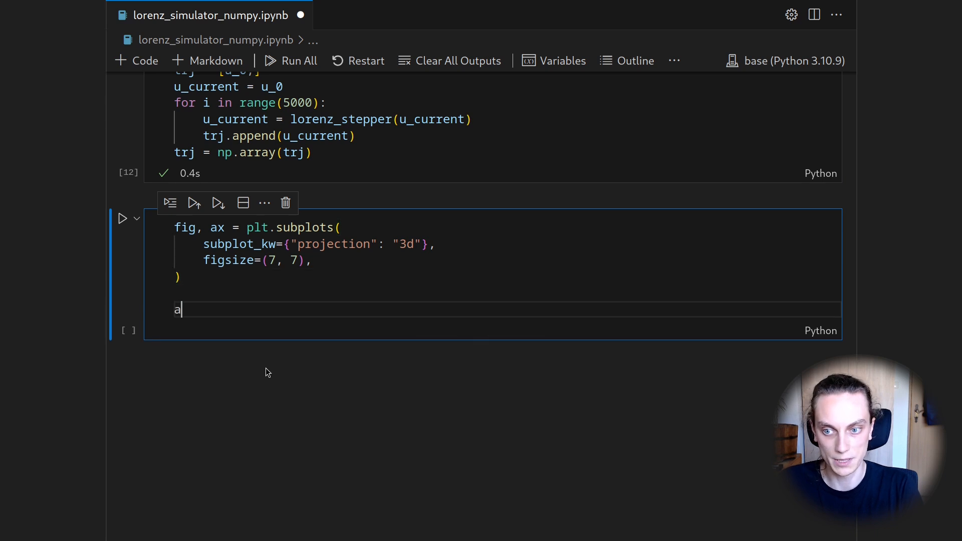
type("x.plot(")
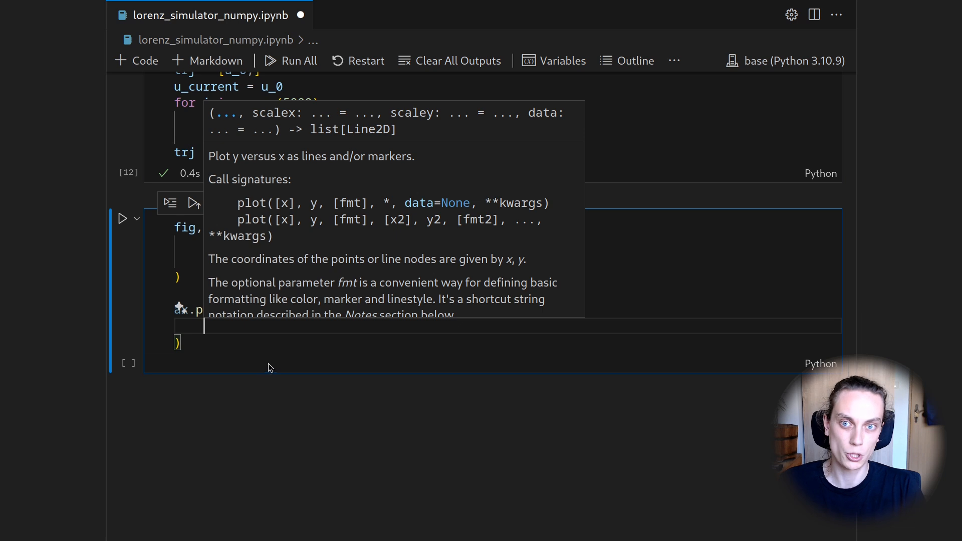
mouse_move(633, 252)
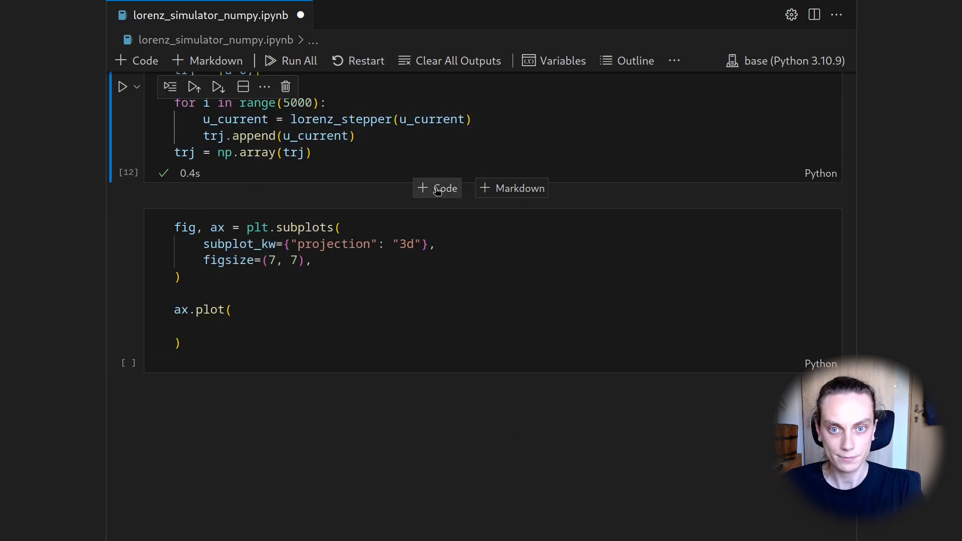
Insert a cell above the plot running trj.shape, showing (5001, 3)
left_click(437, 189)
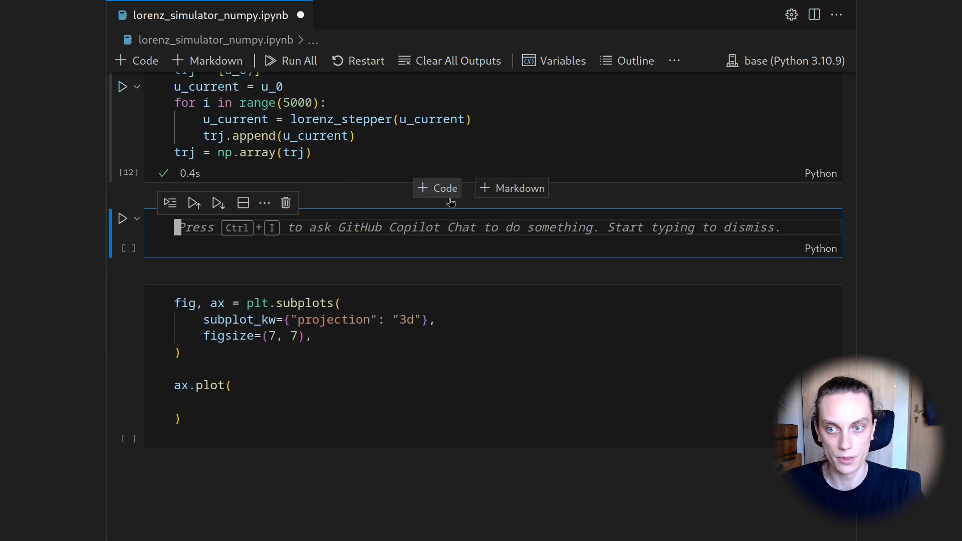
type("trj.s")
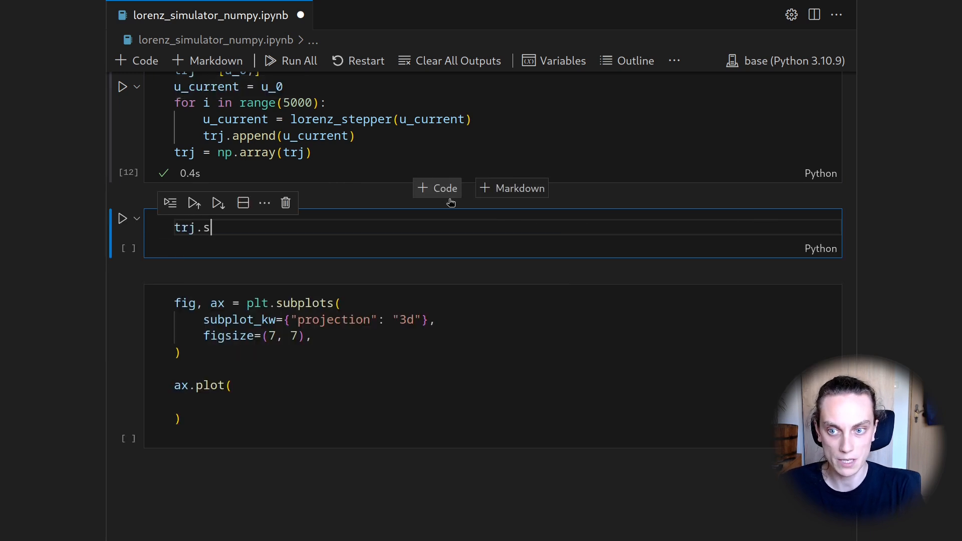
type("hape")
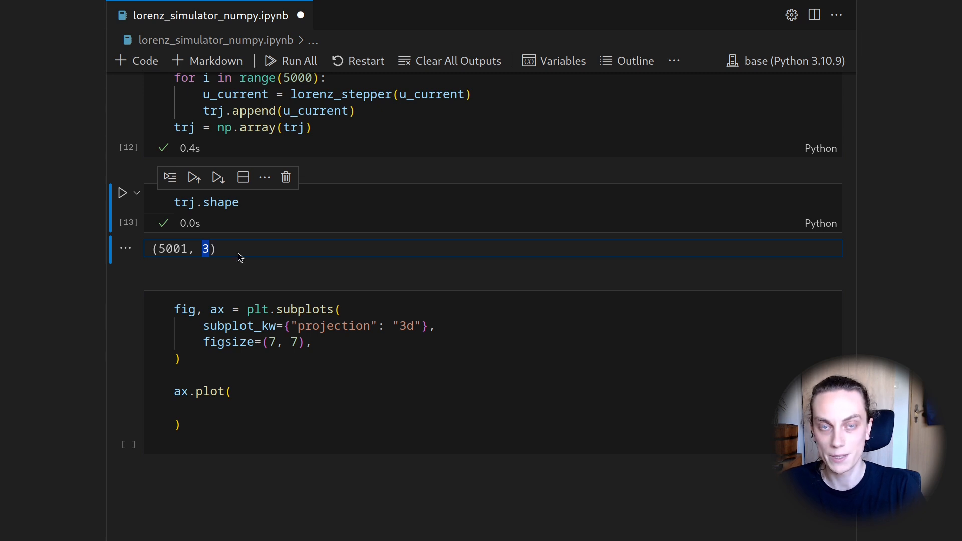
left_click(219, 407)
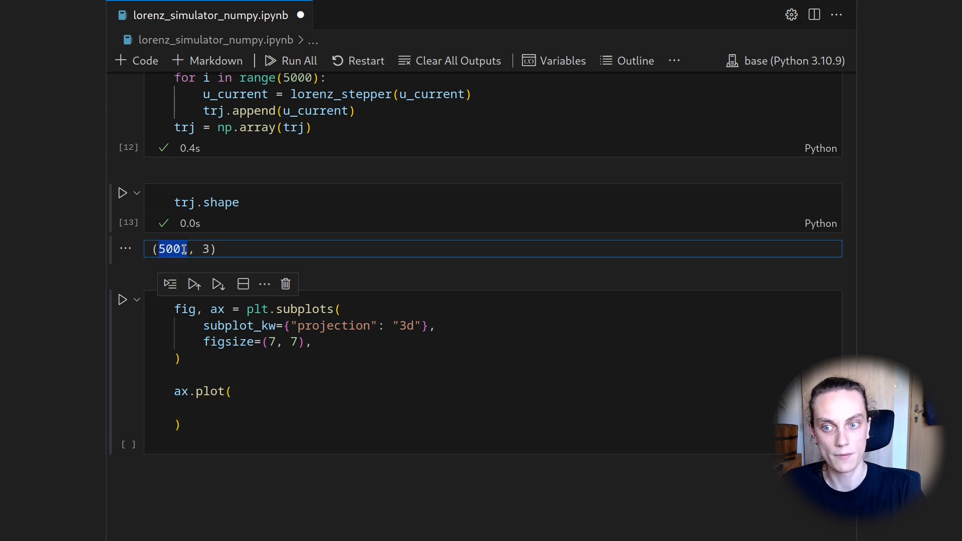
left_click(241, 407)
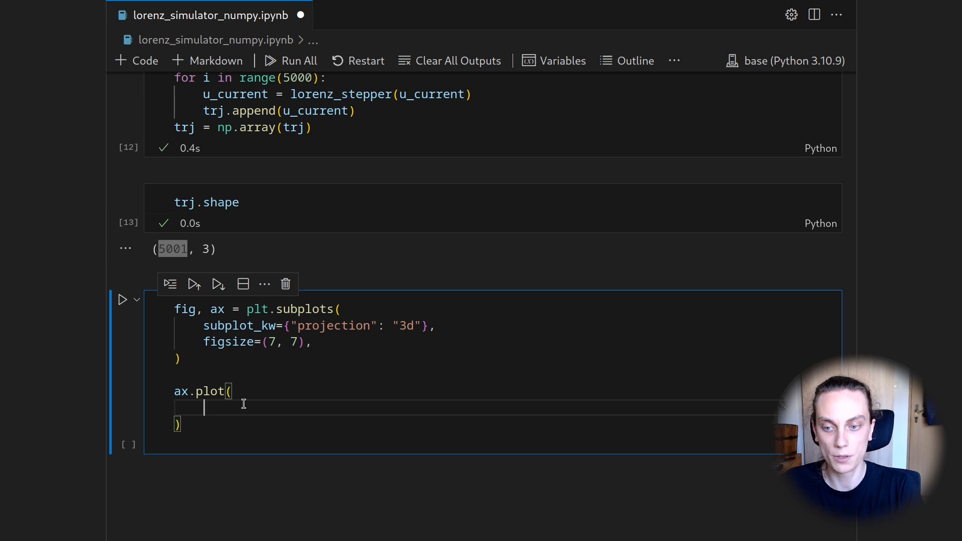
Pass trj[:, 0], trj[:, 1], trj[:, 2] to ax.plot with lw=1.0, color "blue", label "Trajectory"
type("trj")
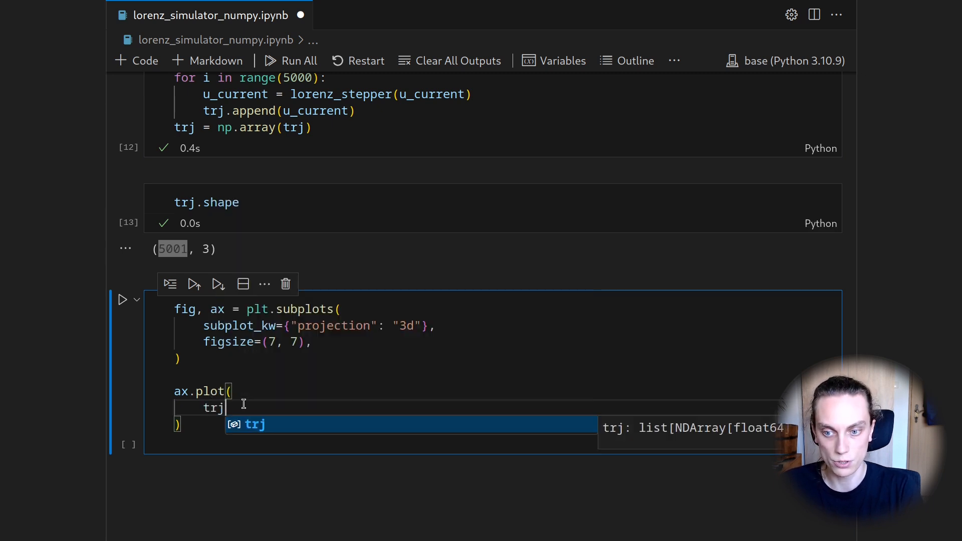
type("[:,")
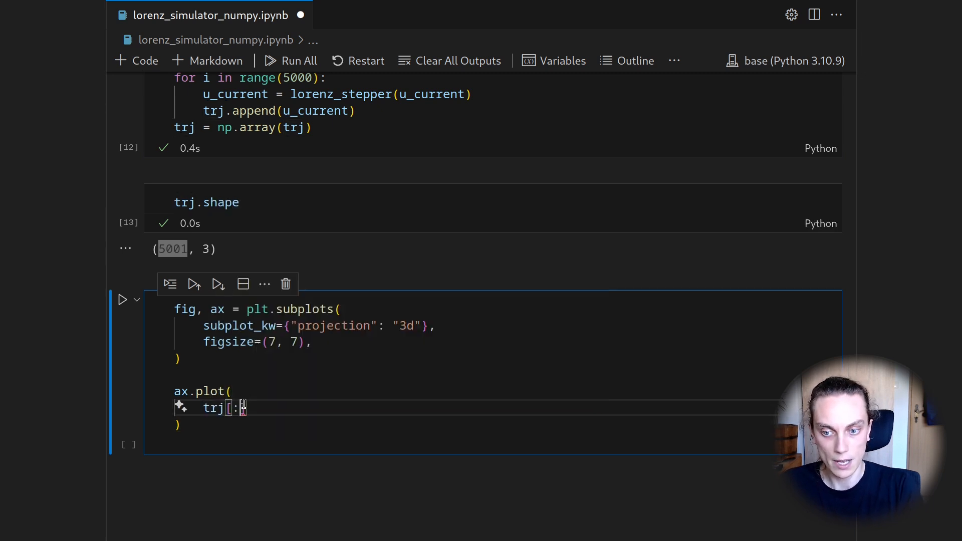
type("0")
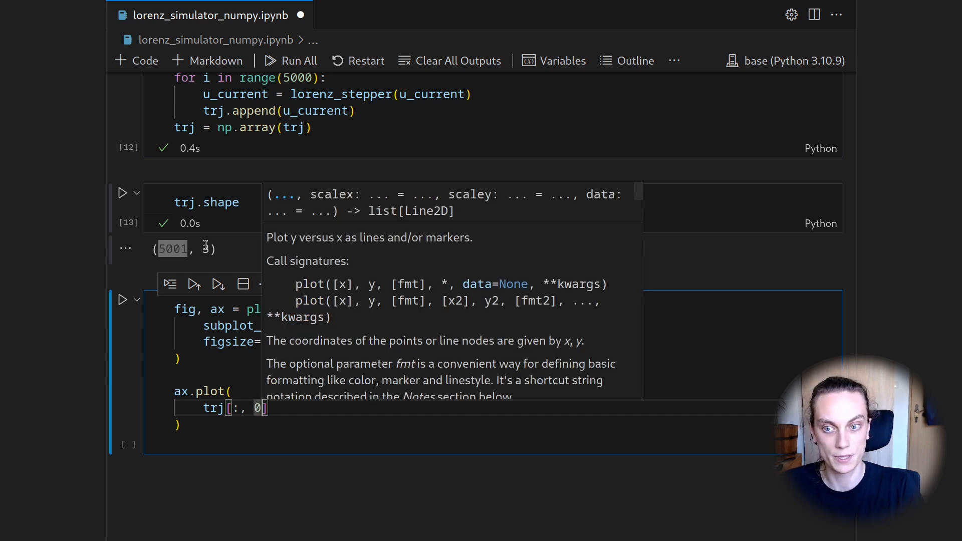
left_click(287, 407)
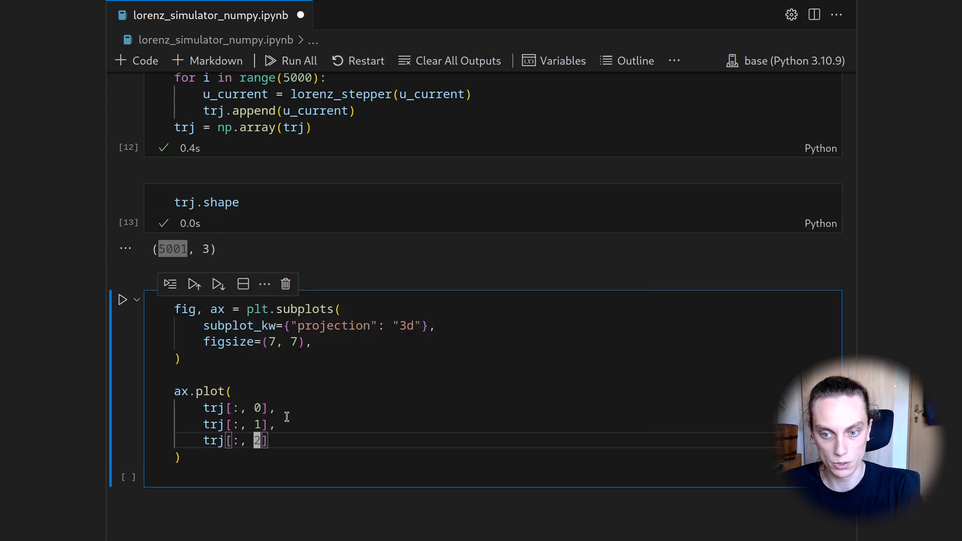
type("lw=1")
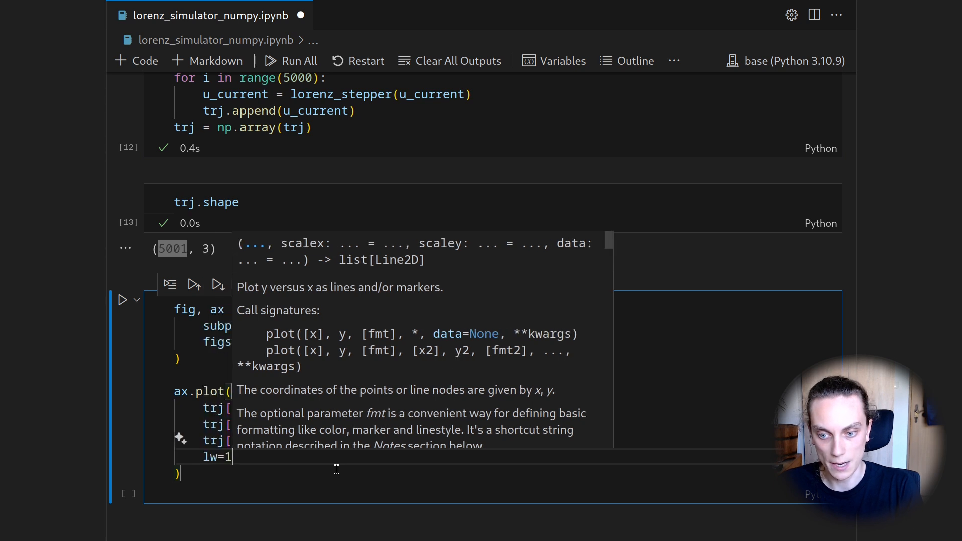
type("color=\"blue\",")
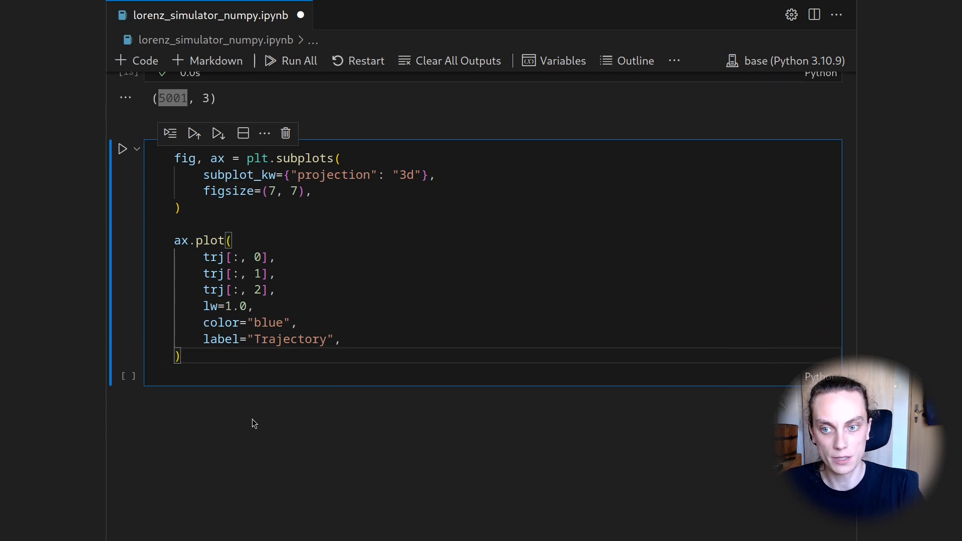
Add ax.scatter3D of trj[0, 0], trj[0, 1], trj[0, 2]
type("ax.scatter(")
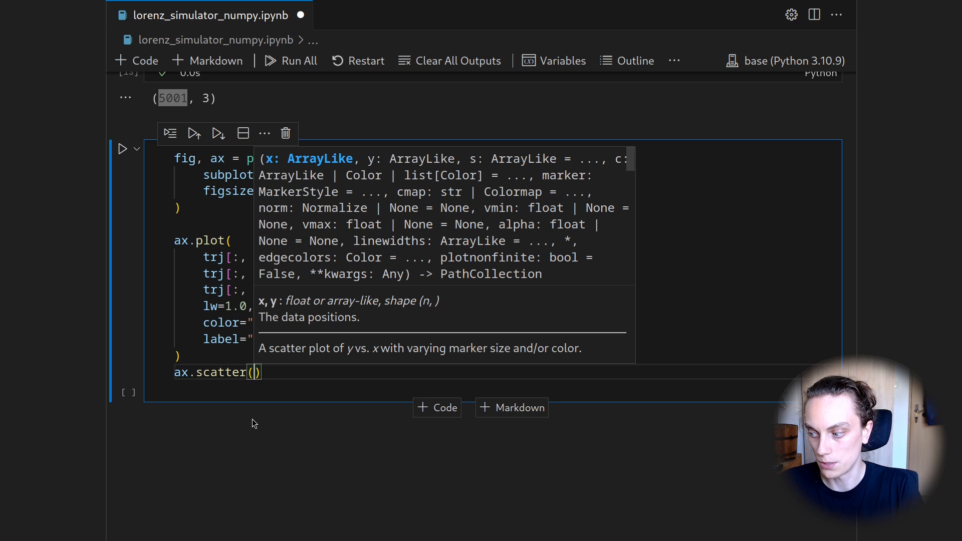
type("3")
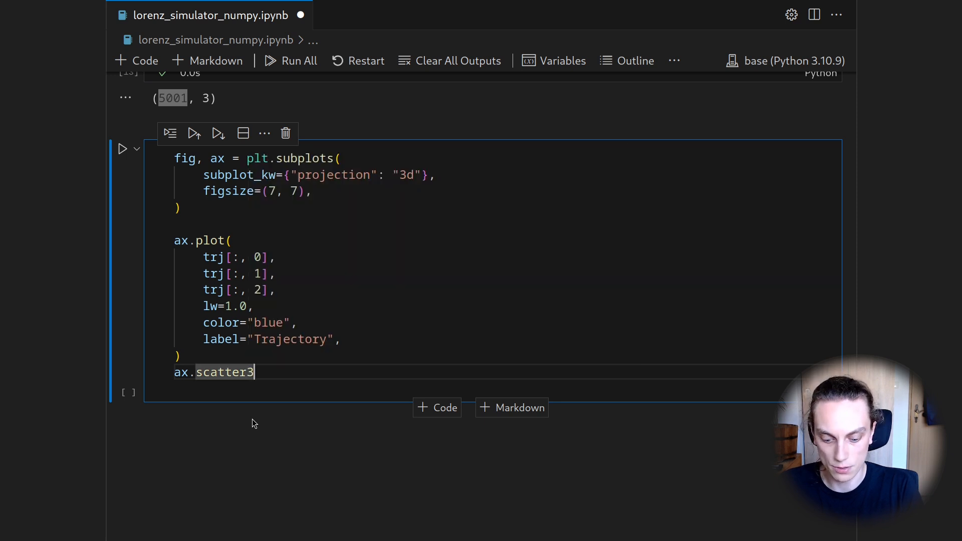
type("D()")
type("t")
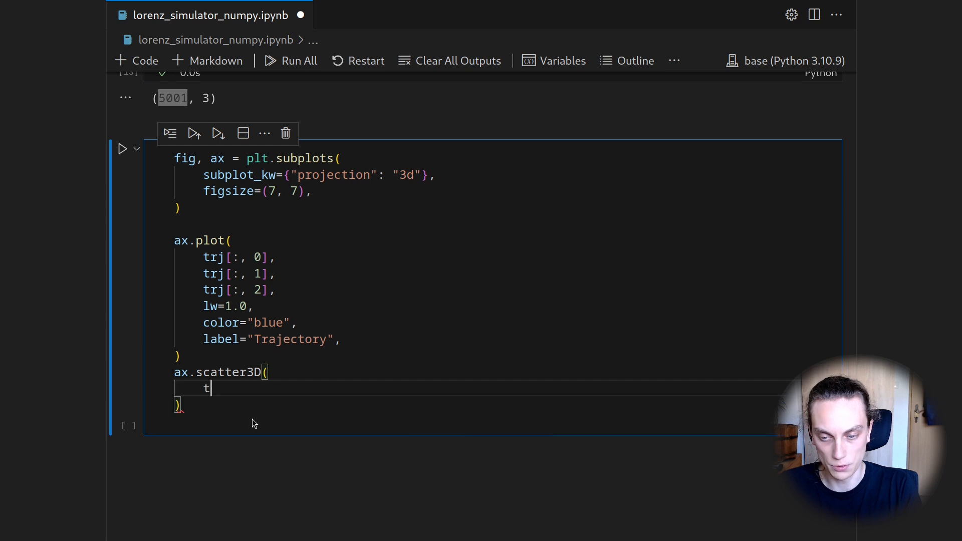
type("rj[0, 0],")
type("trj")
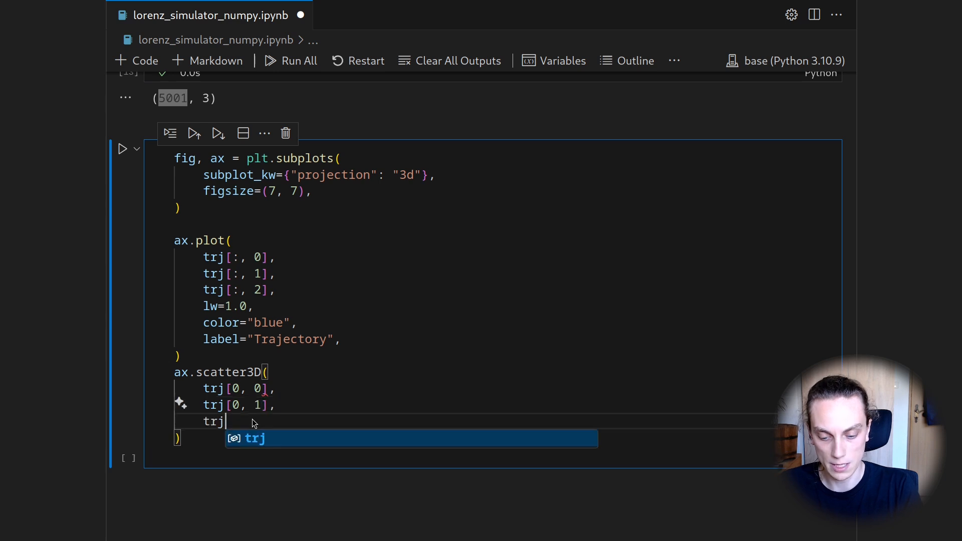
type("[0, 2],")
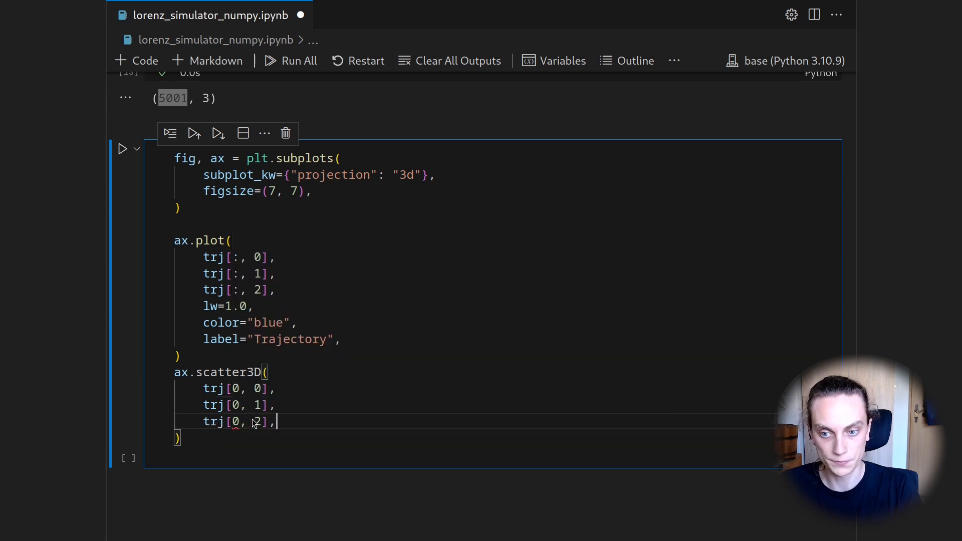
mouse_move(230, 258)
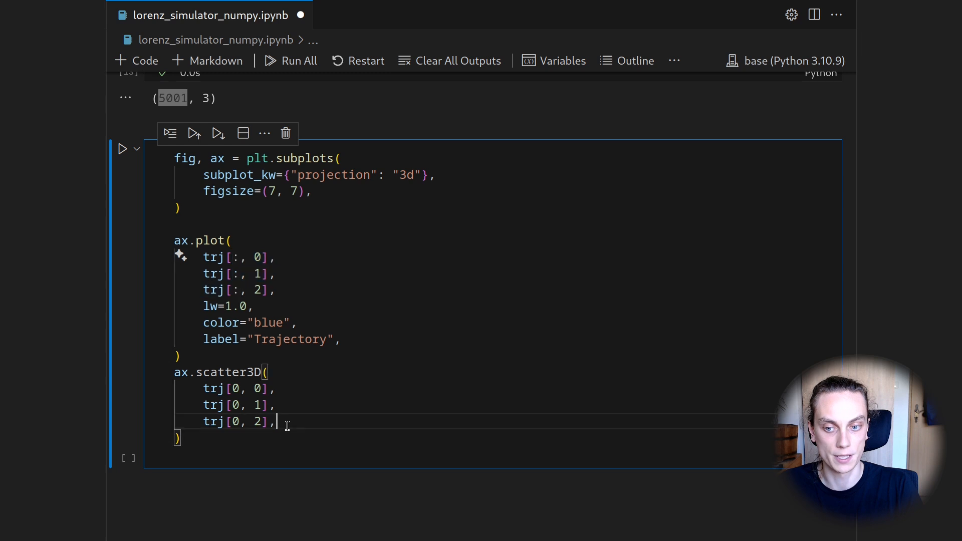
Give the scatter black="black" and label "Initial Point"
type("b")
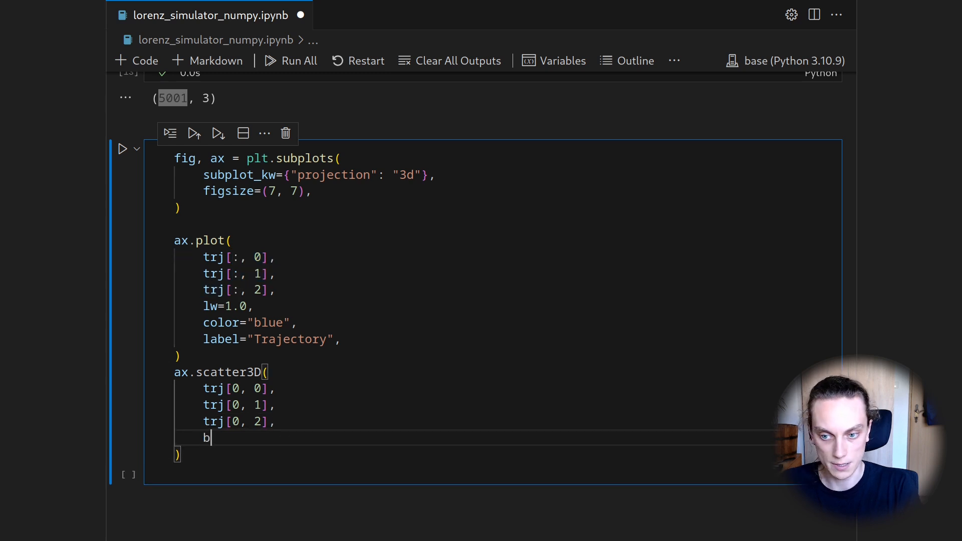
type("lack=\"black\",")
type("label=\"")
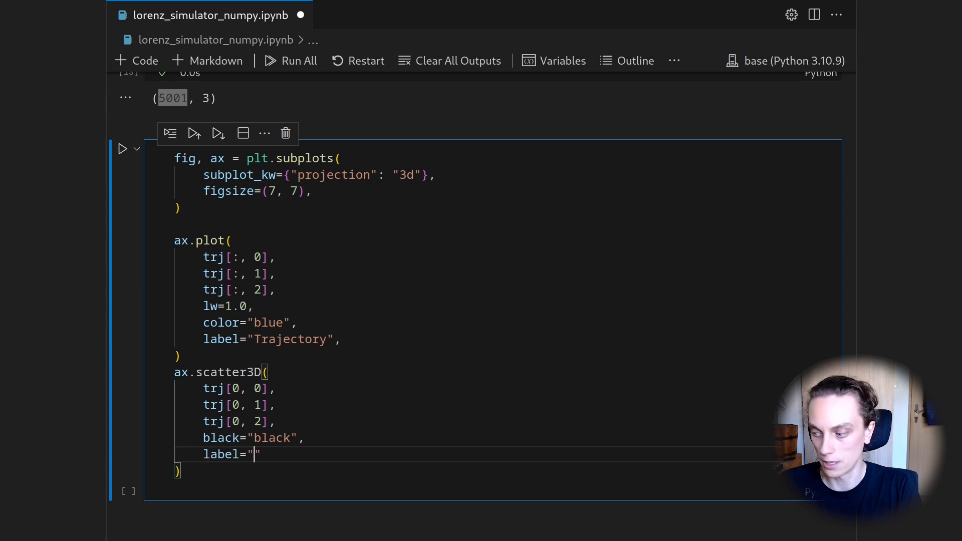
type("Initial Po")
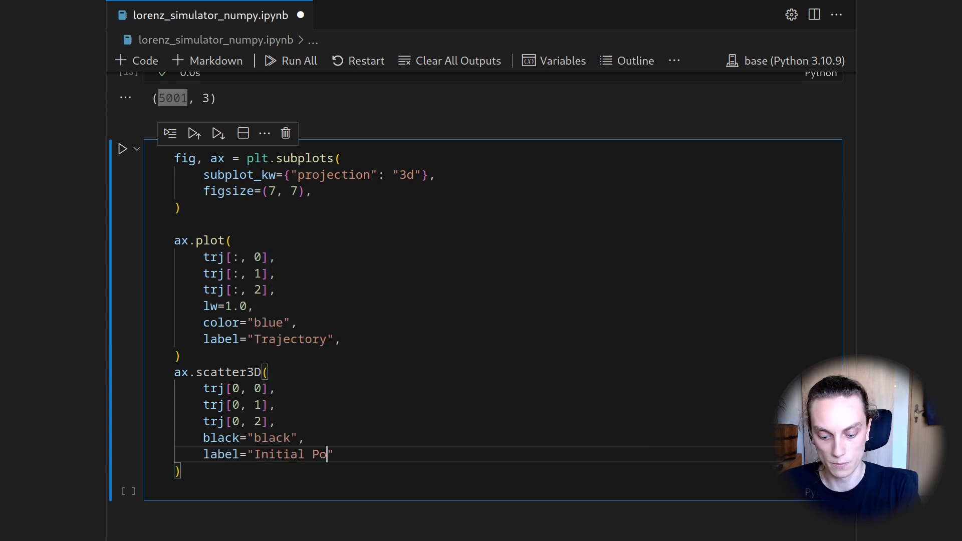
type("int\",")
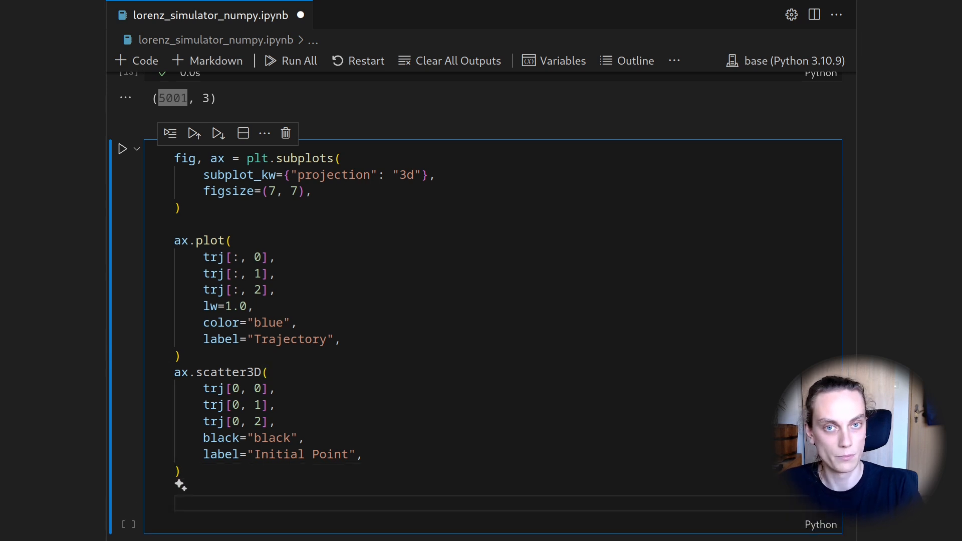
Set axis labels "x", "y", "z" and add plt.legend() to the plotting cell
scroll("down", 3)
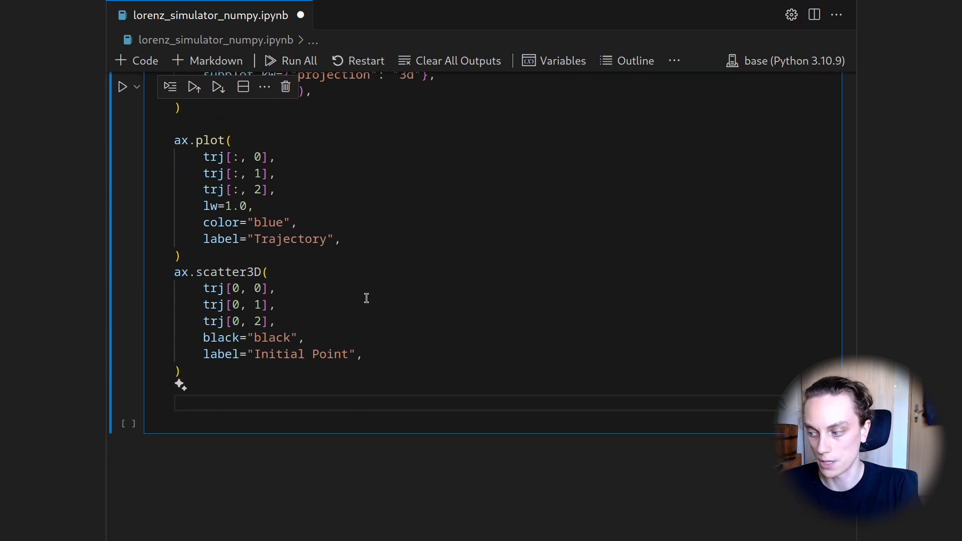
type("ax")
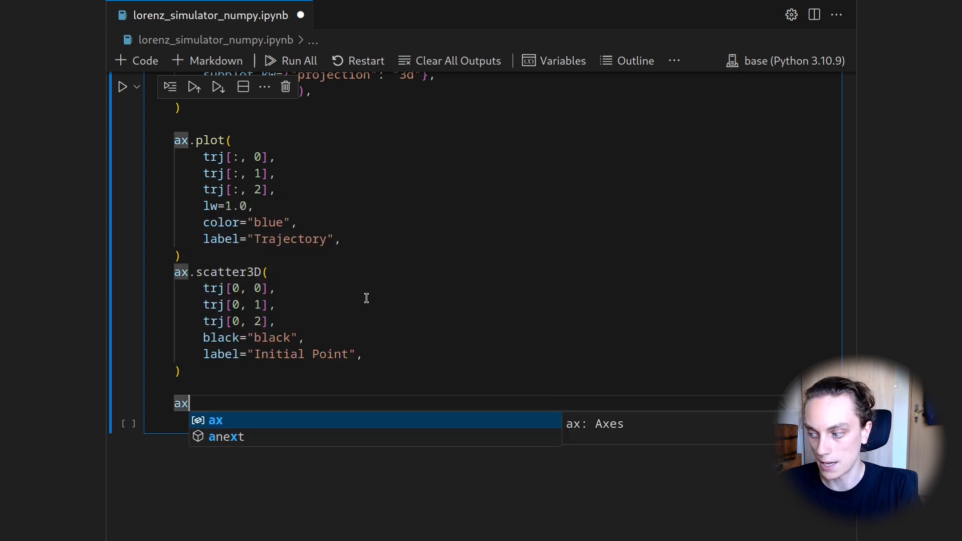
type(".set_xla")
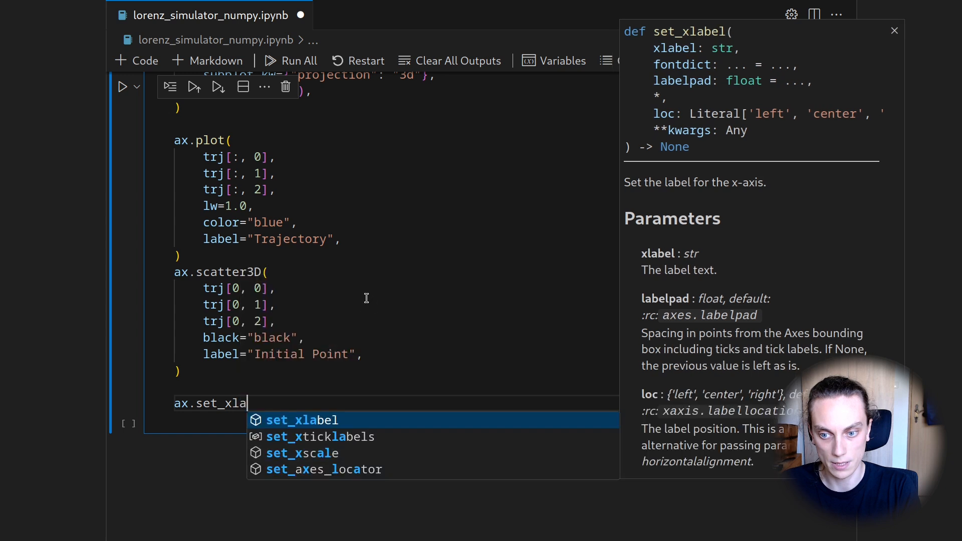
left_click(302, 420)
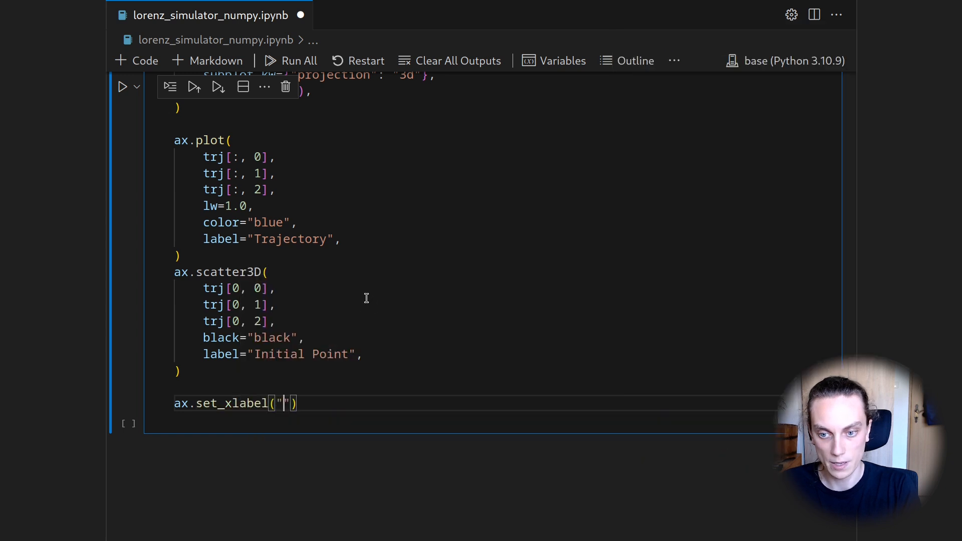
type("x")
type("ax.")
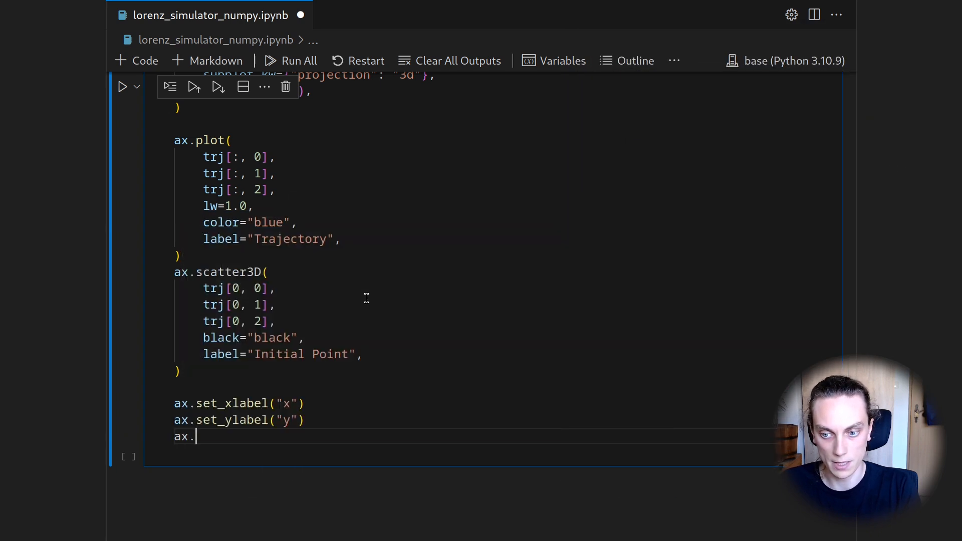
type("set_zlabel(\"z")
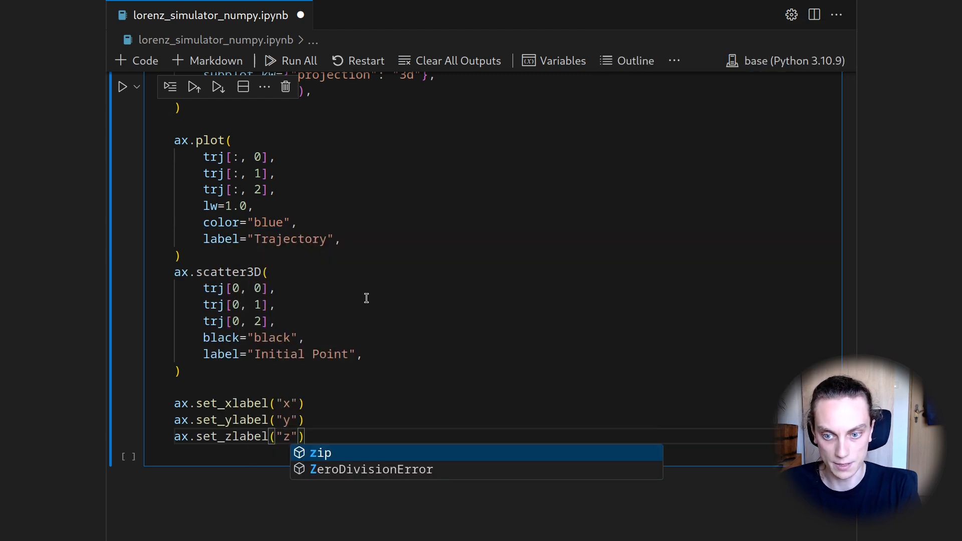
type("plt.legend(")
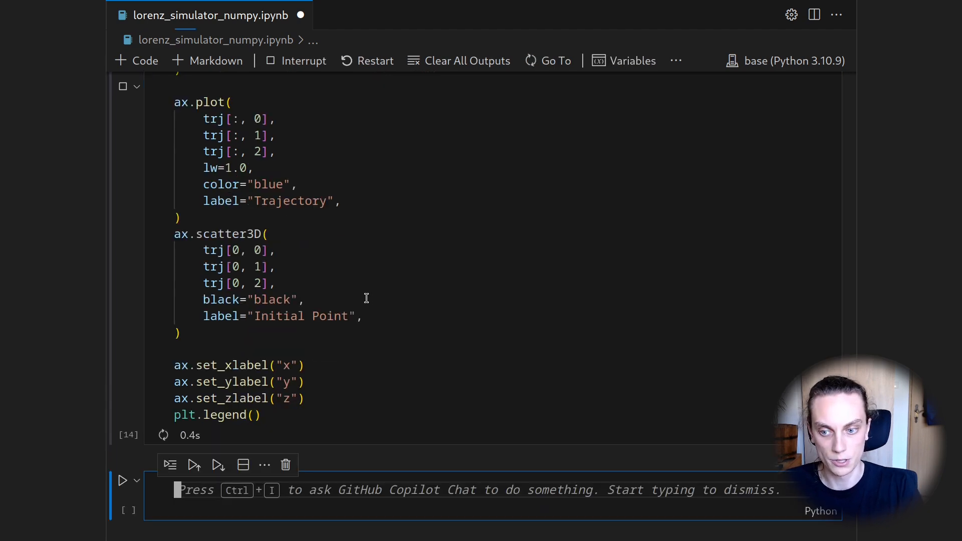
Run the plotting cell and view the rendered 3D Lorenz attractor with its black initial point
left_click(122, 480)
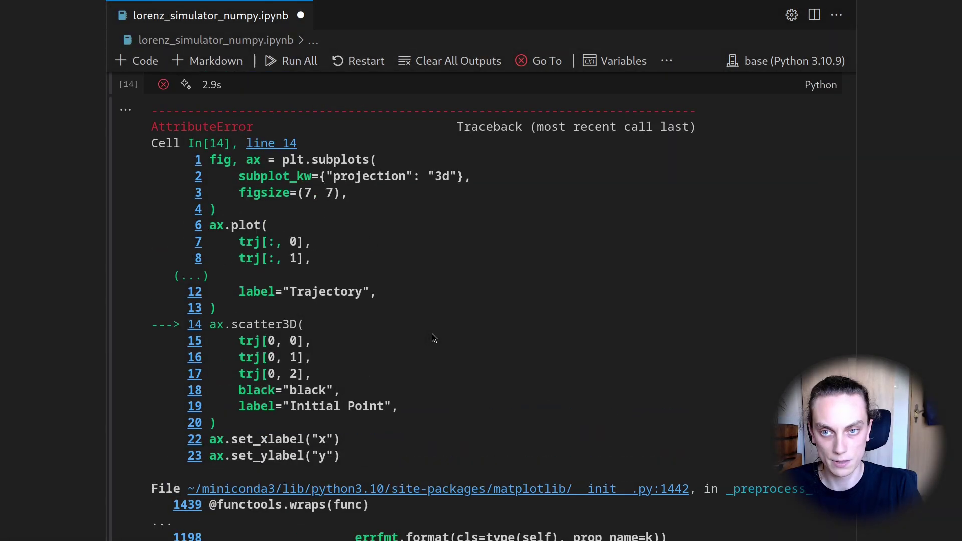
scroll("up", 3)
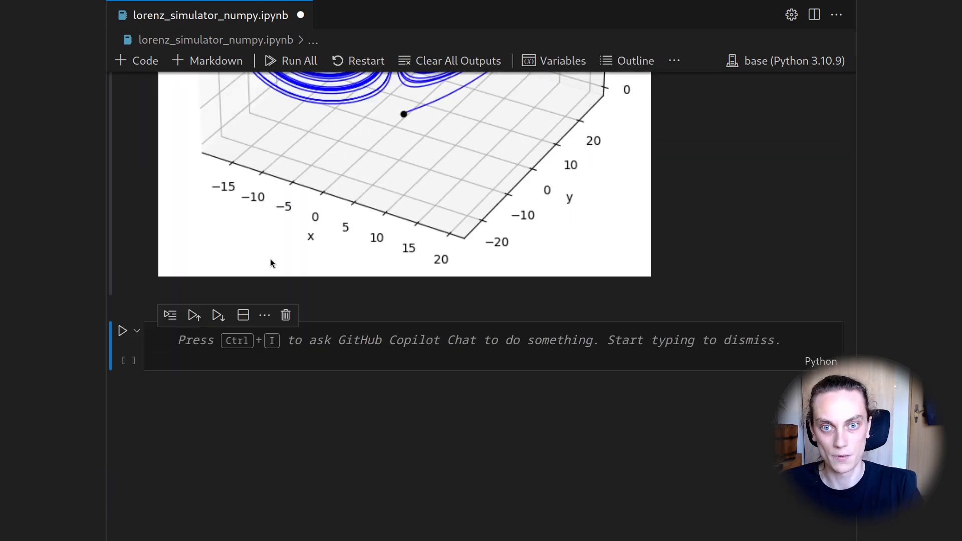
scroll("up", 3)
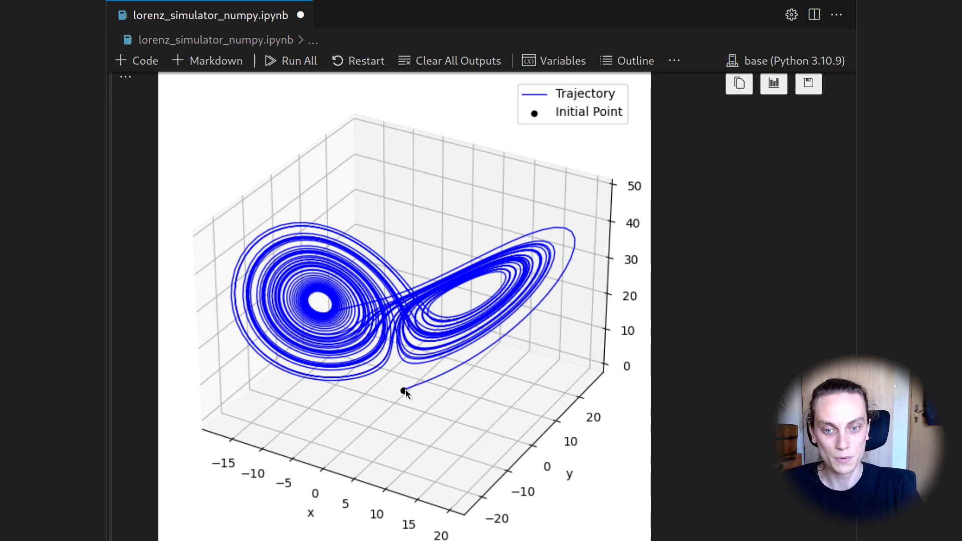
mouse_move(323, 493)
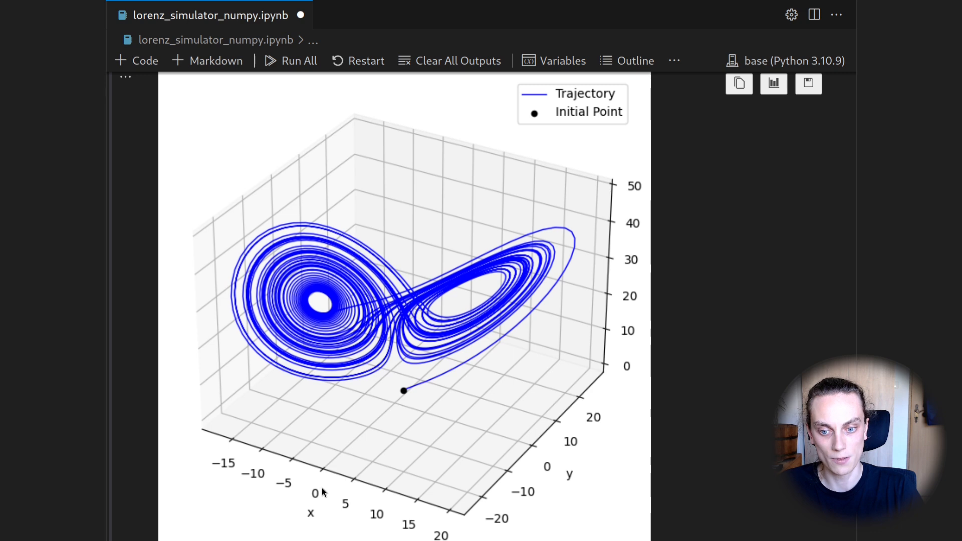
mouse_move(591, 399)
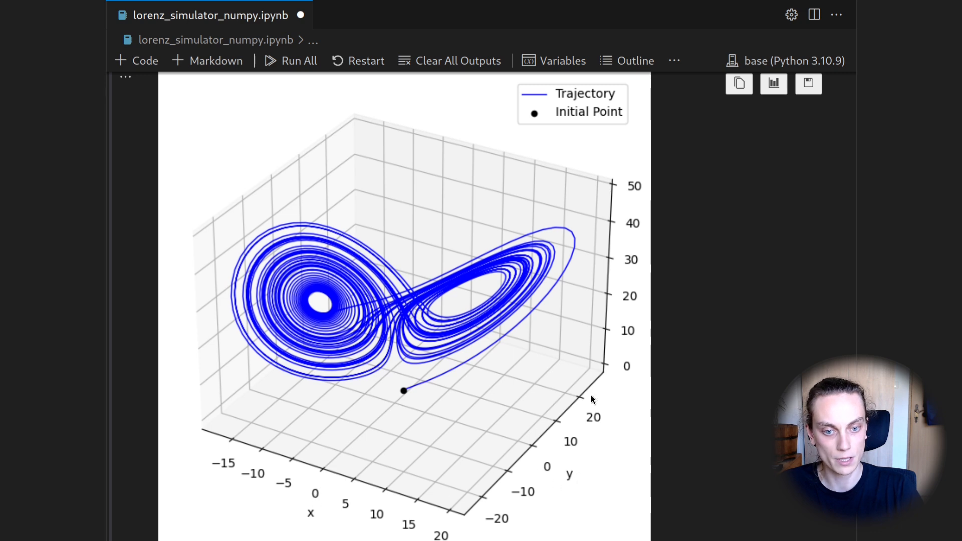
mouse_move(380, 417)
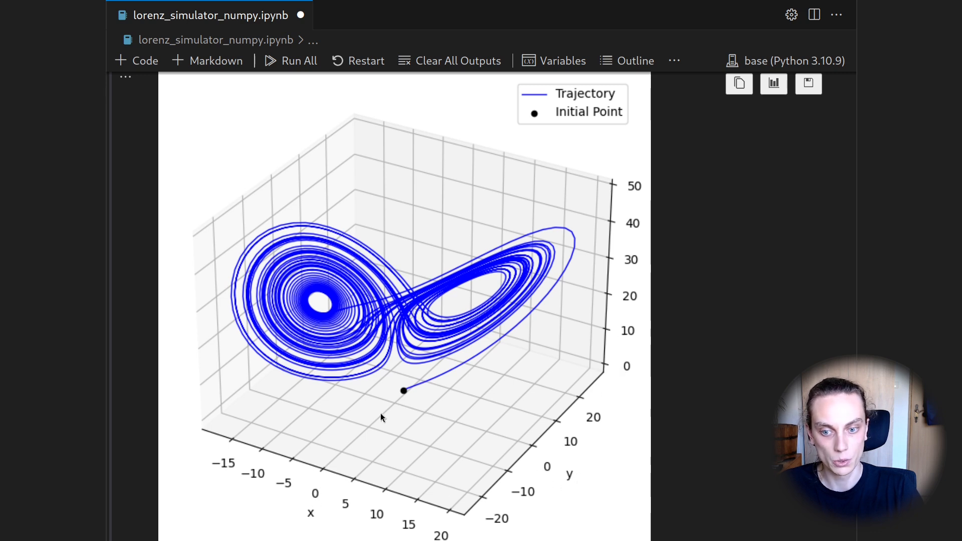
mouse_move(404, 391)
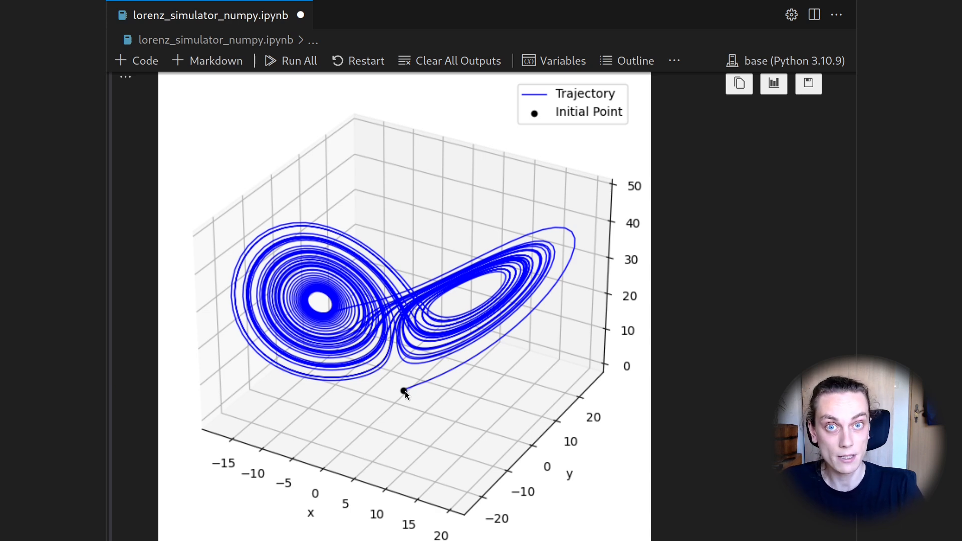
mouse_move(424, 390)
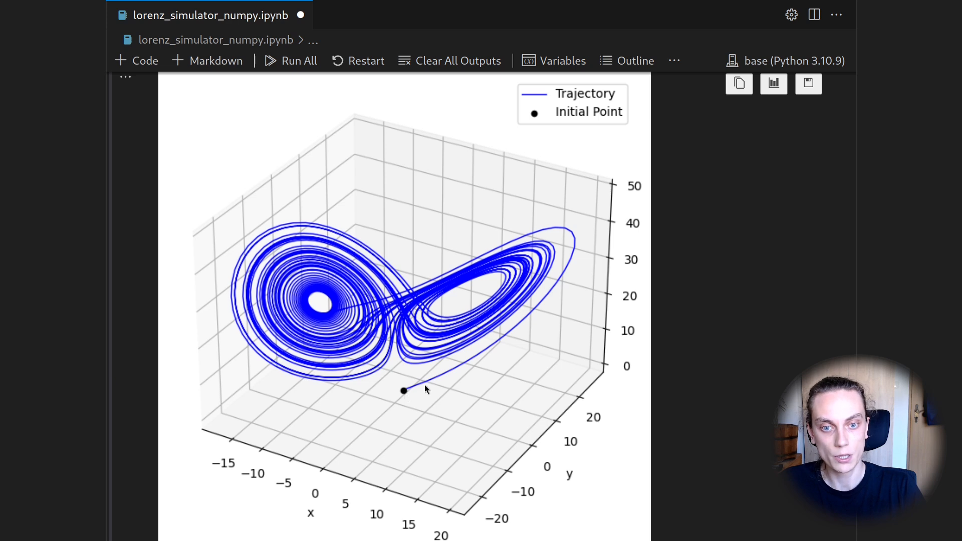
mouse_move(570, 241)
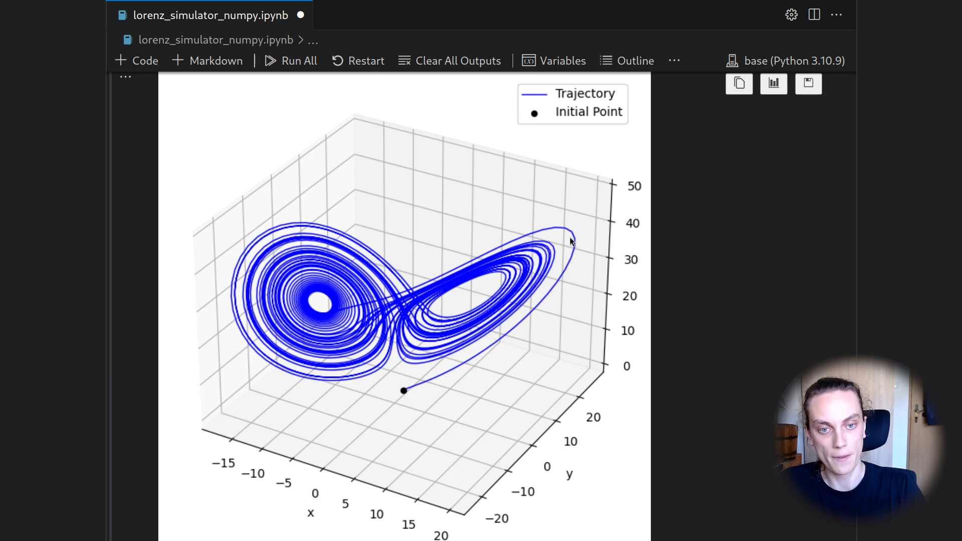
mouse_move(329, 319)
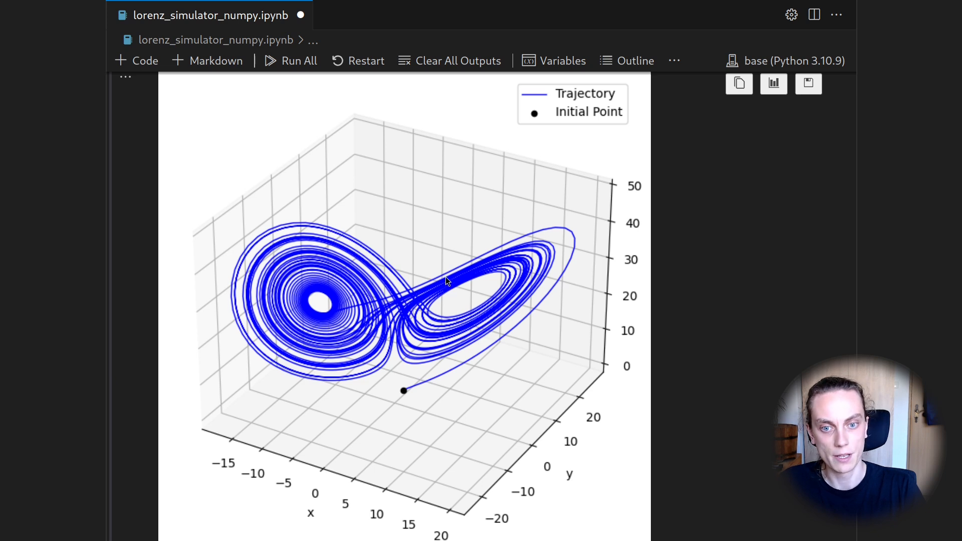
mouse_move(502, 280)
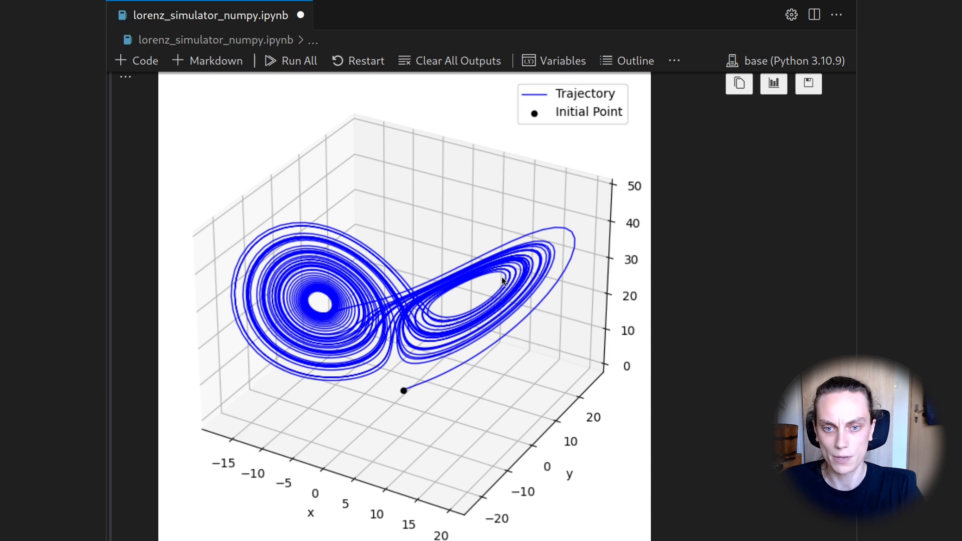
mouse_move(488, 303)
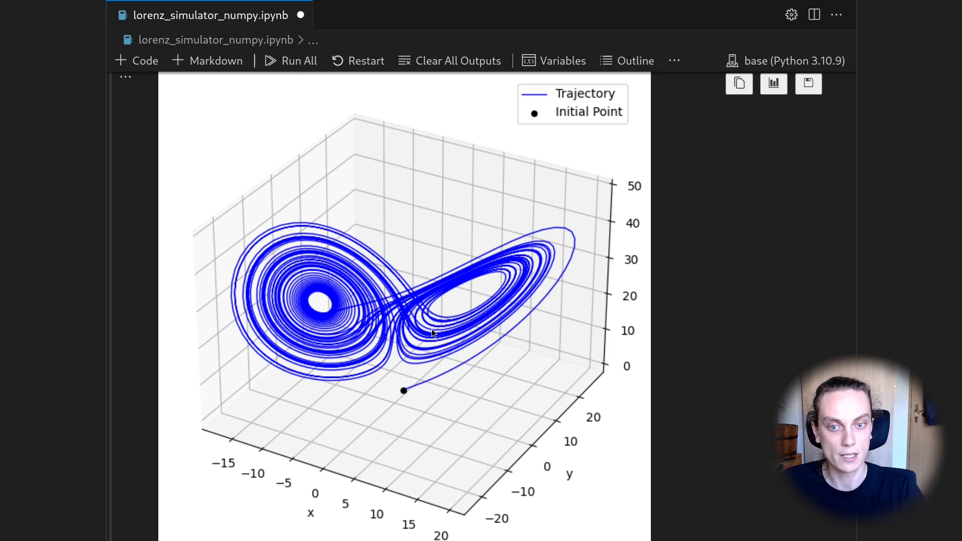
mouse_move(392, 366)
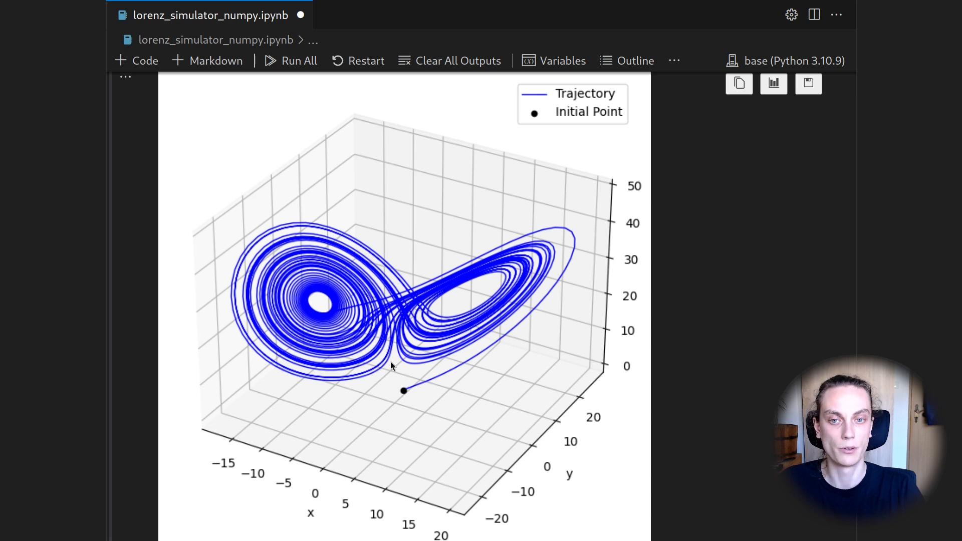
mouse_move(485, 309)
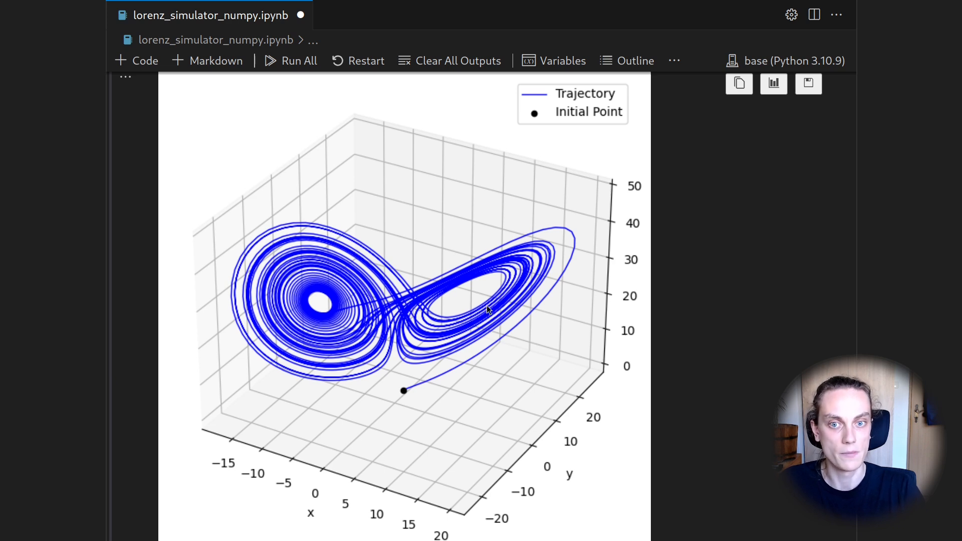
mouse_move(304, 344)
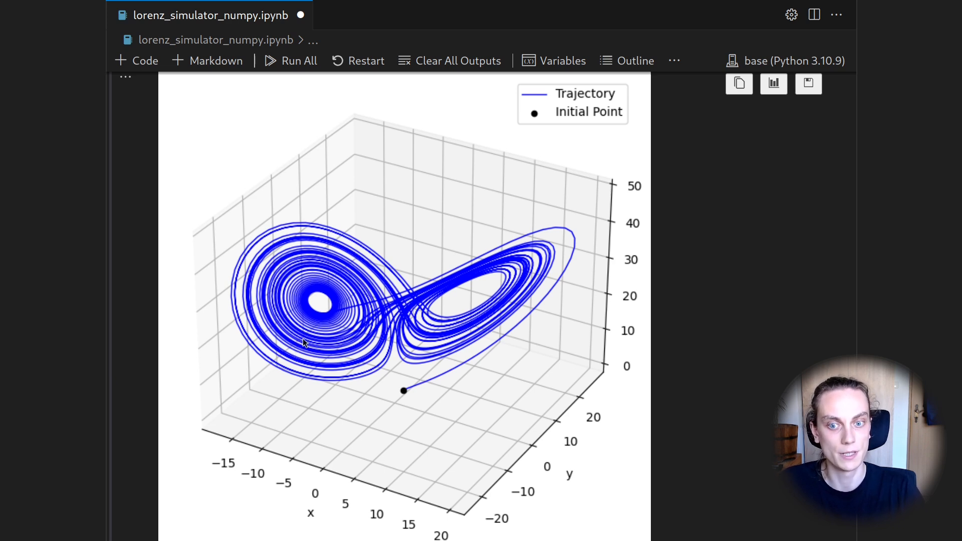
mouse_move(404, 394)
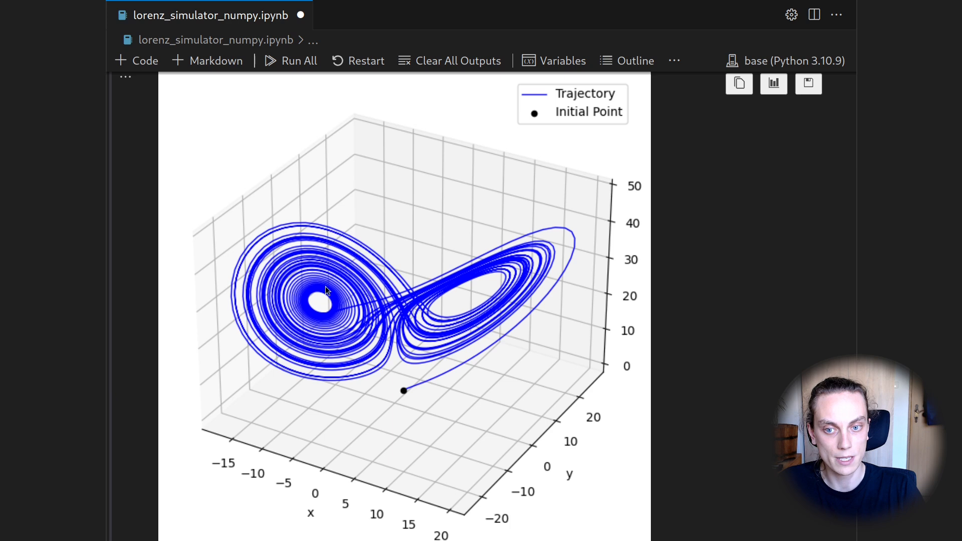
mouse_move(348, 335)
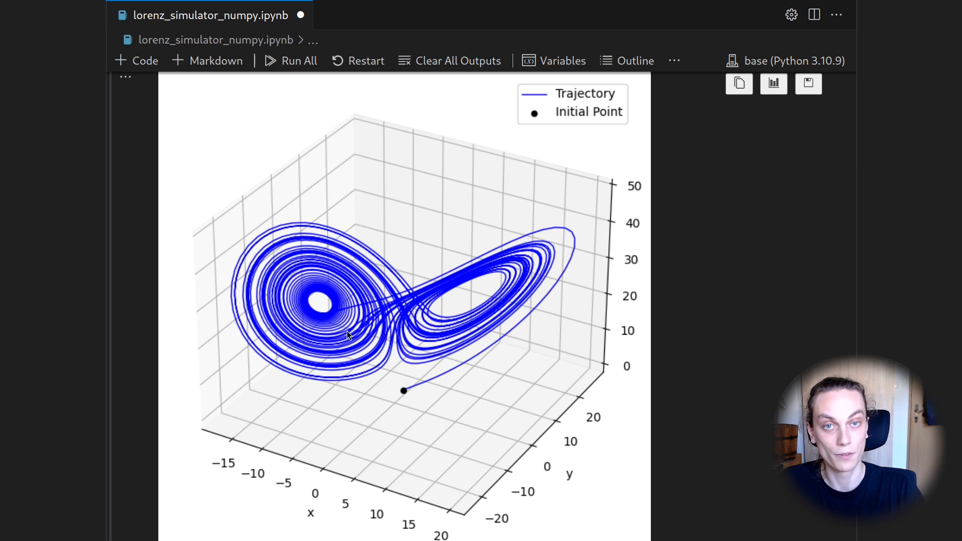
mouse_move(335, 314)
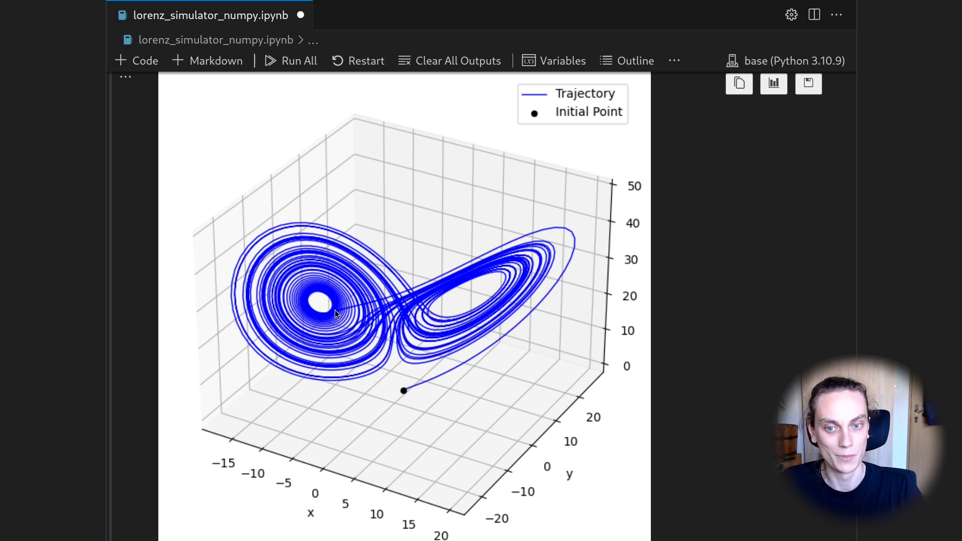
mouse_move(404, 394)
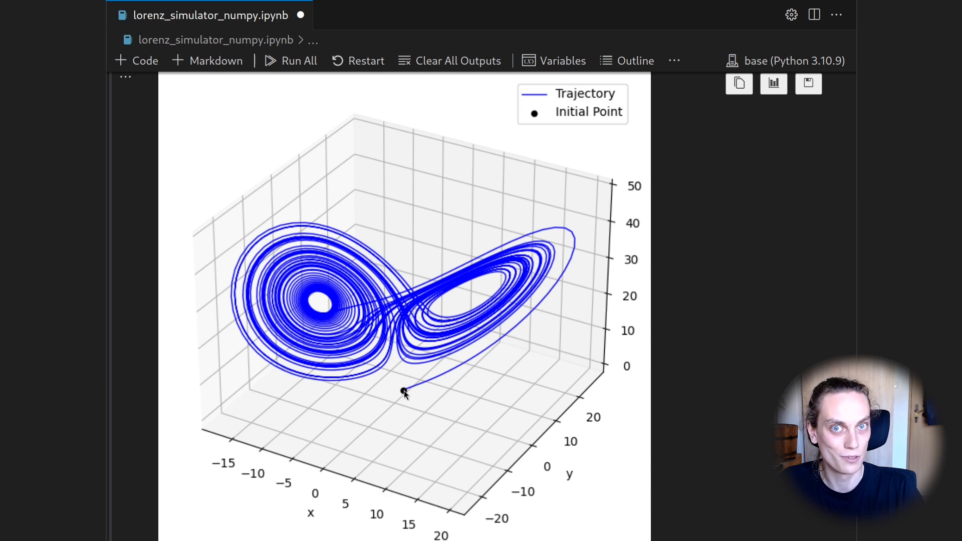
mouse_move(350, 305)
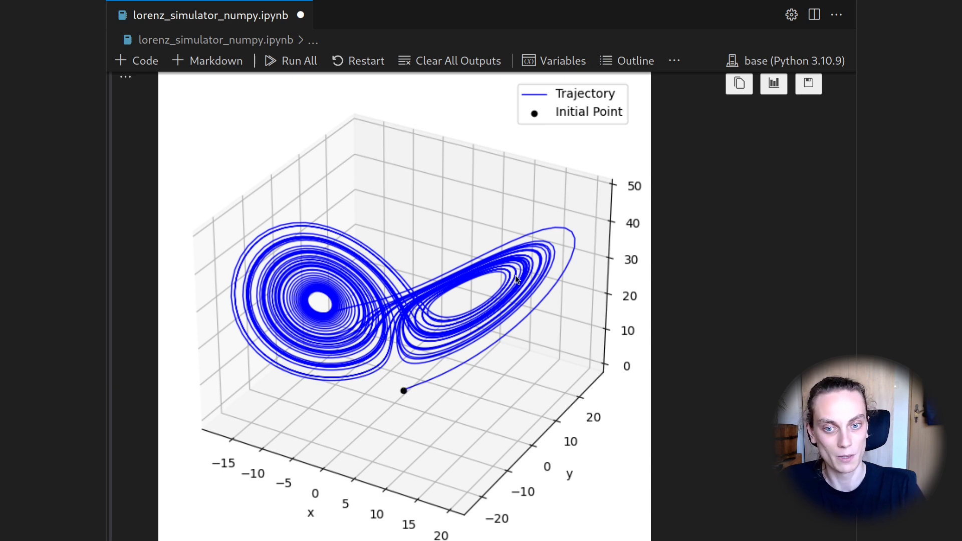
mouse_move(342, 338)
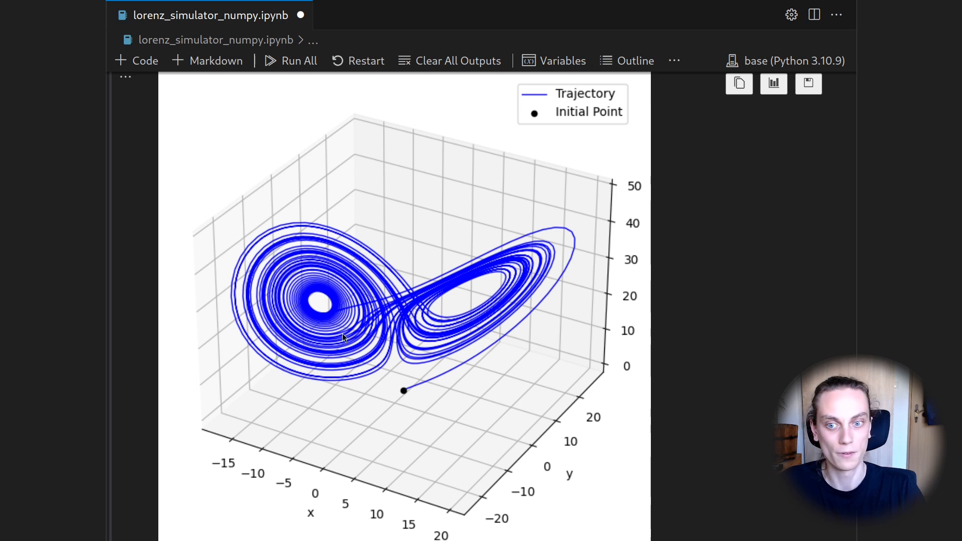
mouse_move(302, 304)
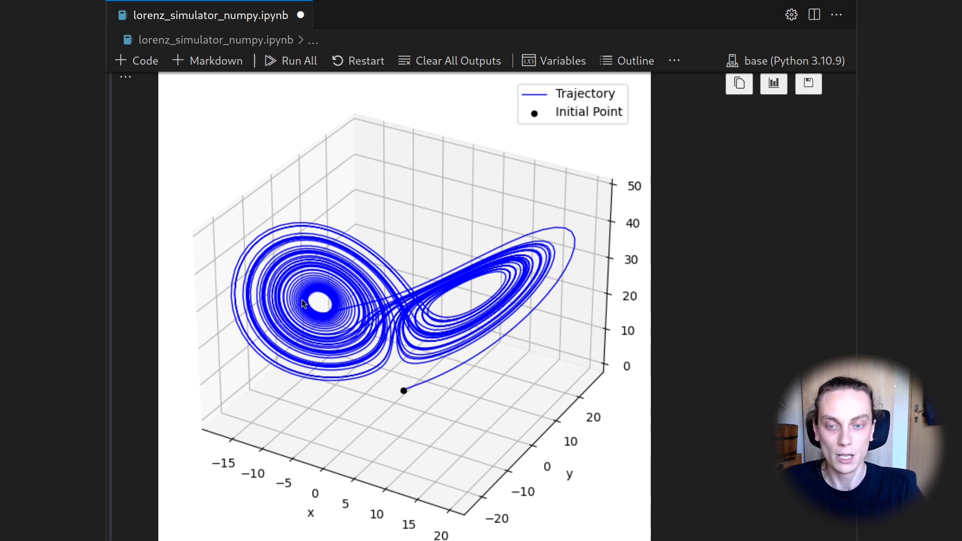
mouse_move(547, 305)
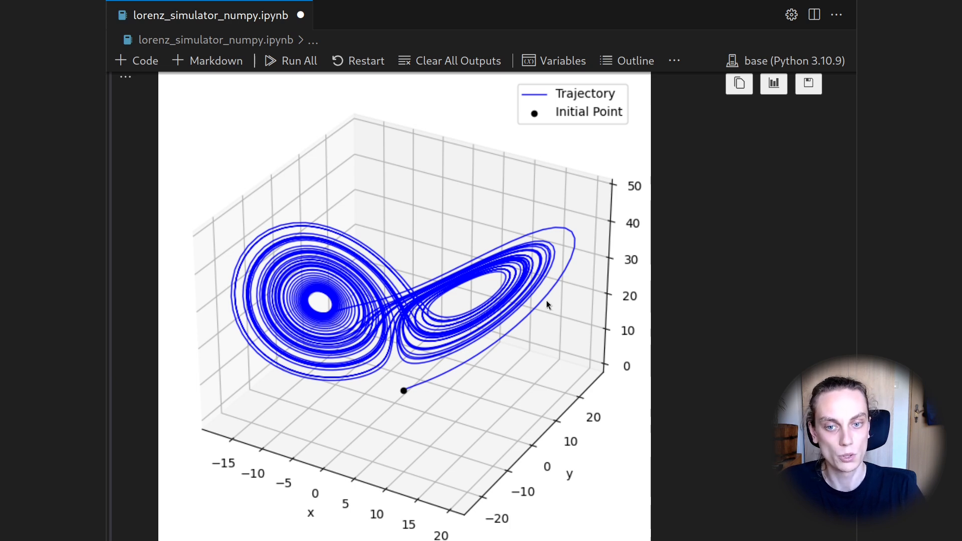
mouse_move(373, 381)
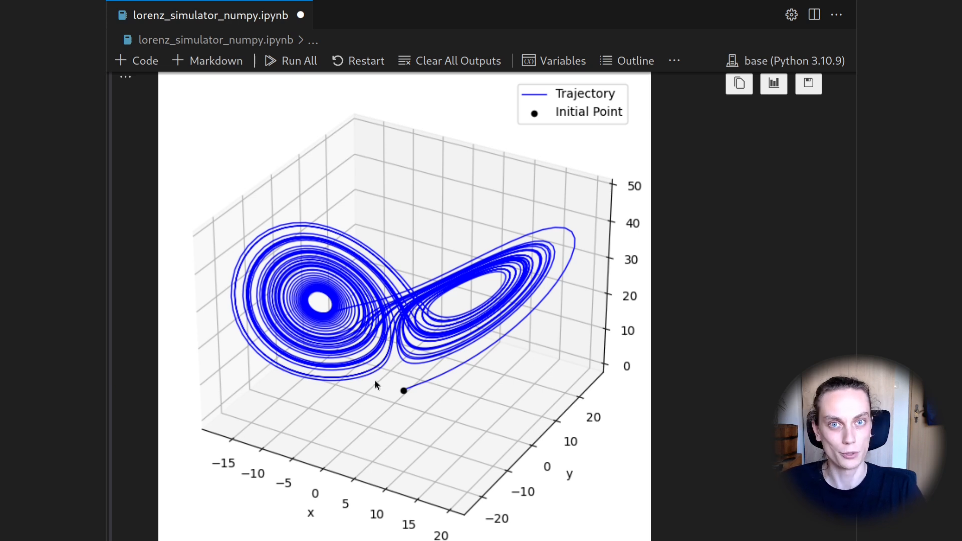
mouse_move(373, 396)
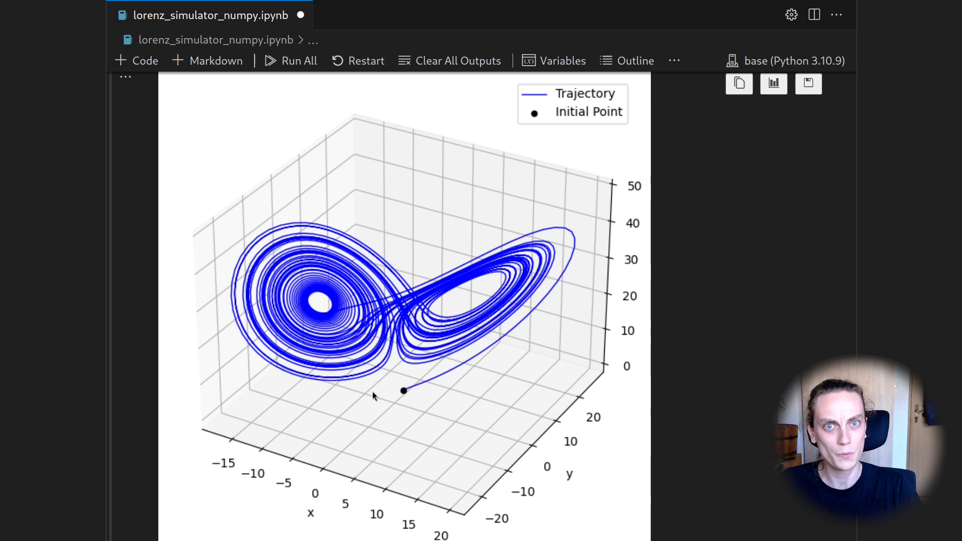
mouse_move(404, 392)
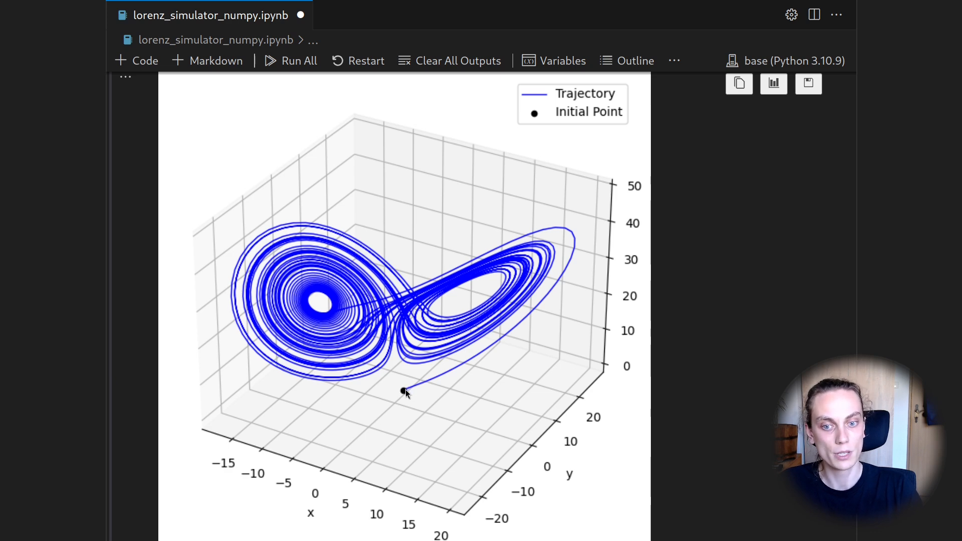
mouse_move(404, 397)
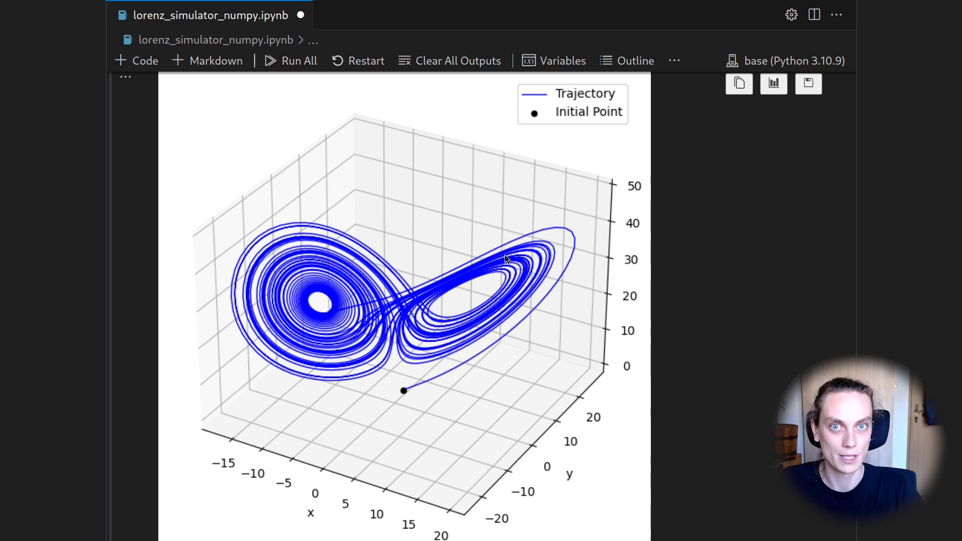
mouse_move(467, 269)
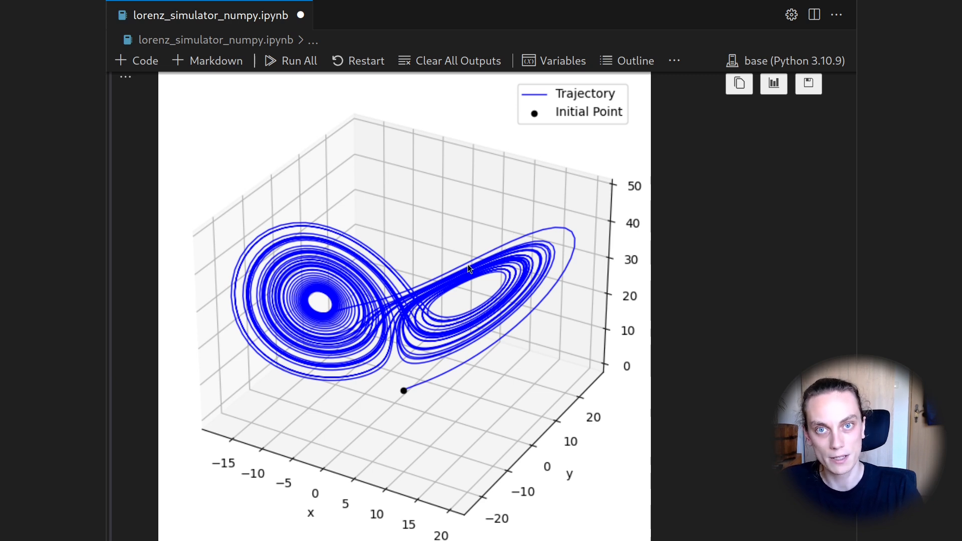
mouse_move(335, 272)
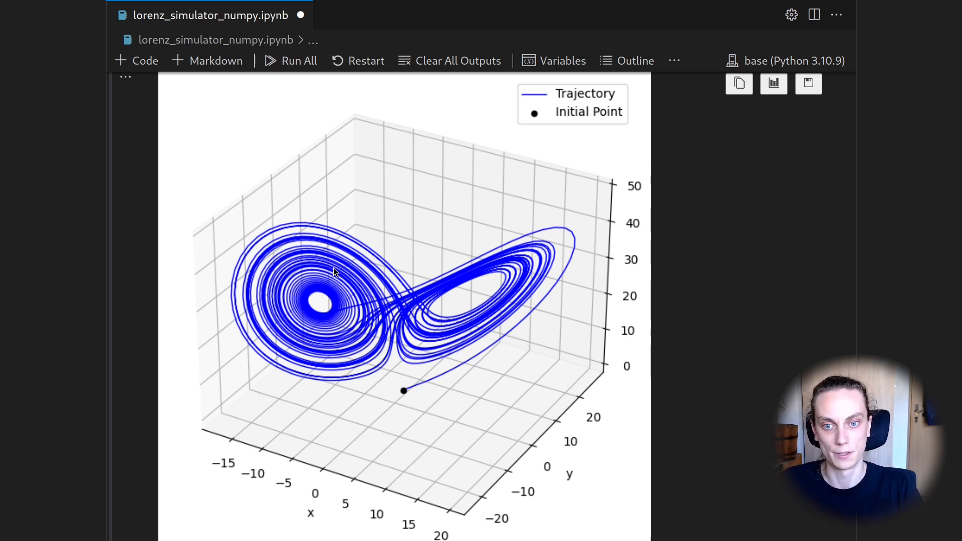
mouse_move(293, 233)
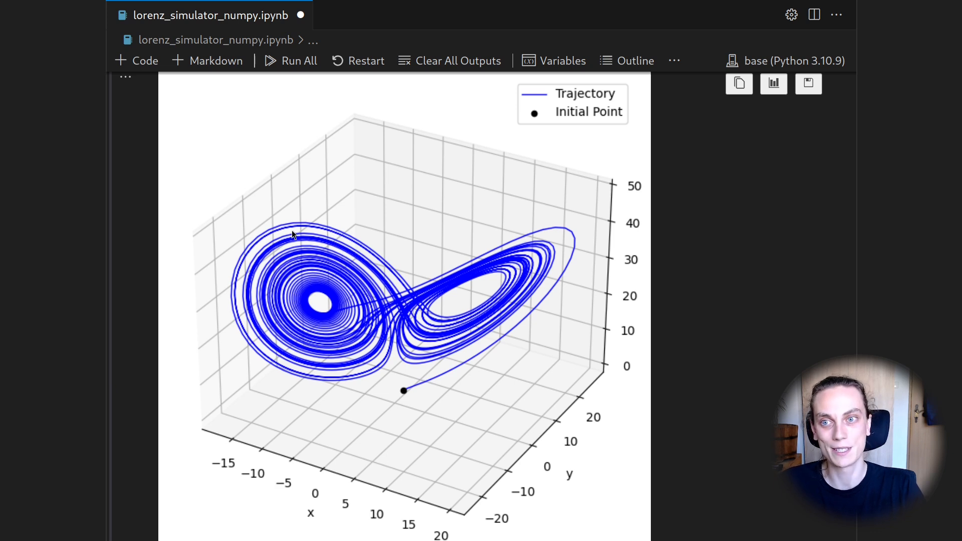
mouse_move(282, 277)
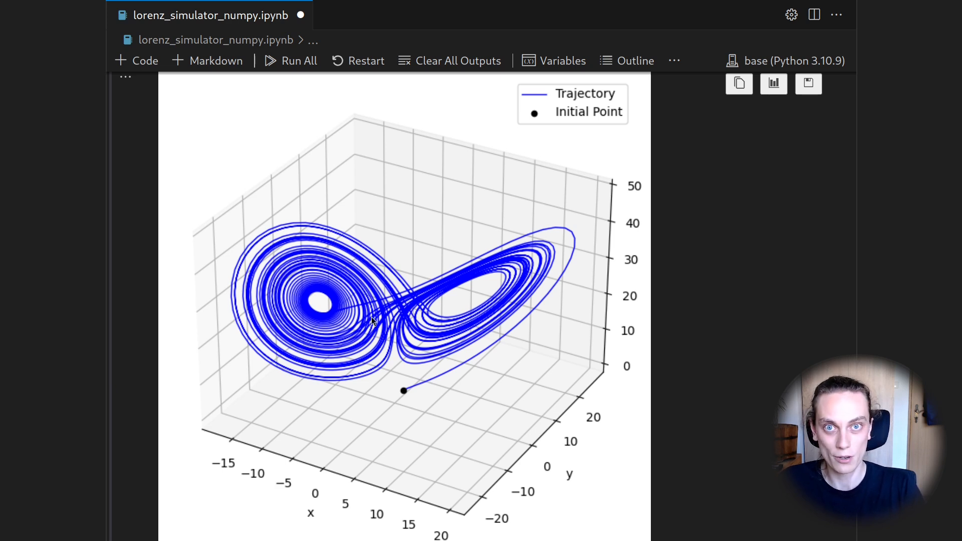
mouse_move(545, 294)
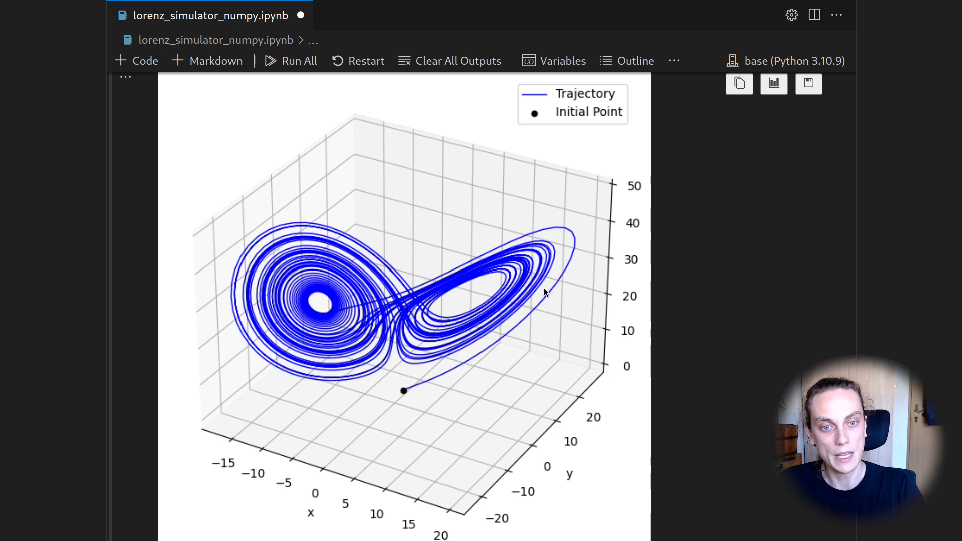
mouse_move(338, 308)
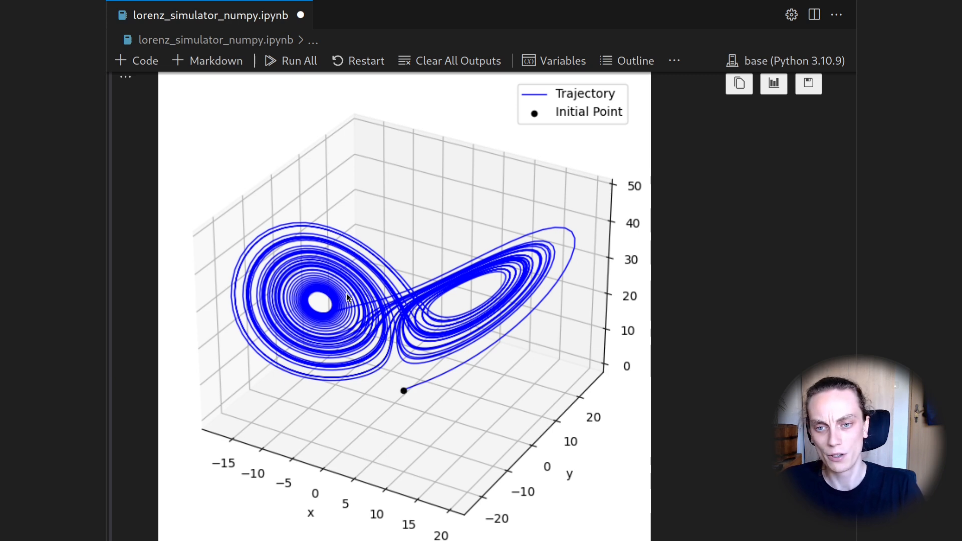
mouse_move(474, 275)
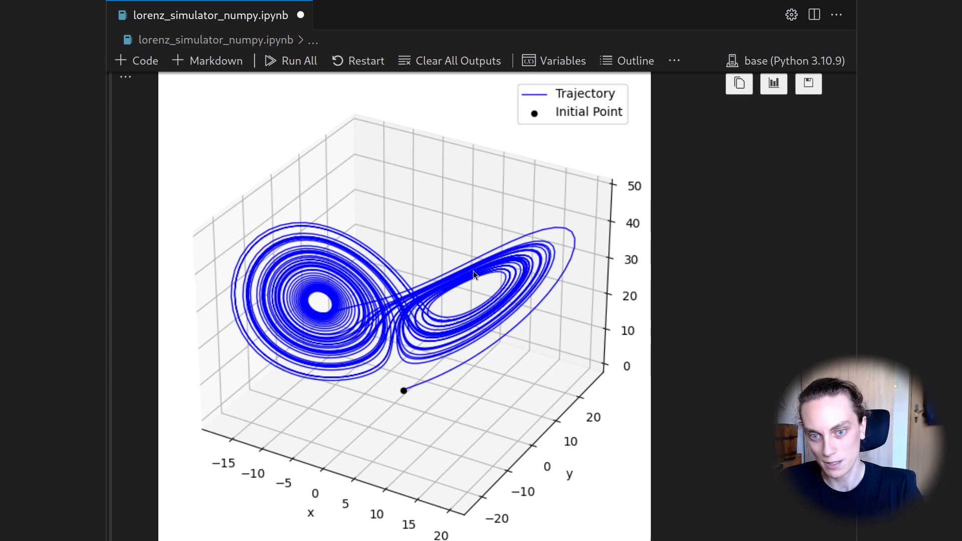
mouse_move(434, 335)
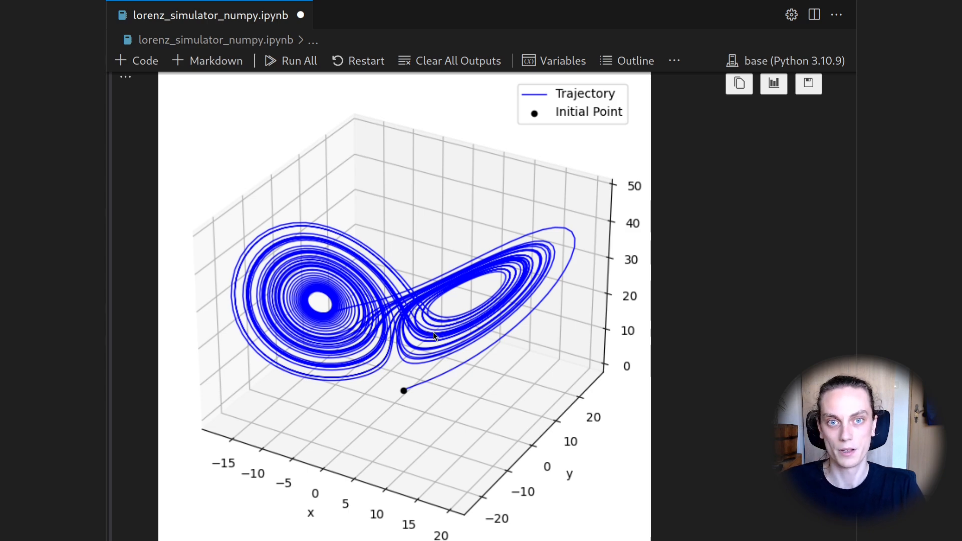